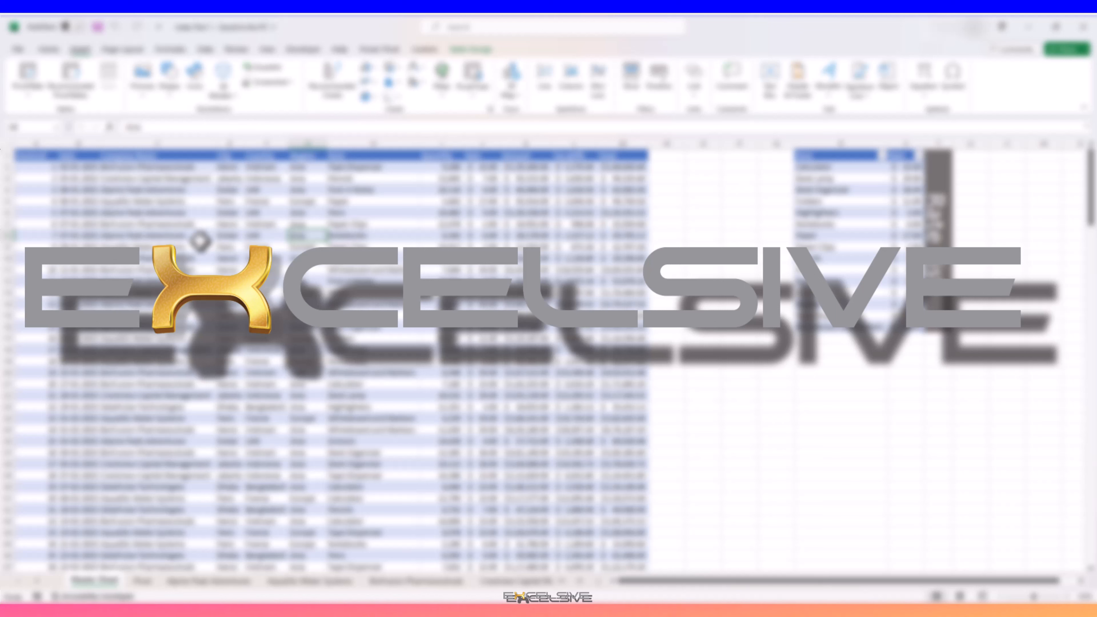
Tour the company sheets and select a cell on the new Index sheet for the first link.
left_click(49, 49)
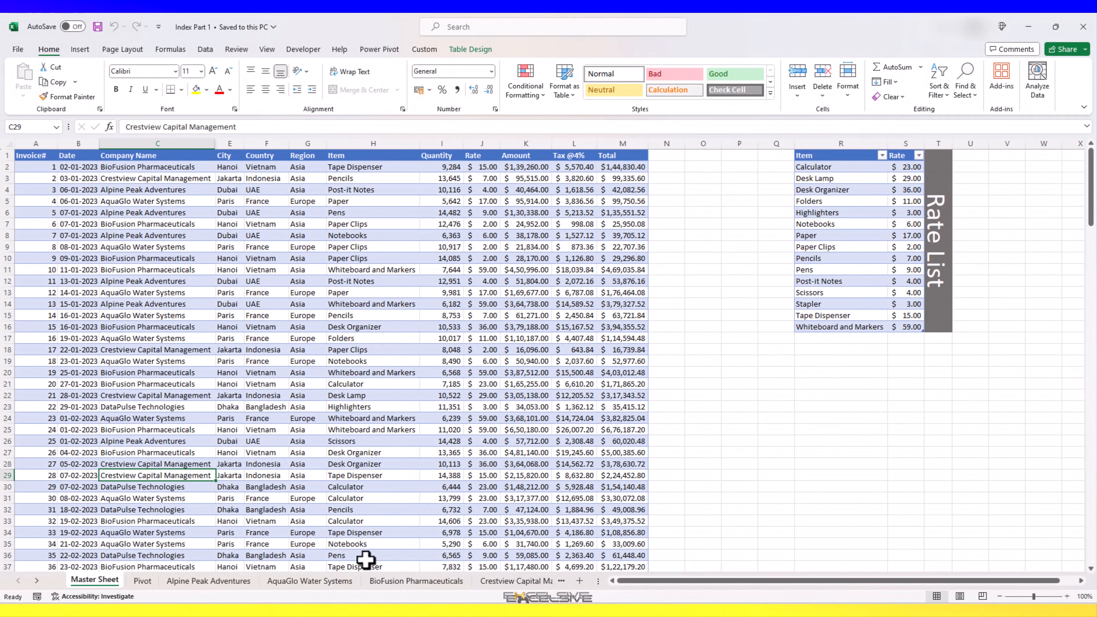
mouse_move(339, 533)
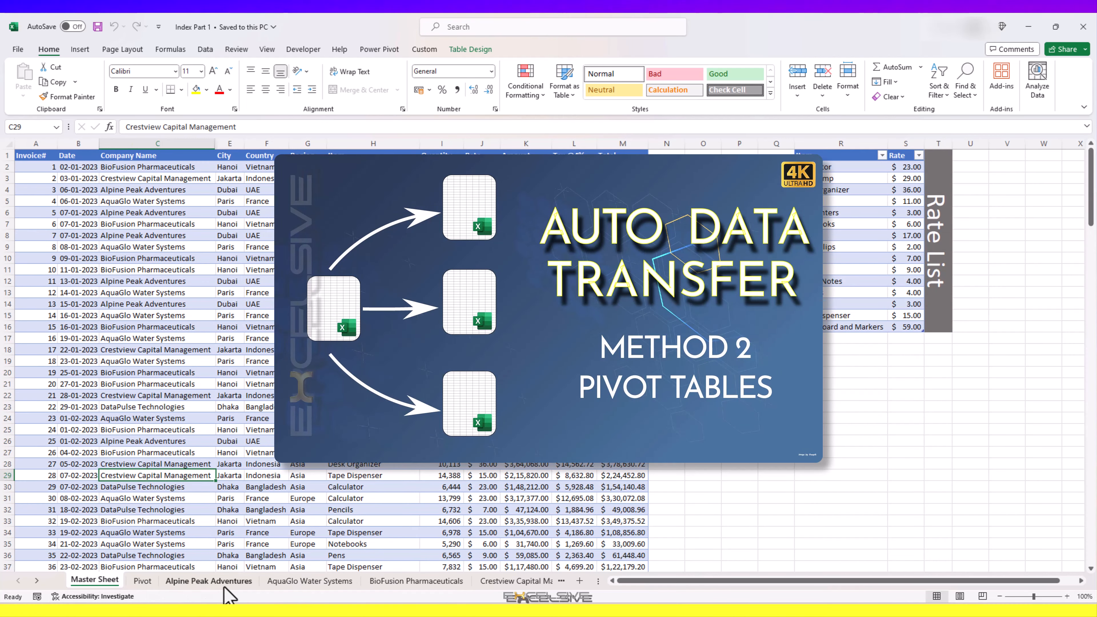
left_click(309, 581)
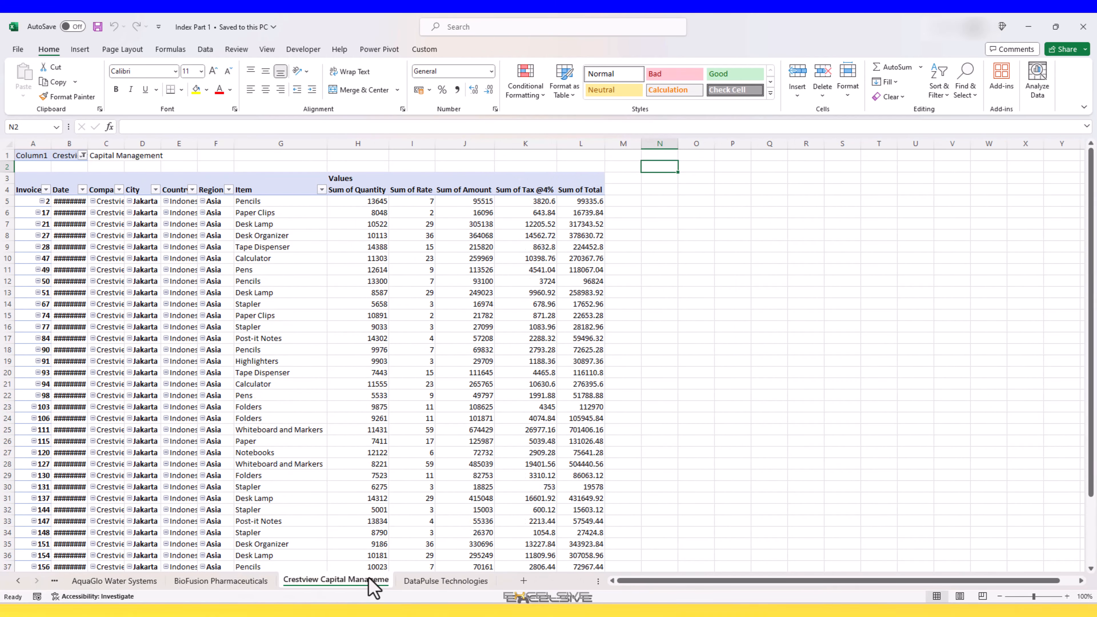
left_click(445, 580)
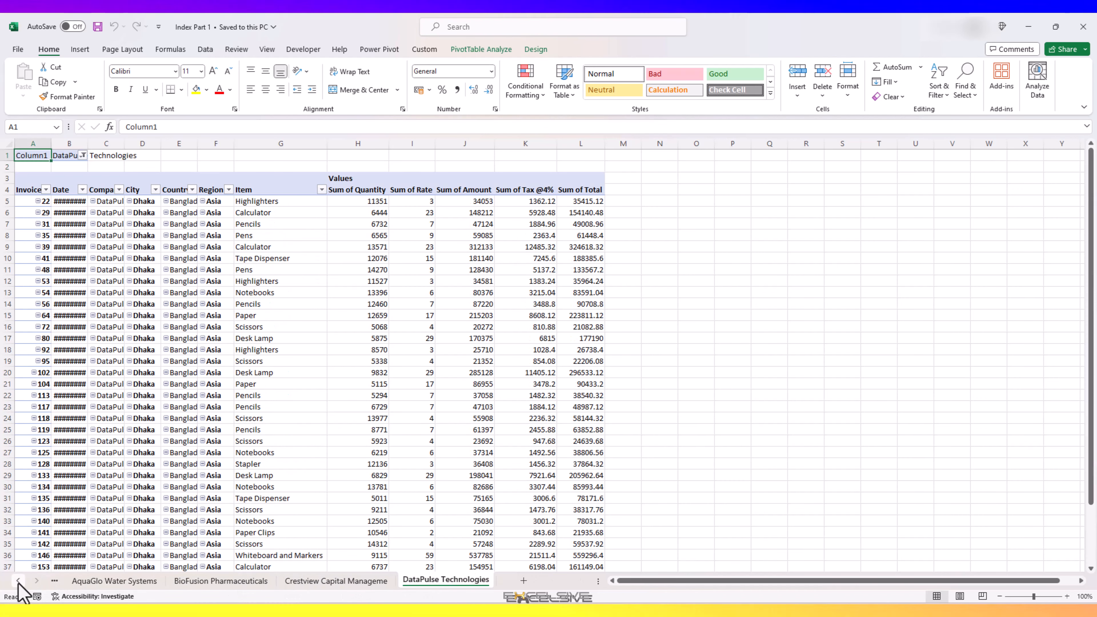
left_click(18, 589)
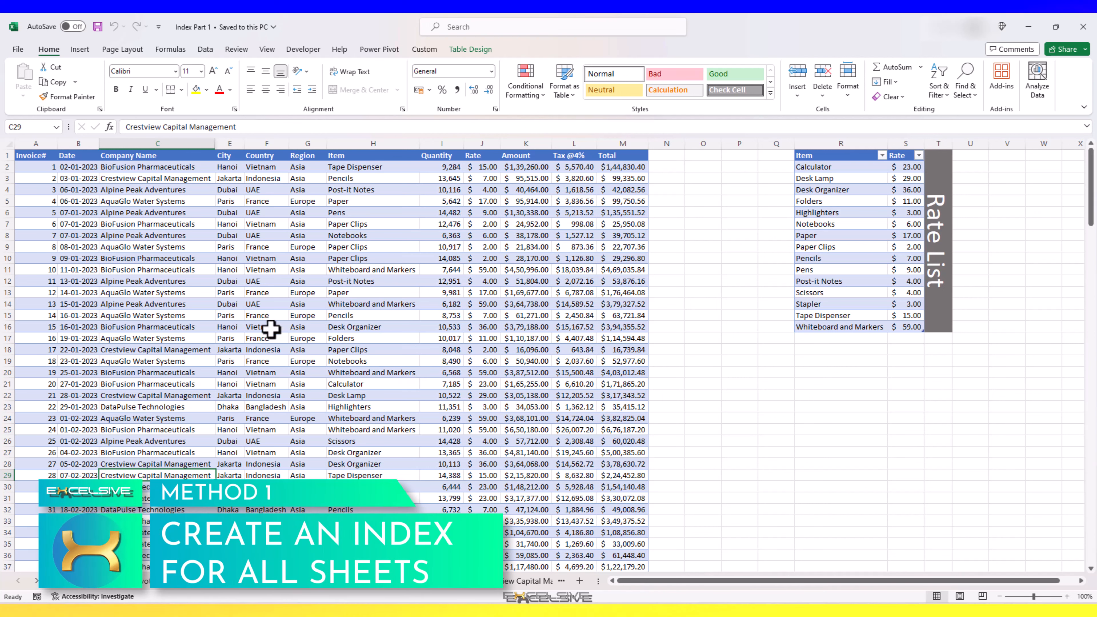
left_click(306, 269)
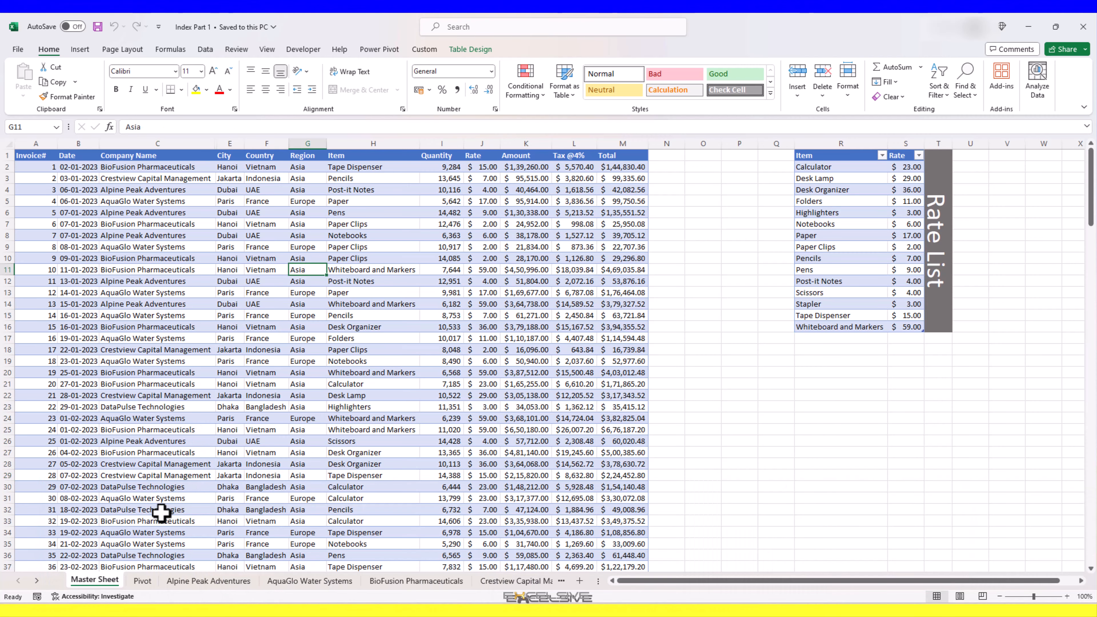
mouse_move(115, 564)
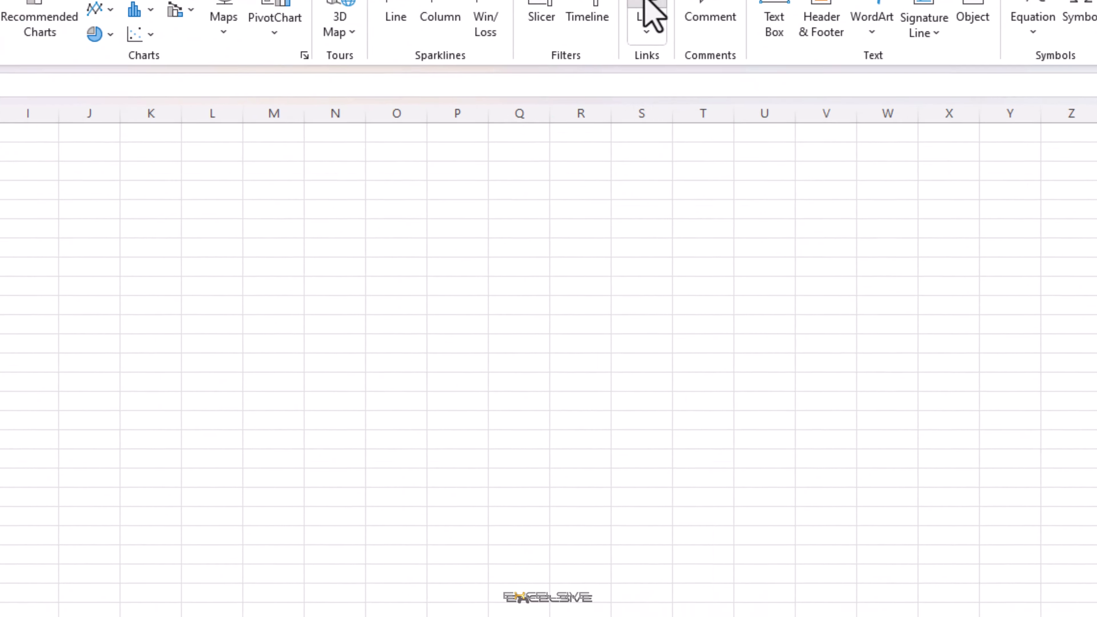
Insert a hyperlink in B2 pointing to the Master Sheet with trimmed display text.
left_click(644, 11)
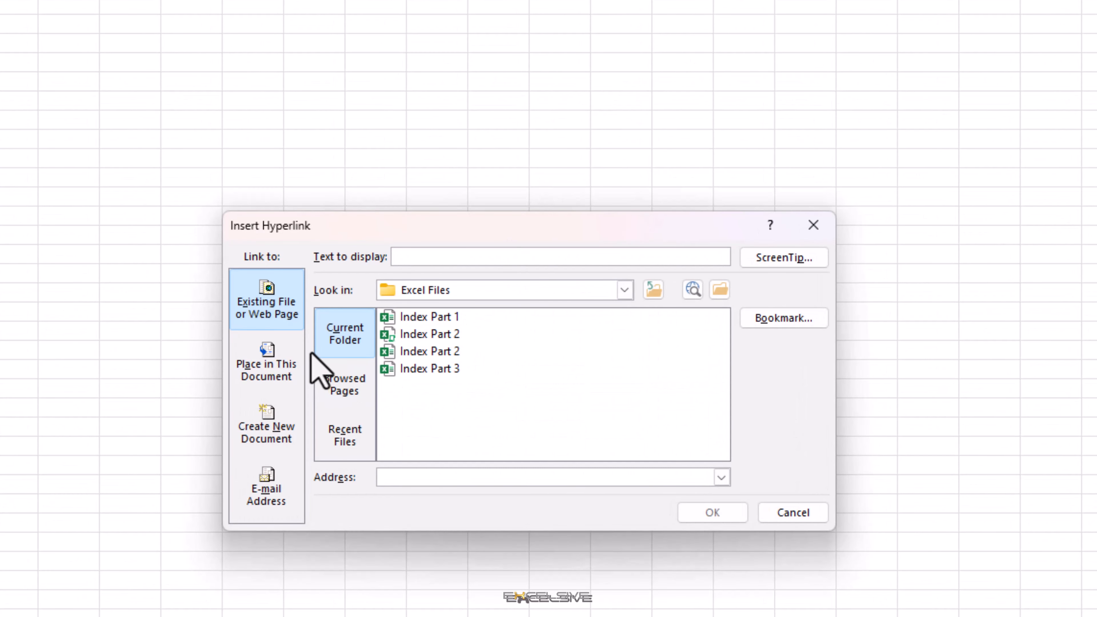
left_click(266, 363)
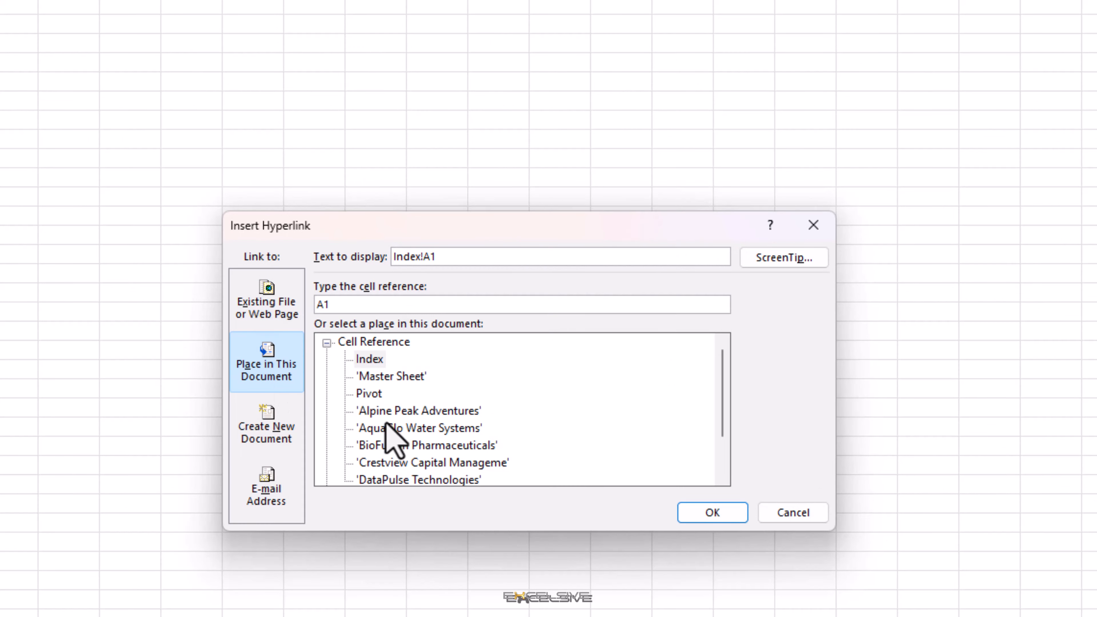
left_click(391, 376)
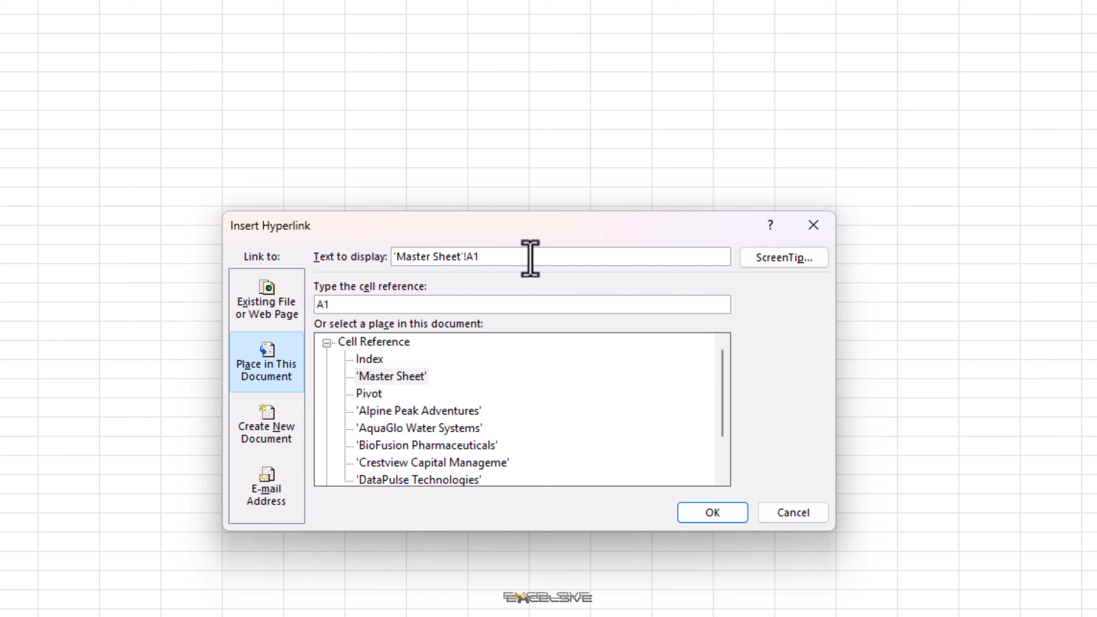
mouse_move(445, 279)
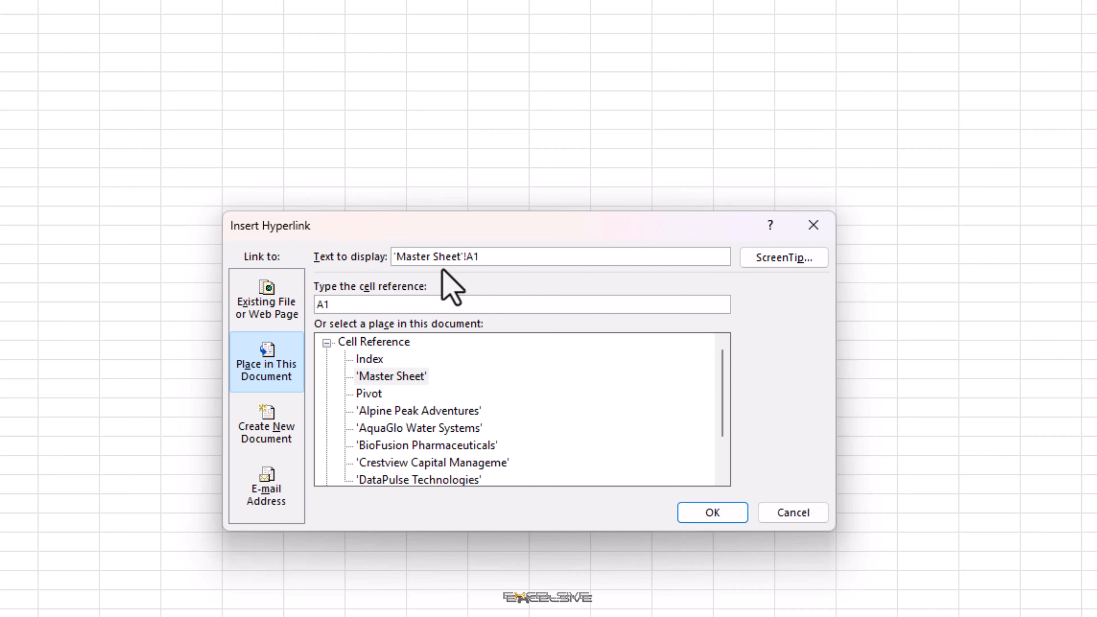
left_click(498, 256)
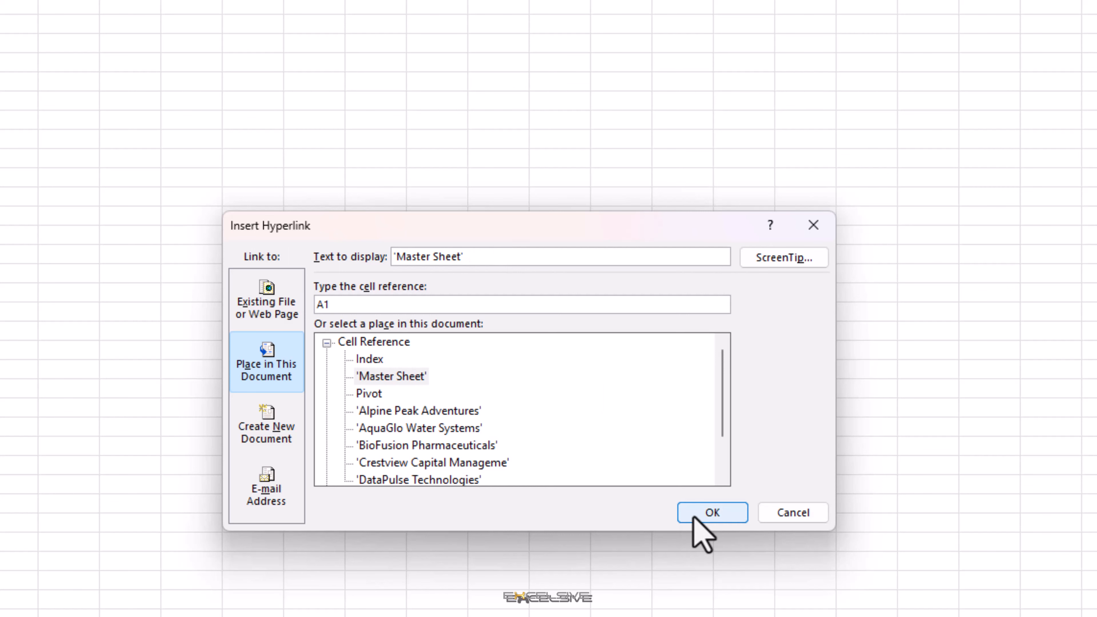
left_click(712, 513)
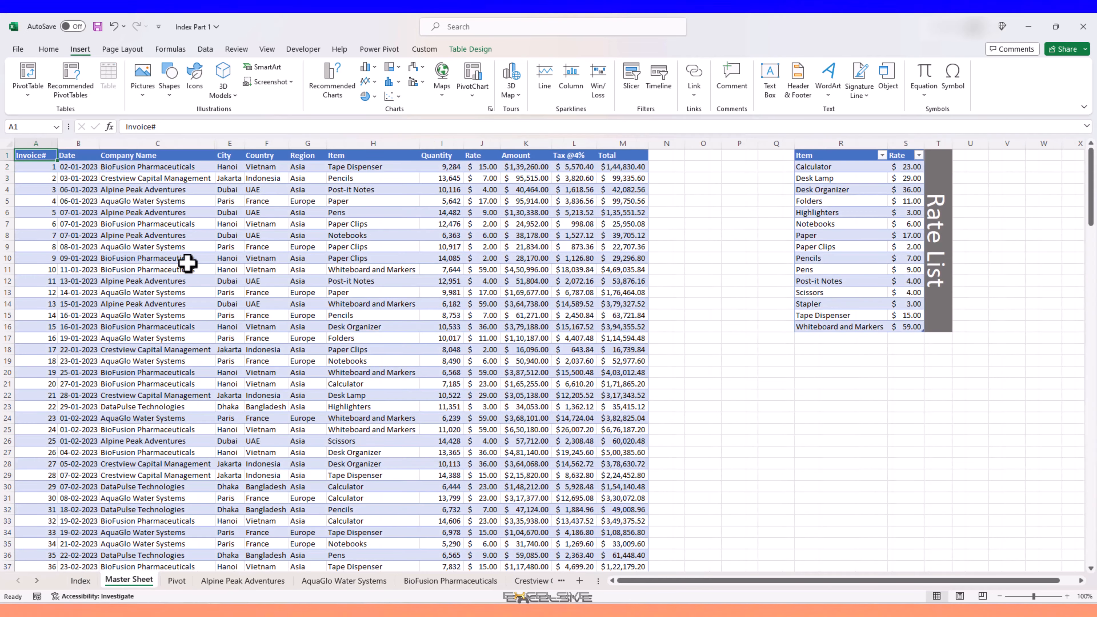
On Index, add hyperlinks from B3 down to Pivot and the company sheets with edited display text.
left_click(80, 581)
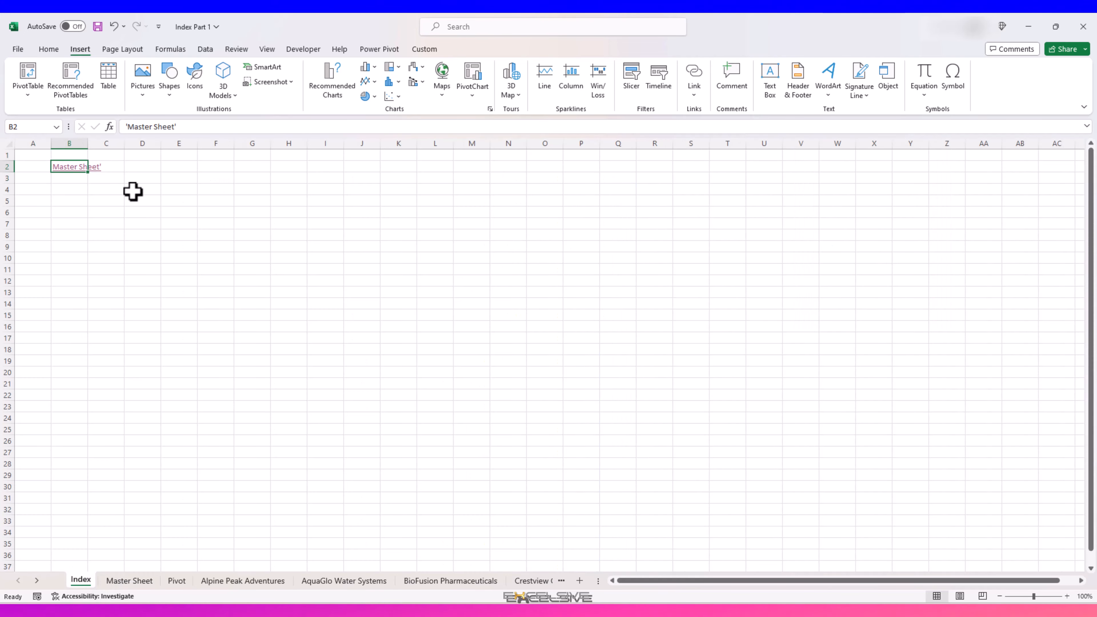
left_click(69, 178)
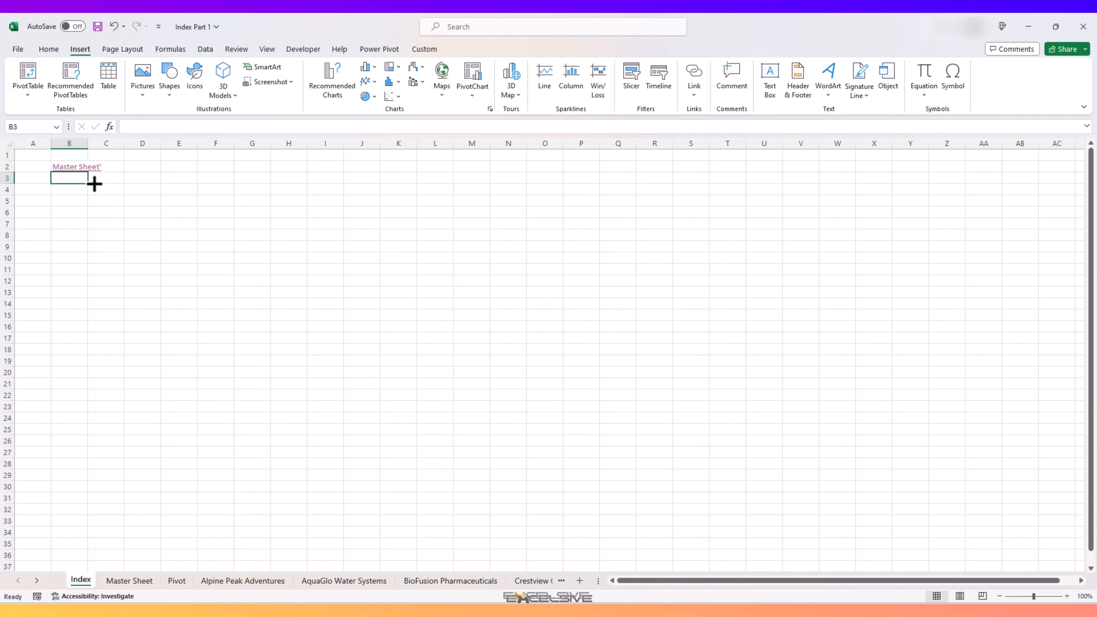
left_click(694, 69)
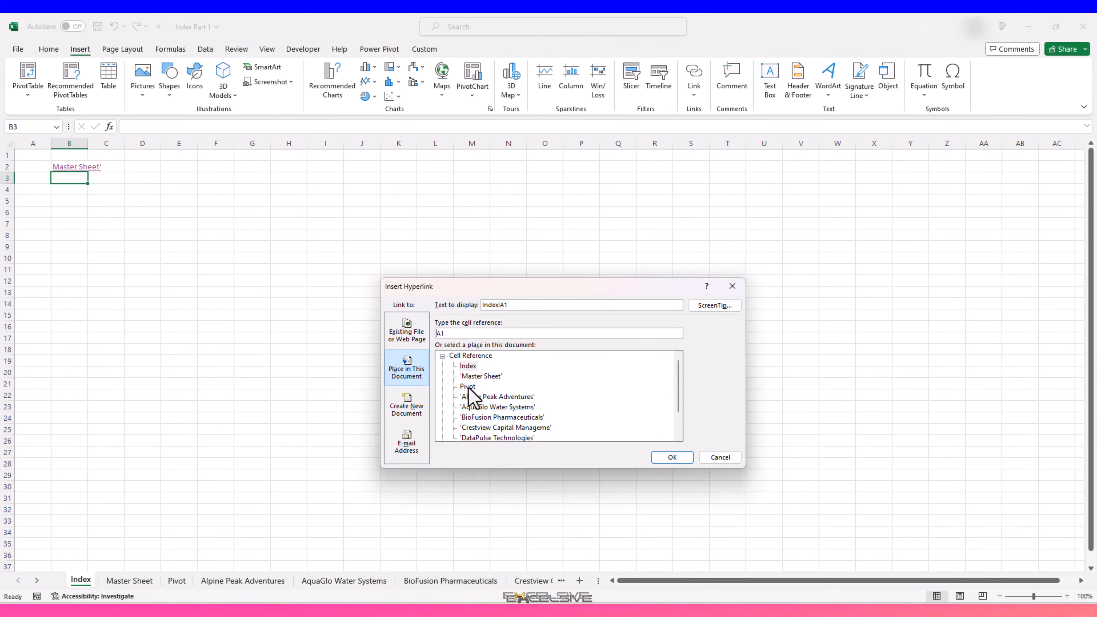
left_click(467, 386)
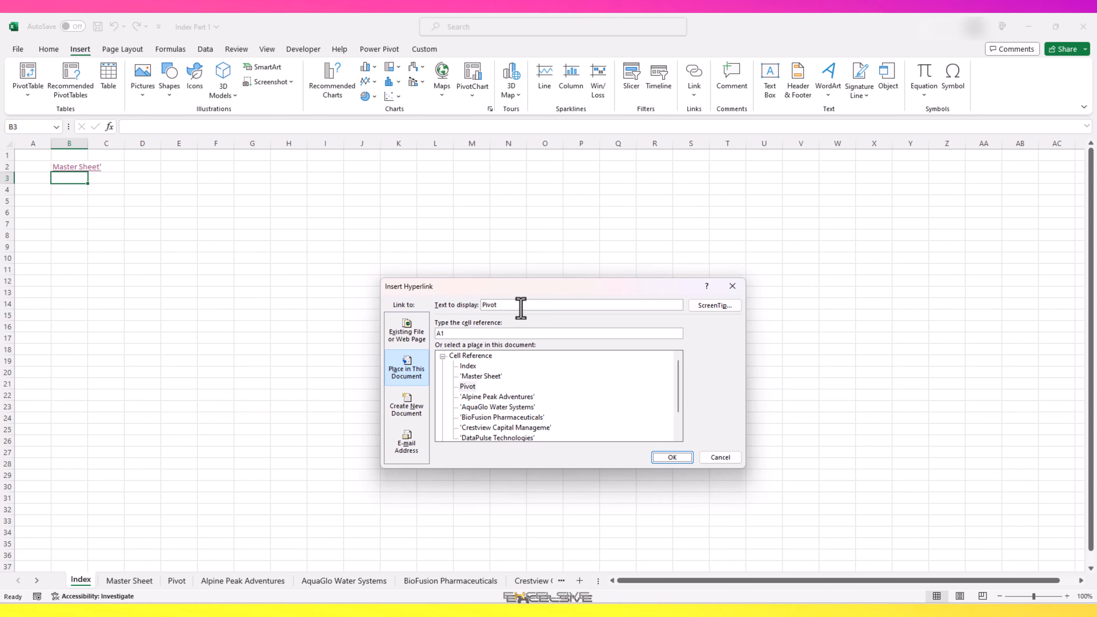
left_click(672, 456)
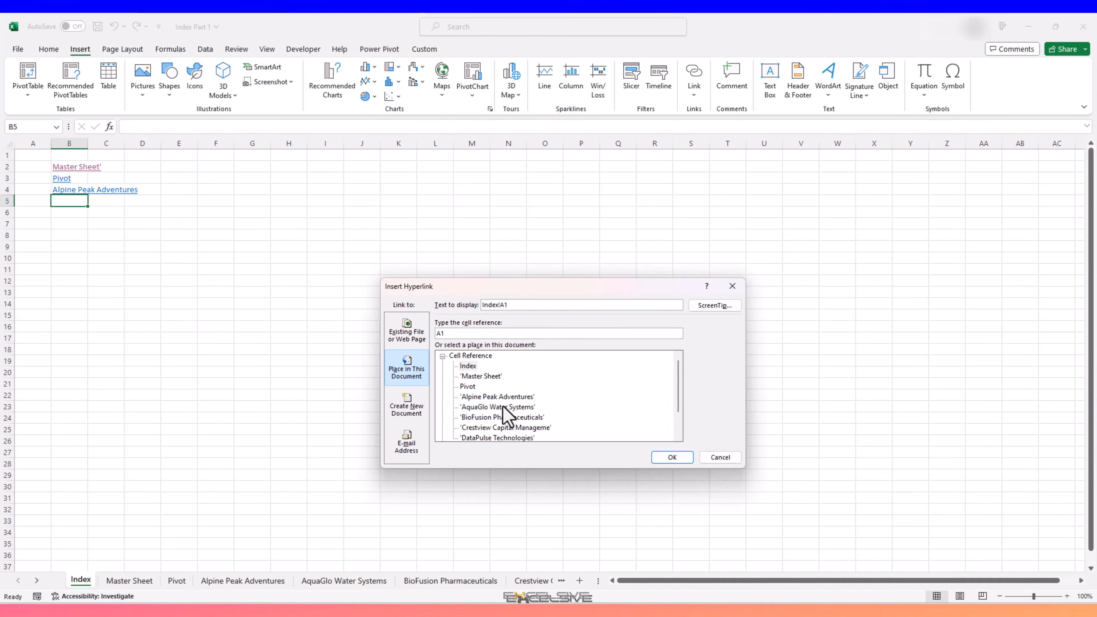
left_click(672, 457)
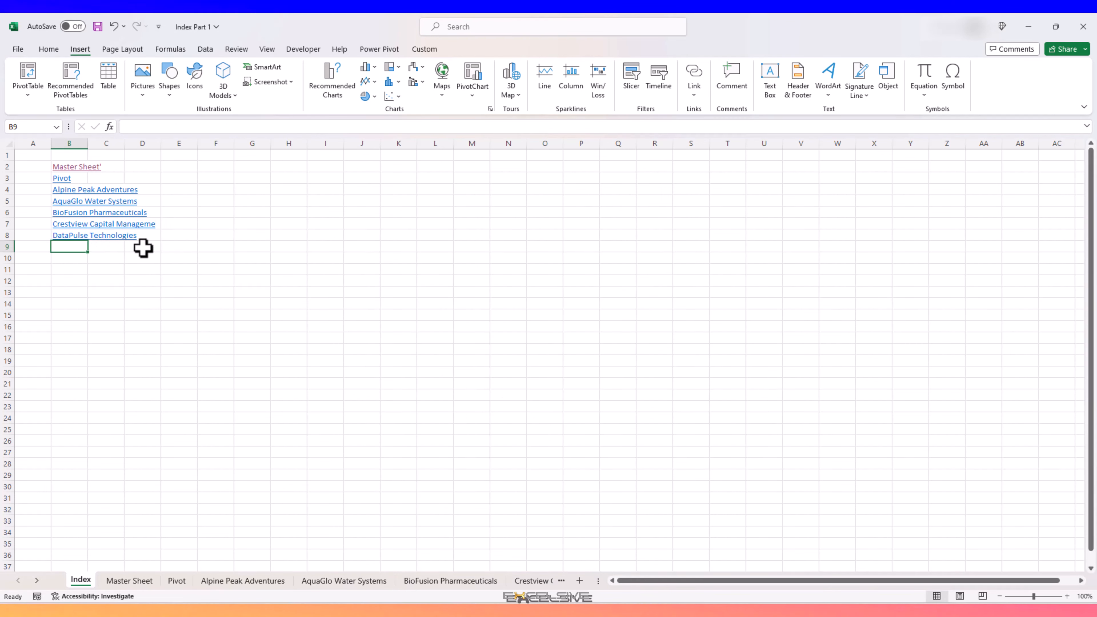
Test the Index links and visit each company pivot sheet, ending on empty cell O1 of the Master Sheet.
left_click(94, 190)
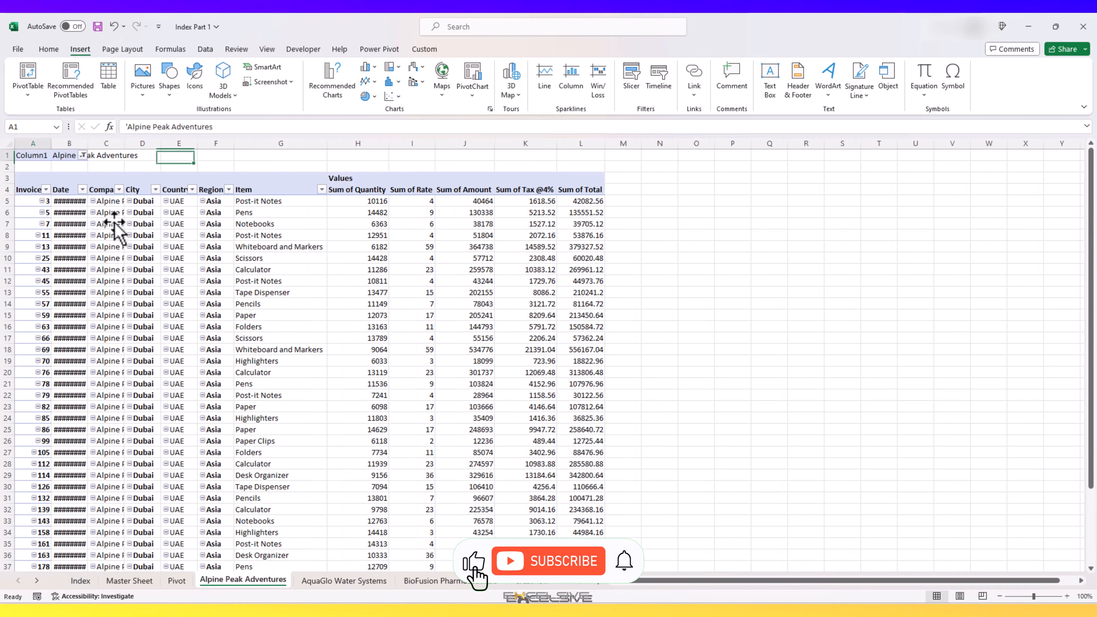
left_click(80, 580)
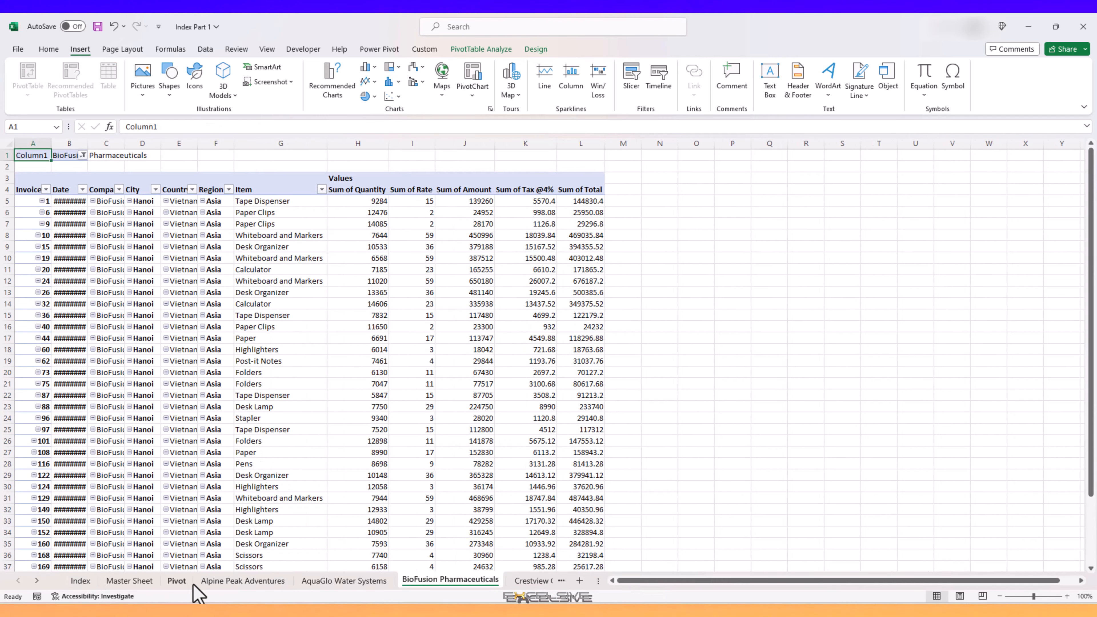
left_click(129, 581)
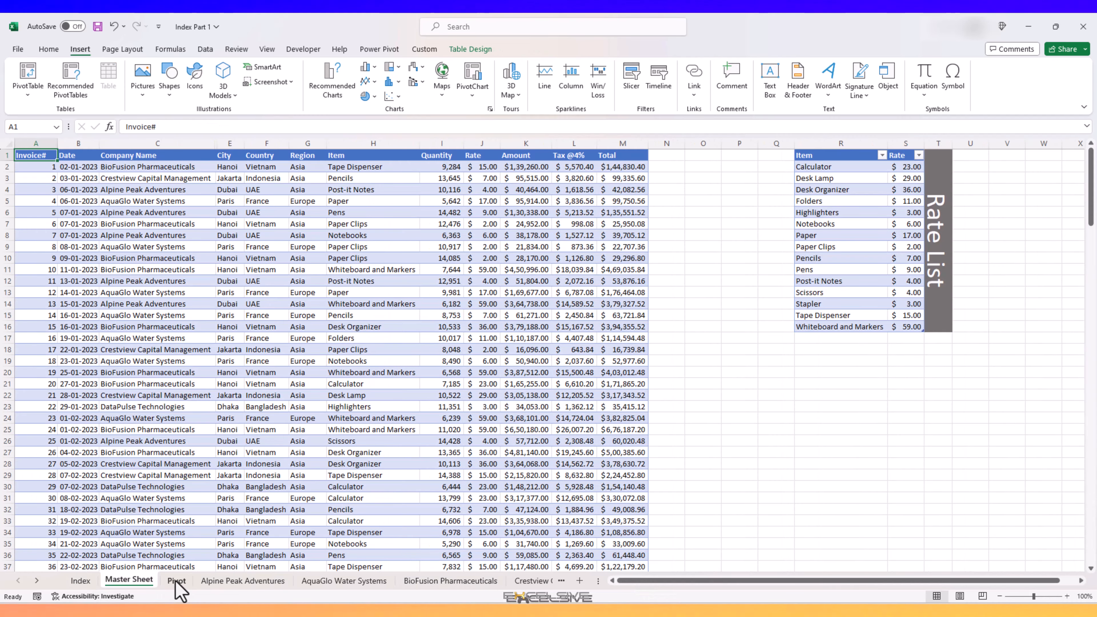
left_click(242, 580)
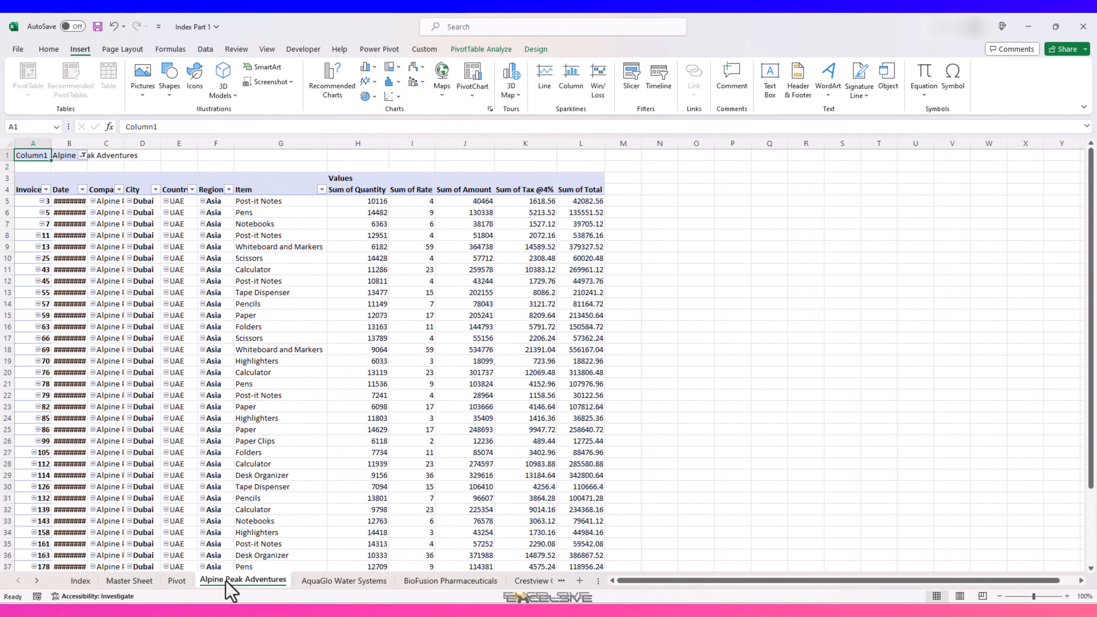
left_click(344, 580)
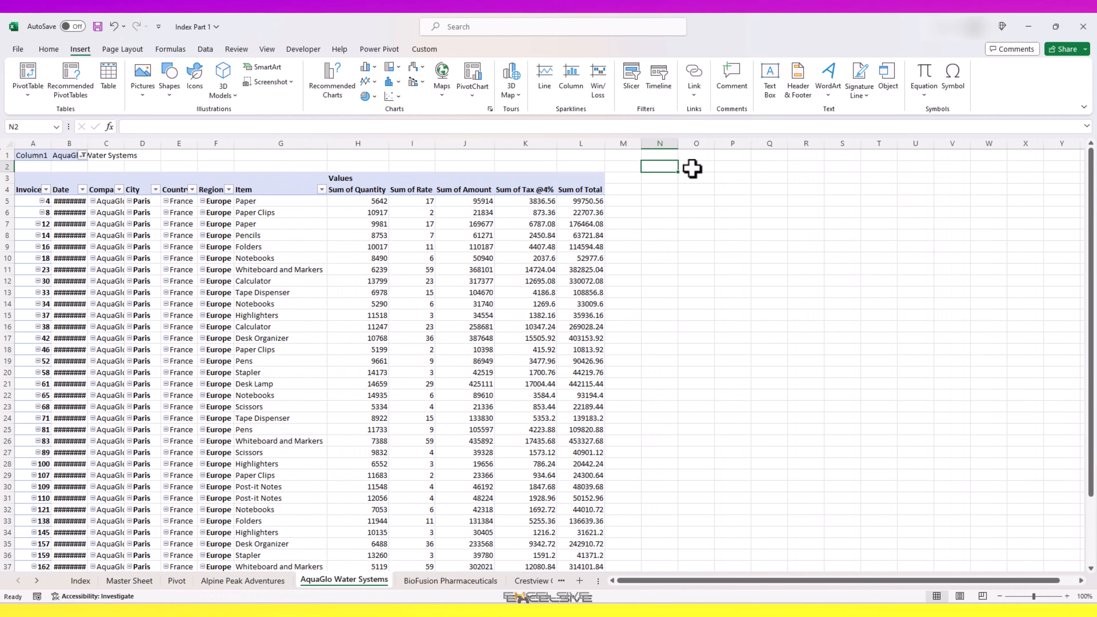
left_click(696, 158)
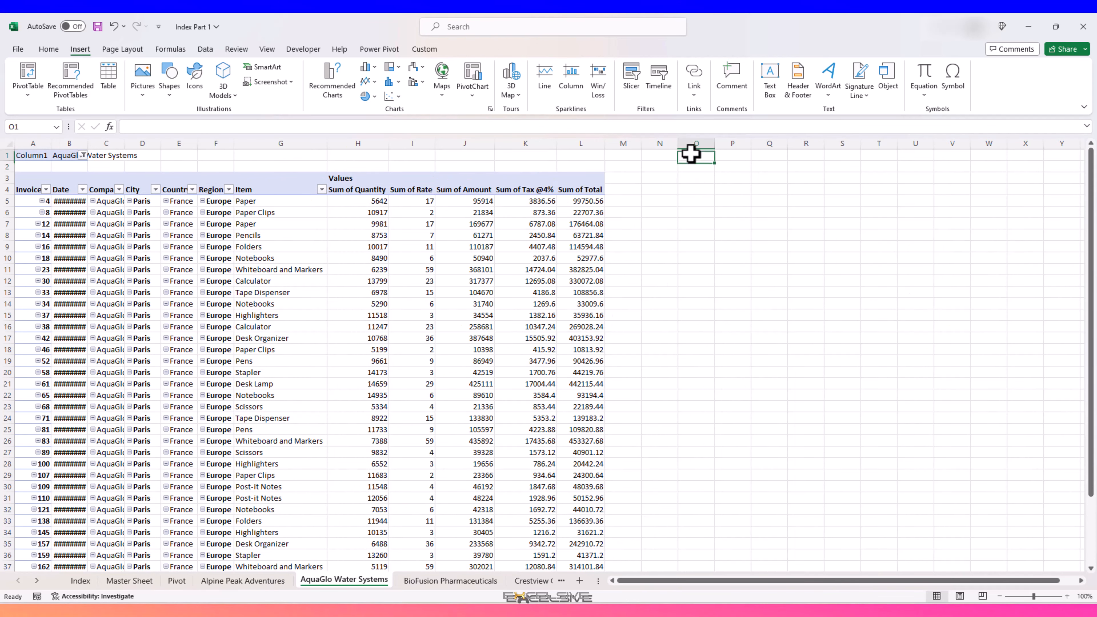
left_click(450, 579)
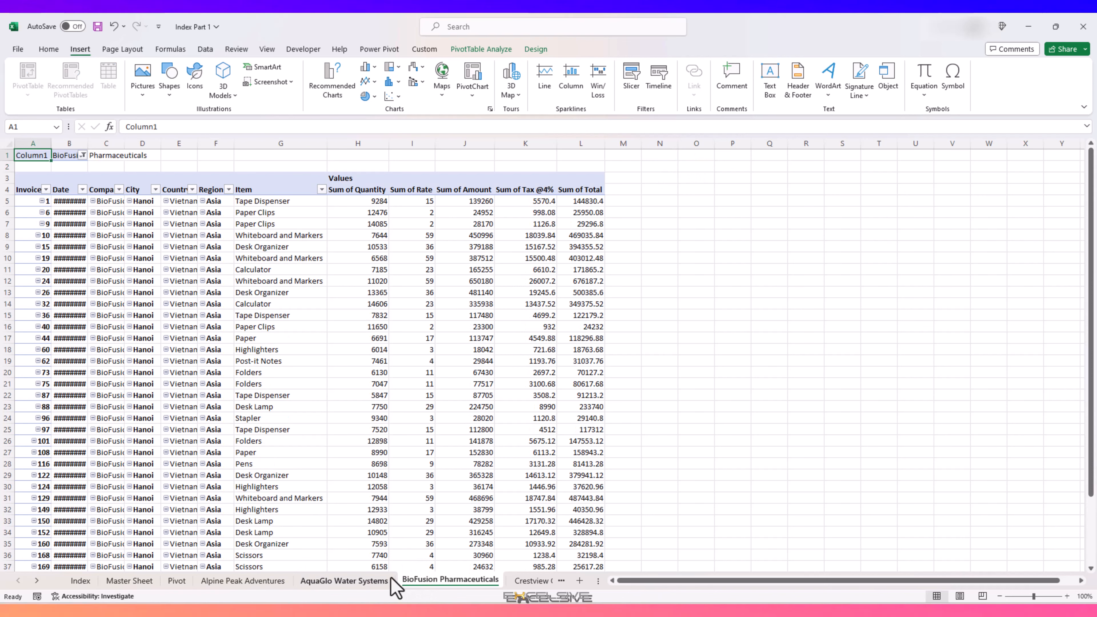
left_click(129, 581)
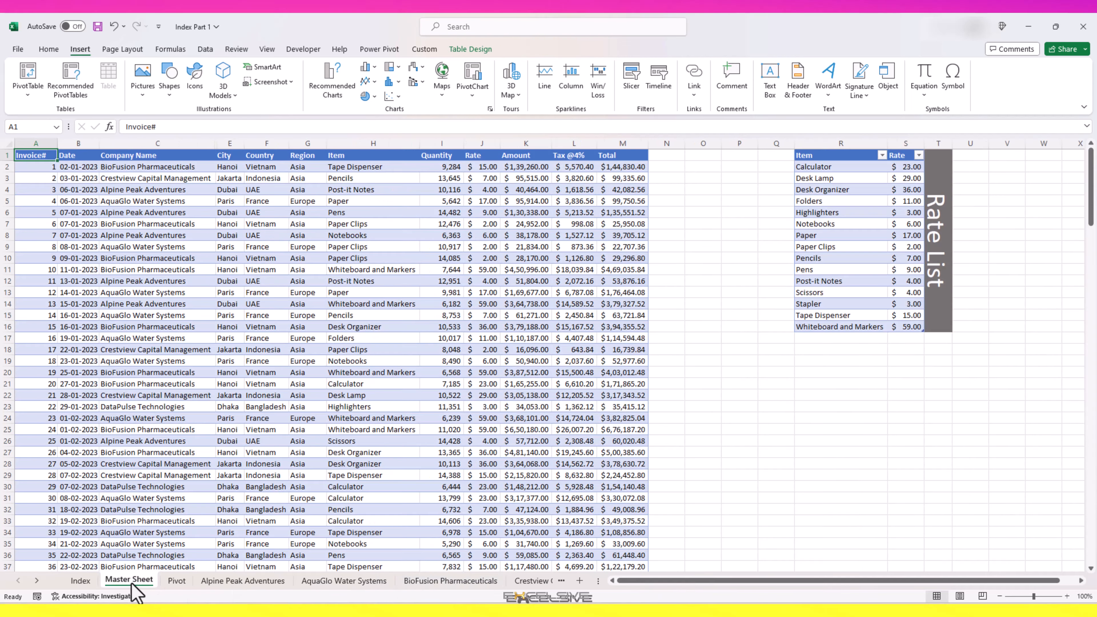
left_click(703, 155)
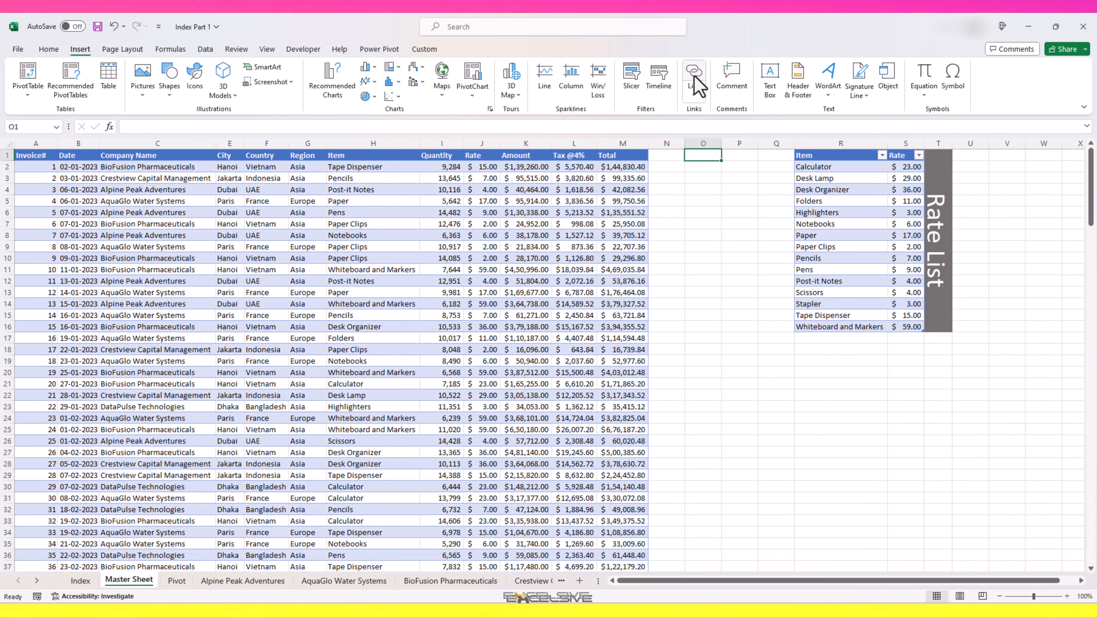
Add an 'Index' back-link in O1 on the Master Sheet and start the same link on the Pivot sheet.
left_click(694, 71)
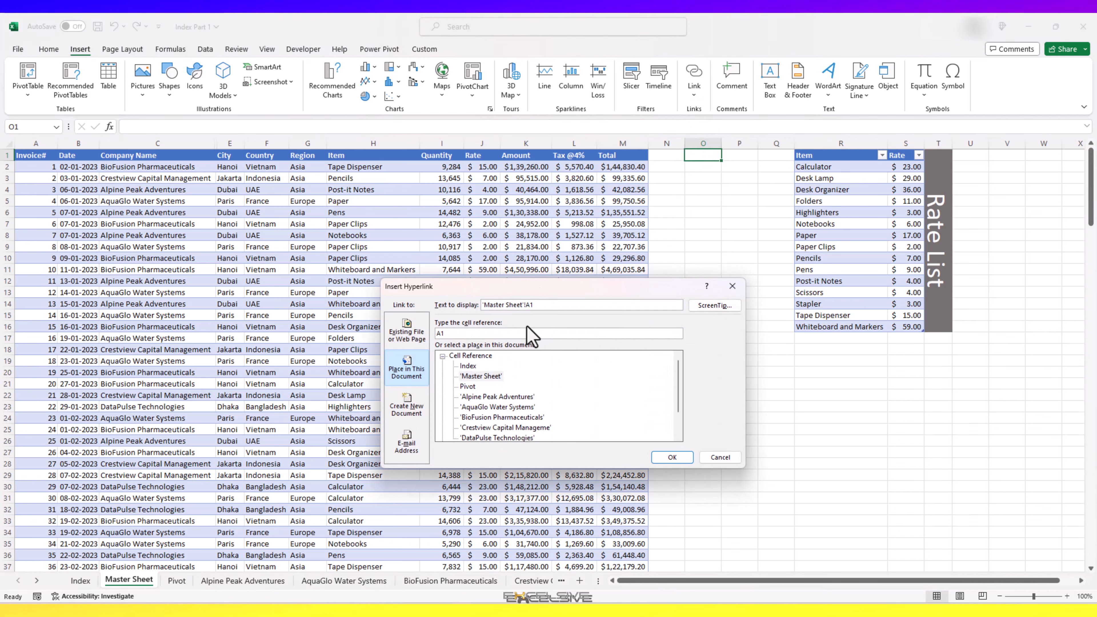
left_click(467, 366)
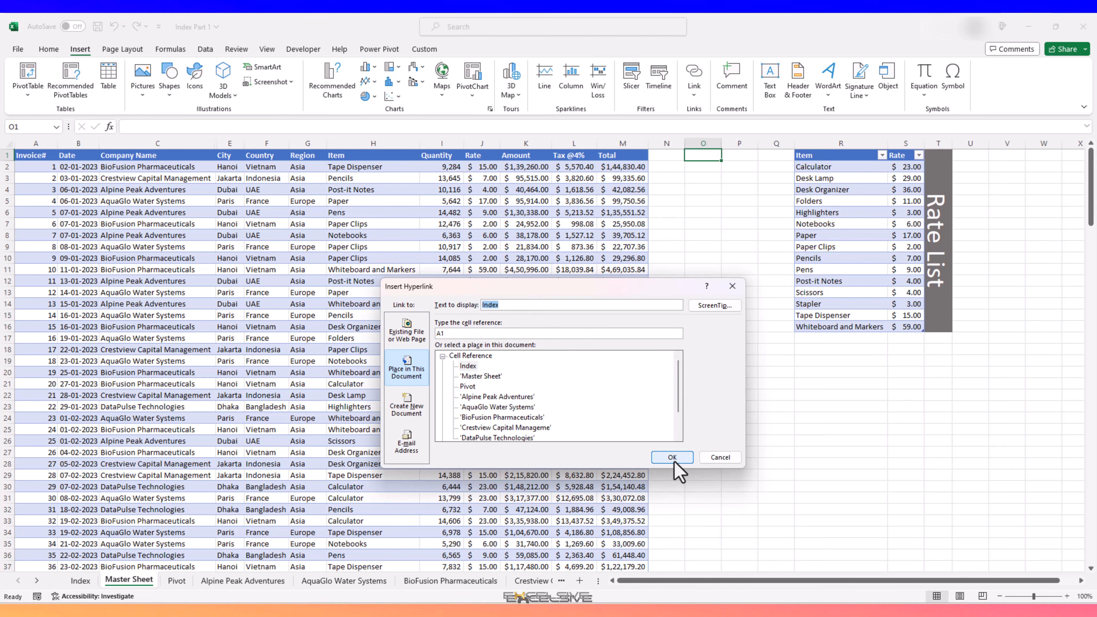
left_click(671, 457)
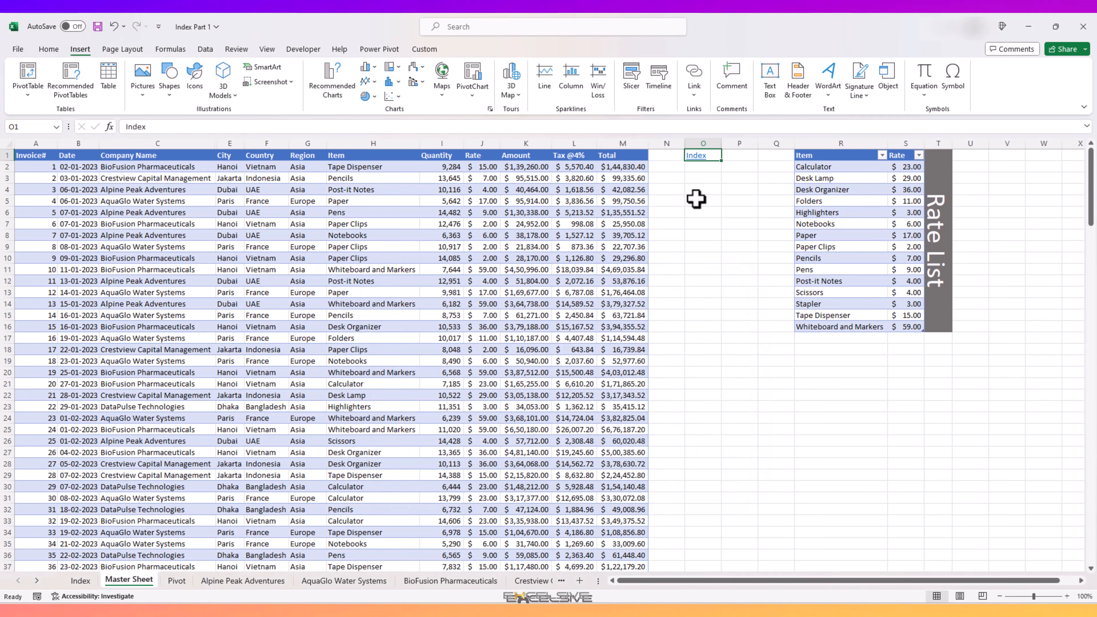
left_click(176, 580)
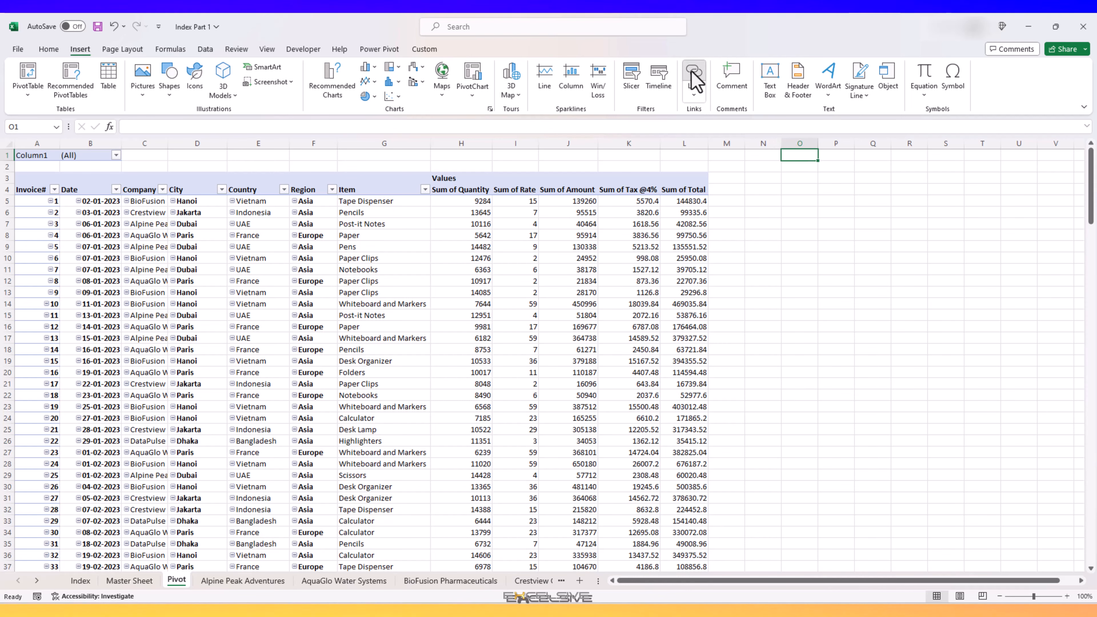
left_click(694, 72)
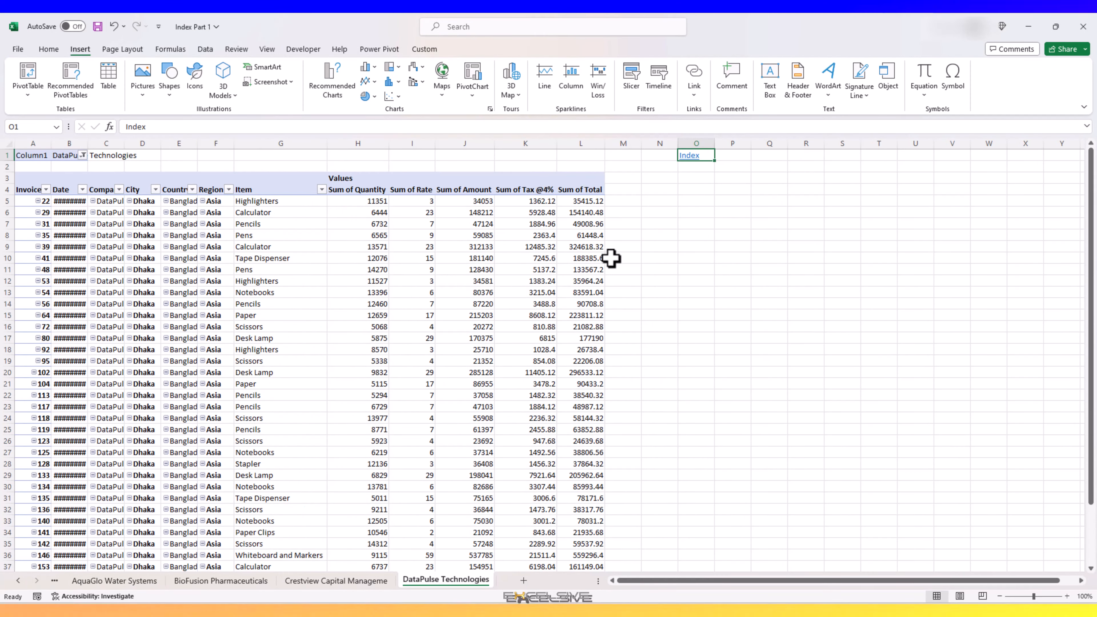
Follow the BioFusion Pharmaceuticals index link and jump back to Index via the back-link.
left_click(472, 212)
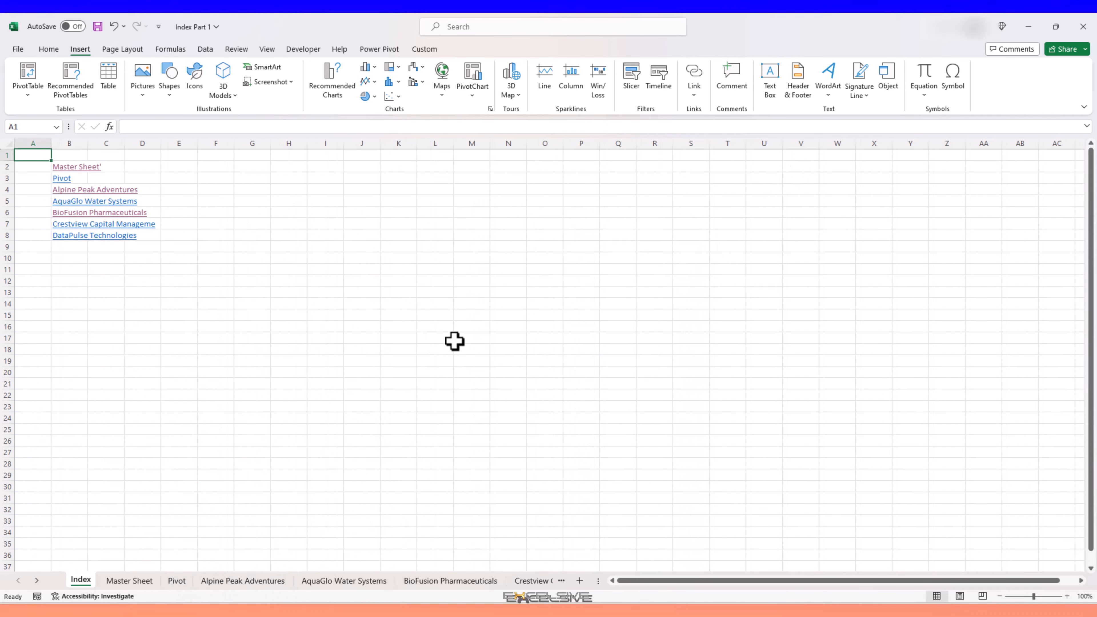
left_click(106, 211)
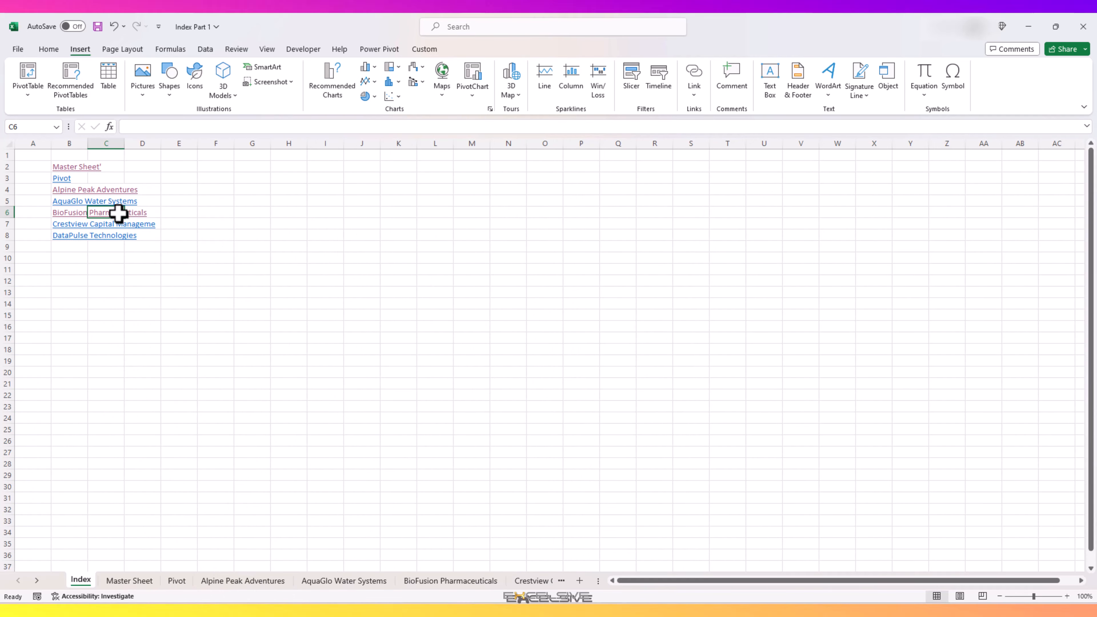
left_click(68, 213)
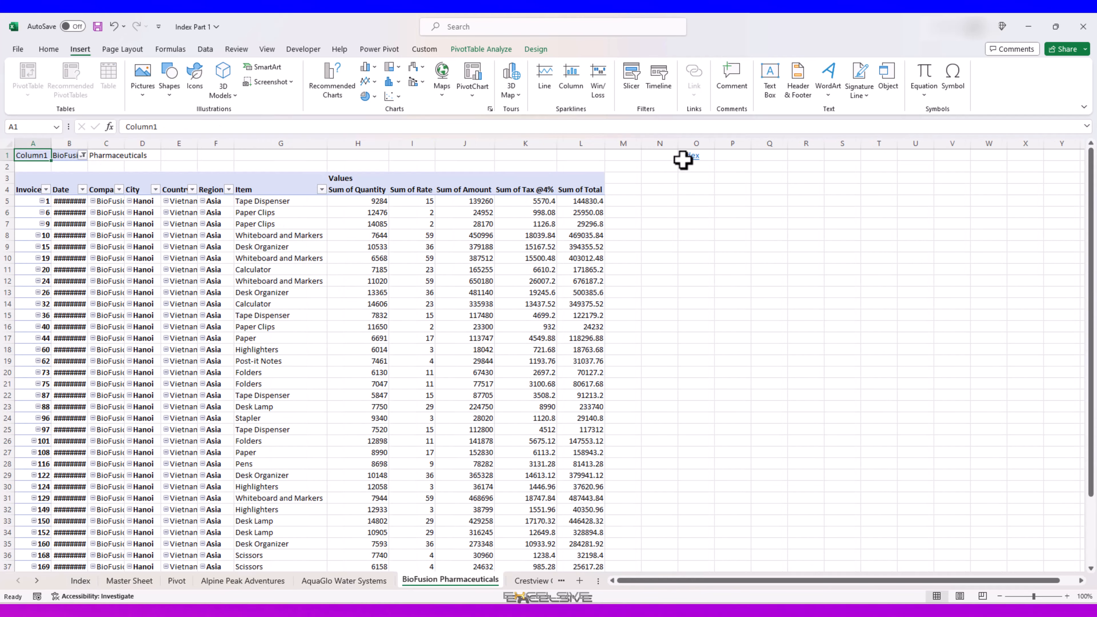
left_click(81, 580)
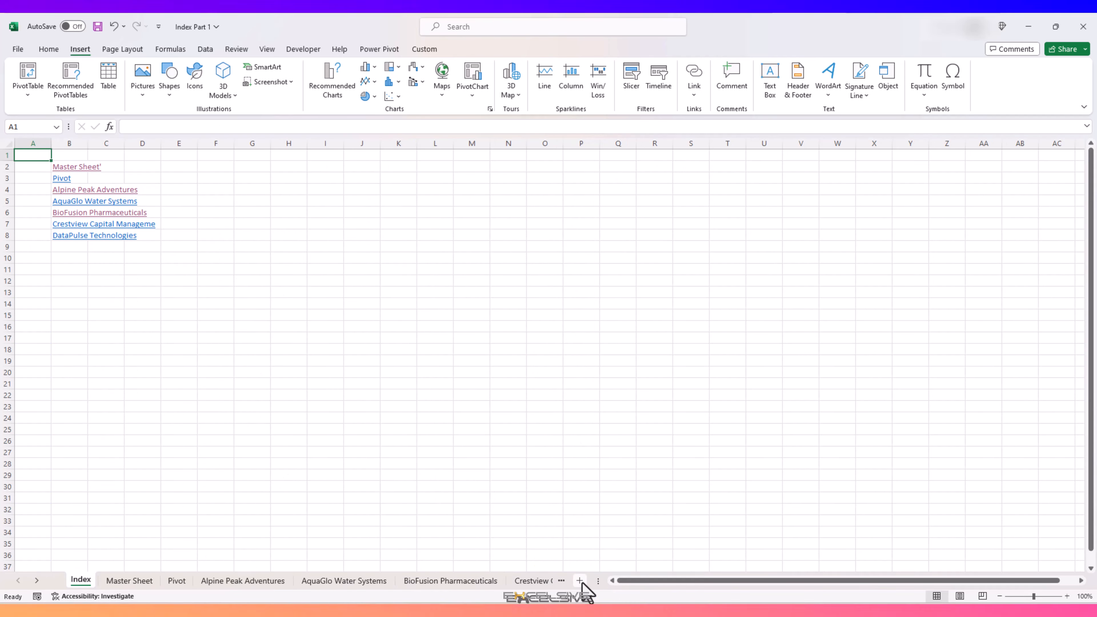
Add and remove Sheet2, rename Pivot to see the invalid reference warning, and restore the Pivot name.
left_click(579, 580)
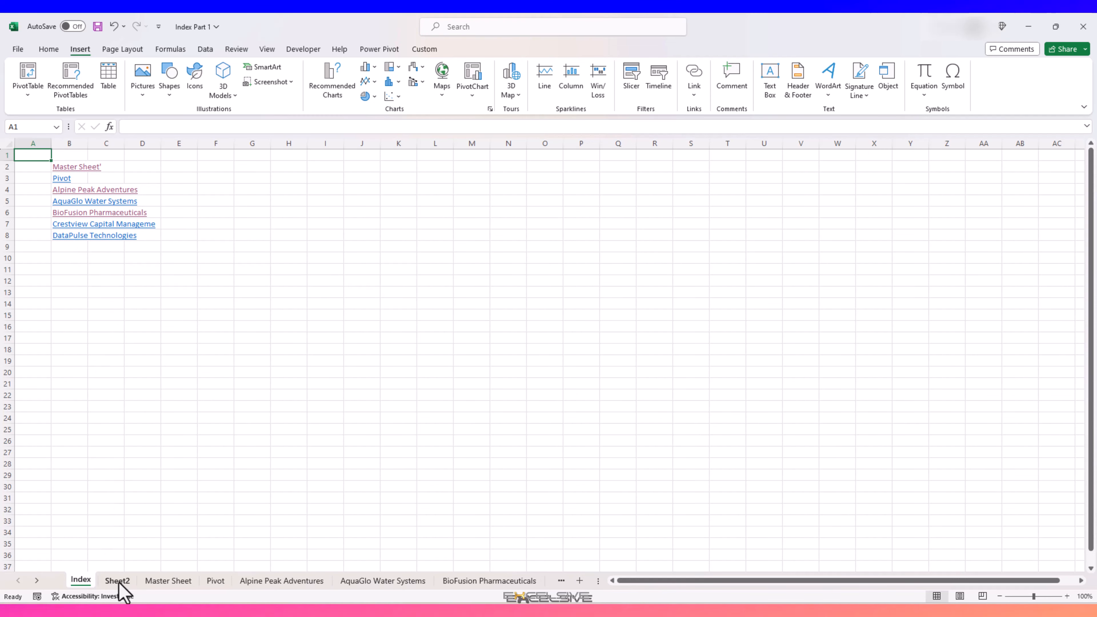
right_click(117, 580)
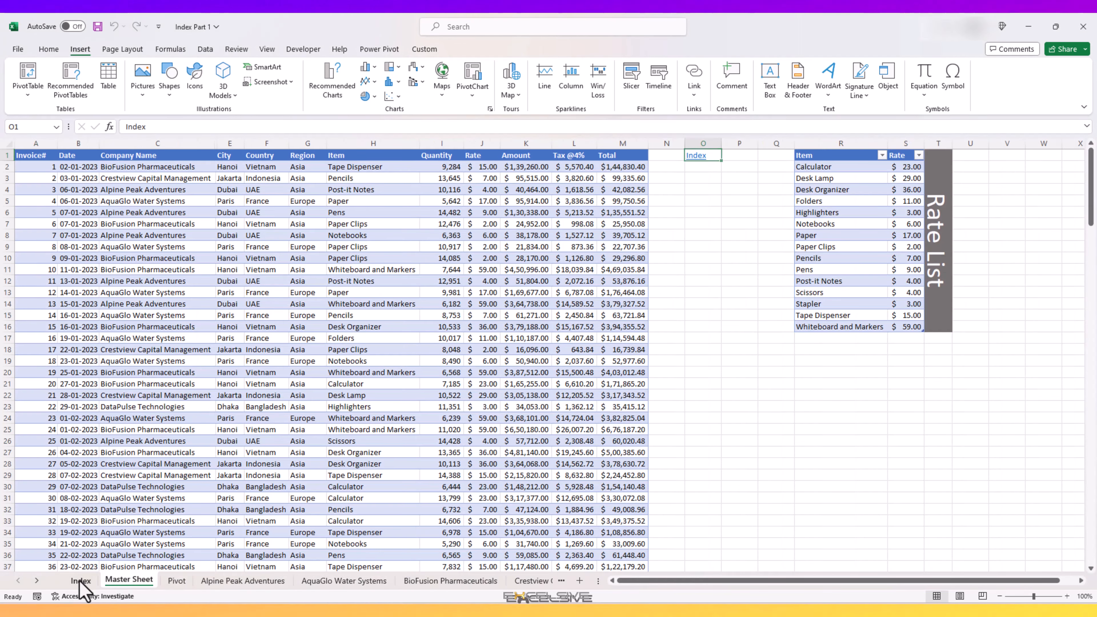
left_click(82, 580)
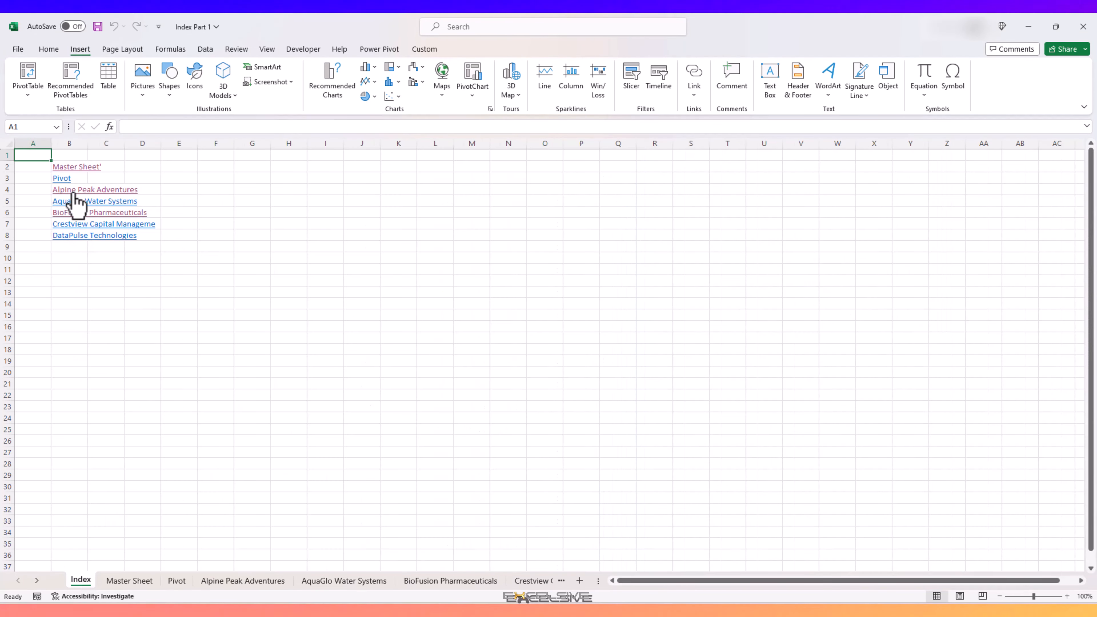
left_click(176, 580)
type("2")
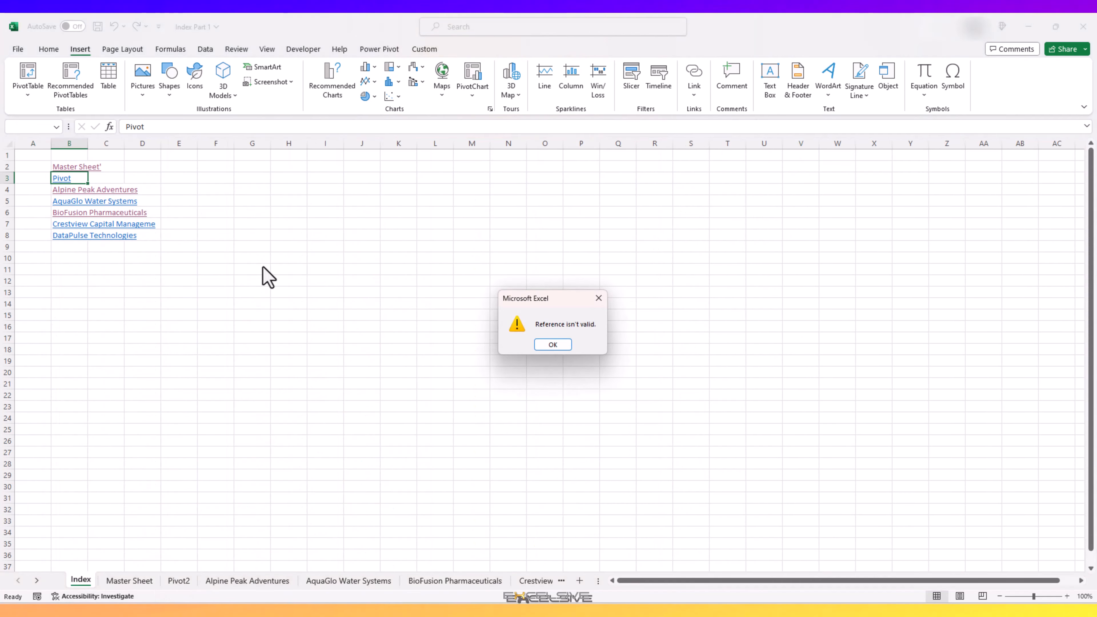
left_click(553, 344)
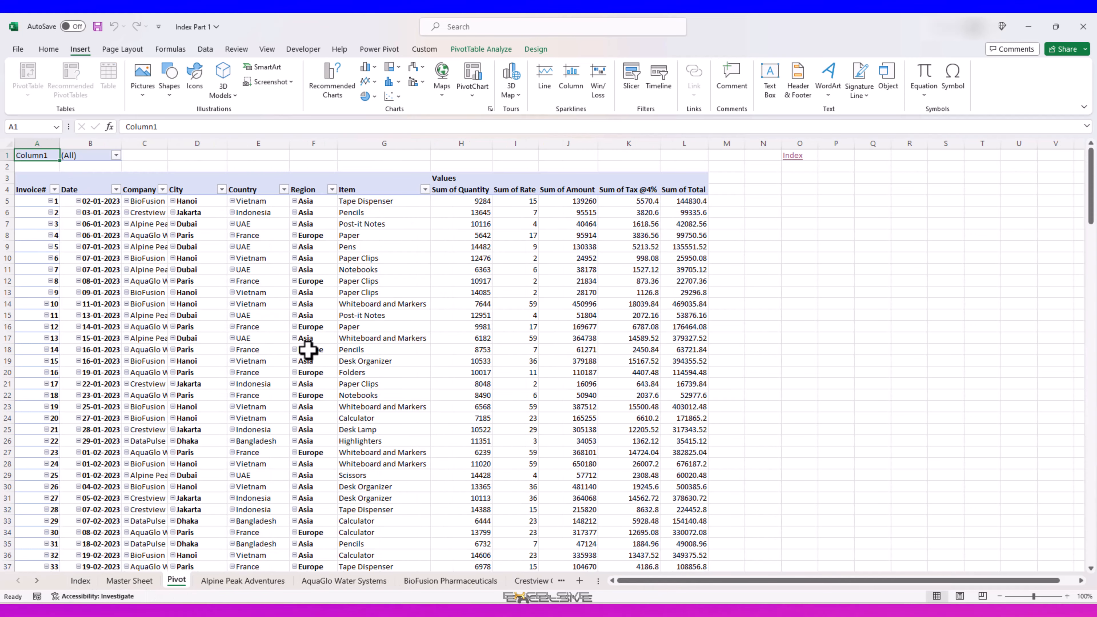
mouse_move(409, 387)
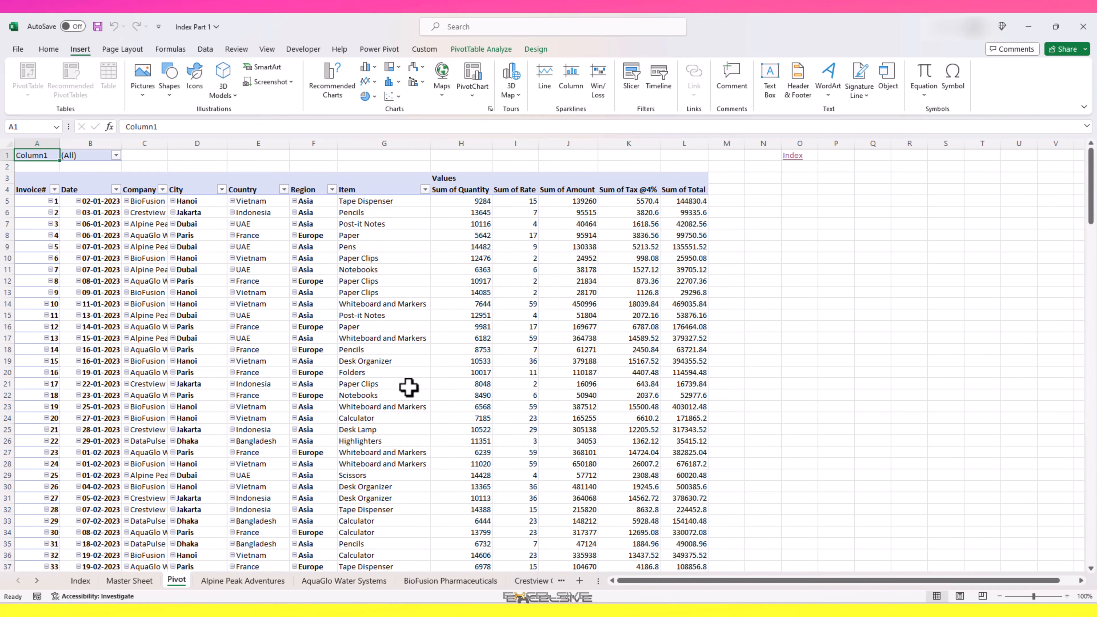
mouse_move(367, 451)
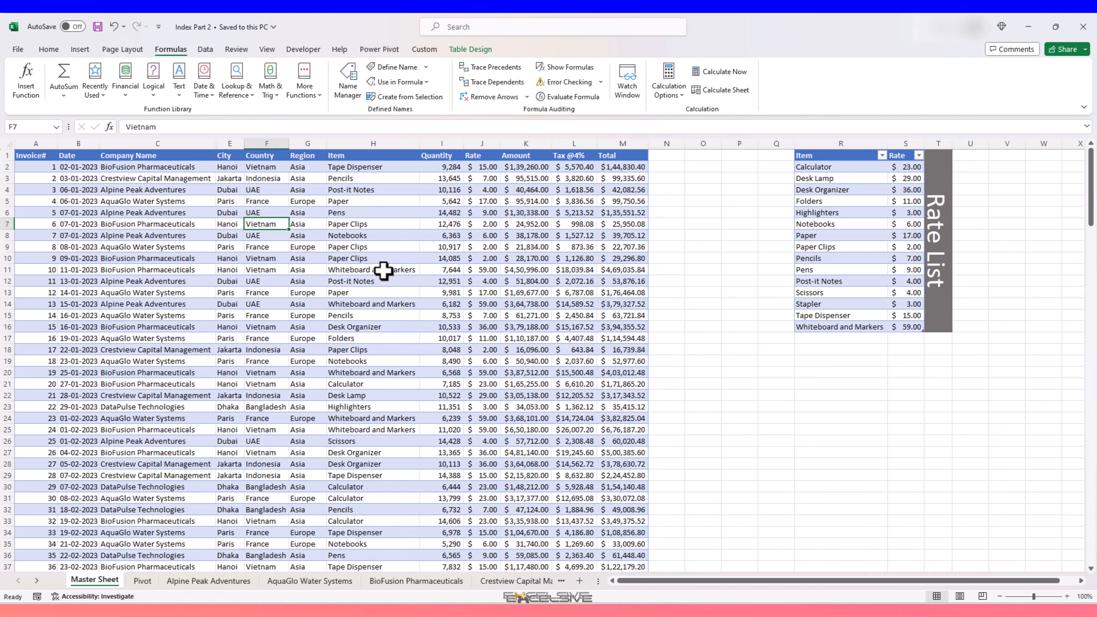
left_click(373, 269)
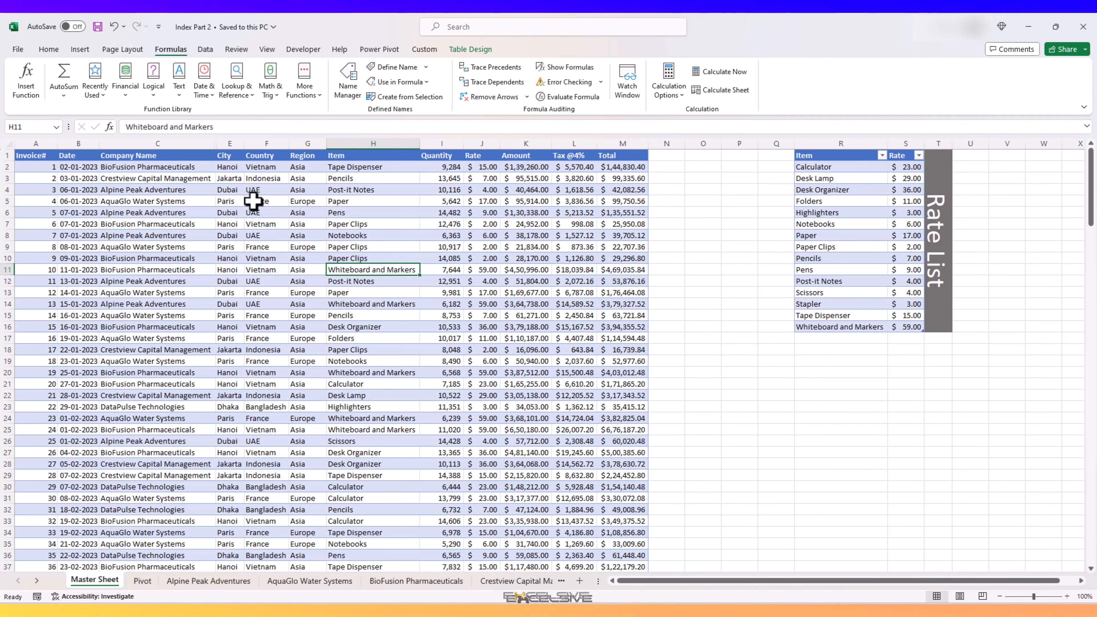
left_click(48, 49)
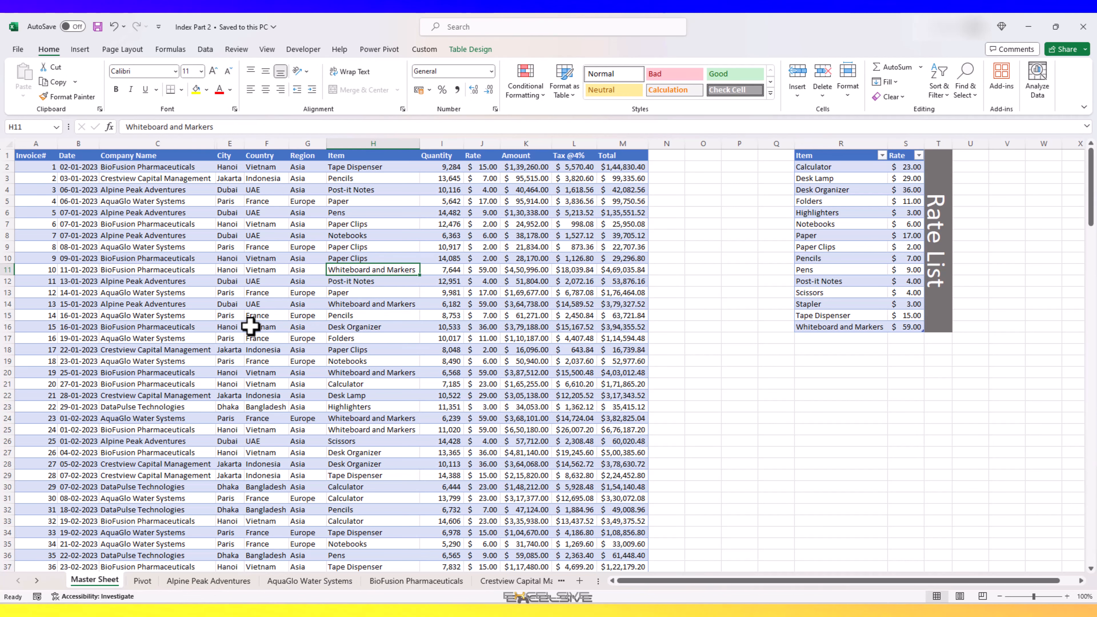
mouse_move(269, 321)
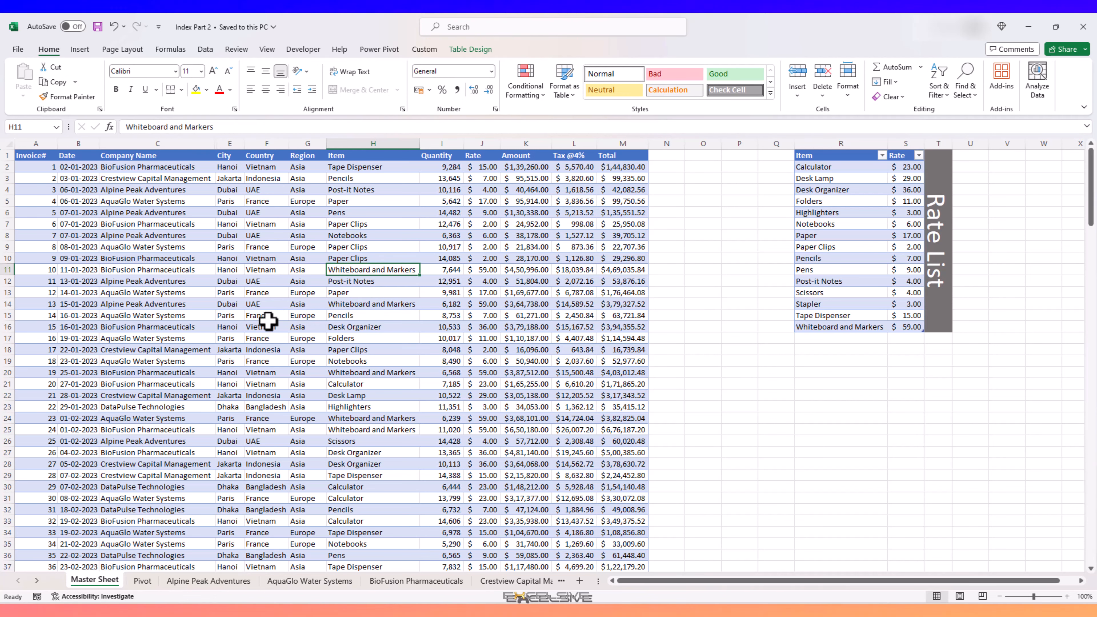
mouse_move(333, 355)
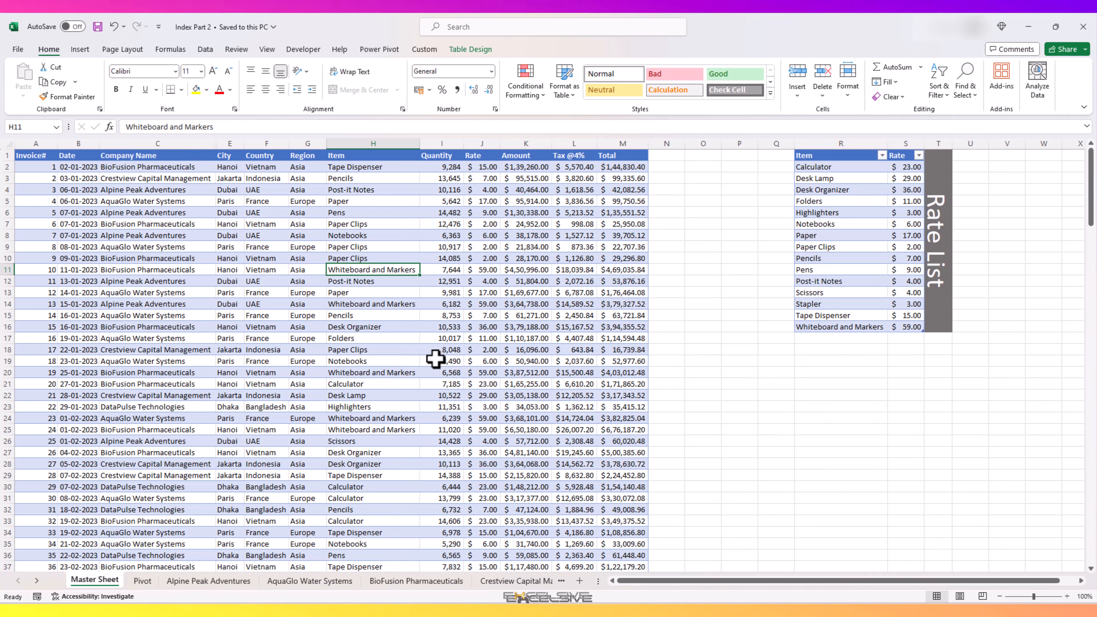
mouse_move(179, 511)
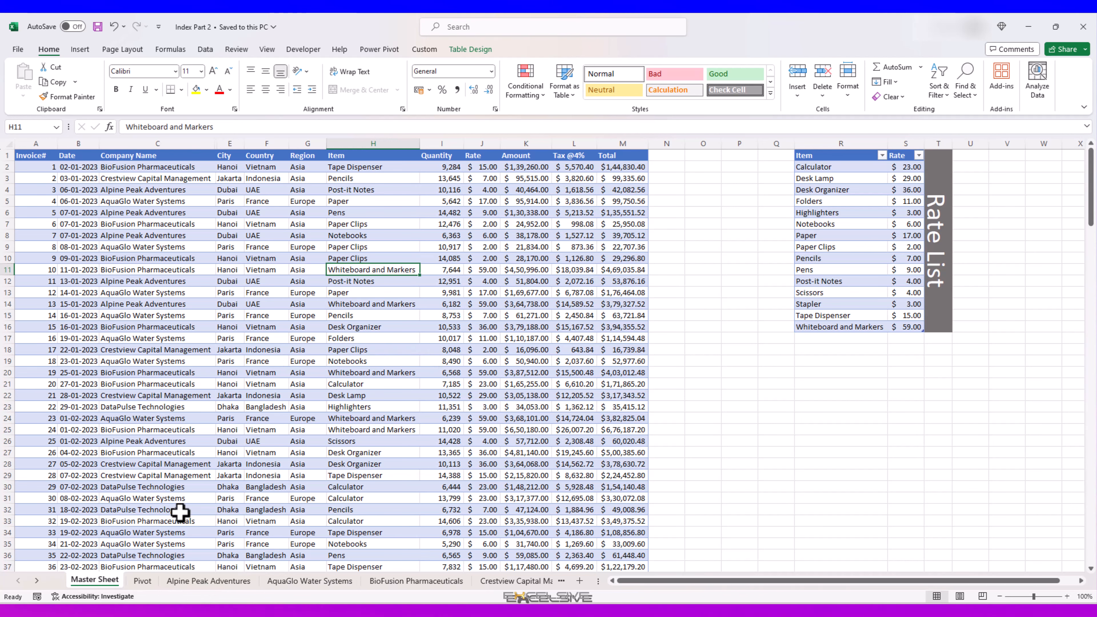
mouse_move(150, 467)
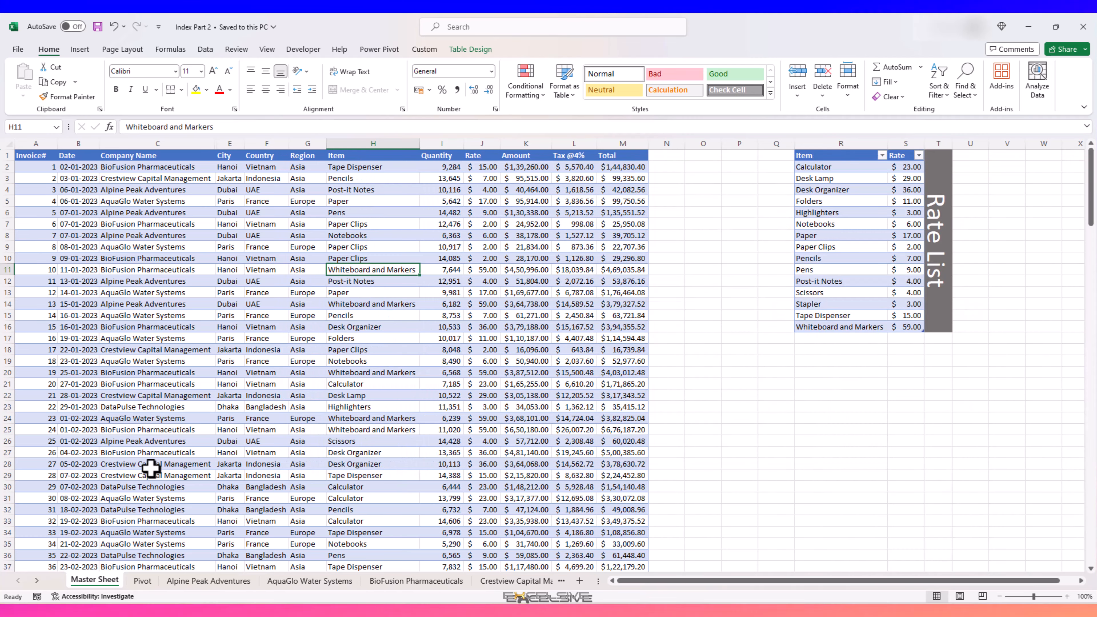
mouse_move(192, 458)
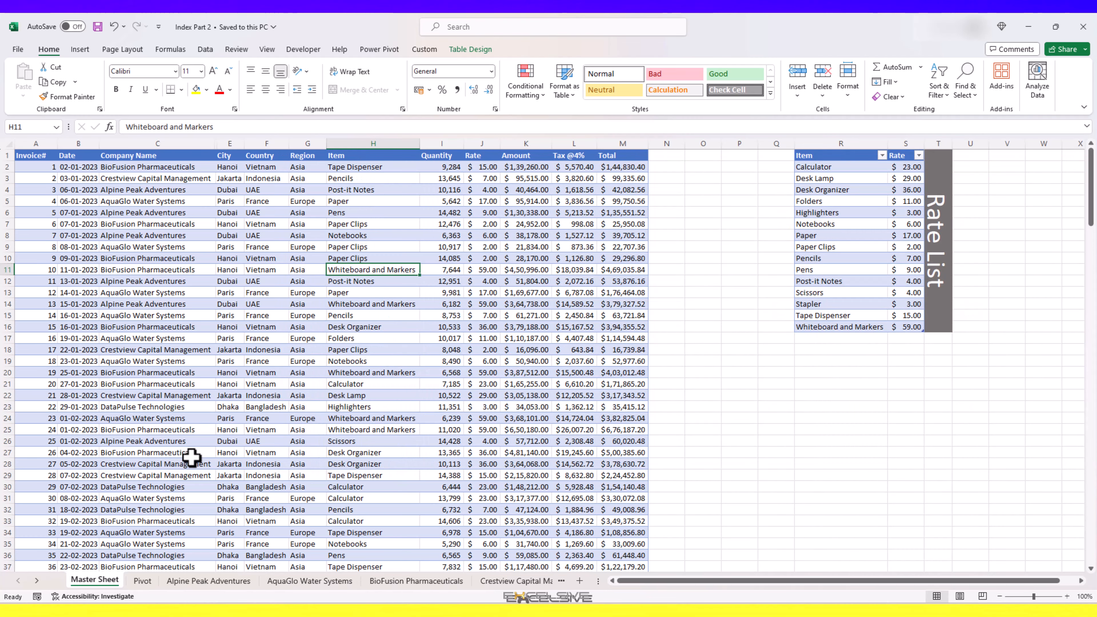
mouse_move(119, 502)
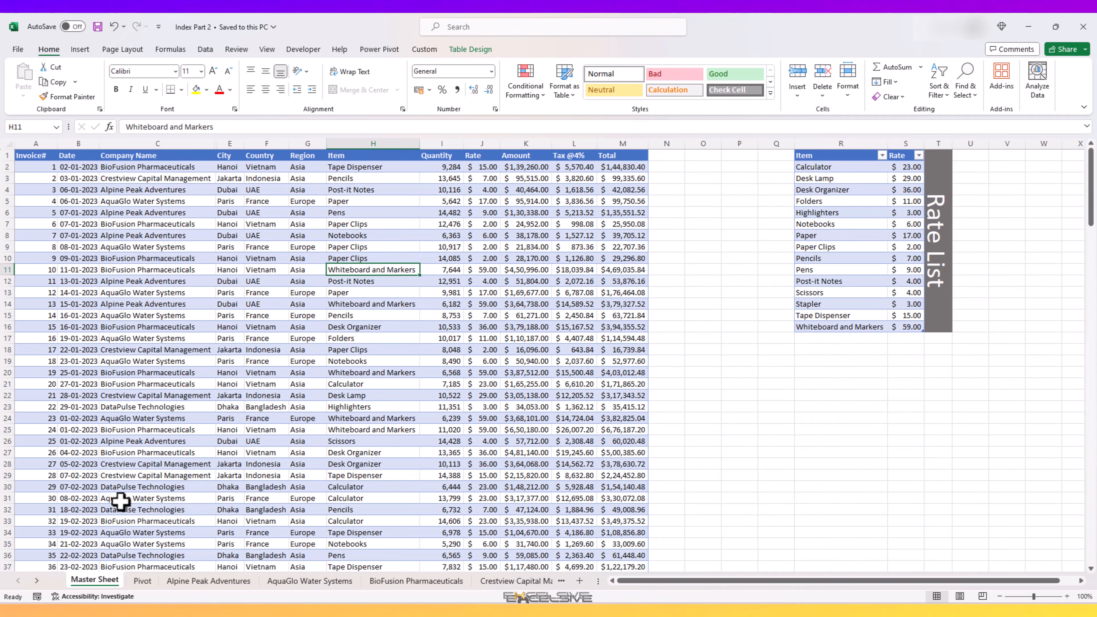
mouse_move(269, 419)
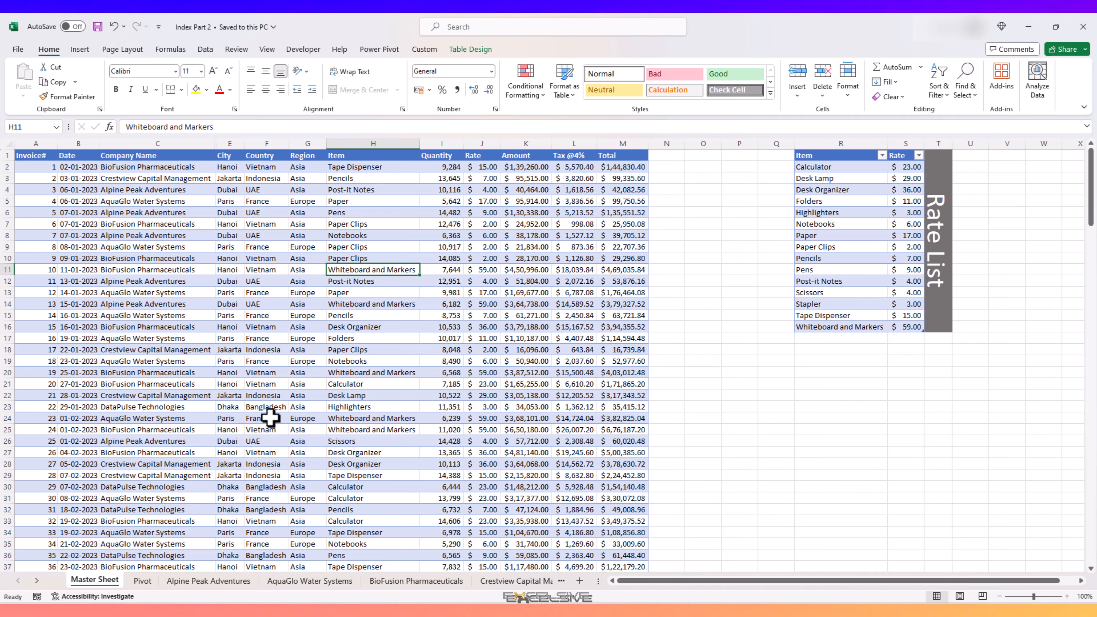
mouse_move(153, 354)
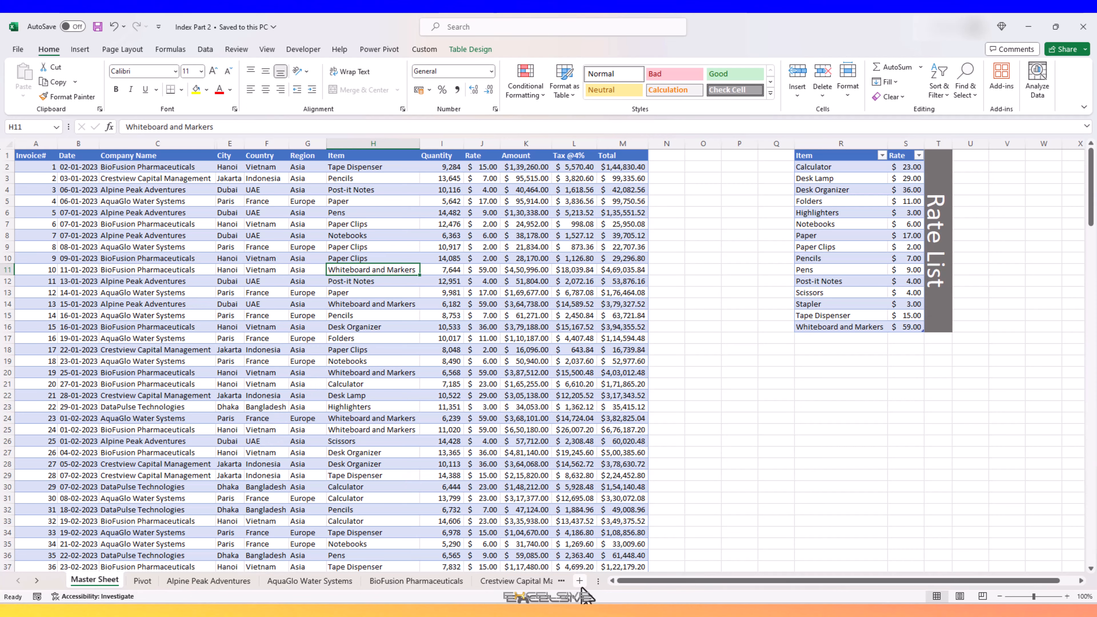
Show the Name Manager list of defined names (Master, Table13, Table3) over the blank Index sheet.
left_click(80, 581)
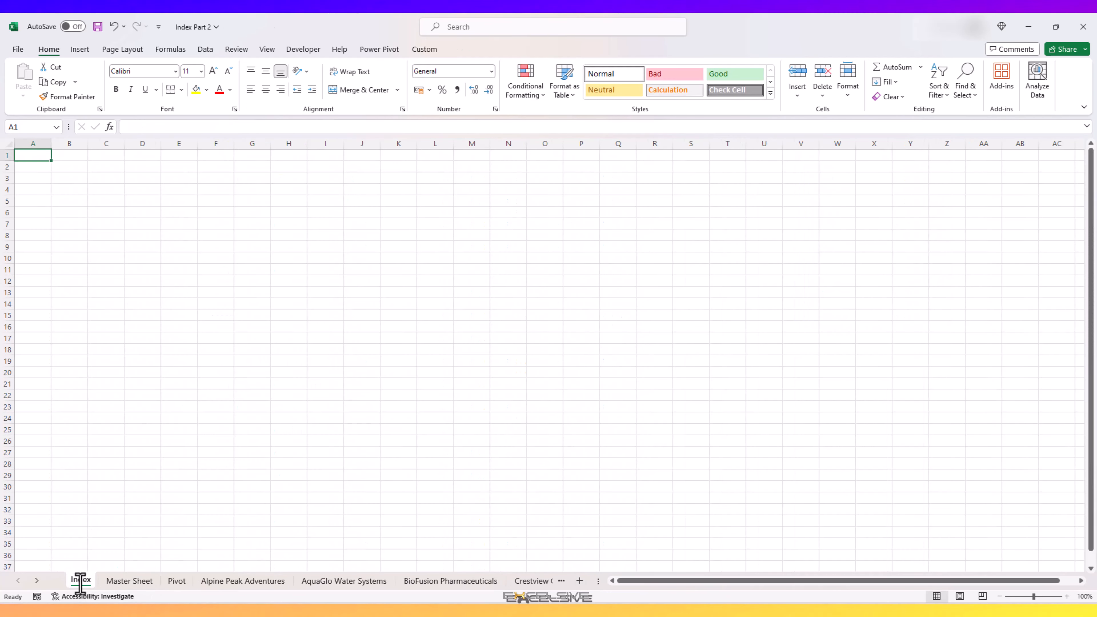
left_click(170, 49)
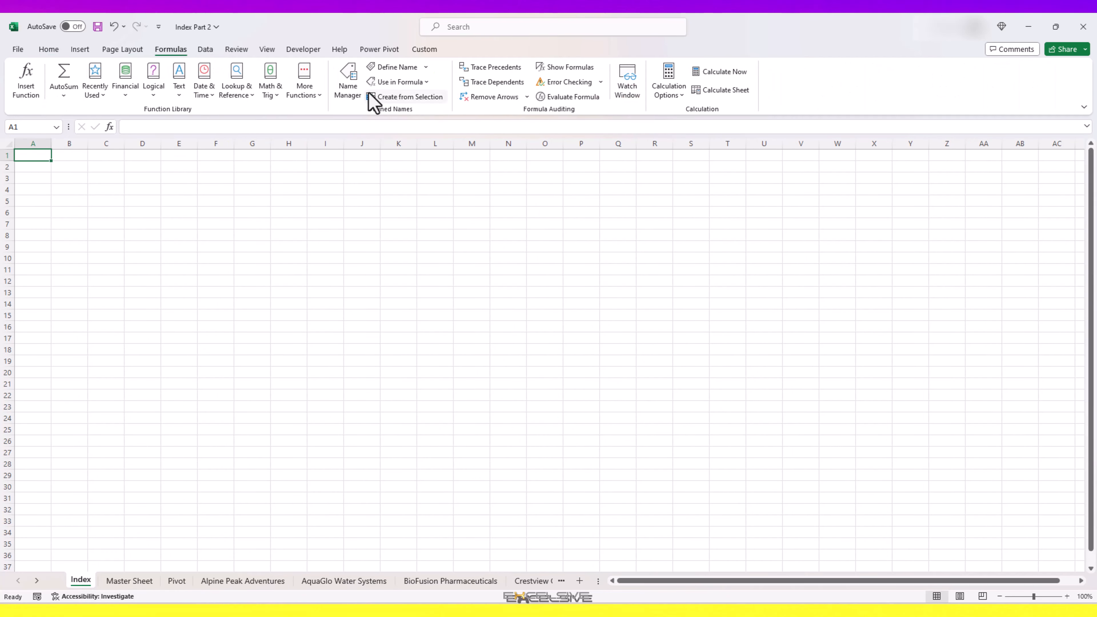
left_click(347, 74)
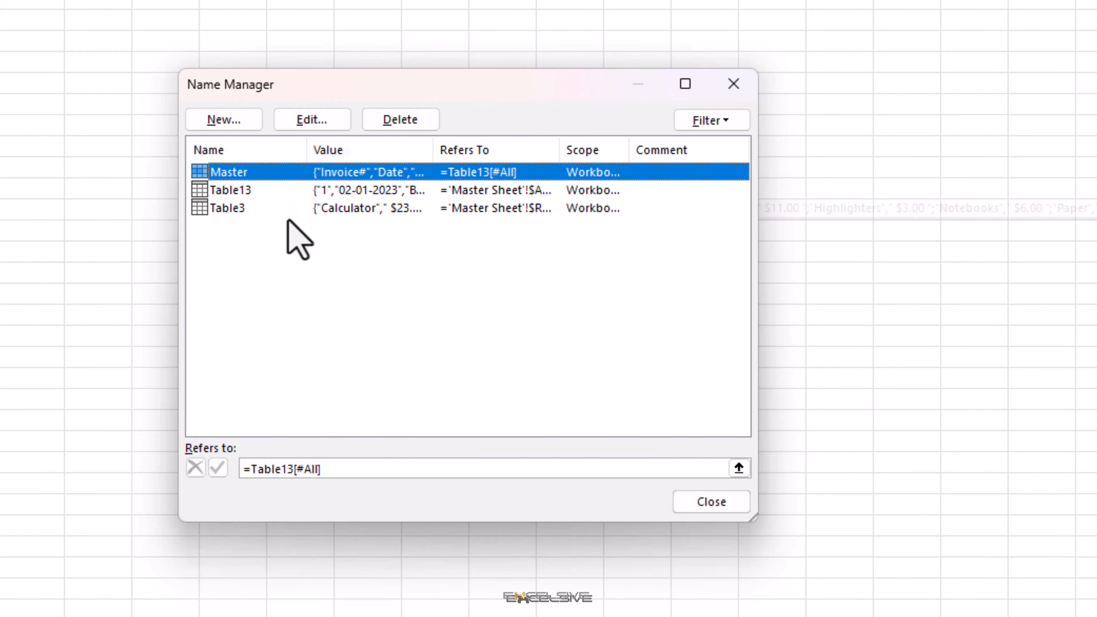
mouse_move(336, 290)
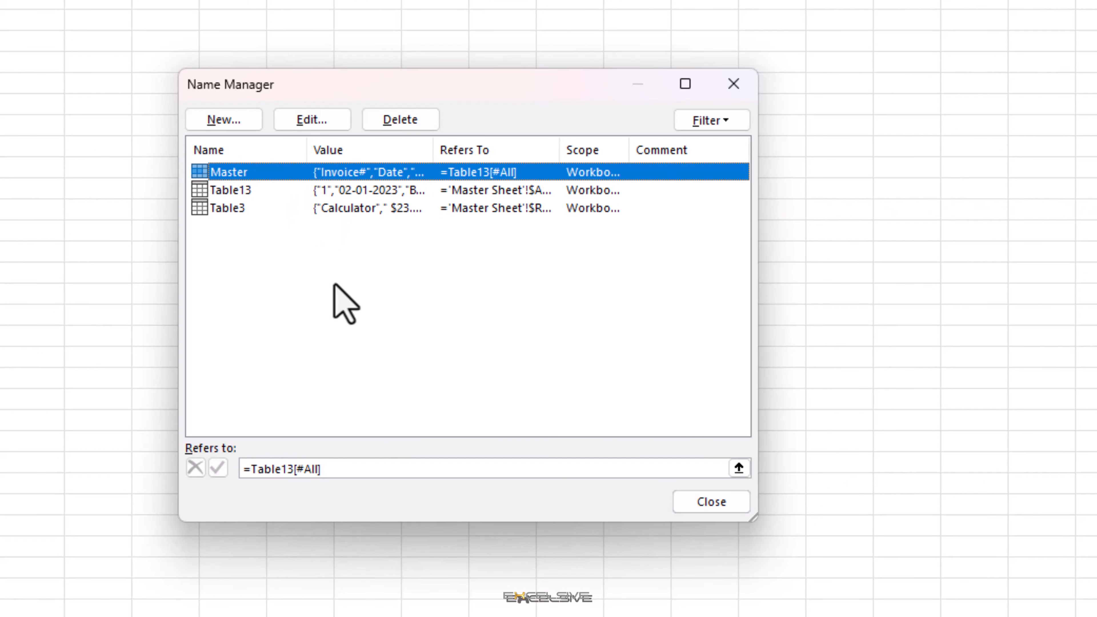
mouse_move(397, 317)
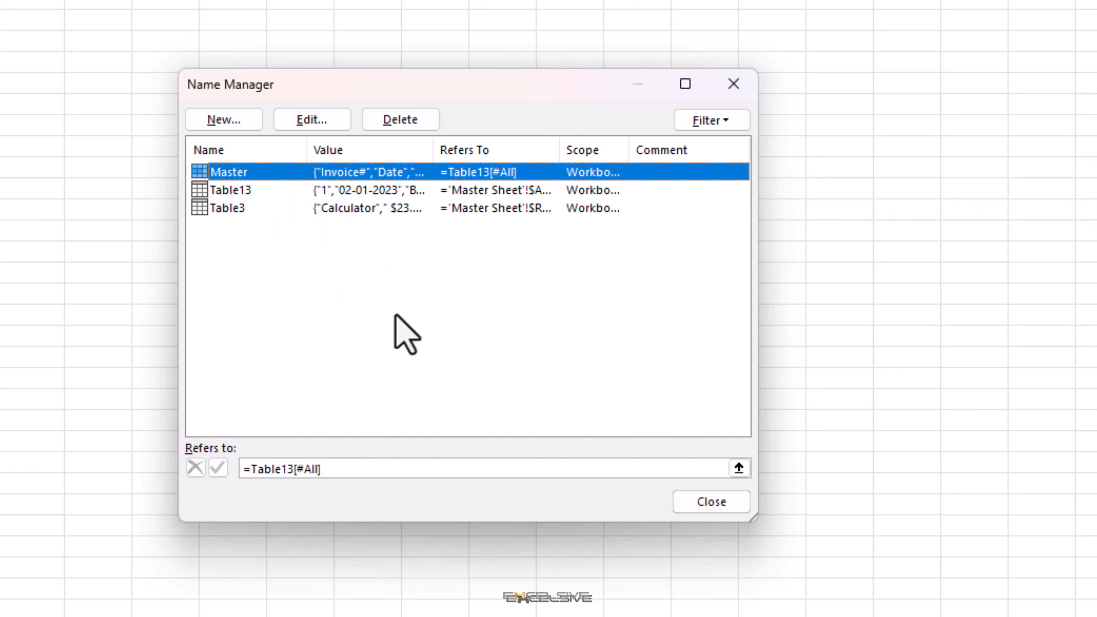
mouse_move(237, 149)
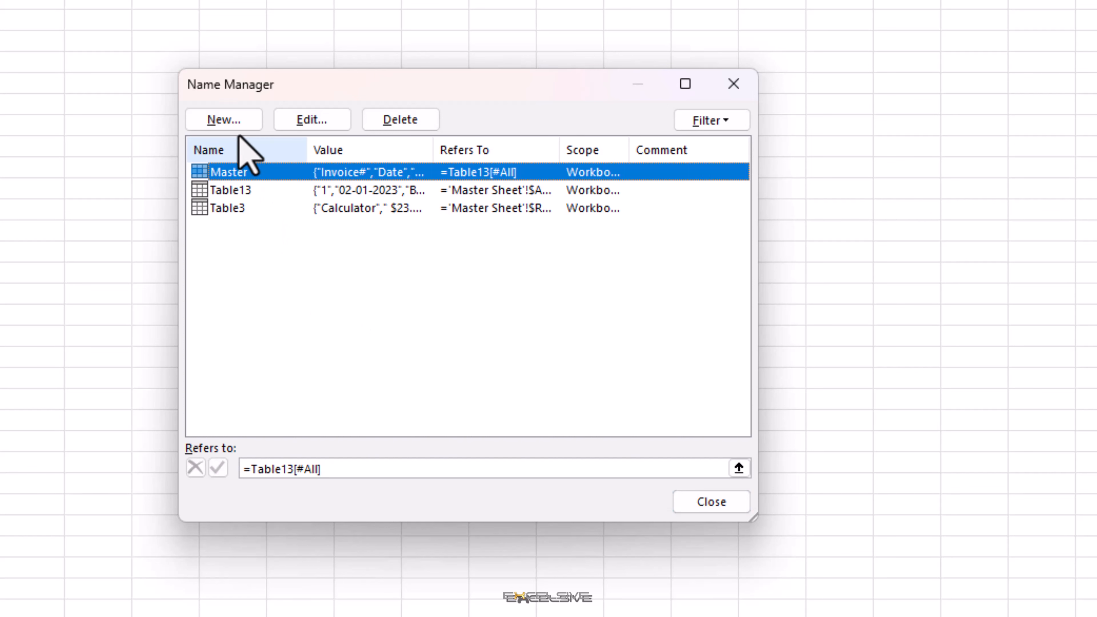
Start a new name called Index with Workbook scope.
left_click(223, 120)
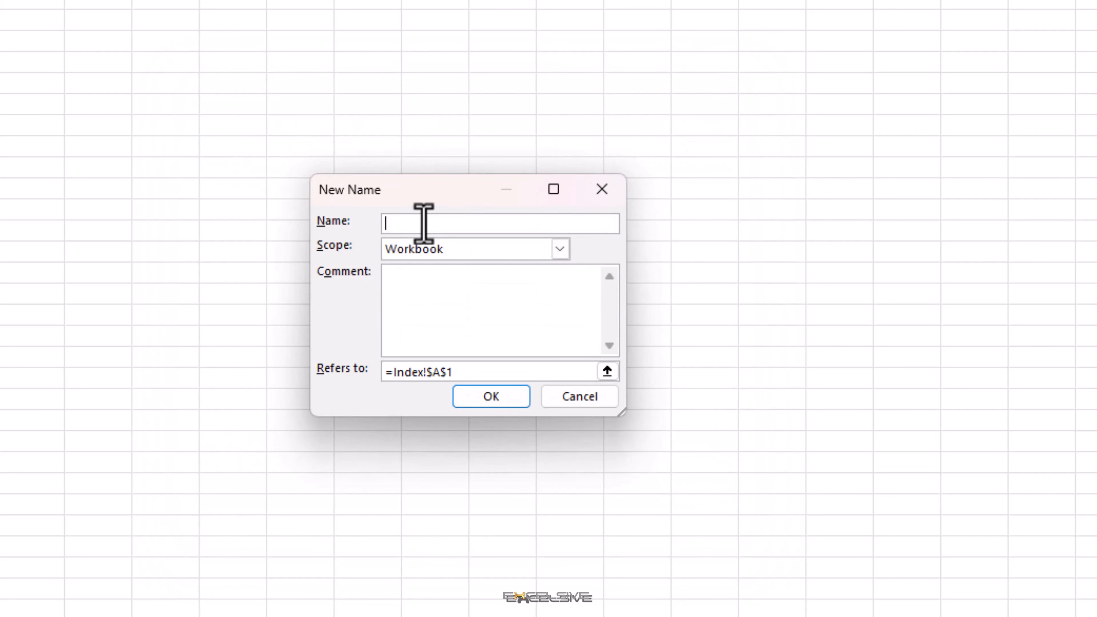
type("In")
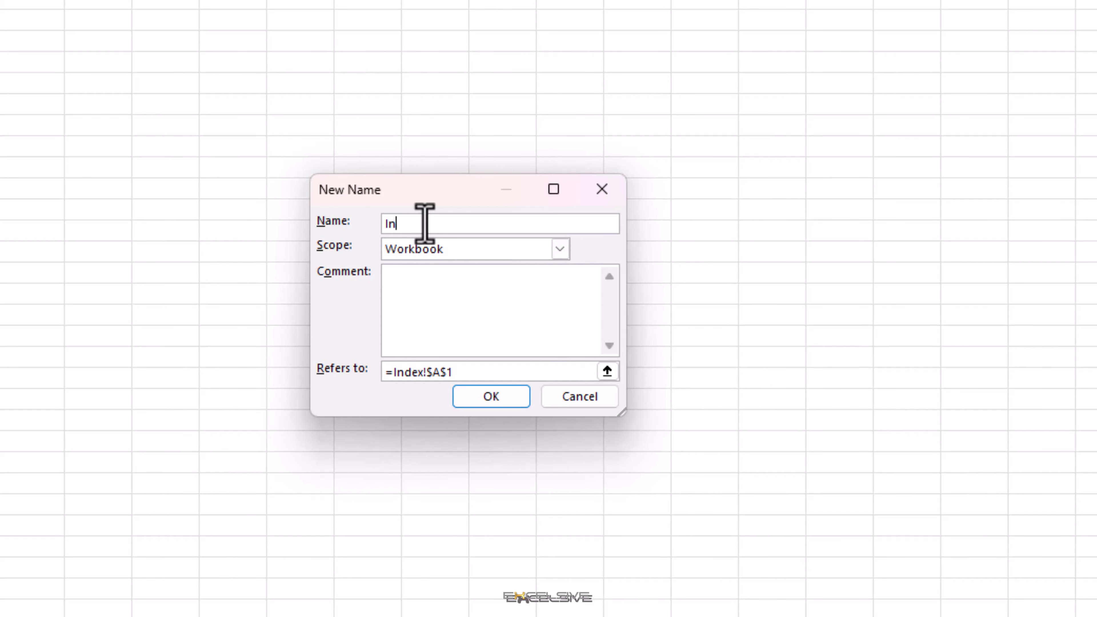
left_click(560, 248)
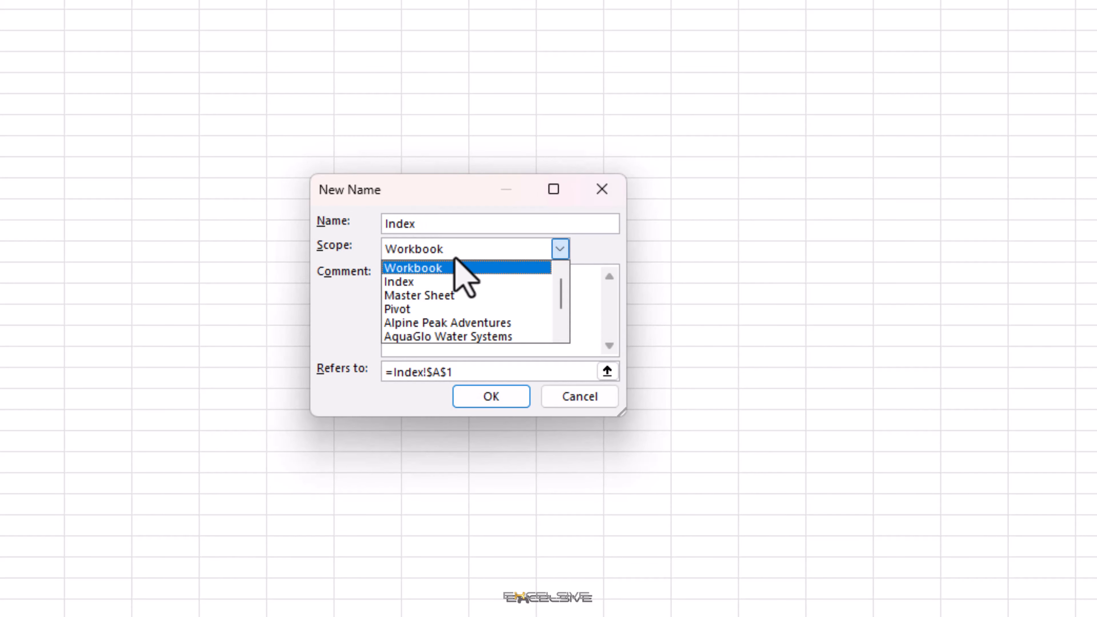
left_click(415, 267)
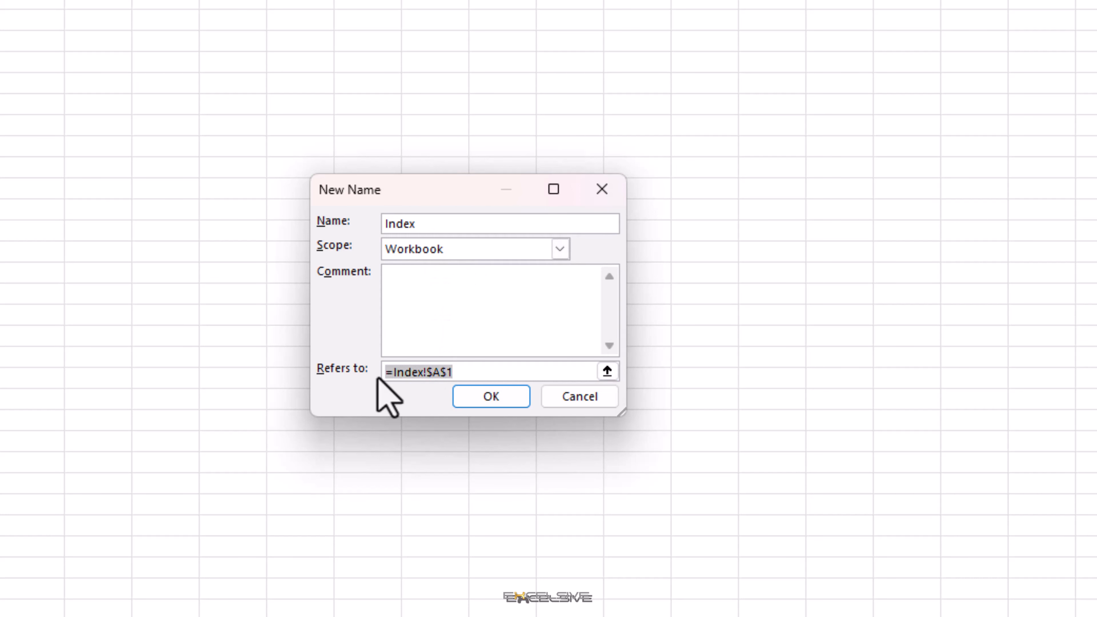
Define the Index name as =get.workbook(1) and confirm it.
key("delete")
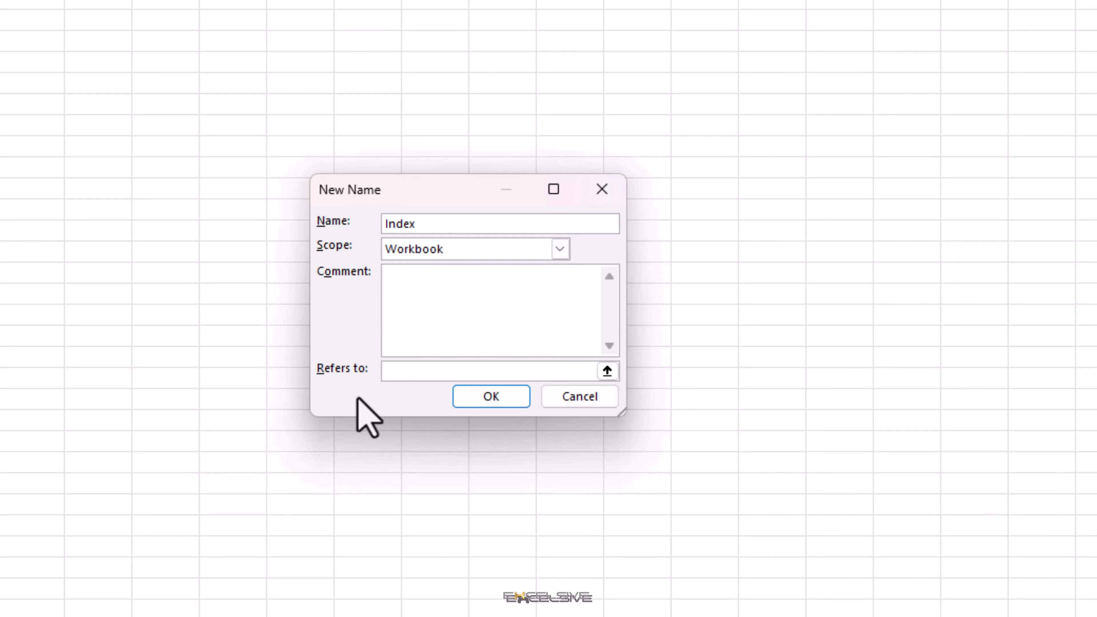
type("=")
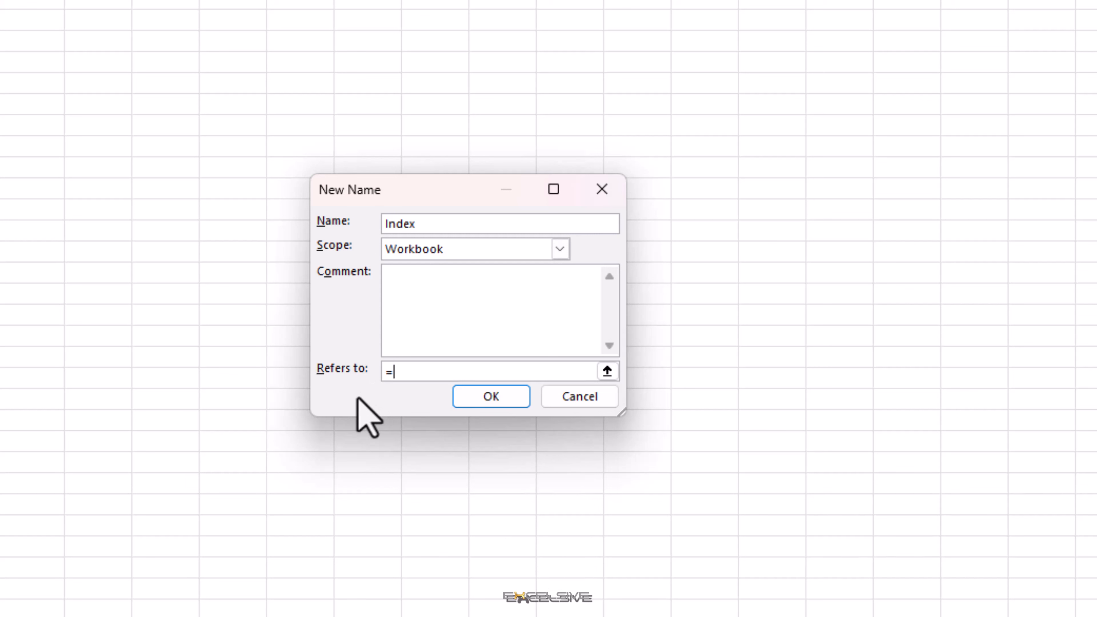
type("get.work")
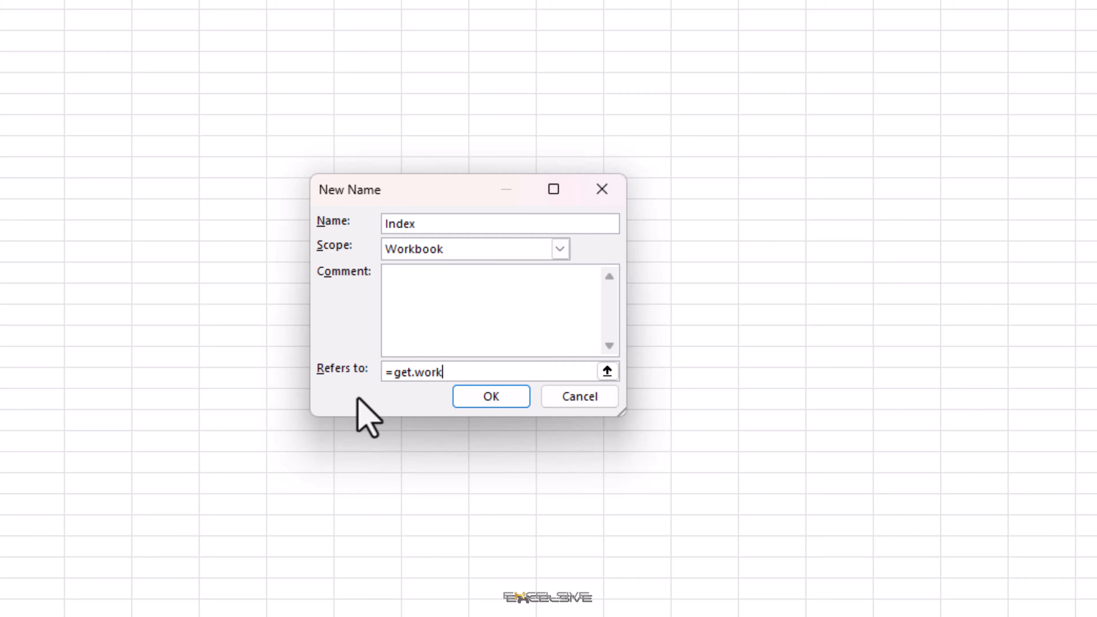
type("book")
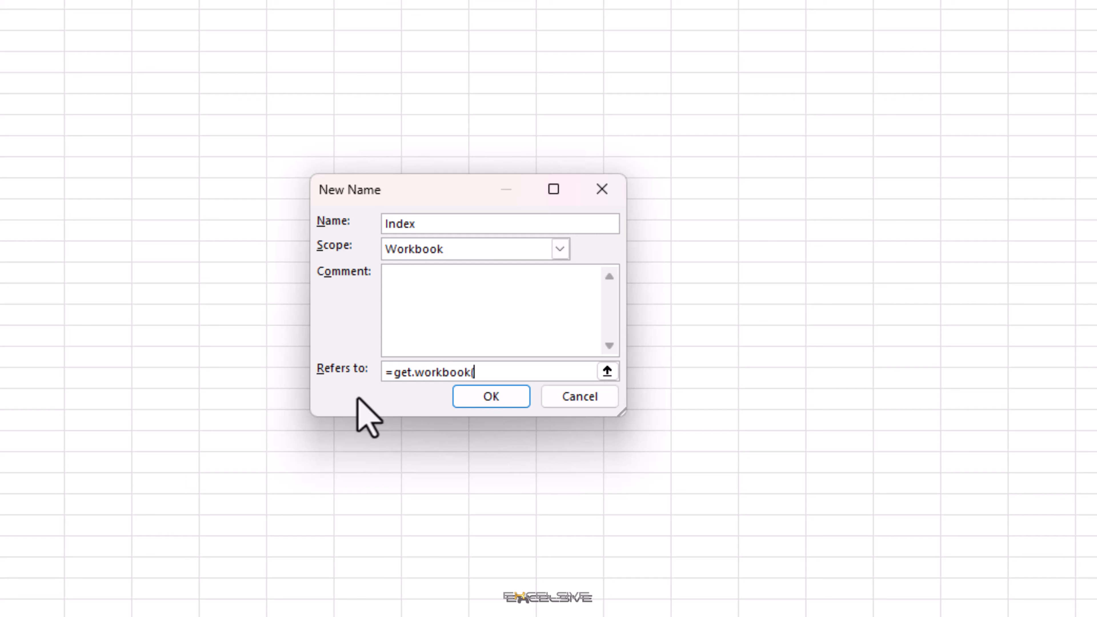
type("(1")
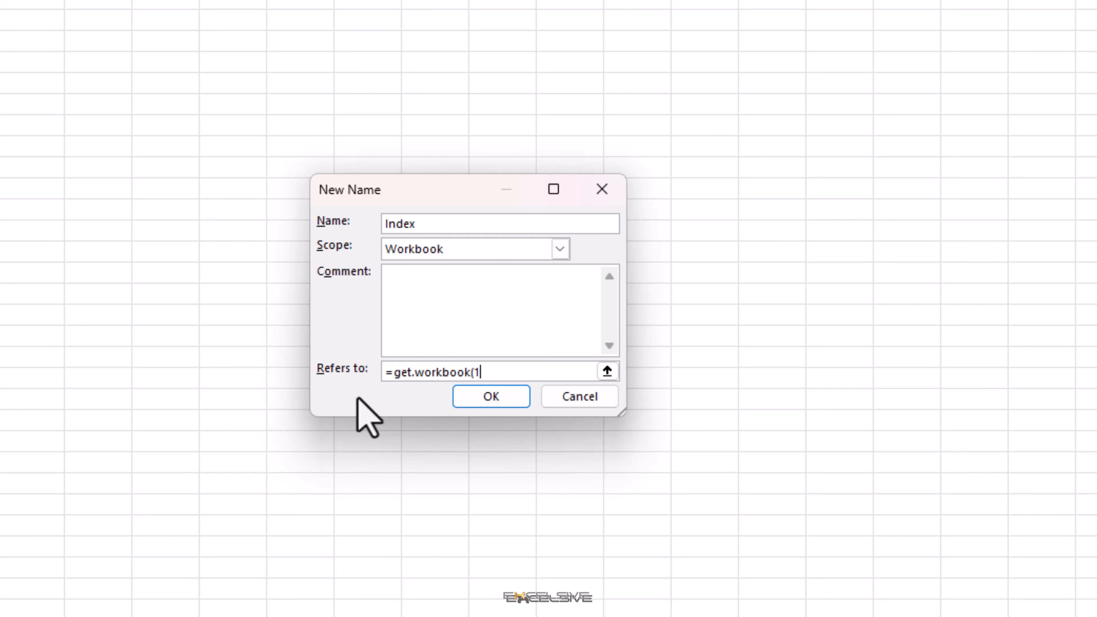
type(")")
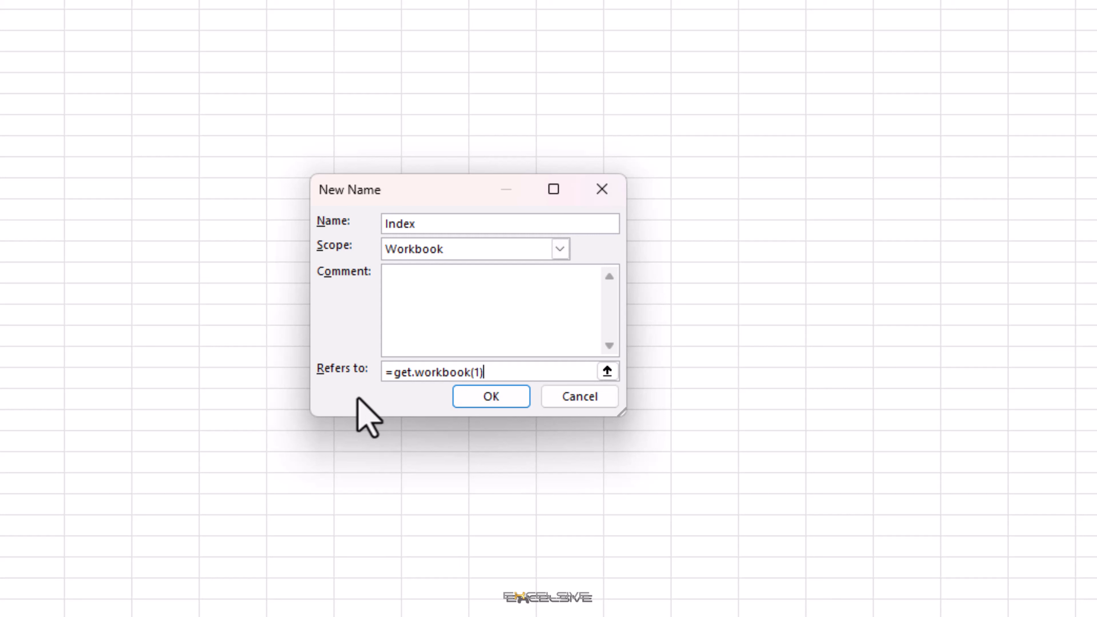
left_click(492, 396)
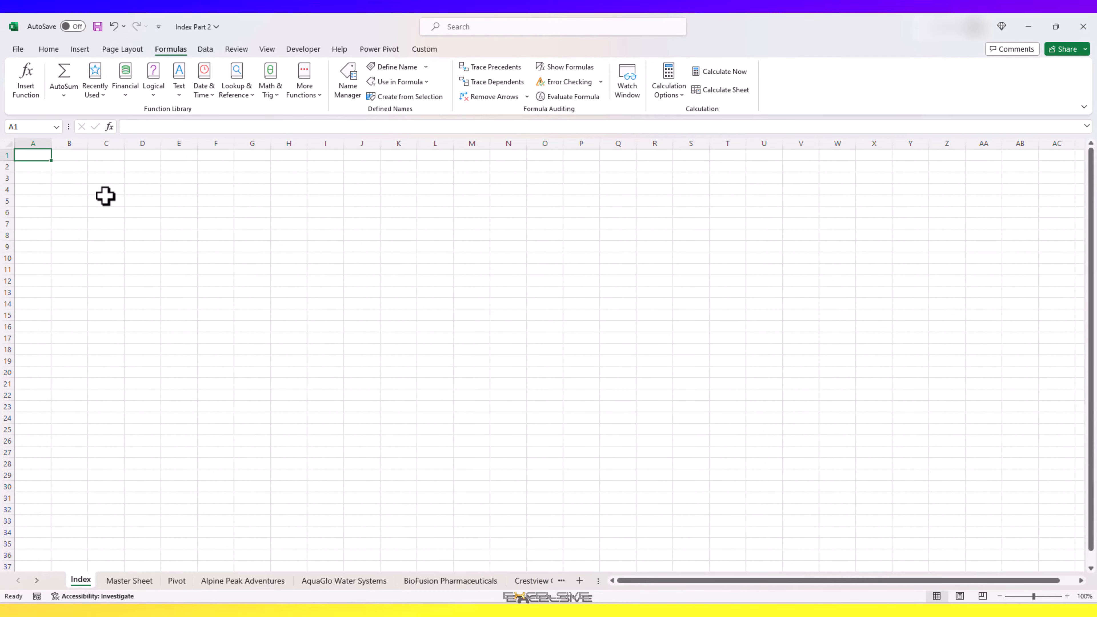
mouse_move(112, 180)
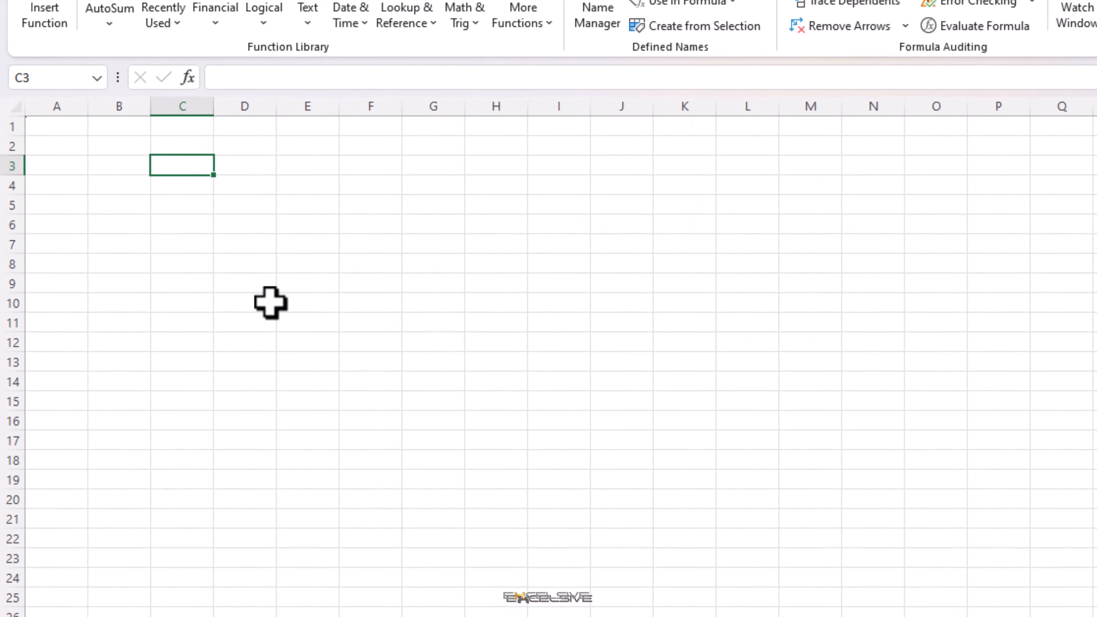
Enter =index in C3 to spill every sheet name across row 3.
type("=")
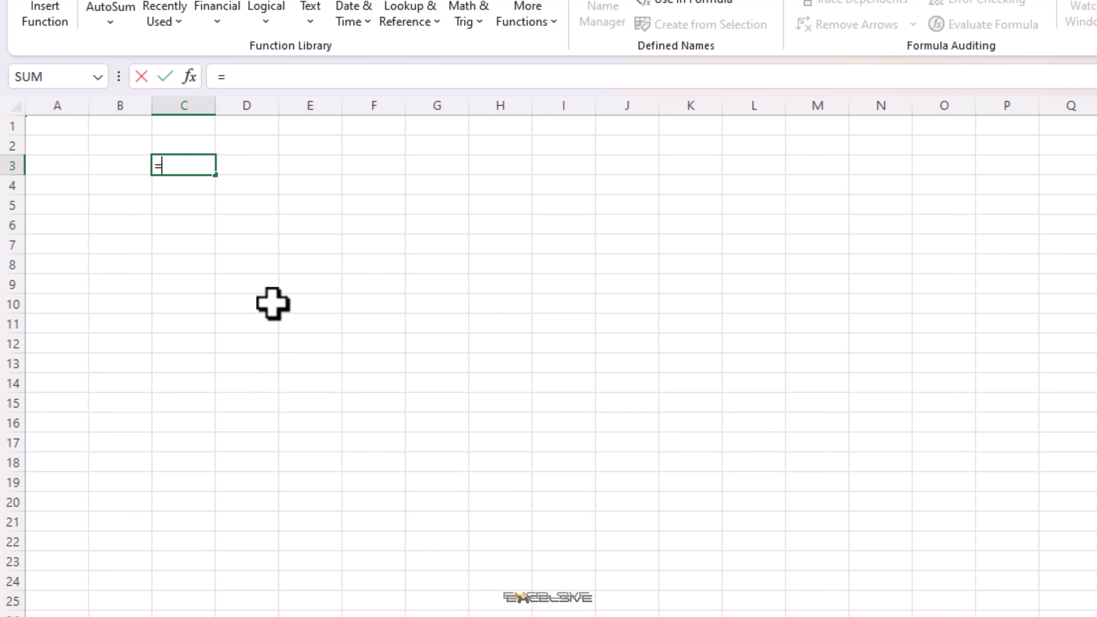
type("inde")
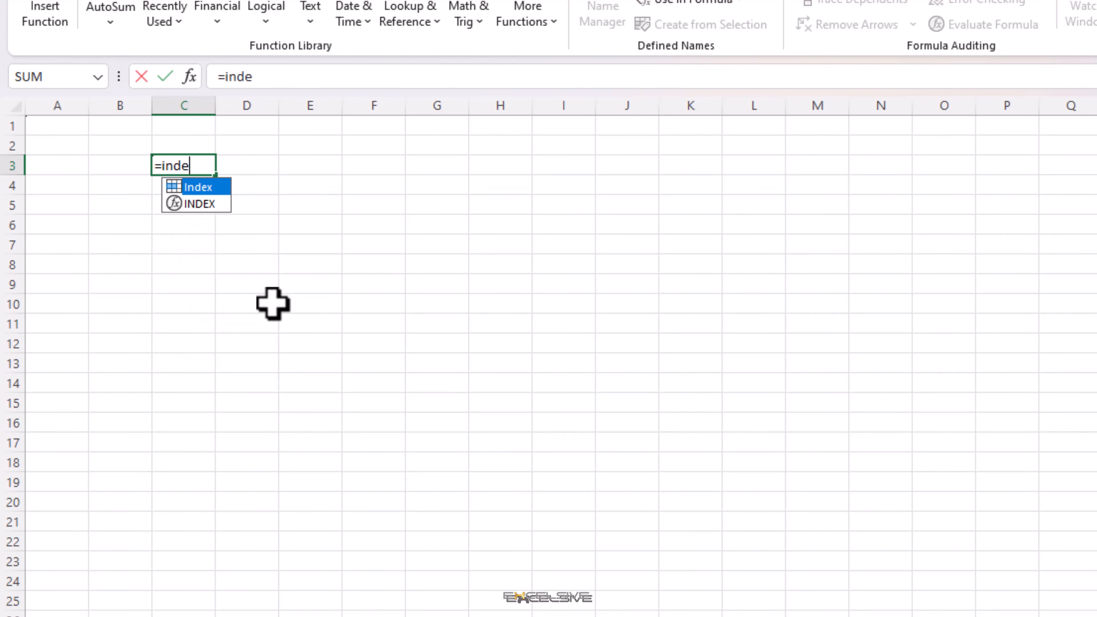
type("x")
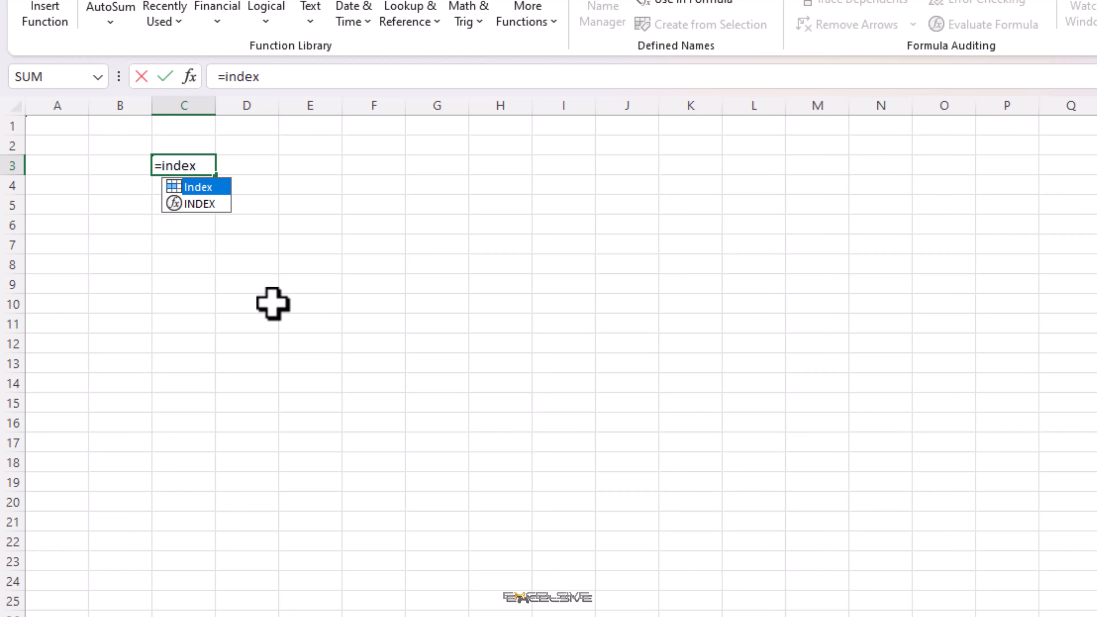
mouse_move(269, 307)
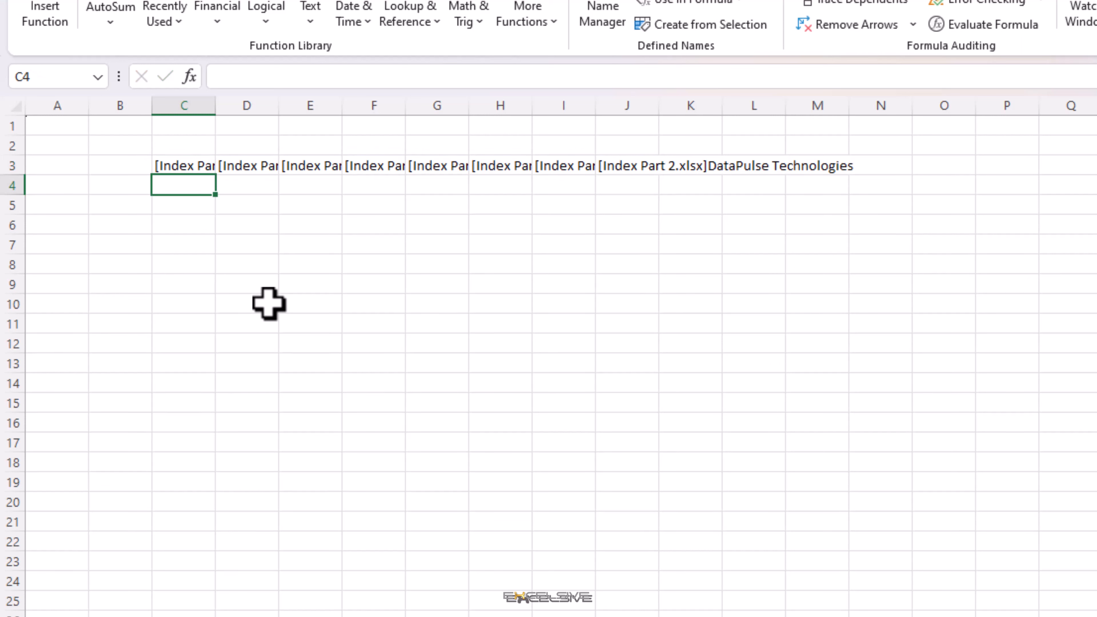
Select C3 and widen the columns so the '[Index Part 2.xlsx]' sheet names show in full.
left_click(182, 166)
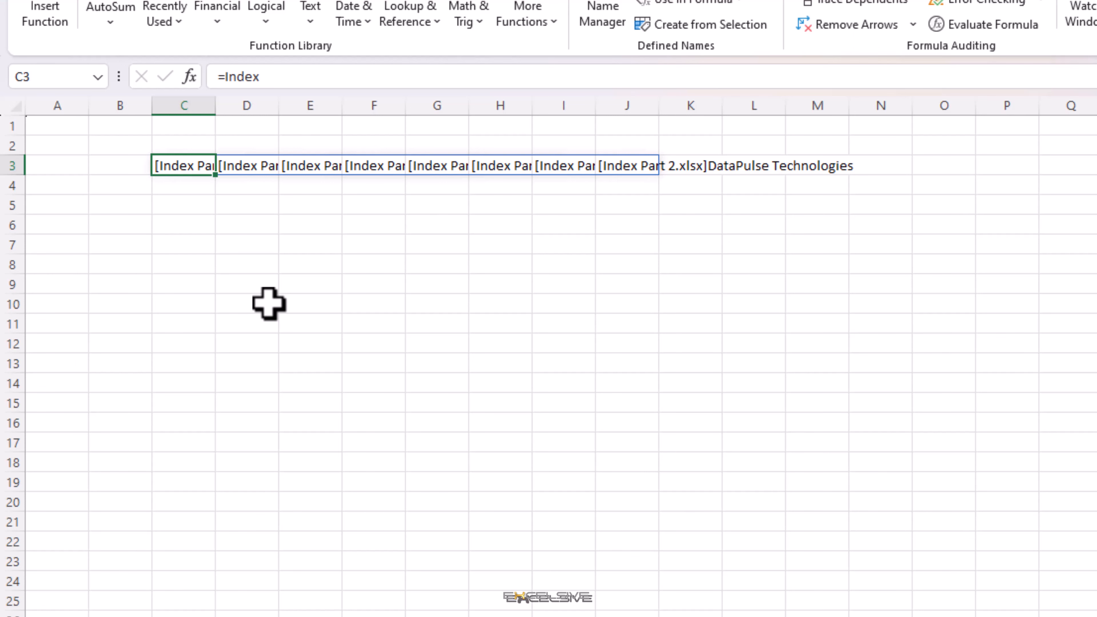
mouse_move(255, 196)
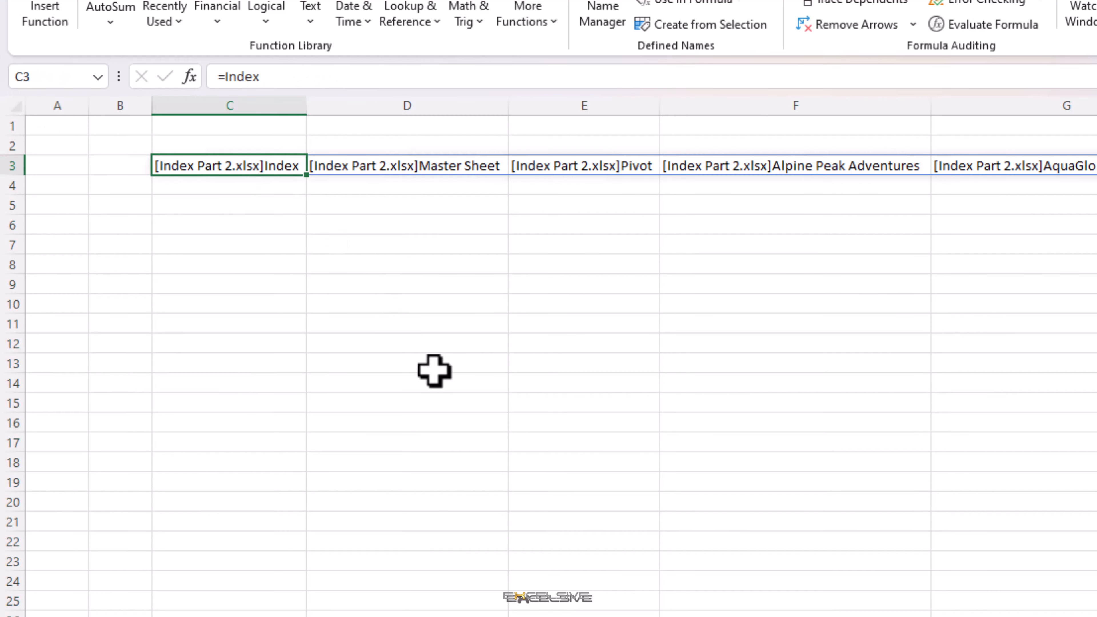
mouse_move(176, 194)
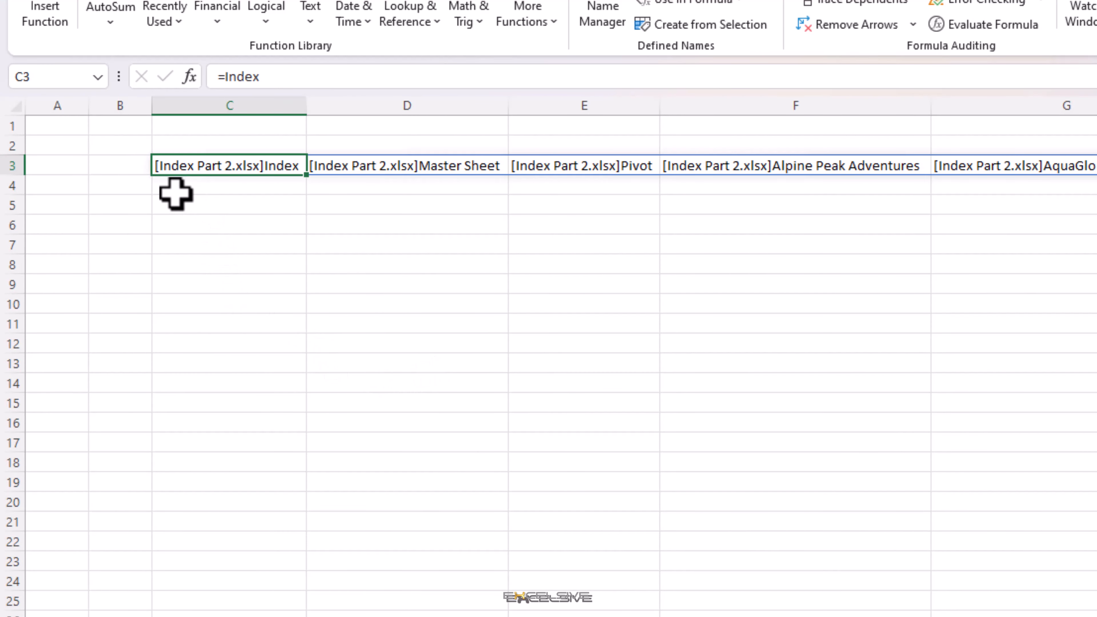
mouse_move(247, 187)
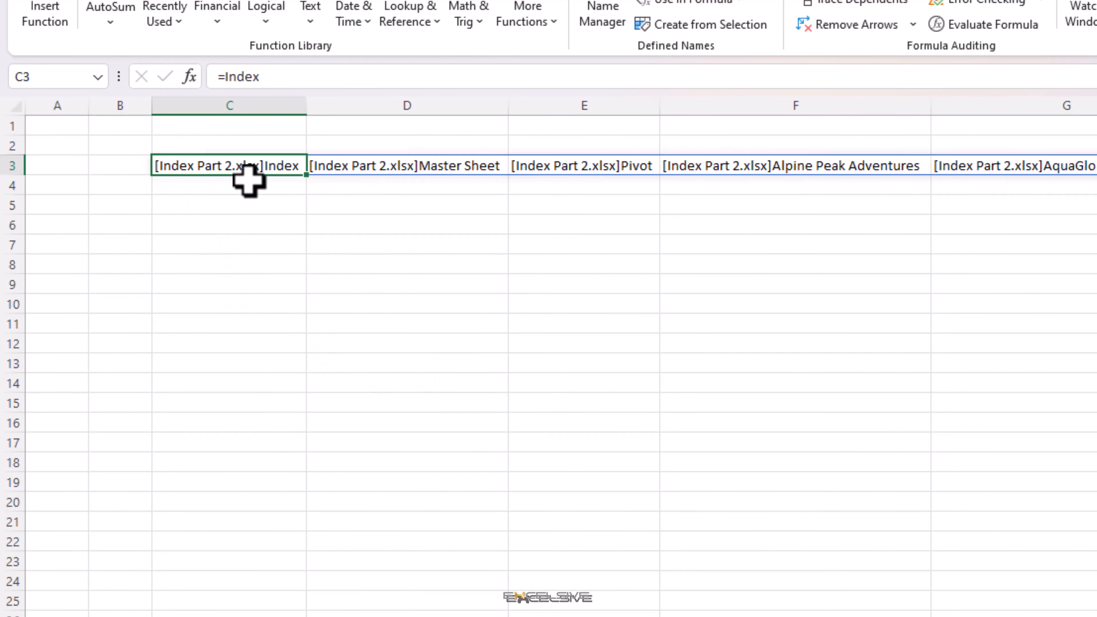
mouse_move(269, 193)
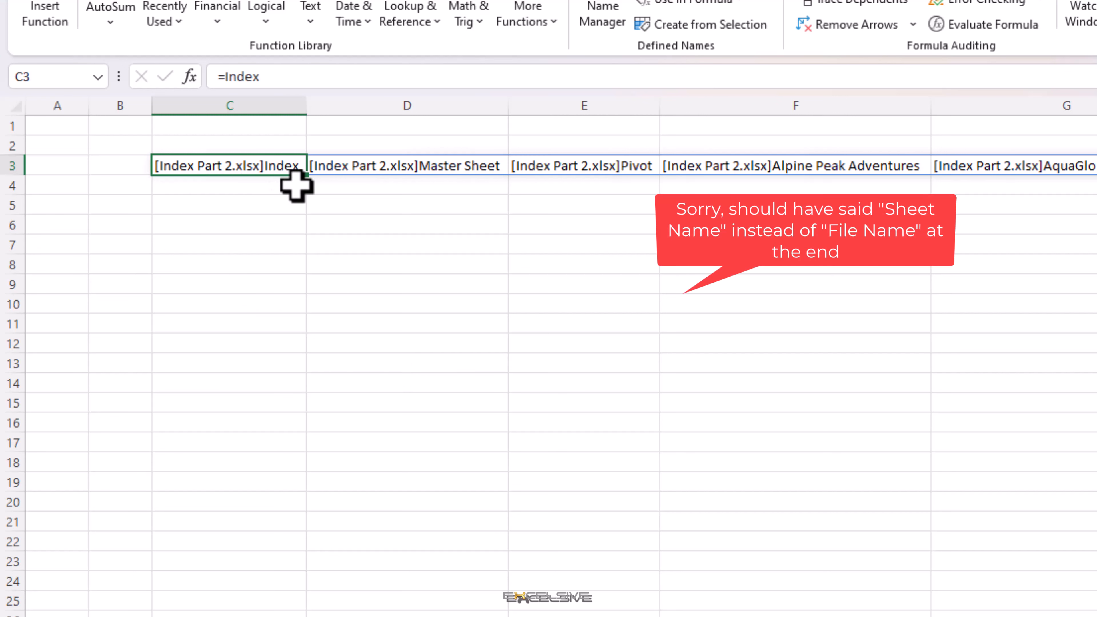
mouse_move(269, 196)
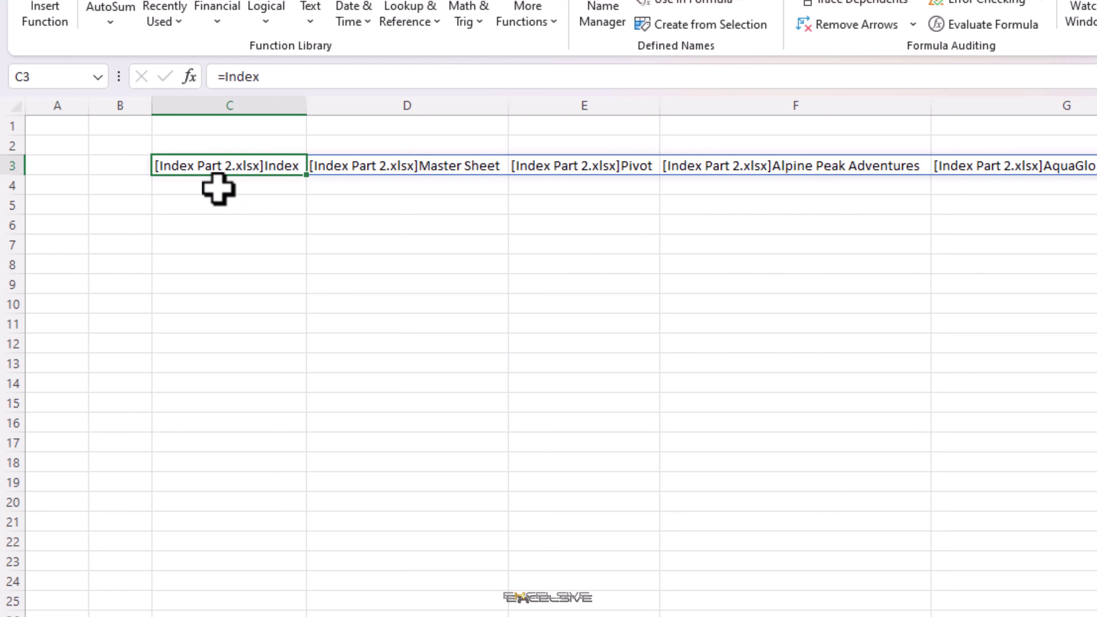
mouse_move(289, 211)
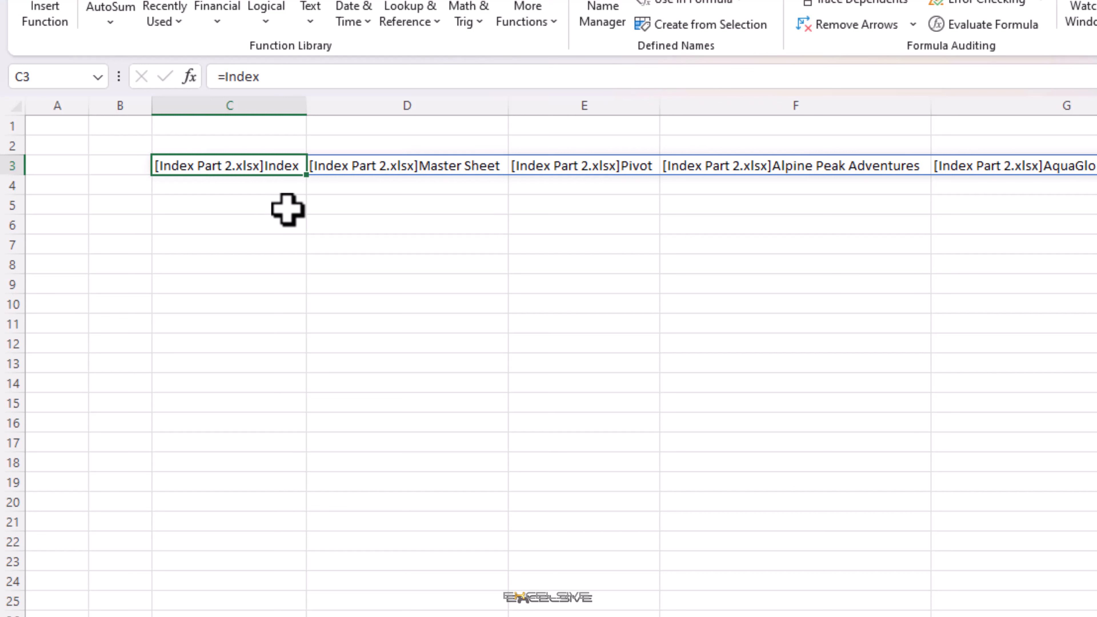
mouse_move(178, 237)
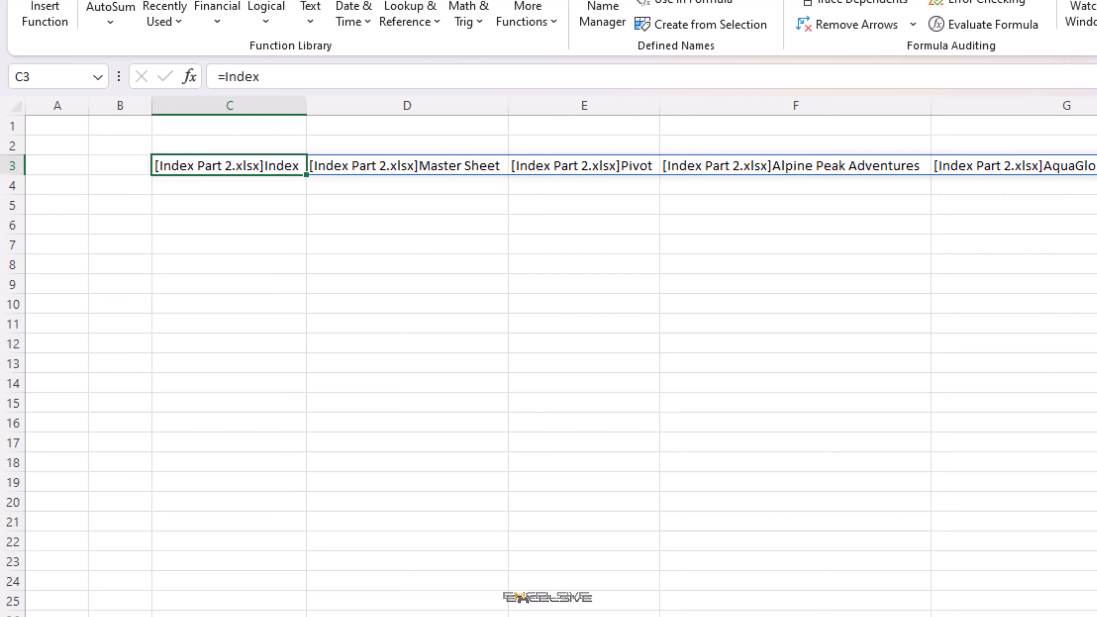
scroll("right", 3)
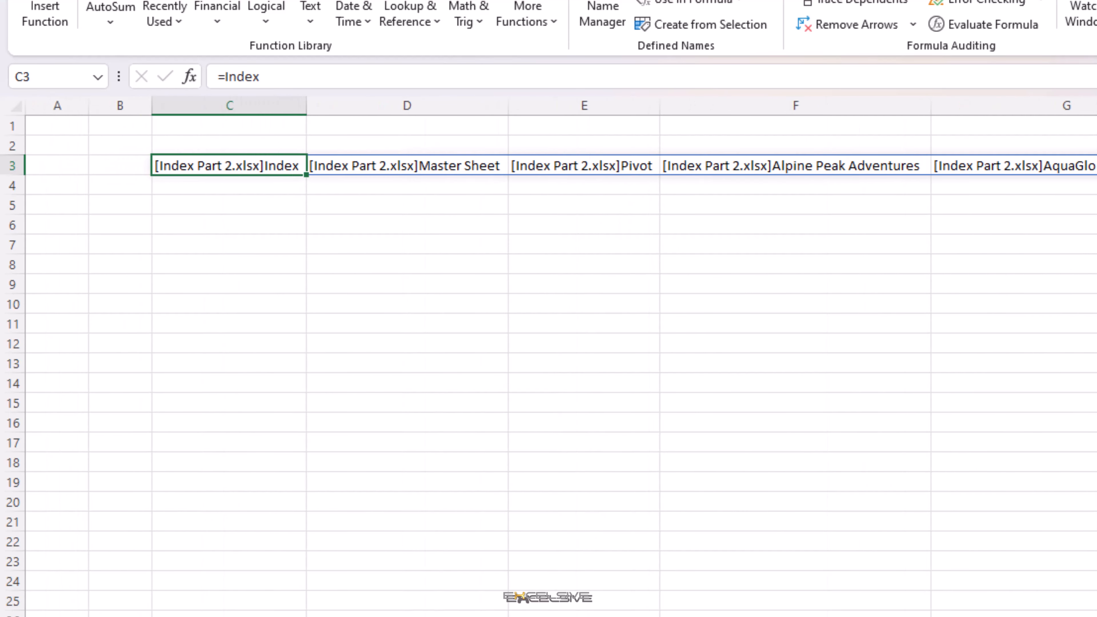
mouse_move(248, 224)
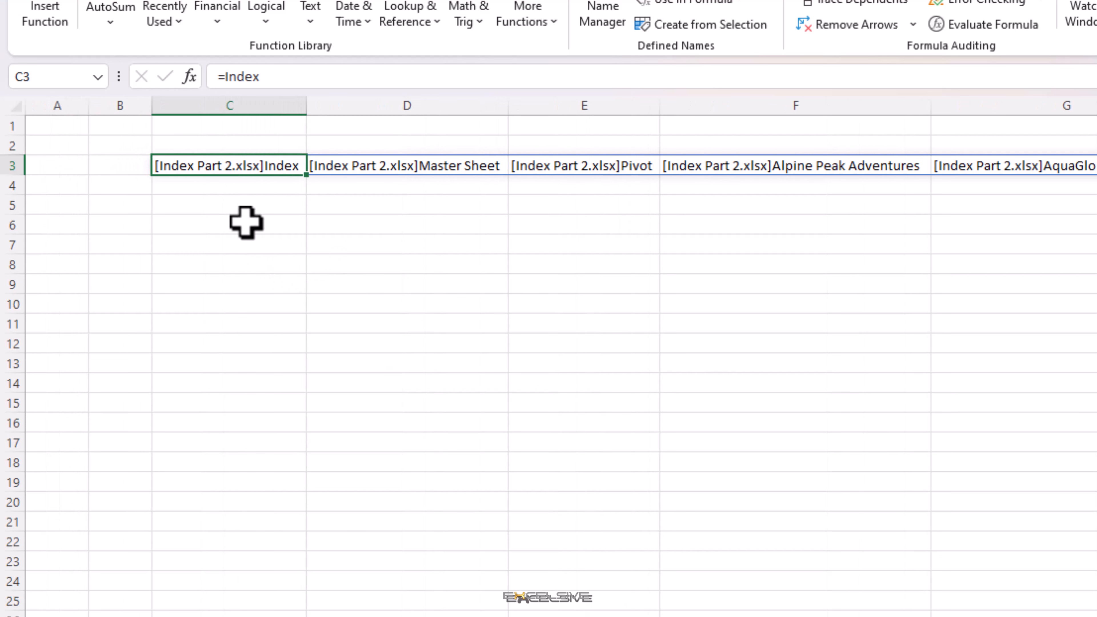
mouse_move(248, 206)
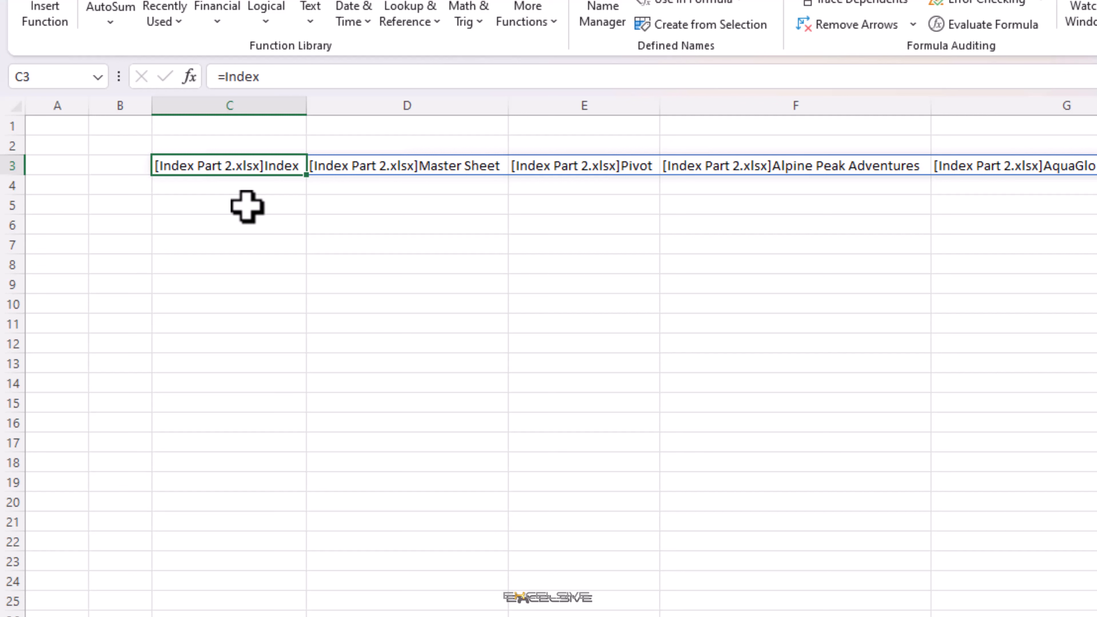
Enter =TRANSPOSE(C3#) in C5 to list the eight sheet names down C5:C12.
type("=tr")
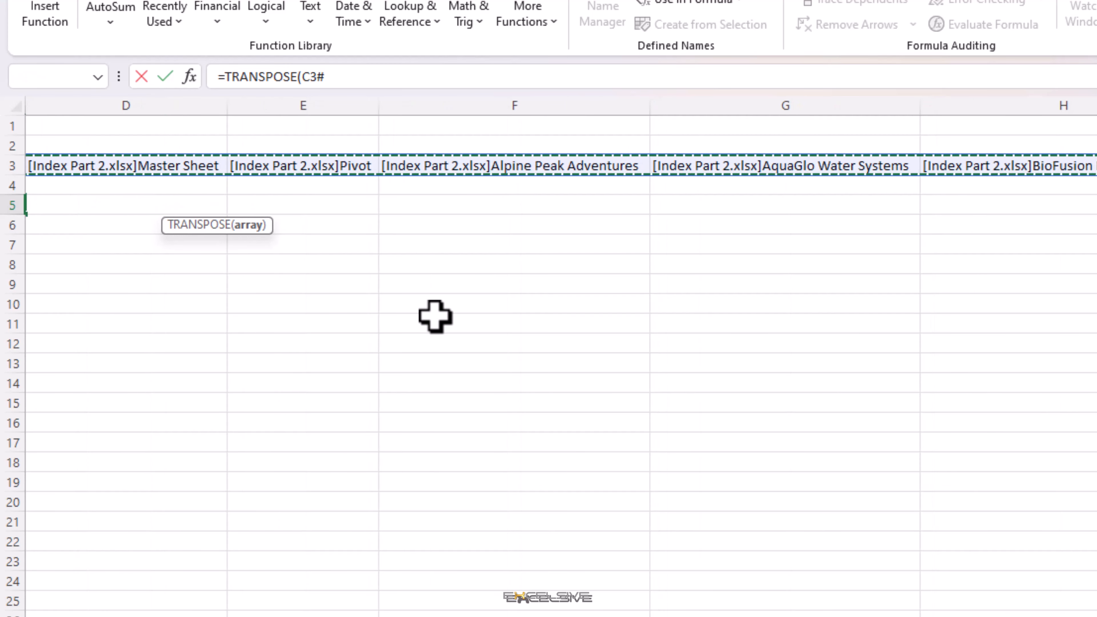
key("Enter")
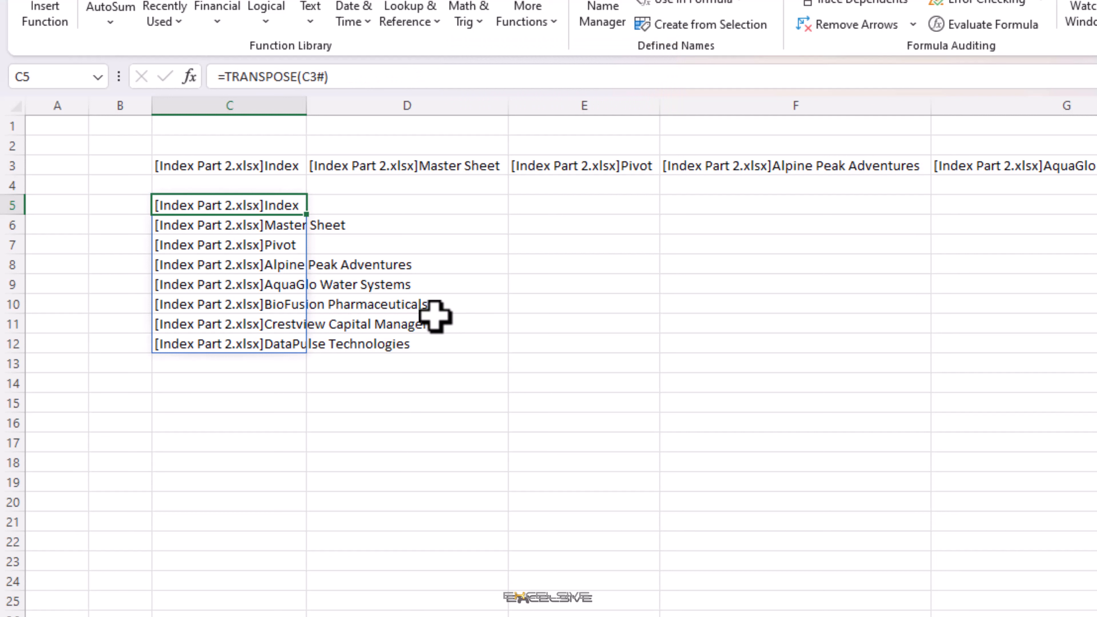
mouse_move(454, 388)
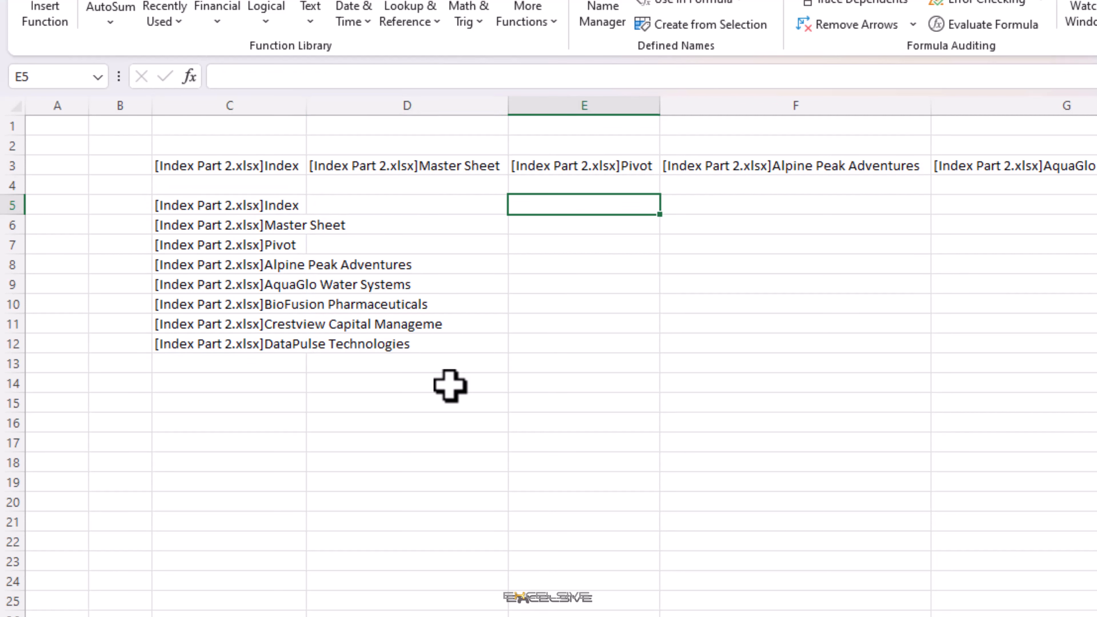
Enter =SUBSTITUTE(C5,"[Index Part2.xlsx]","") in E5 and fill it down to E12.
type("=sub")
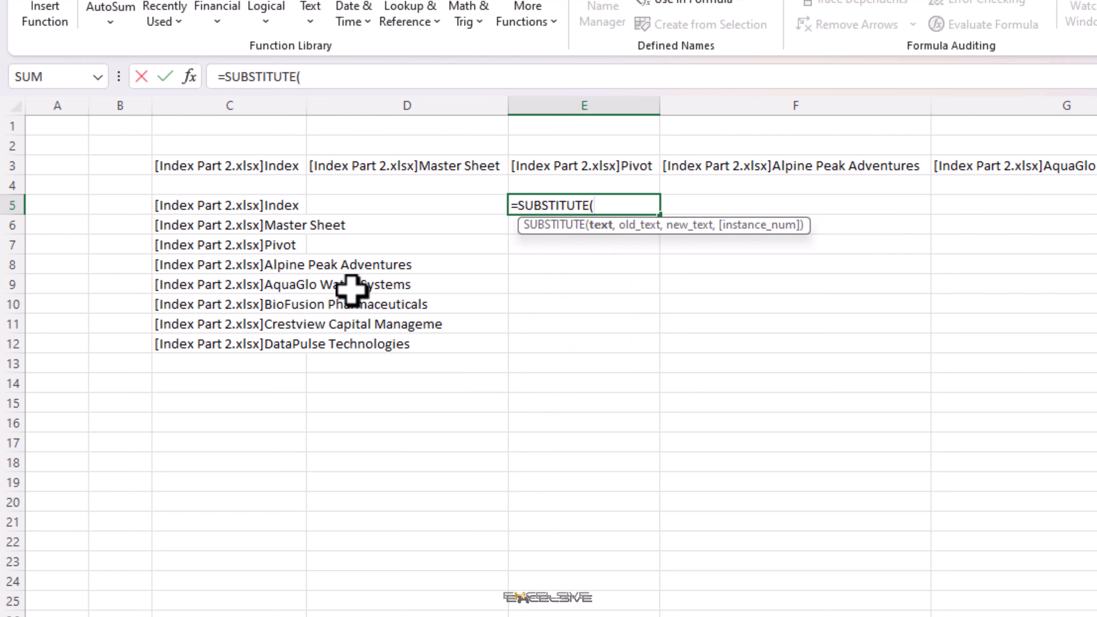
left_click(228, 205)
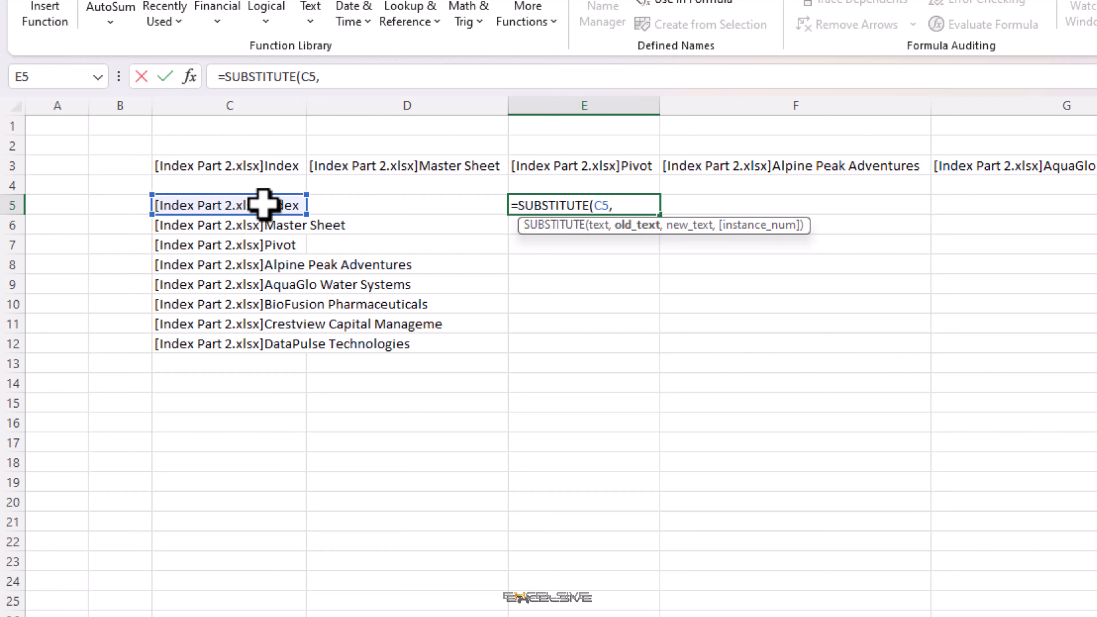
type("\"[")
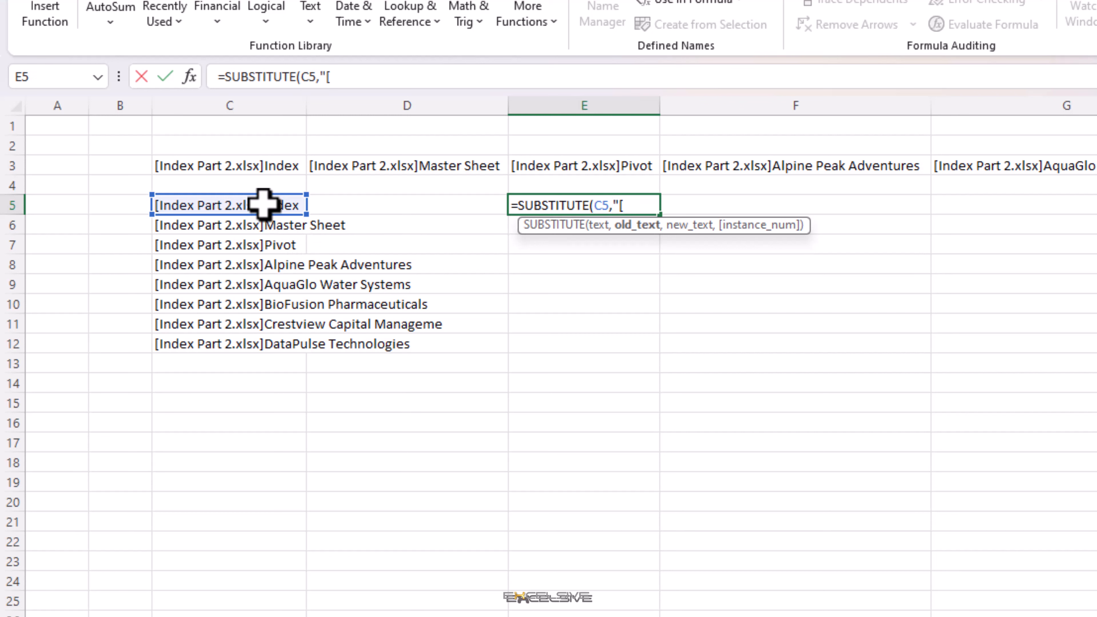
type("Index")
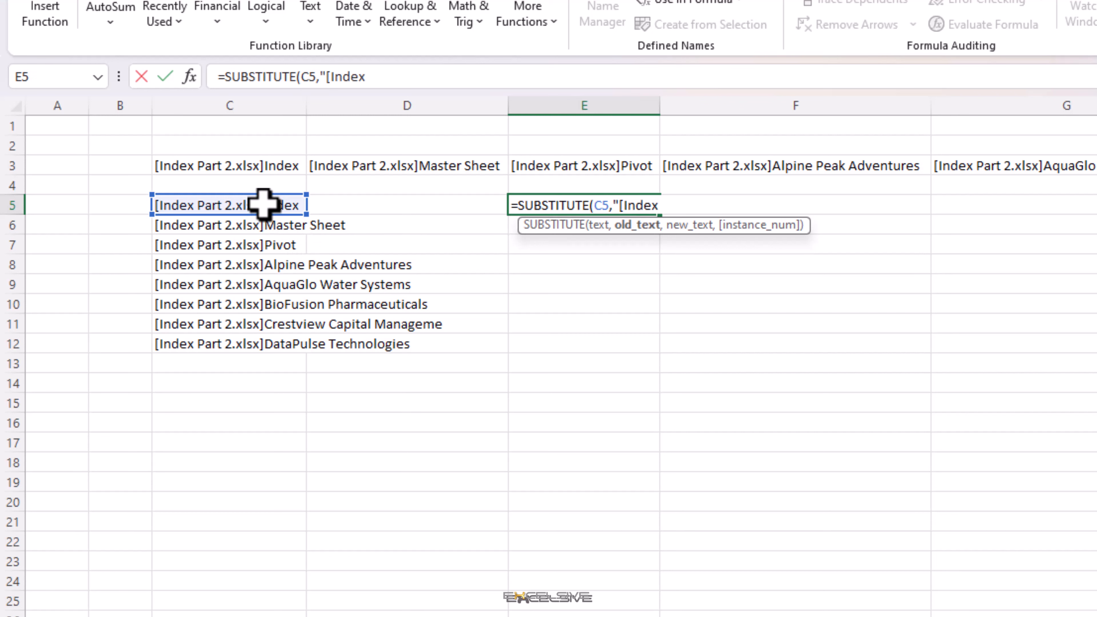
type("Pa")
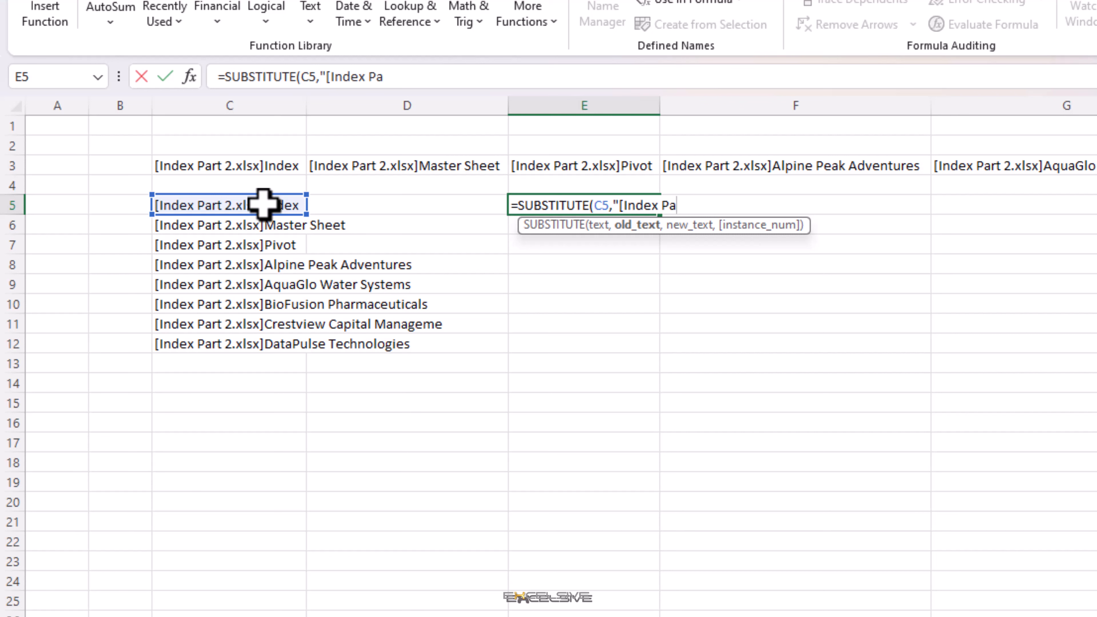
type("t")
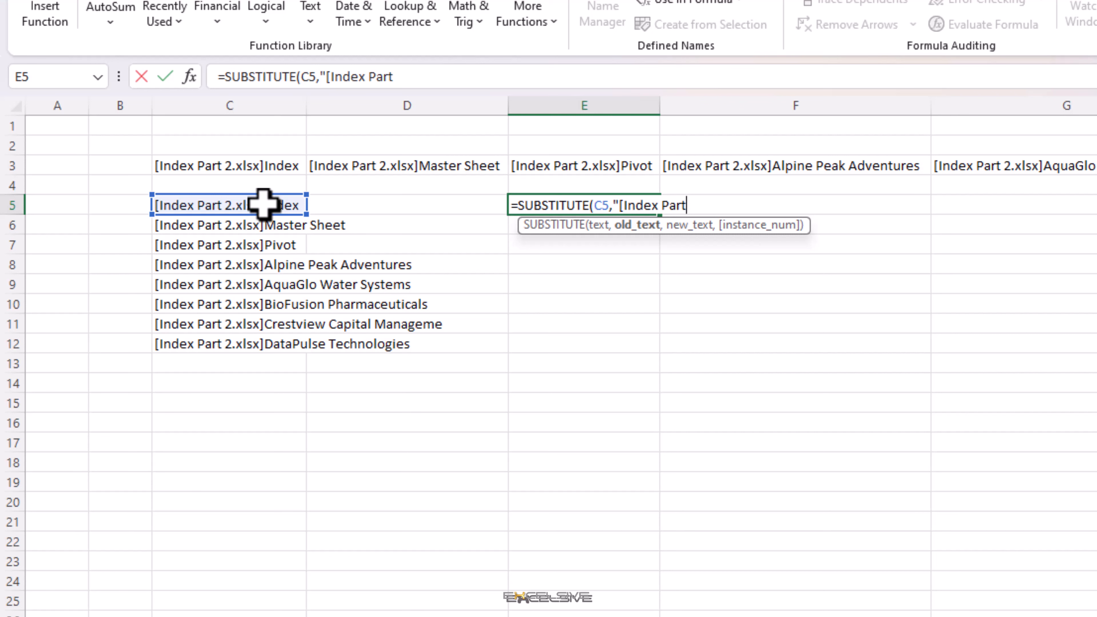
type("2.xl")
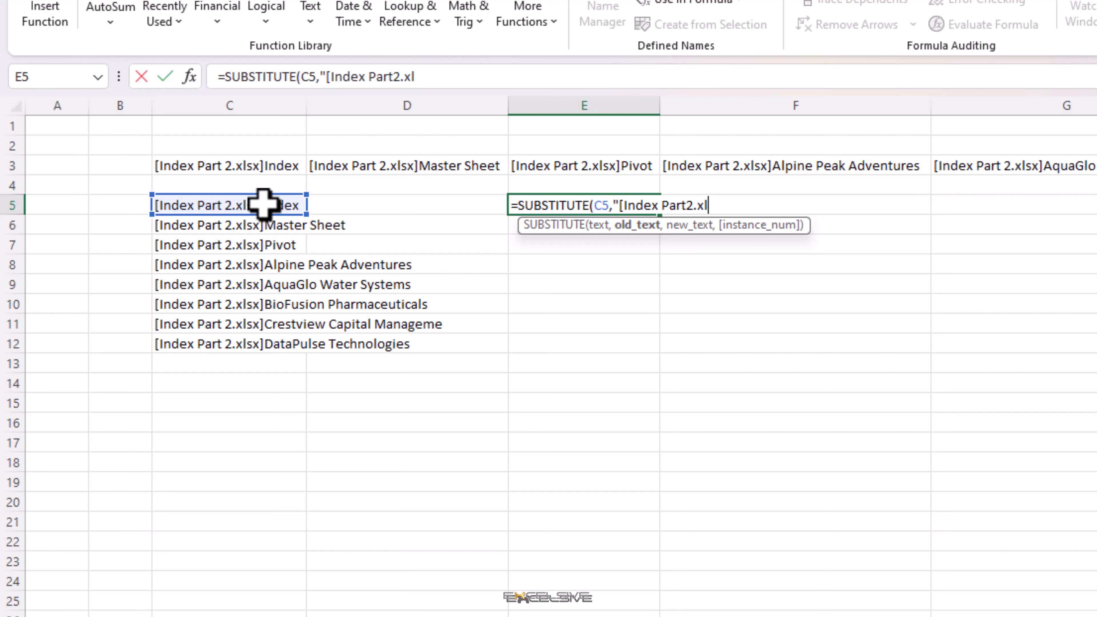
type("sx")
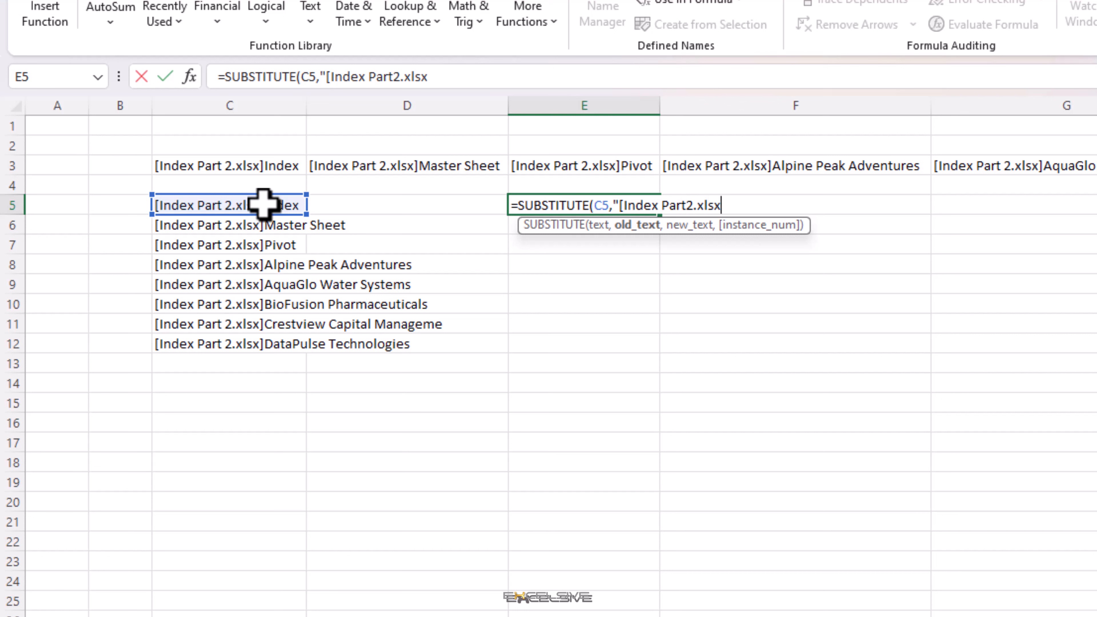
type("]")
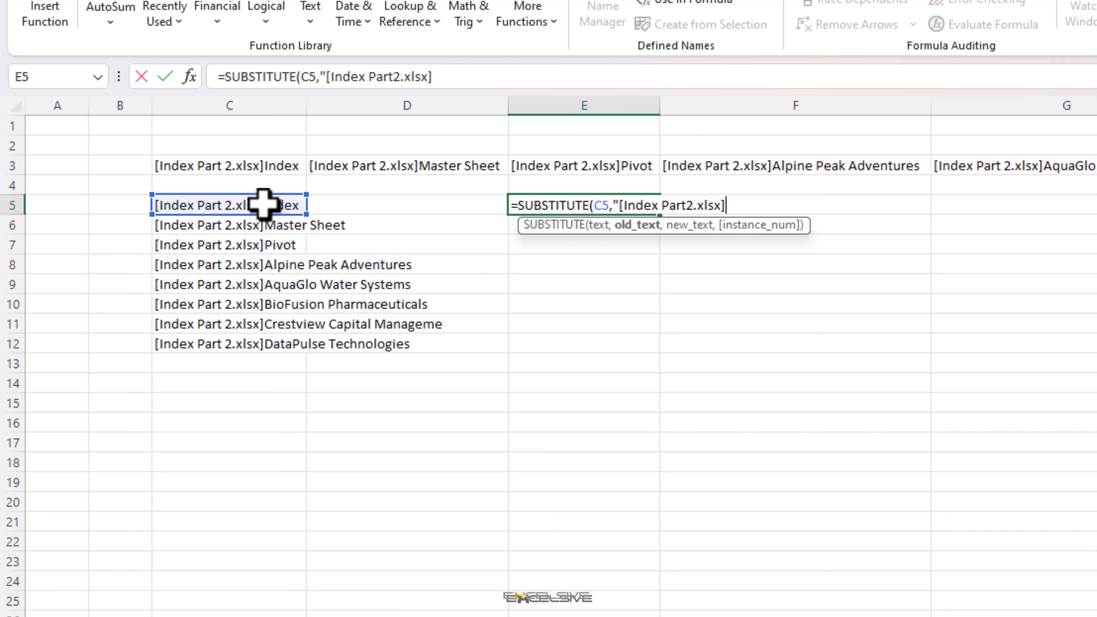
type("\"")
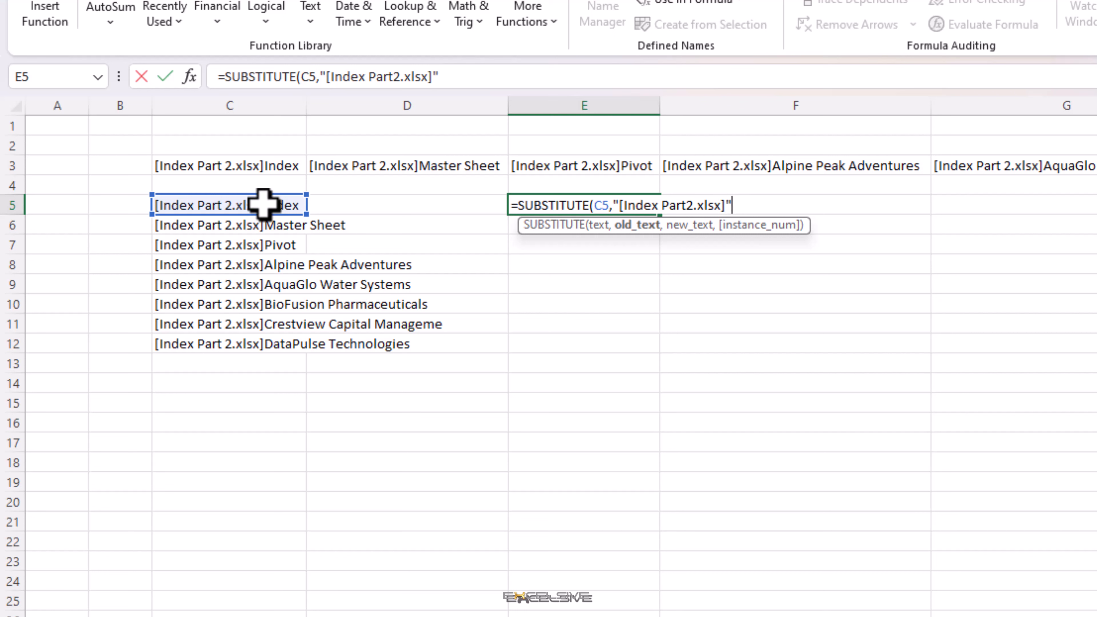
type(",")
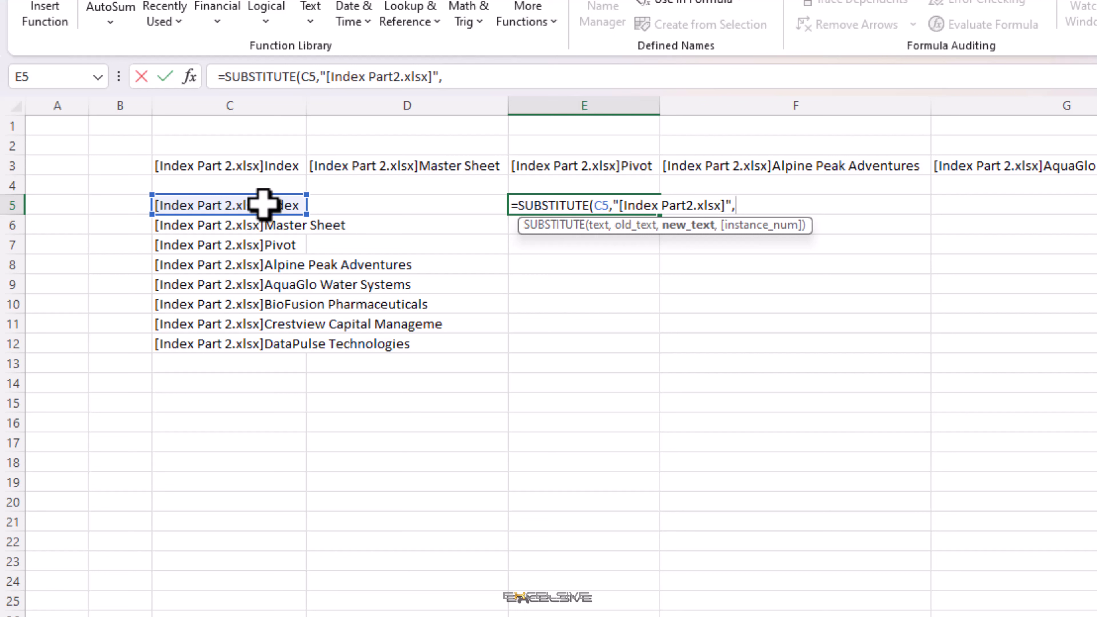
type("\"")
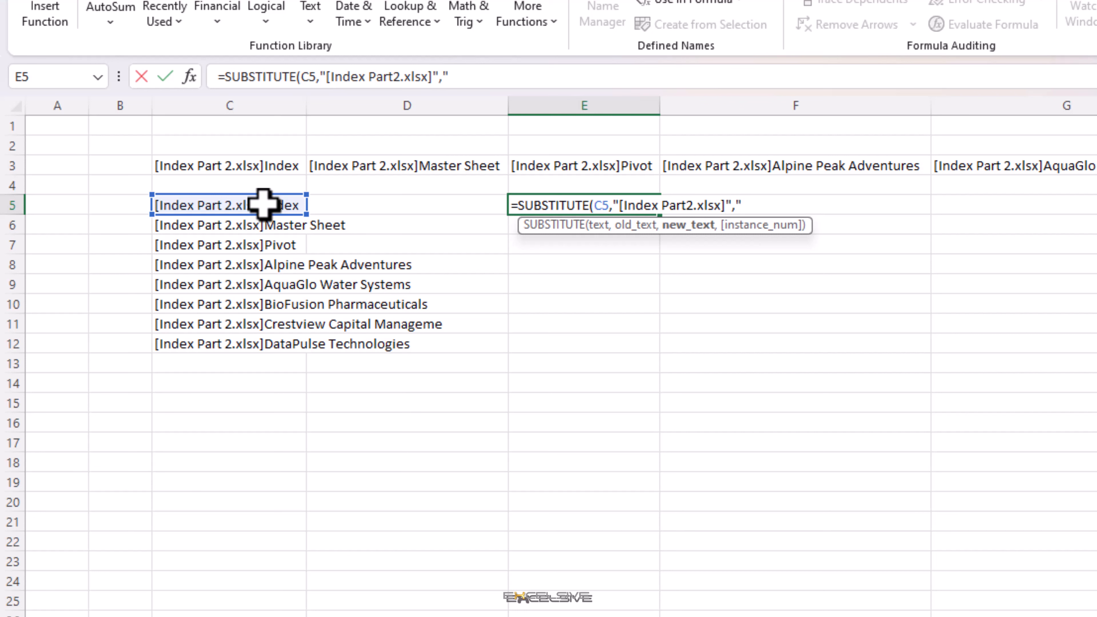
type("\")")
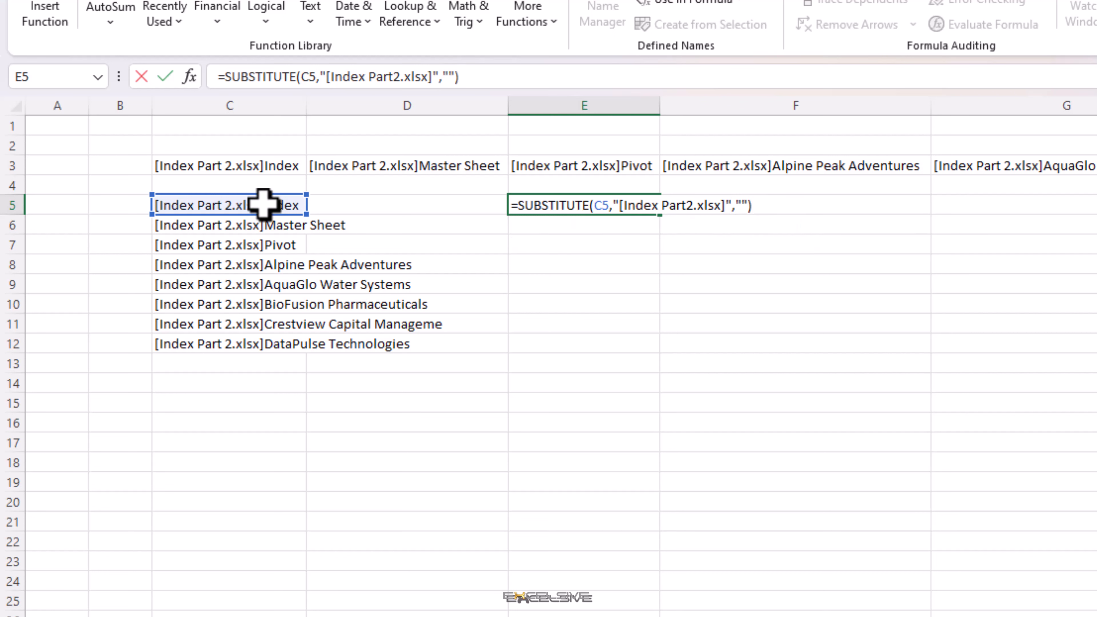
key("Enter")
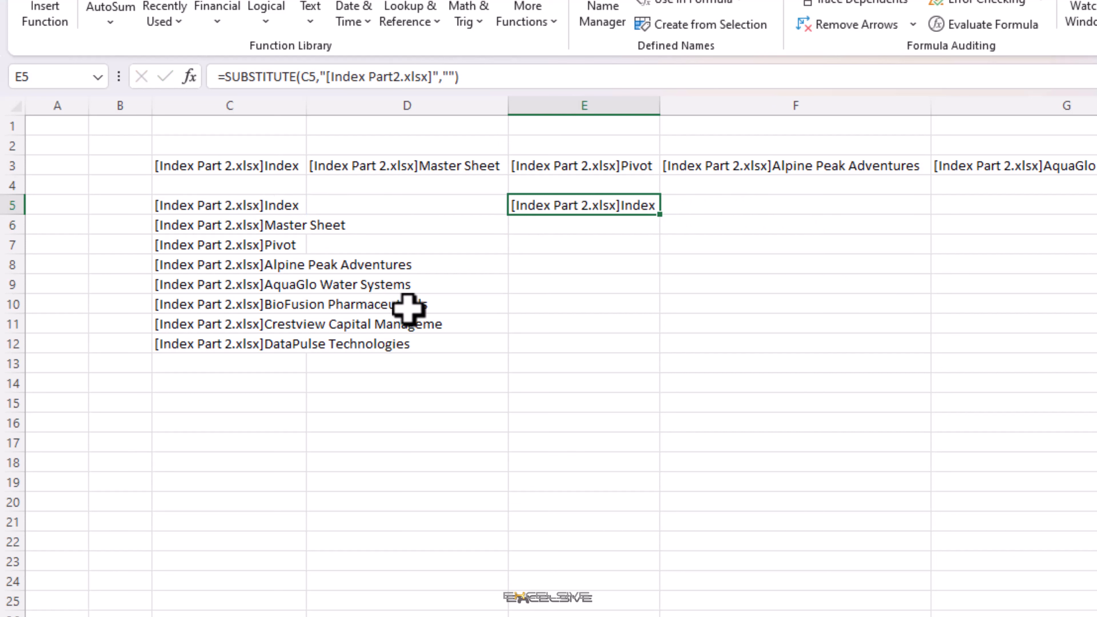
left_click(225, 343)
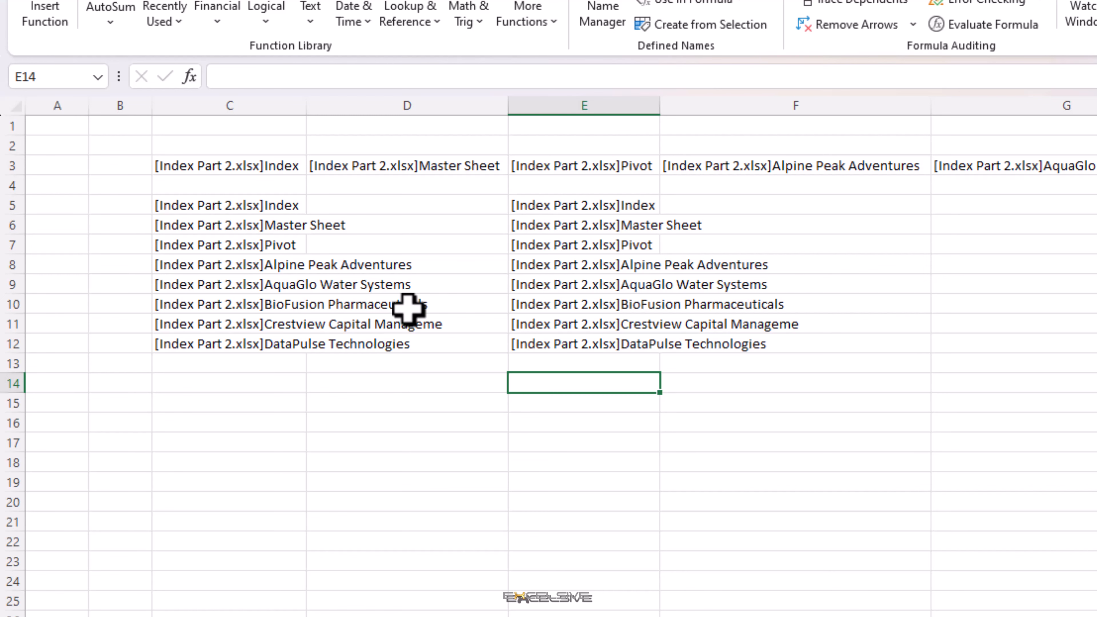
Clear the trial SUBSTITUTE results from E5:E12, leaving column E empty.
key("Ctrl+f")
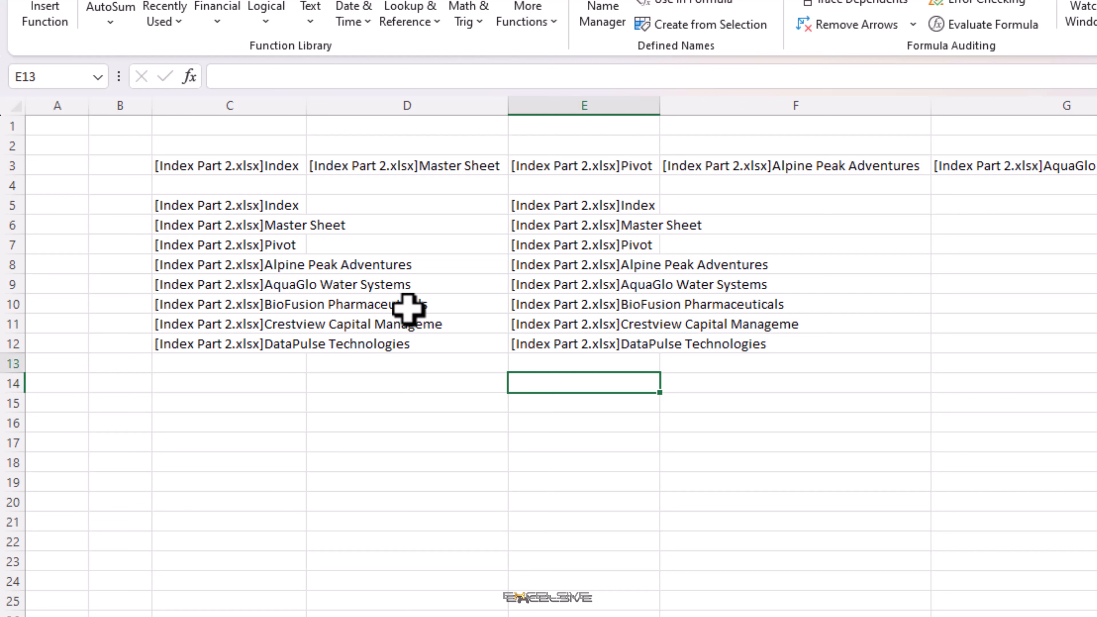
left_click(582, 205)
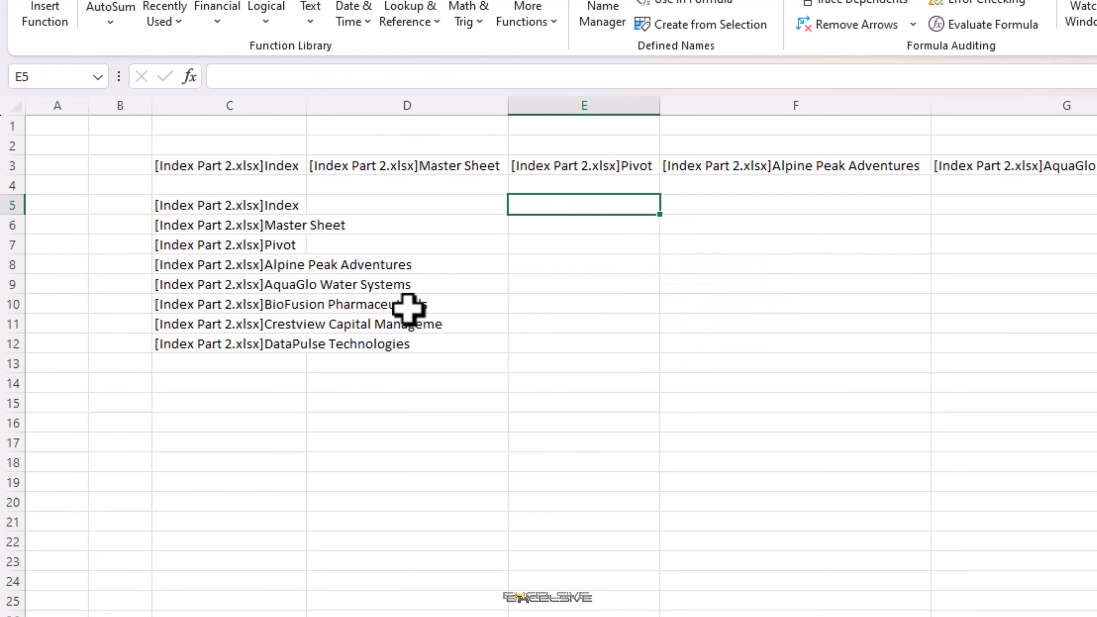
Enter =FIND("]",C5) in E5 and fill it down to E12, each returning 19.
type("=FIND(\"]\",")
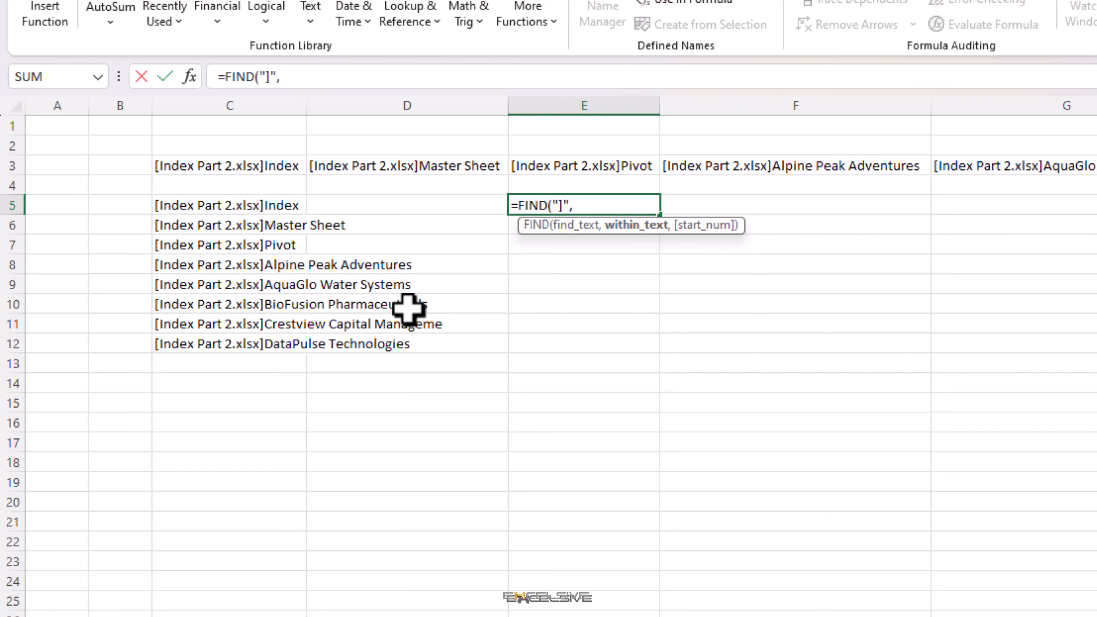
left_click(230, 205)
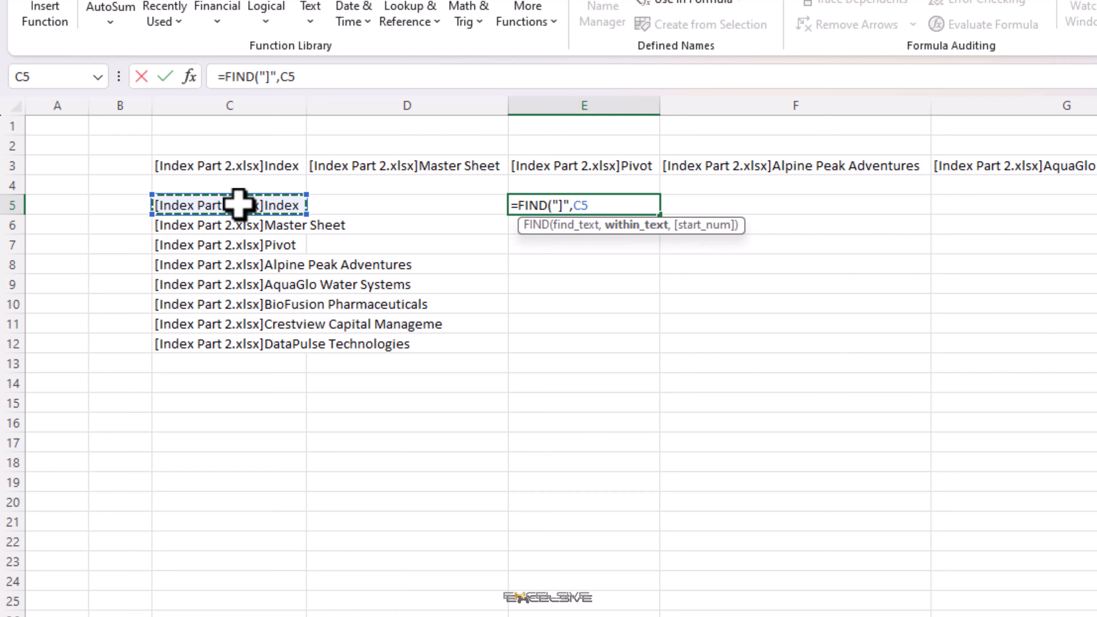
key("Enter")
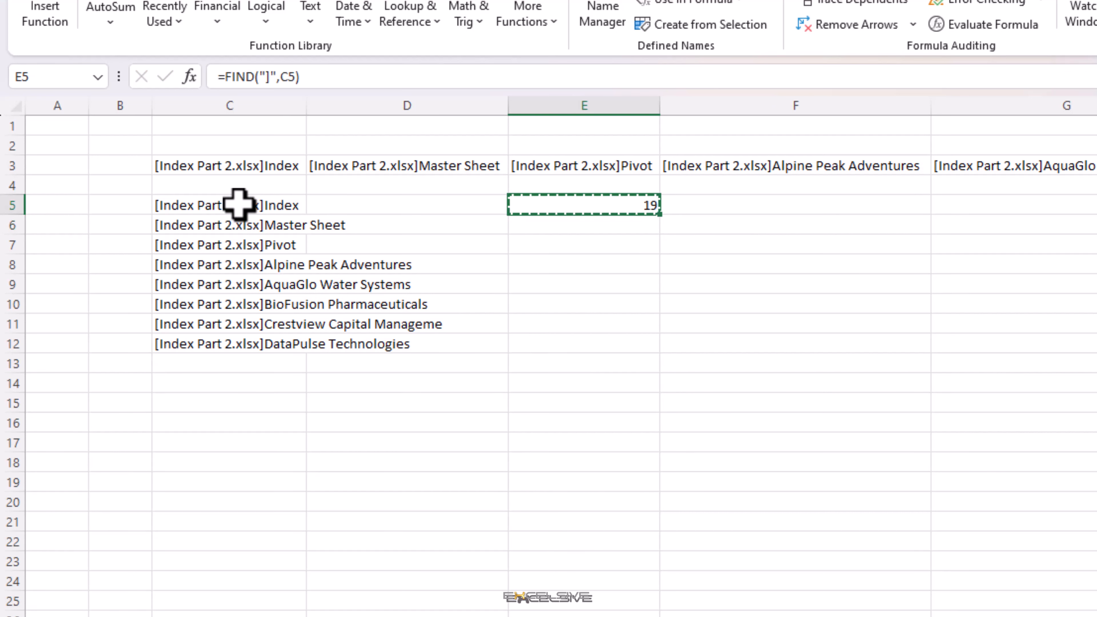
left_click_drag(583, 205, 583, 343)
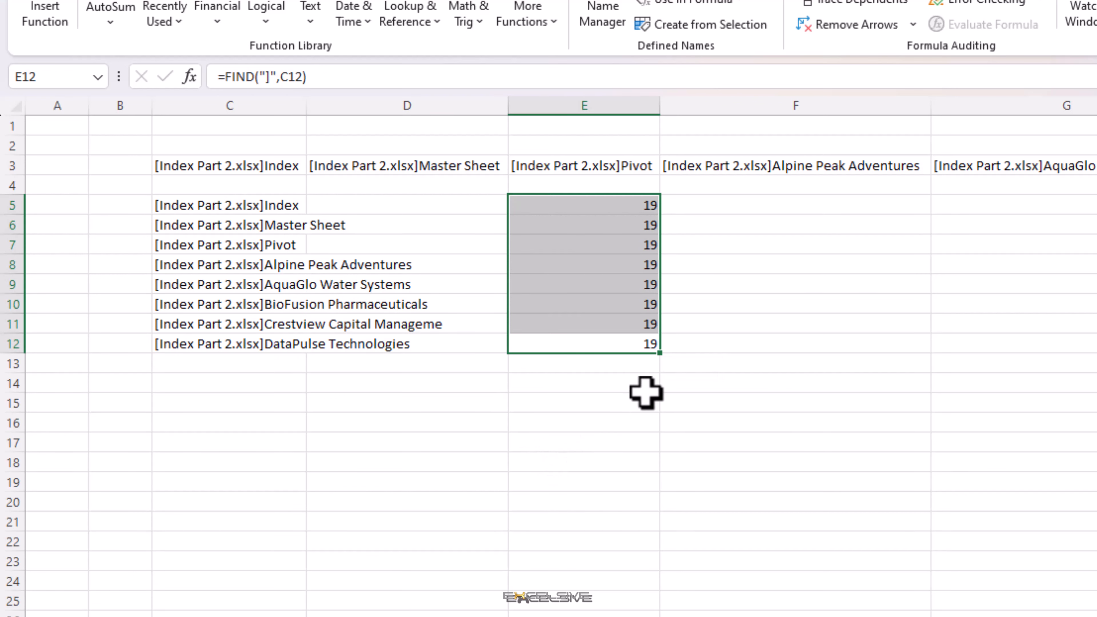
mouse_move(625, 257)
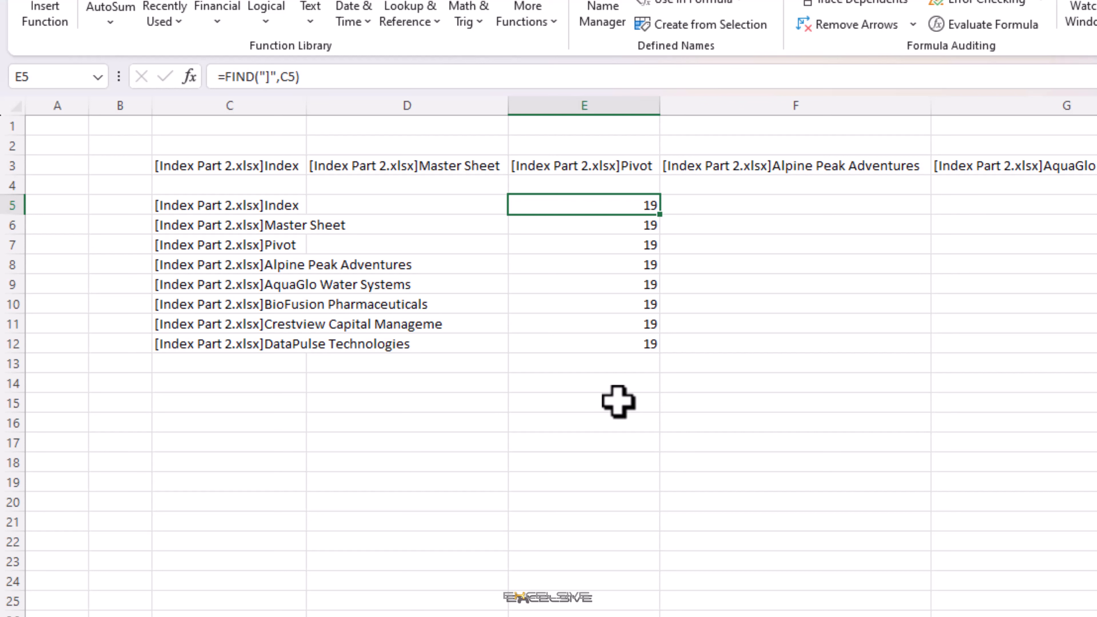
mouse_move(603, 347)
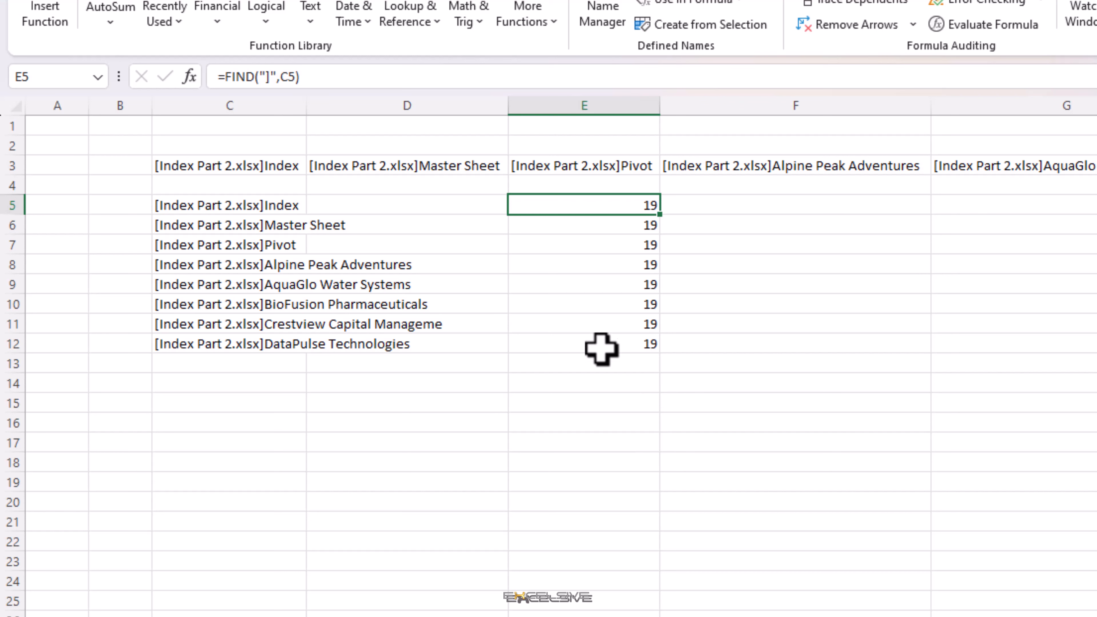
mouse_move(606, 237)
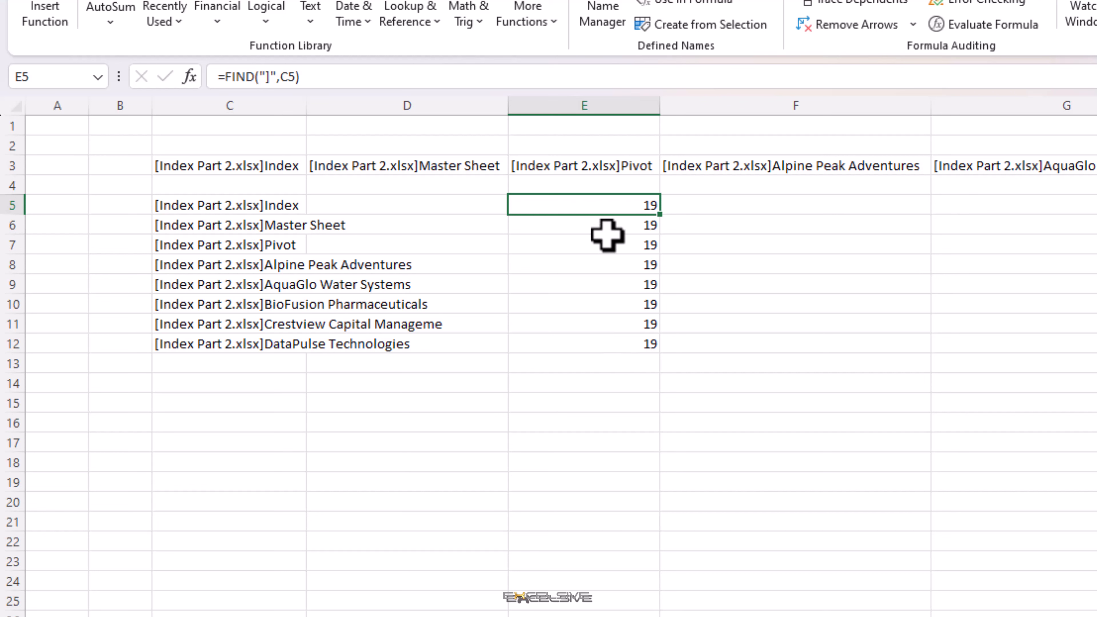
mouse_move(231, 86)
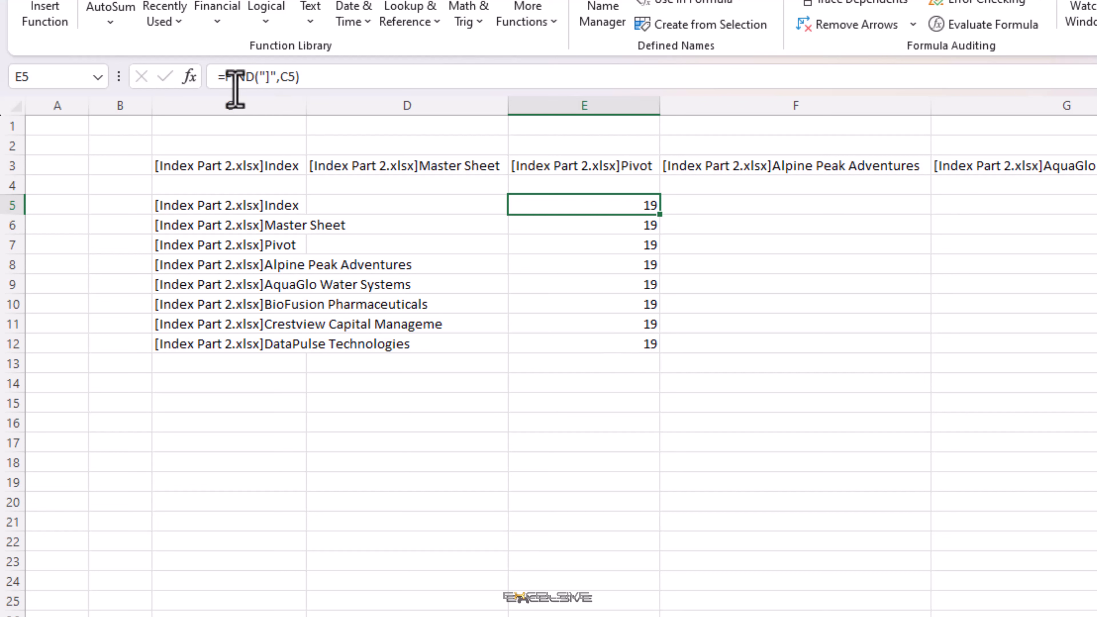
Rewrite E5 as =REPLACE(C5,1,FIND("]",C5),"") to strip the workbook prefix.
double_click(582, 206)
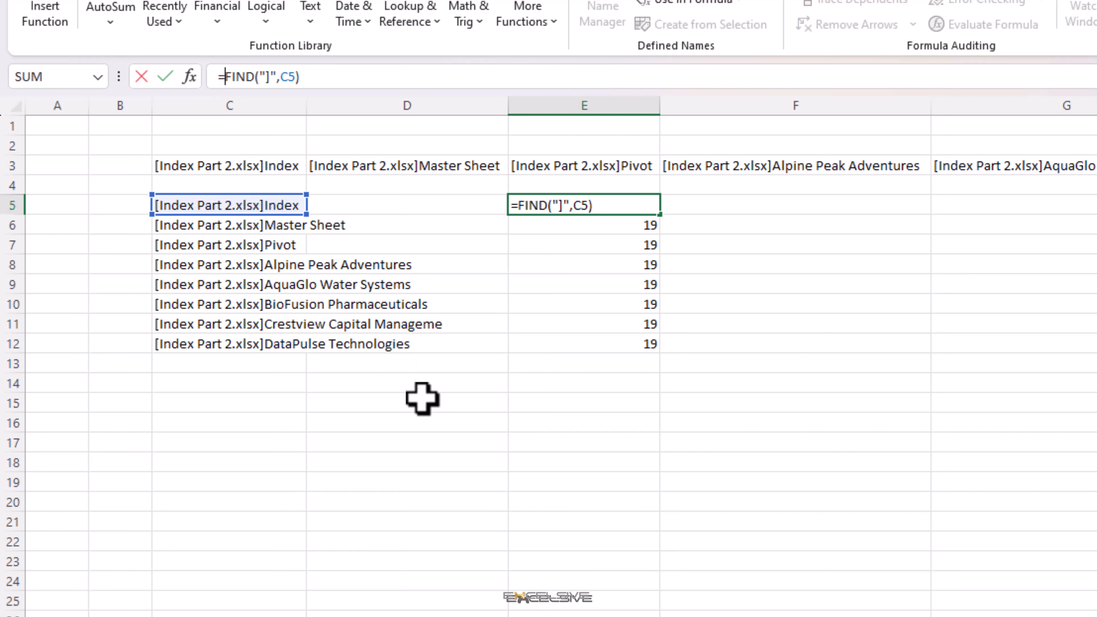
type("REPLACE(")
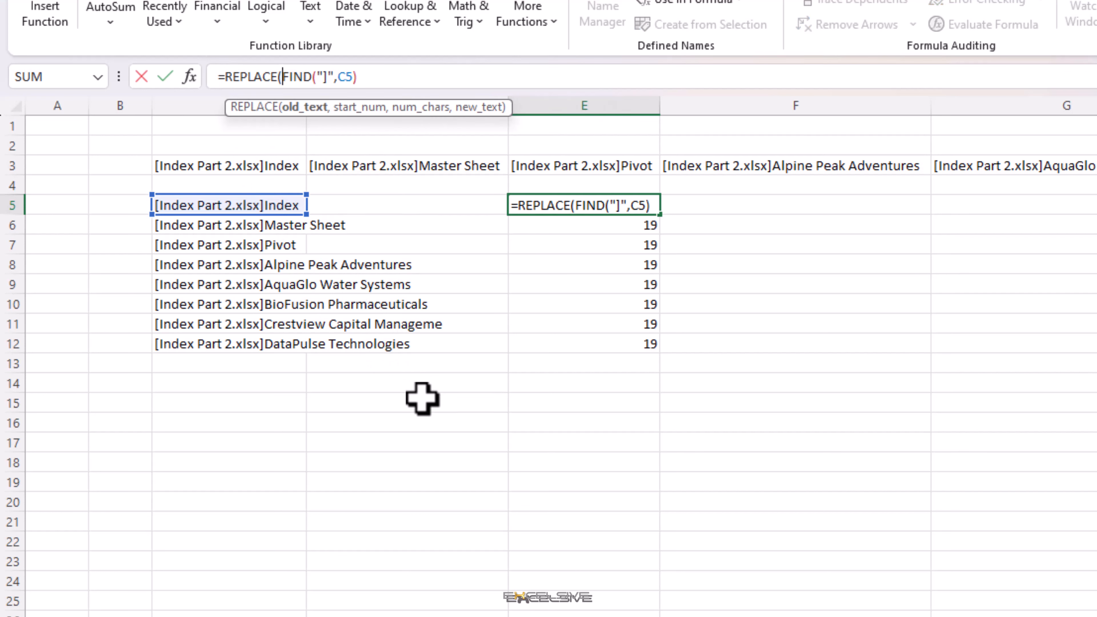
type("C5,")
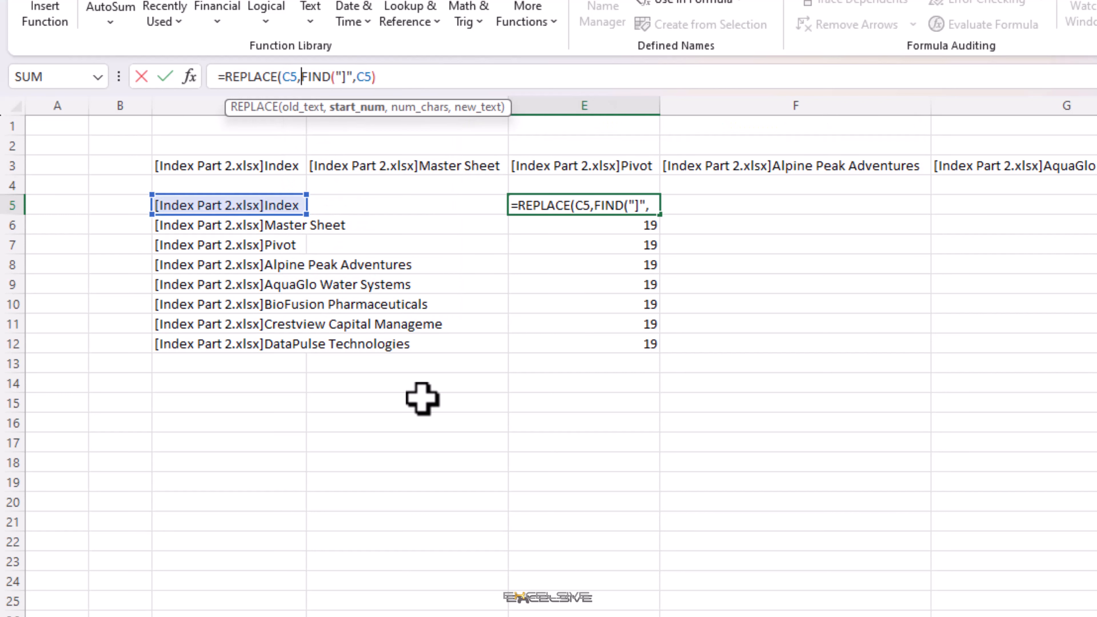
type("1")
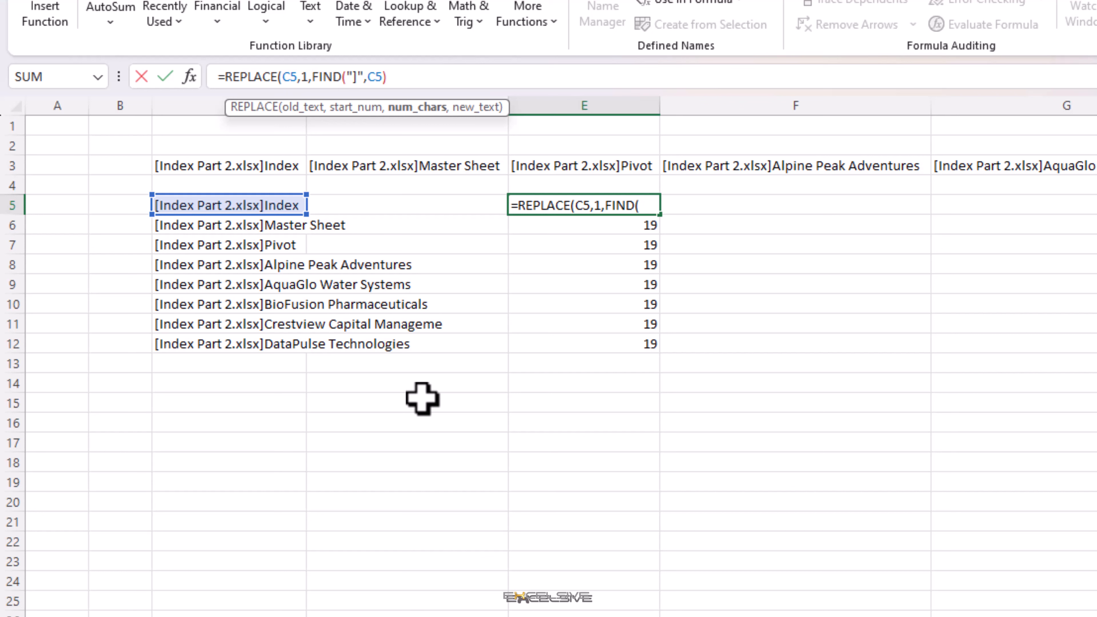
type("\"]\",C5)")
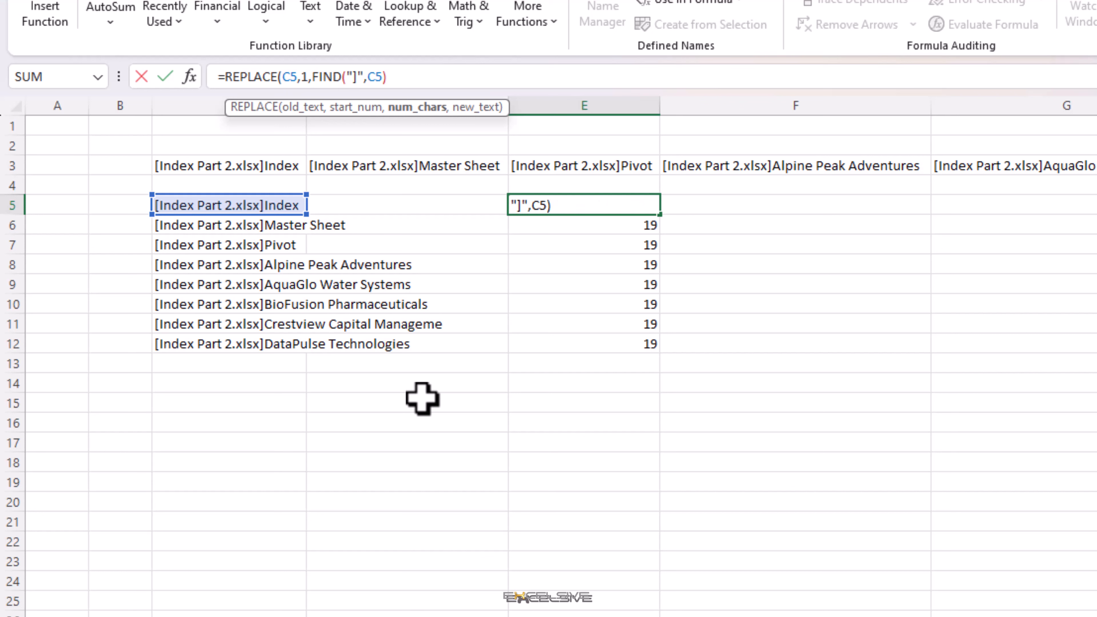
type(",\"")
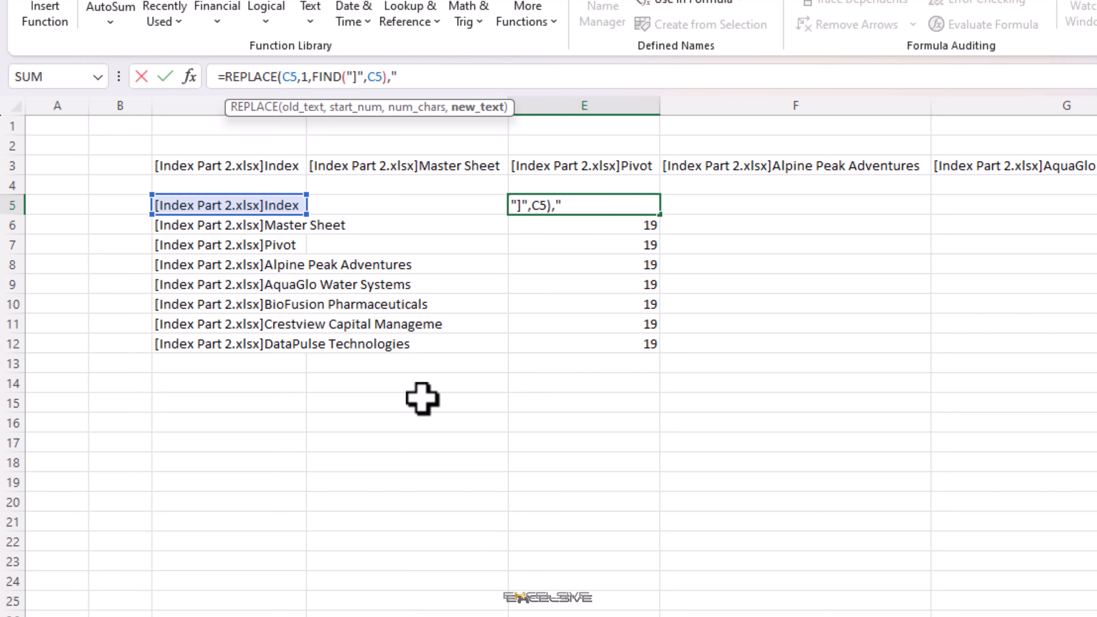
type("\"")
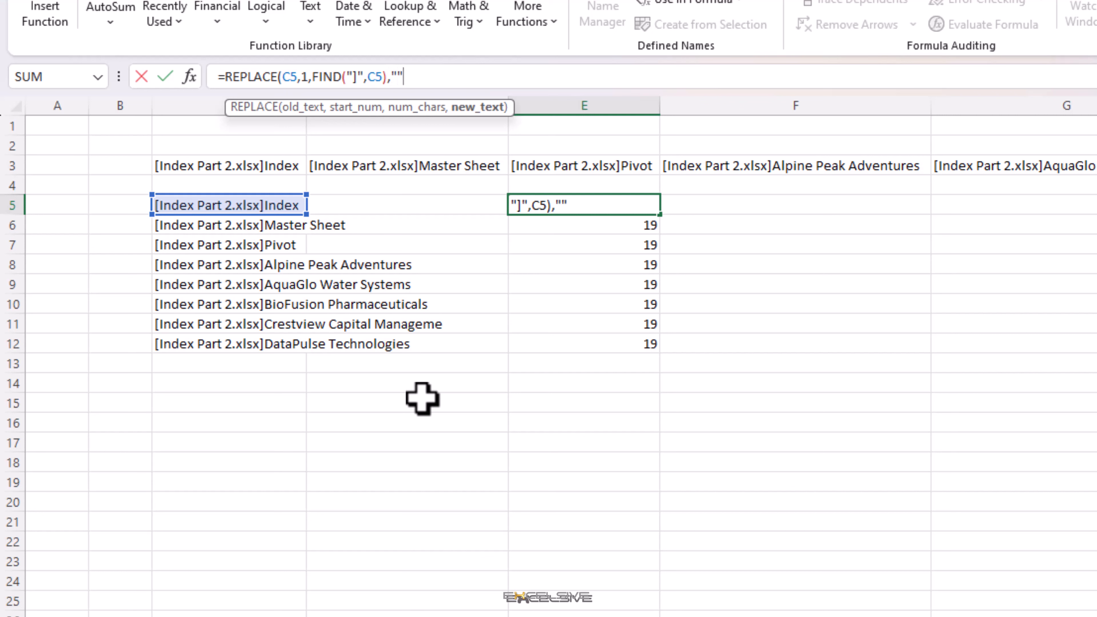
key("Enter")
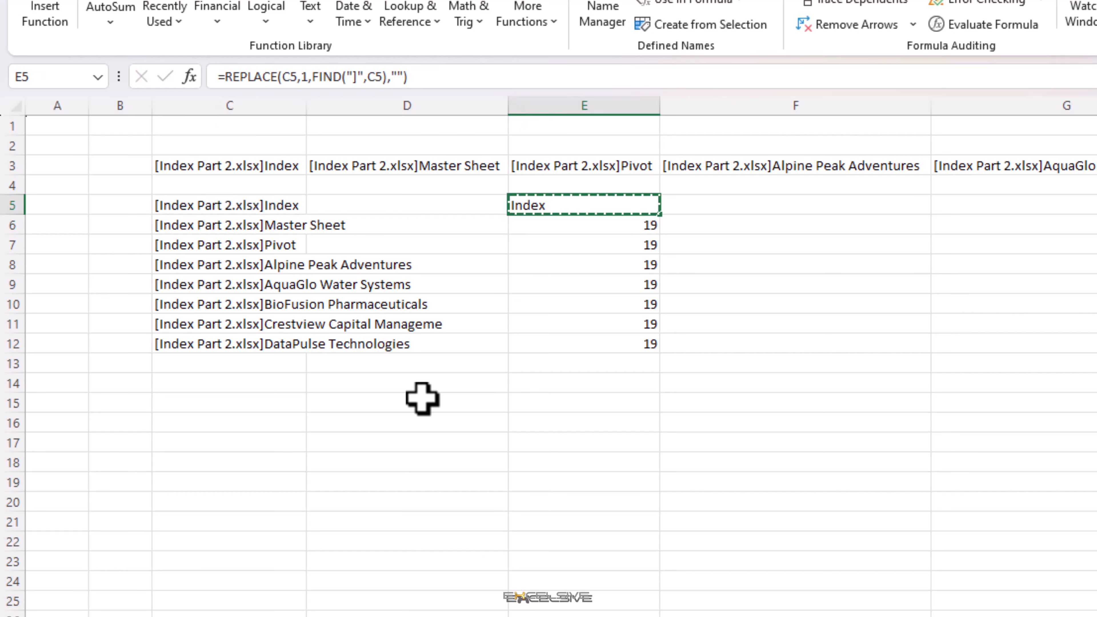
Fill the REPLACE formula down to E12 so plain sheet names show, then deselect.
key("ctrl+v")
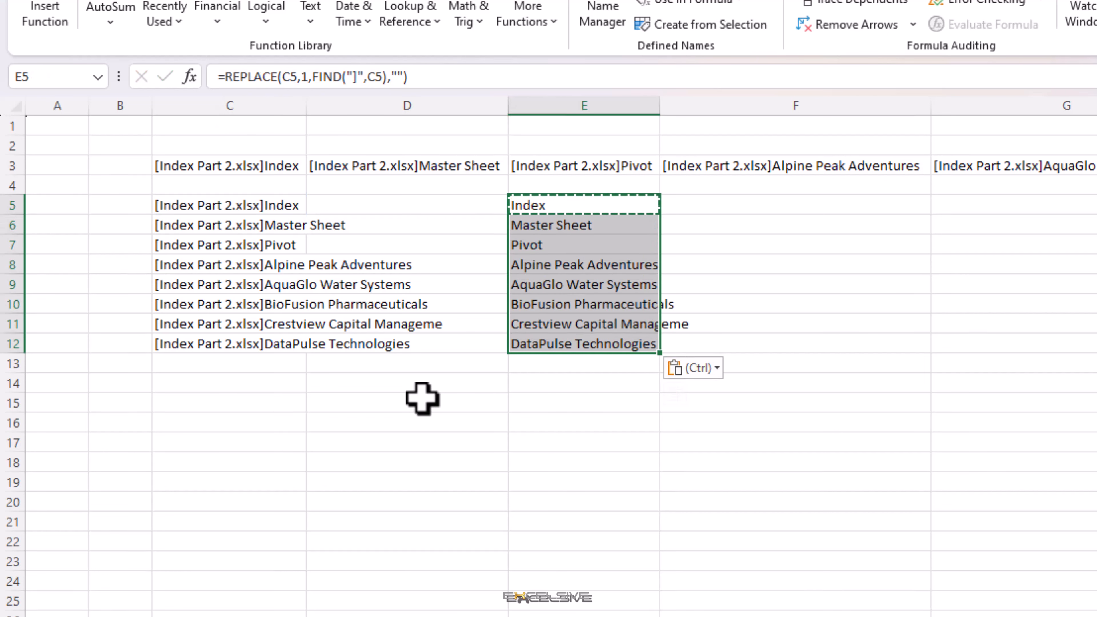
left_click(409, 410)
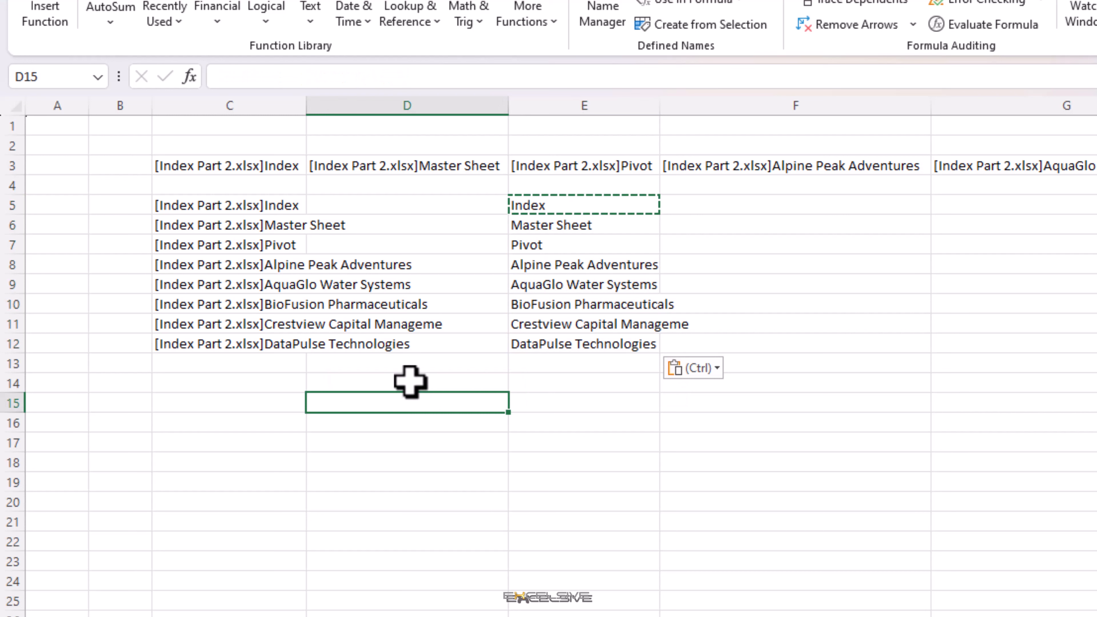
left_click(226, 323)
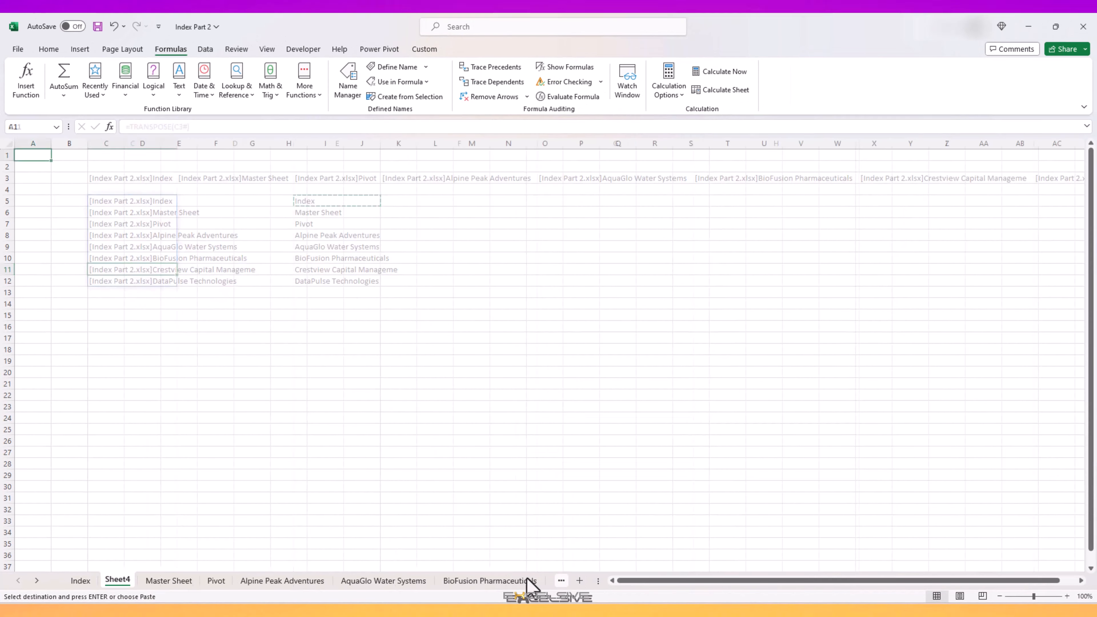
Delete the extra Sheet4 tab from the workbook via its right-click menu.
left_click(80, 580)
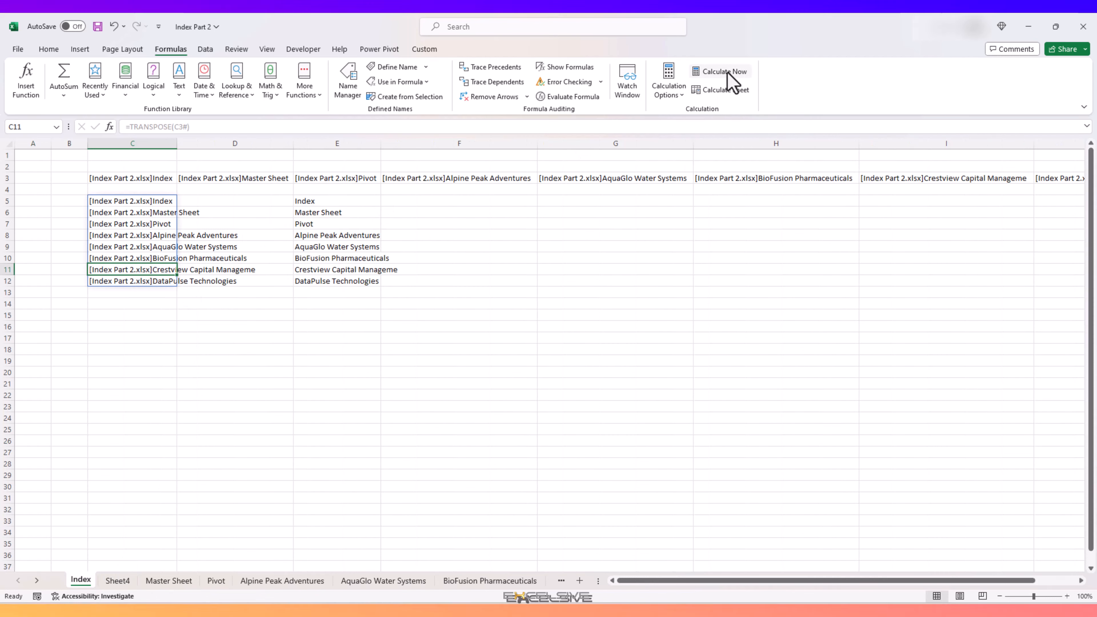
mouse_move(165, 214)
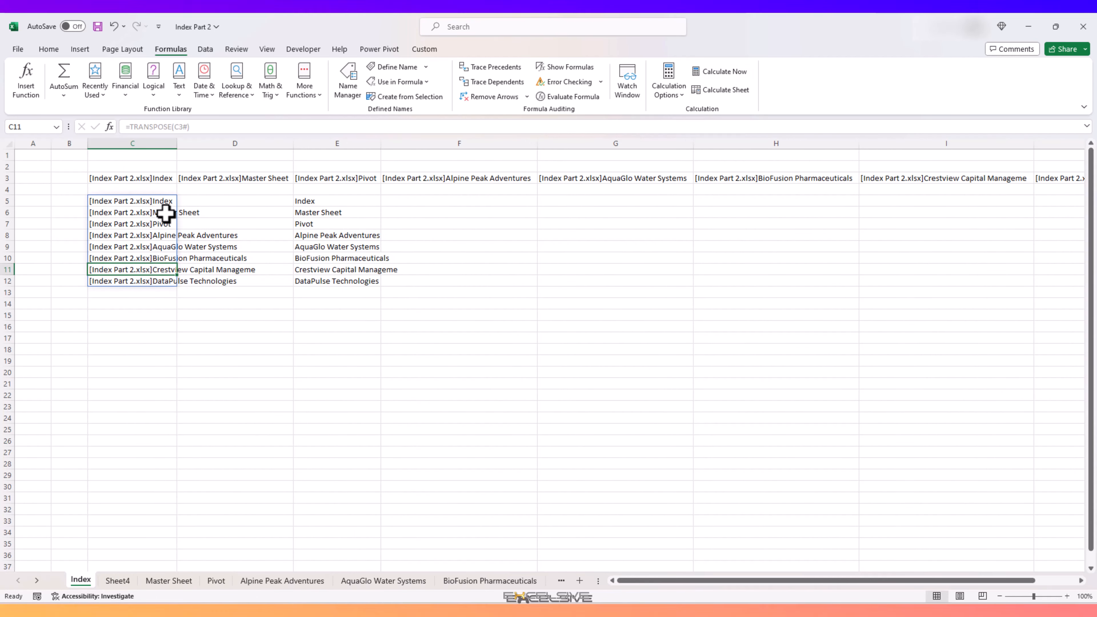
left_click(234, 366)
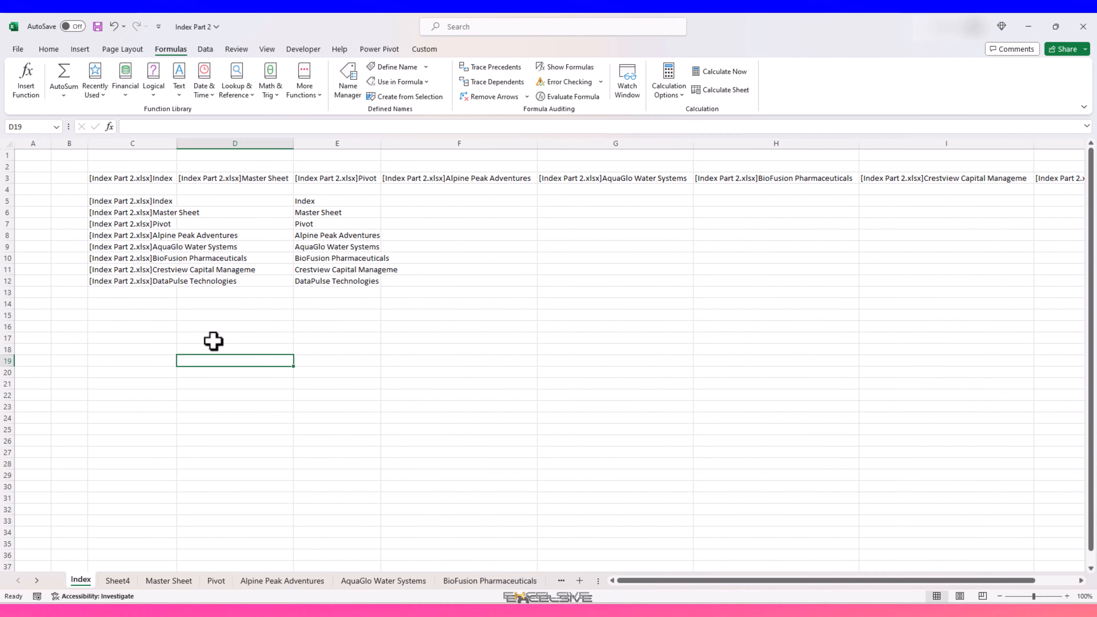
right_click(117, 581)
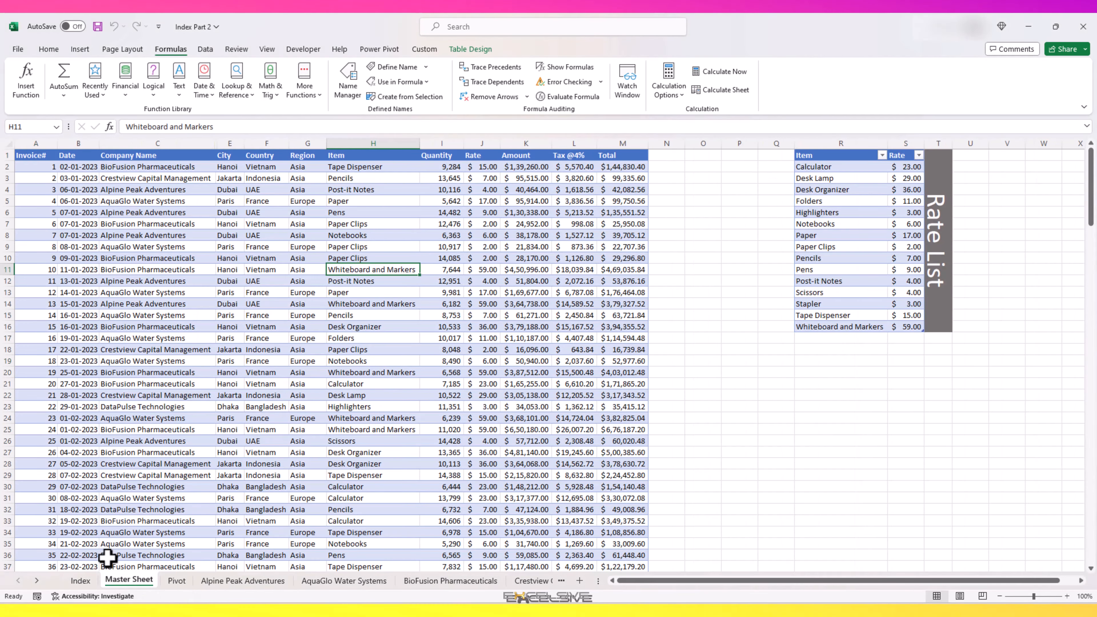
Enter =NOW() in D14 of the Index sheet and =T(D14) in E14, which shows nothing.
left_click(80, 580)
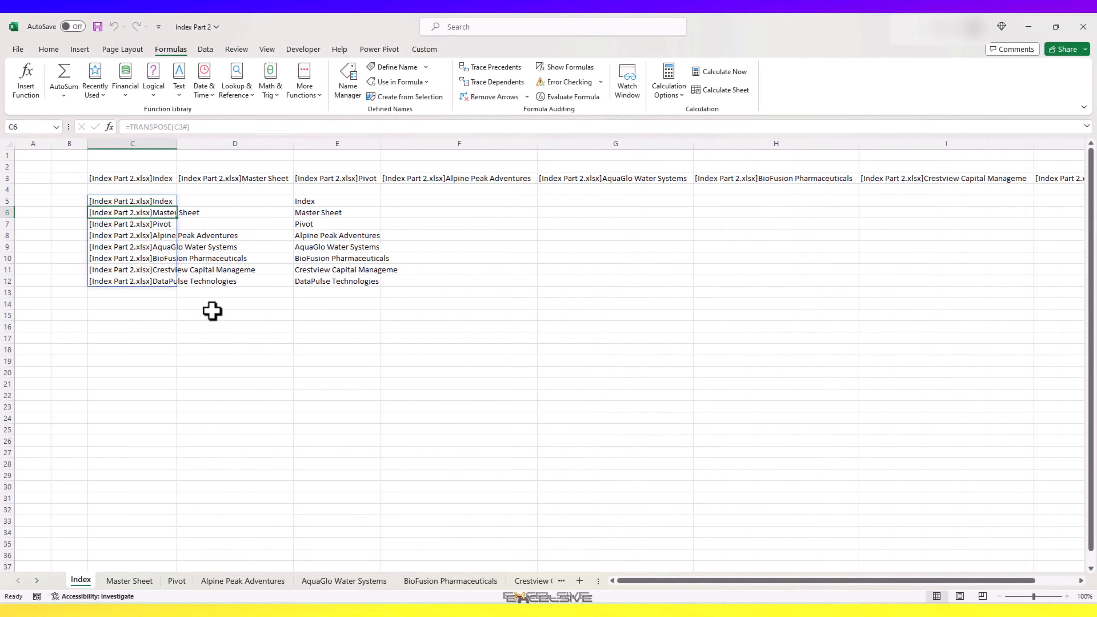
type("=no")
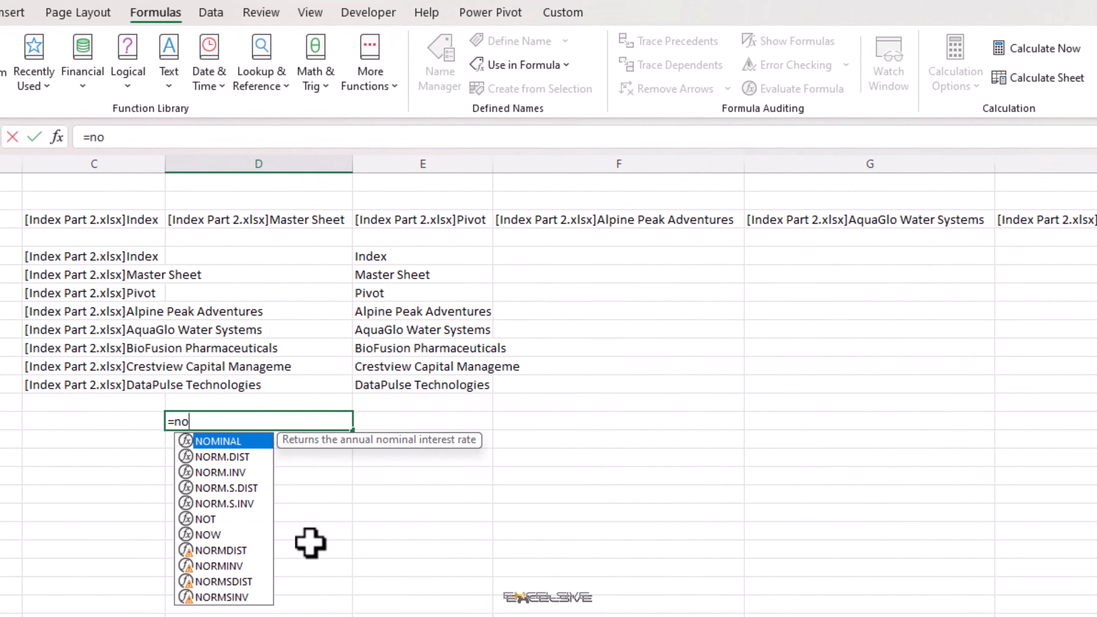
key("Enter")
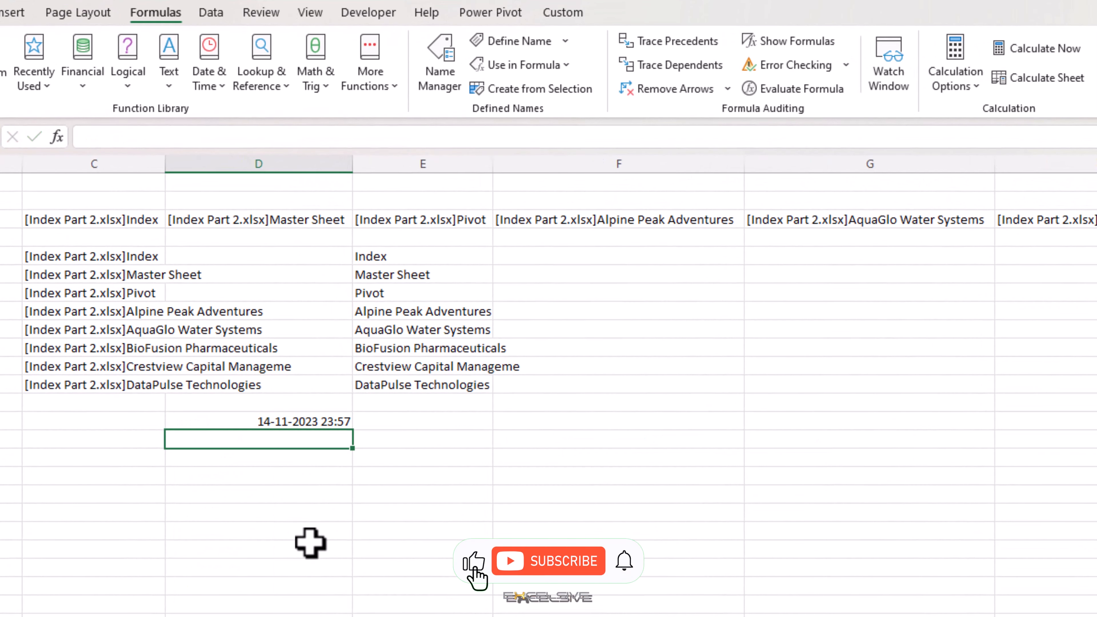
left_click(257, 424)
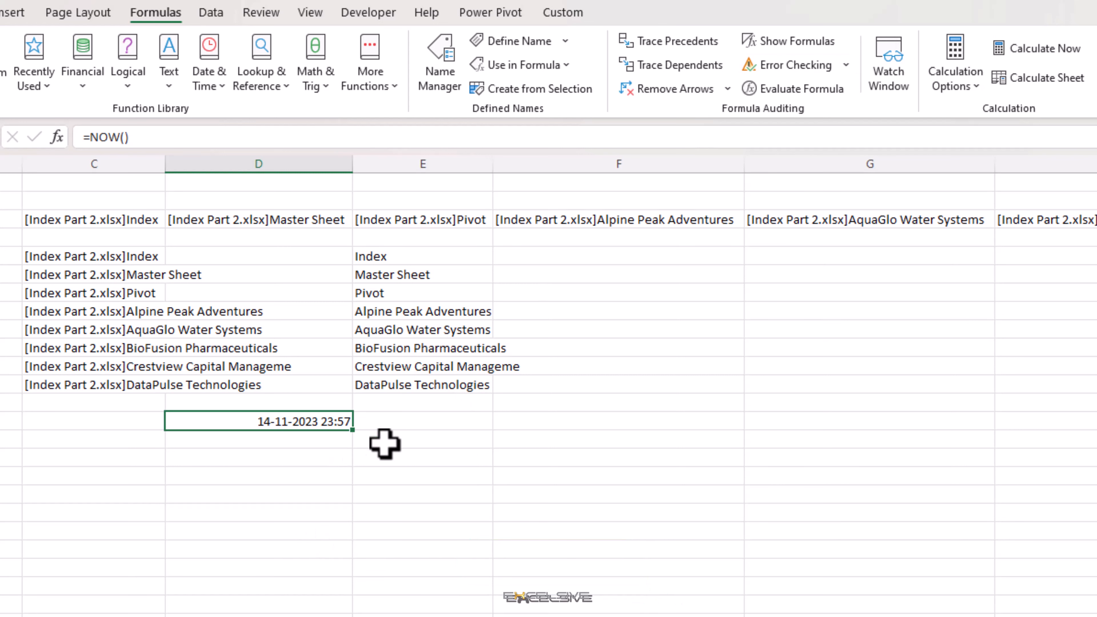
mouse_move(430, 428)
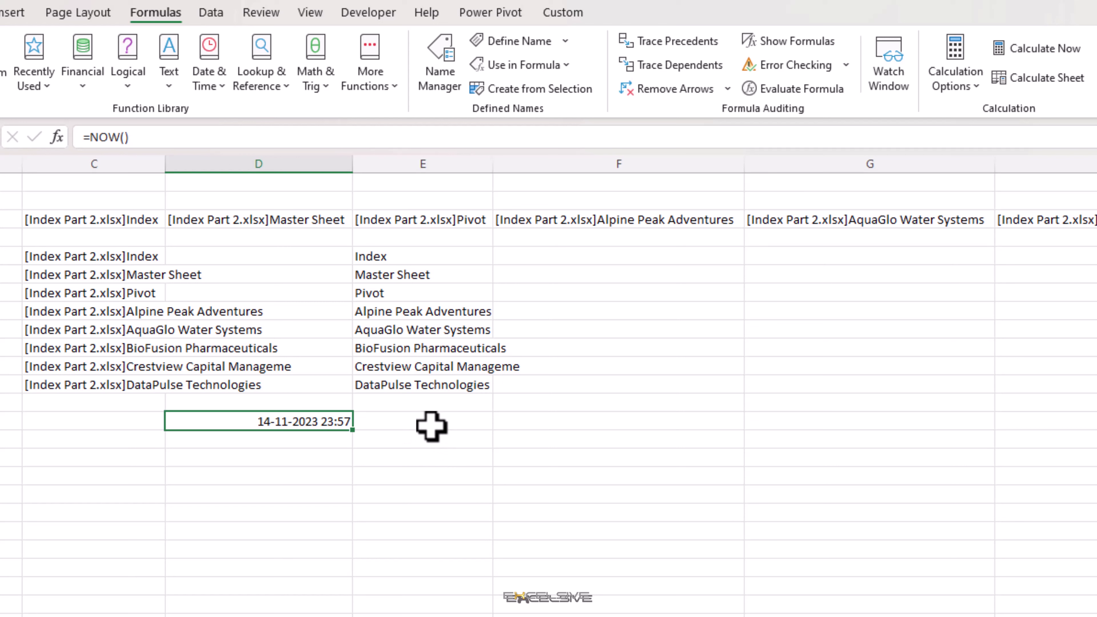
left_click(421, 422)
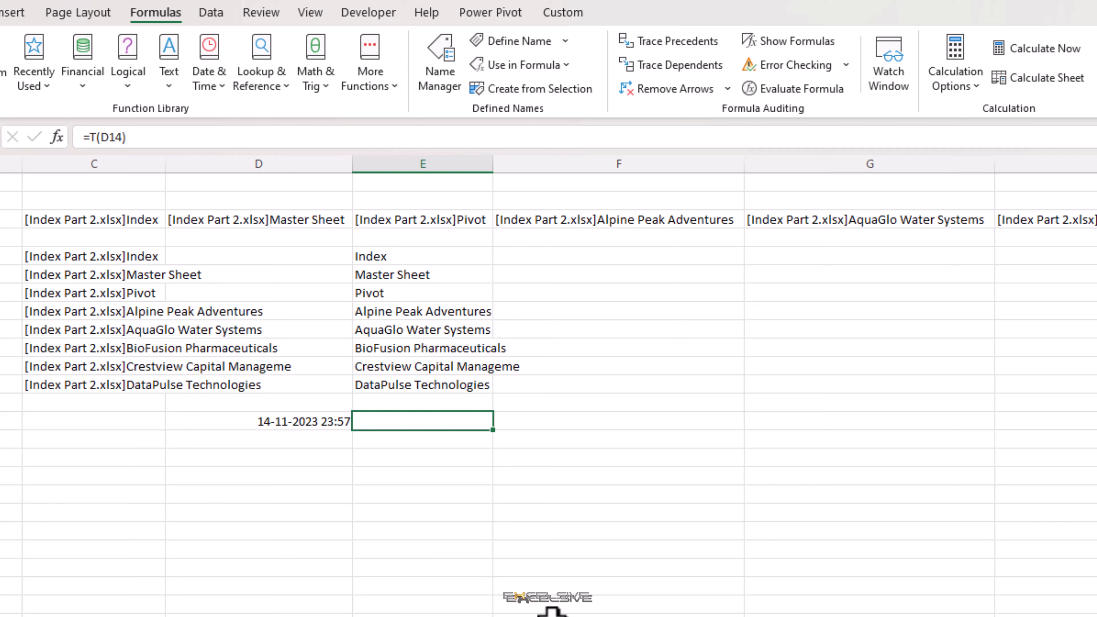
mouse_move(436, 448)
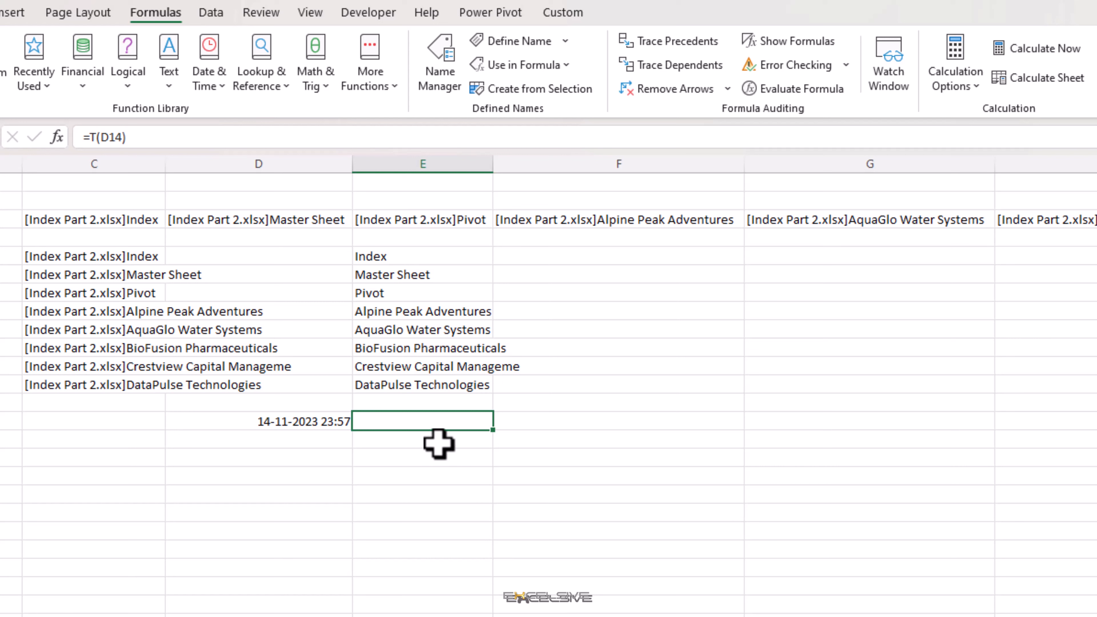
mouse_move(504, 536)
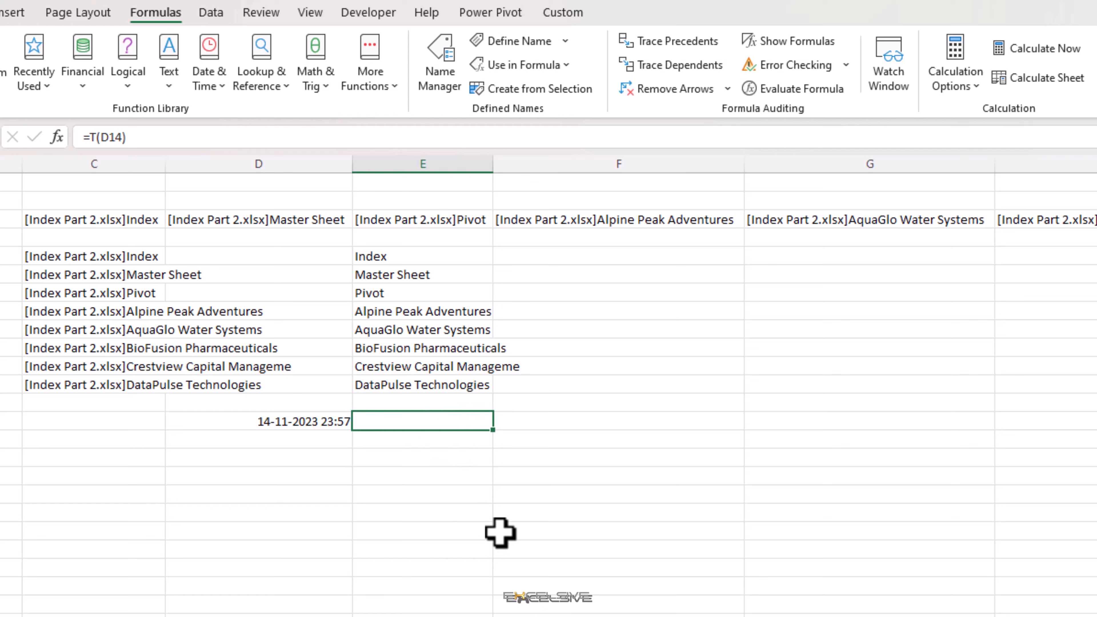
Re-enter =T(D14) in E14, test abcg in D14, then undo to restore the NOW() timestamp.
type("=t")
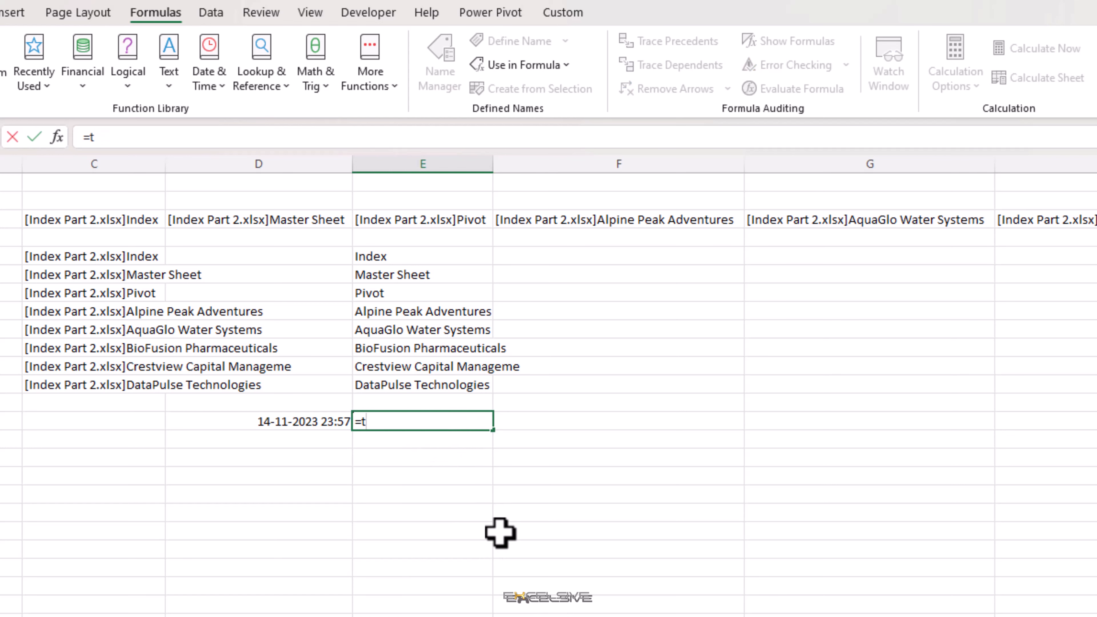
type("T(")
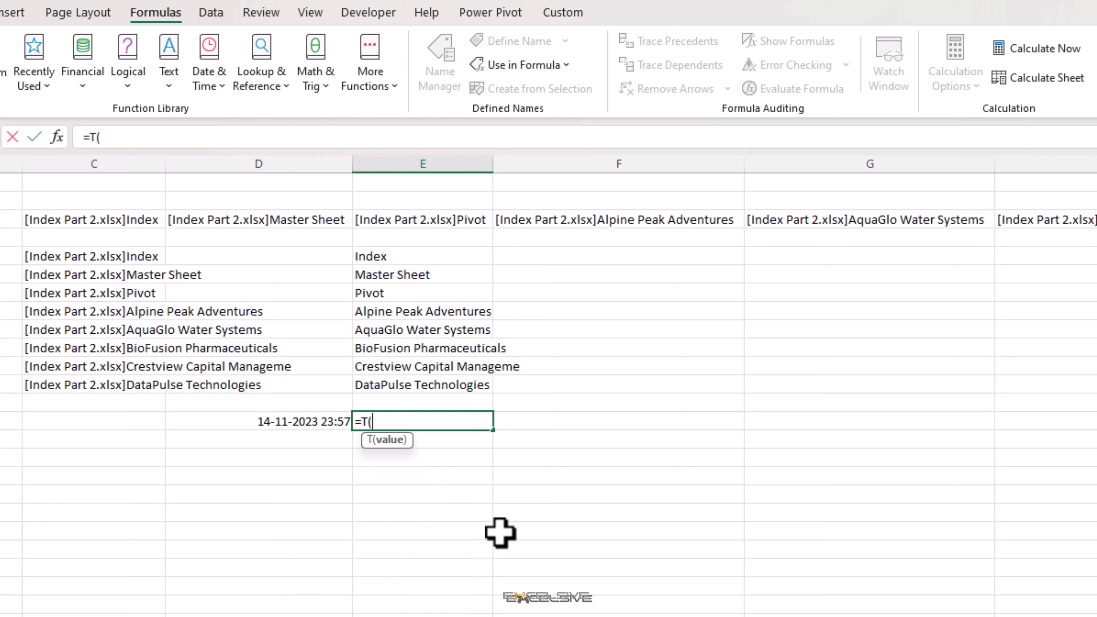
left_click(255, 422)
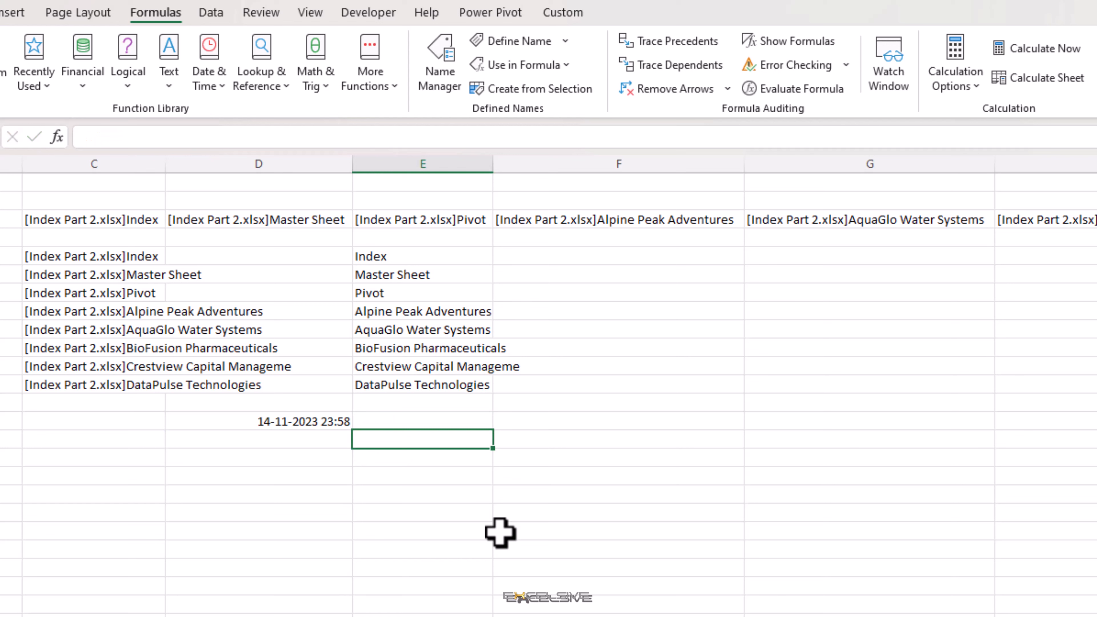
left_click(257, 421)
type("abcg")
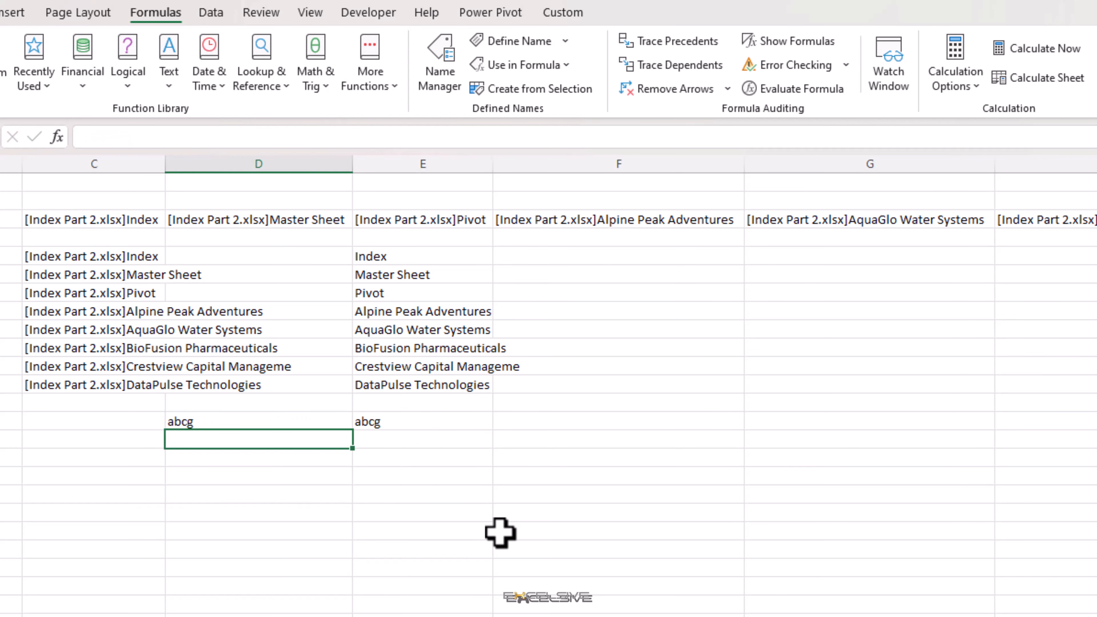
key("ctrl+z")
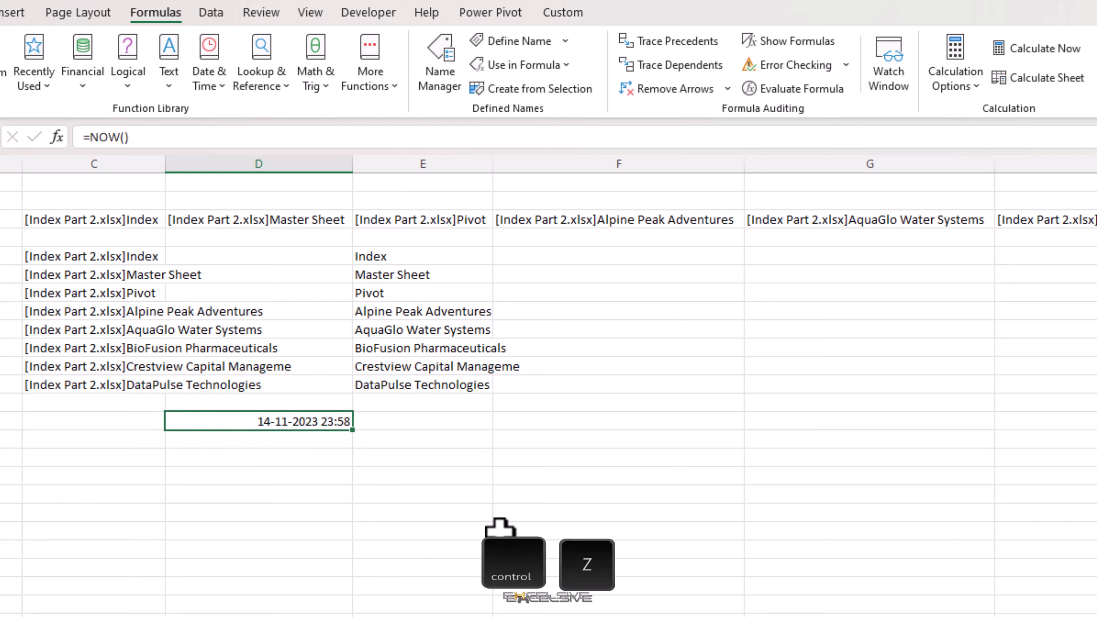
left_click(421, 422)
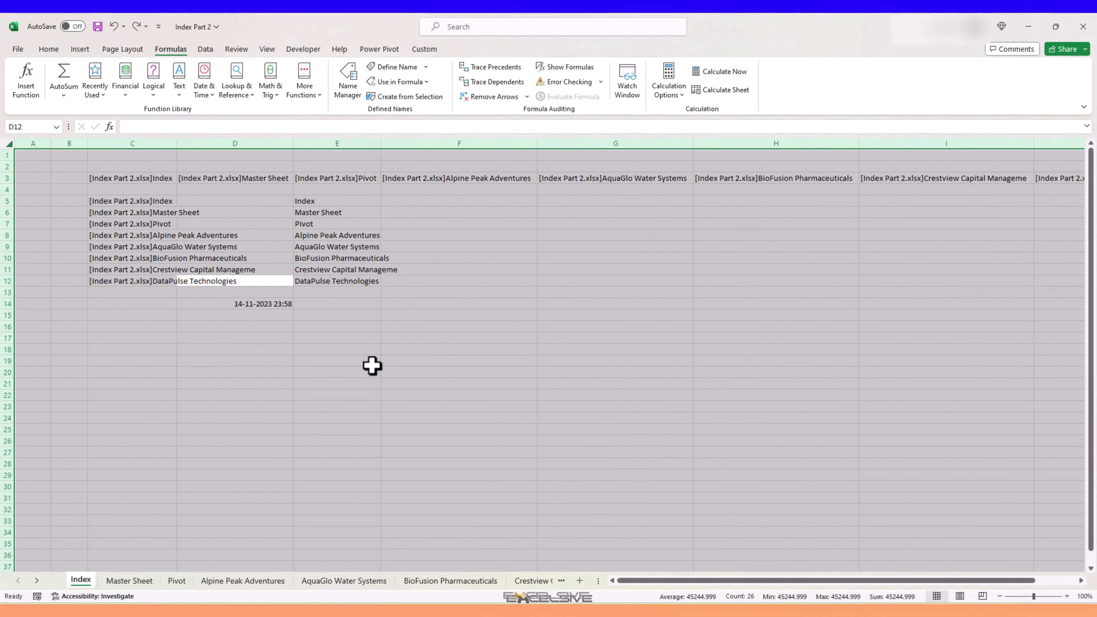
mouse_move(207, 252)
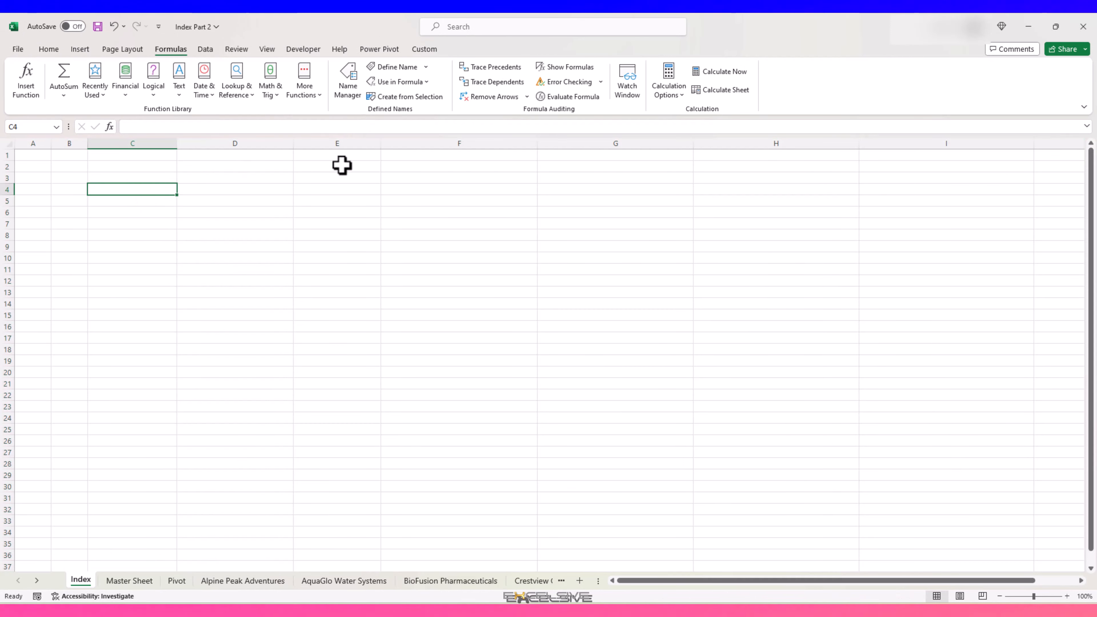
mouse_move(344, 97)
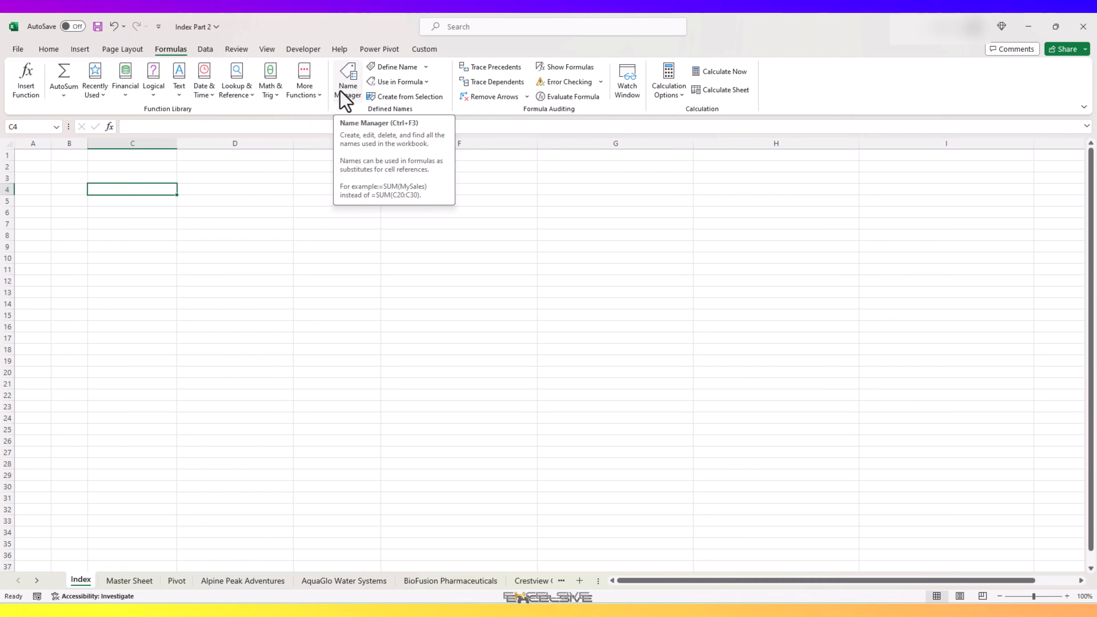
Open the defined name Index (=GET.WORKBOOK(1)) for editing in Name Manager, maximized.
left_click(348, 77)
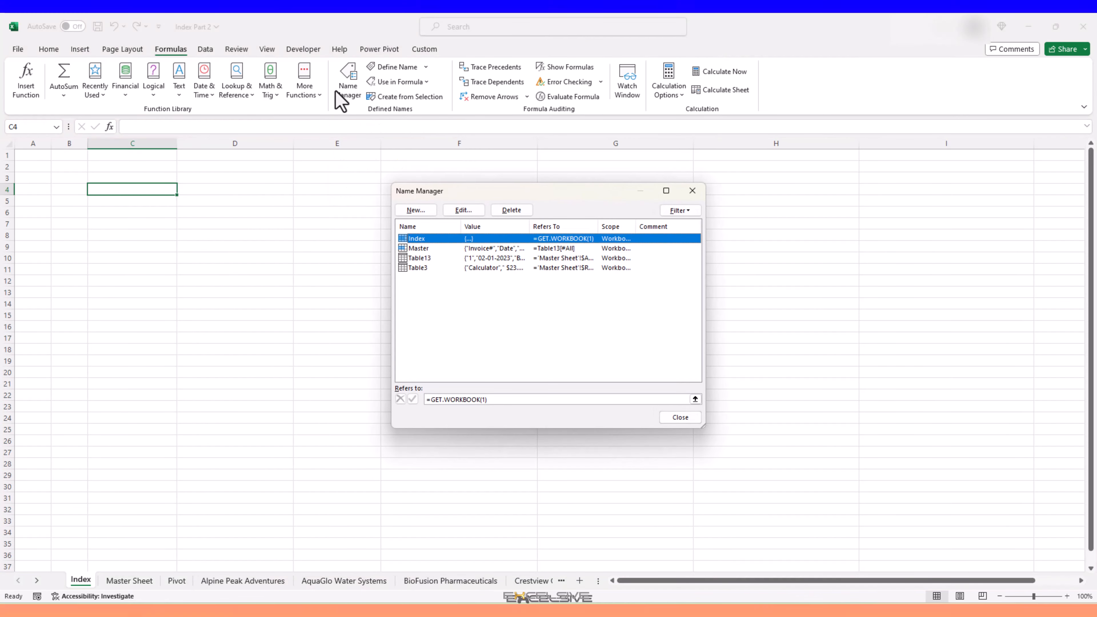
mouse_move(351, 96)
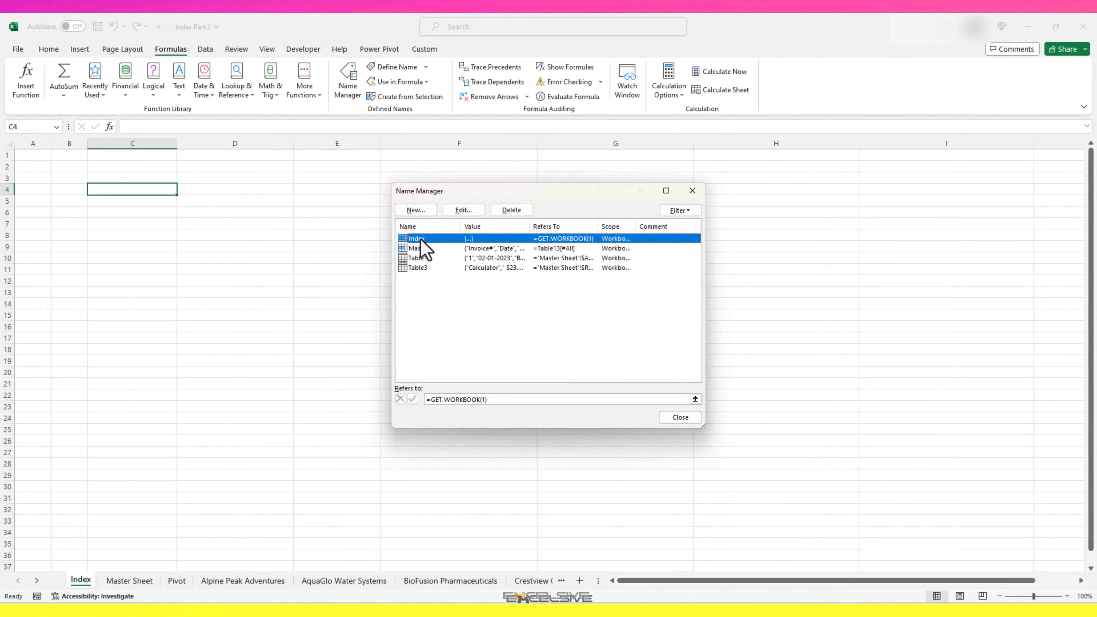
left_click(463, 211)
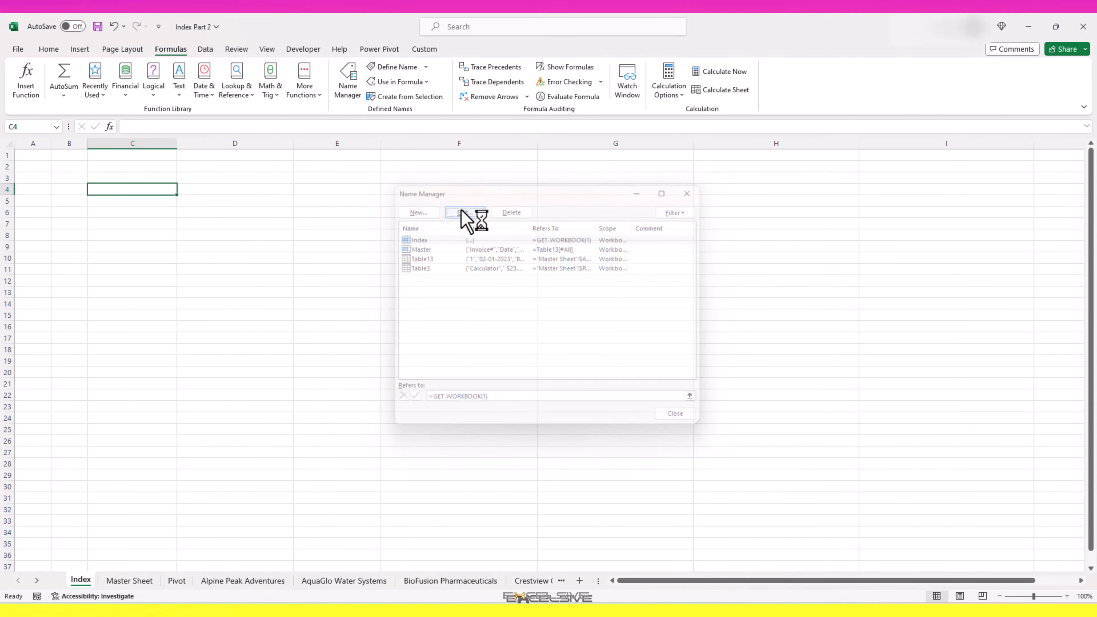
left_click(465, 212)
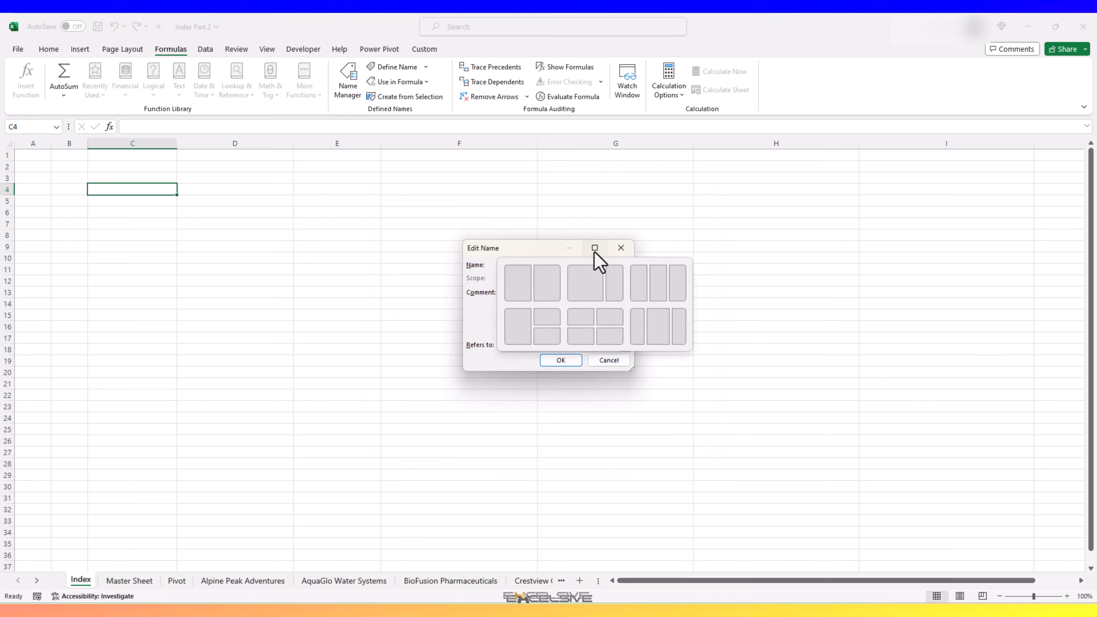
left_click(594, 248)
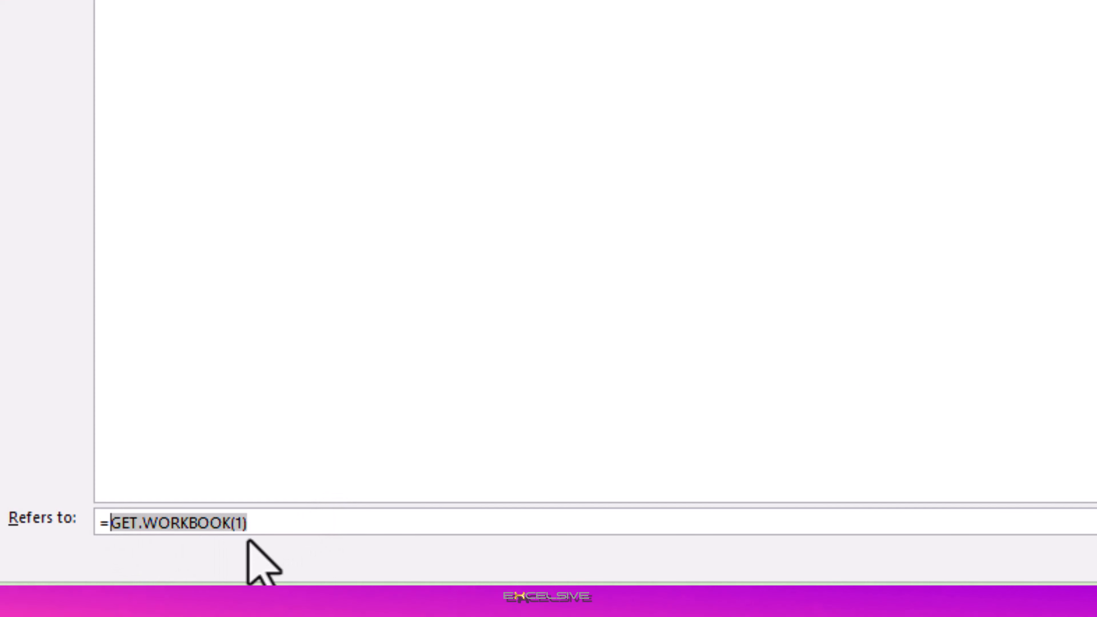
Set the name's reference to =TRANSPOSE(REPLACE(GET.WORKBOOK(1),1,FIND("]",GET.WORKBOOK(1)),"")).
type("transpose")
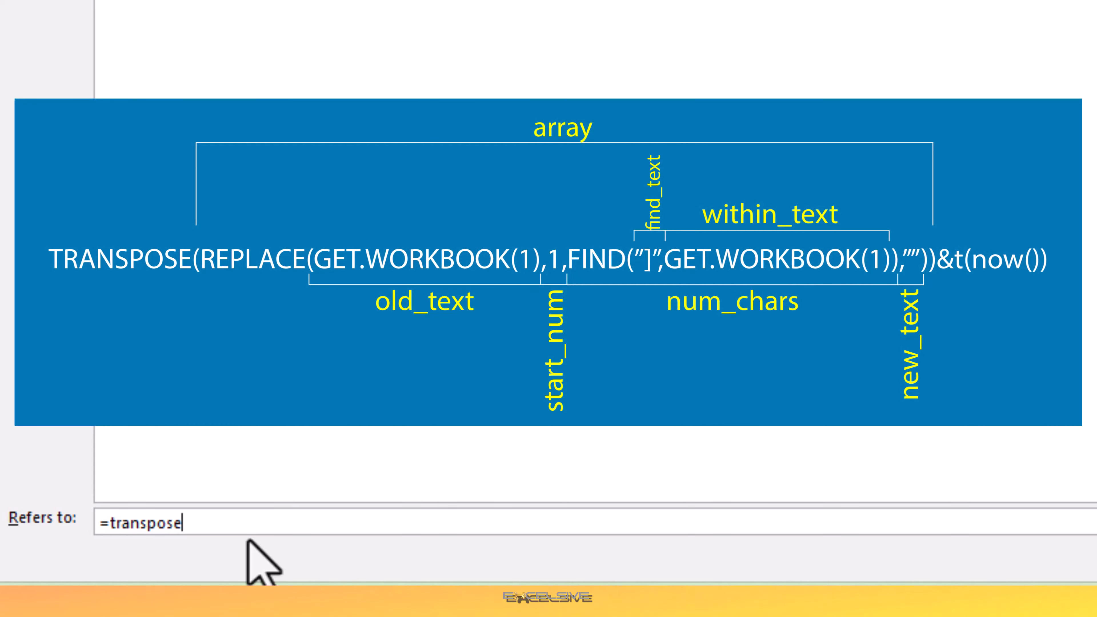
type("(repla")
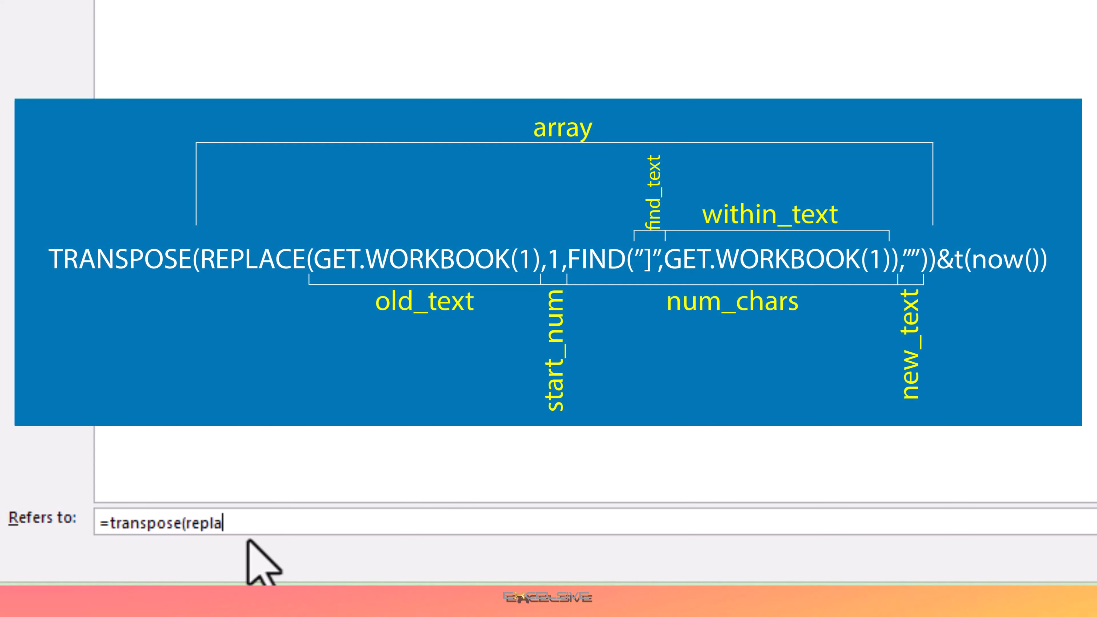
type("ce(")
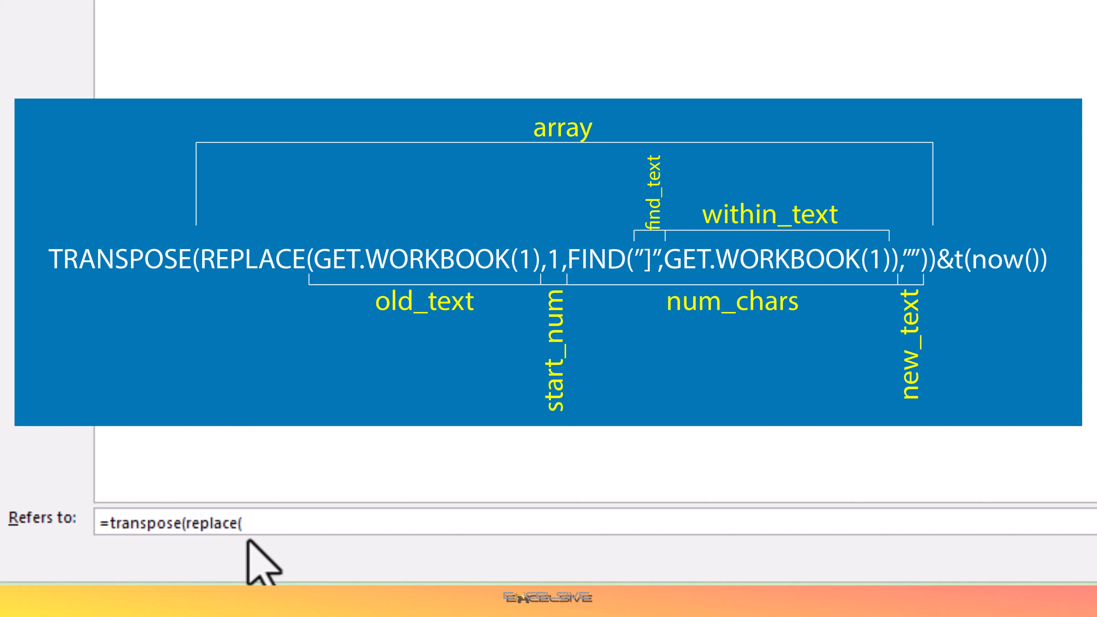
type("get.work")
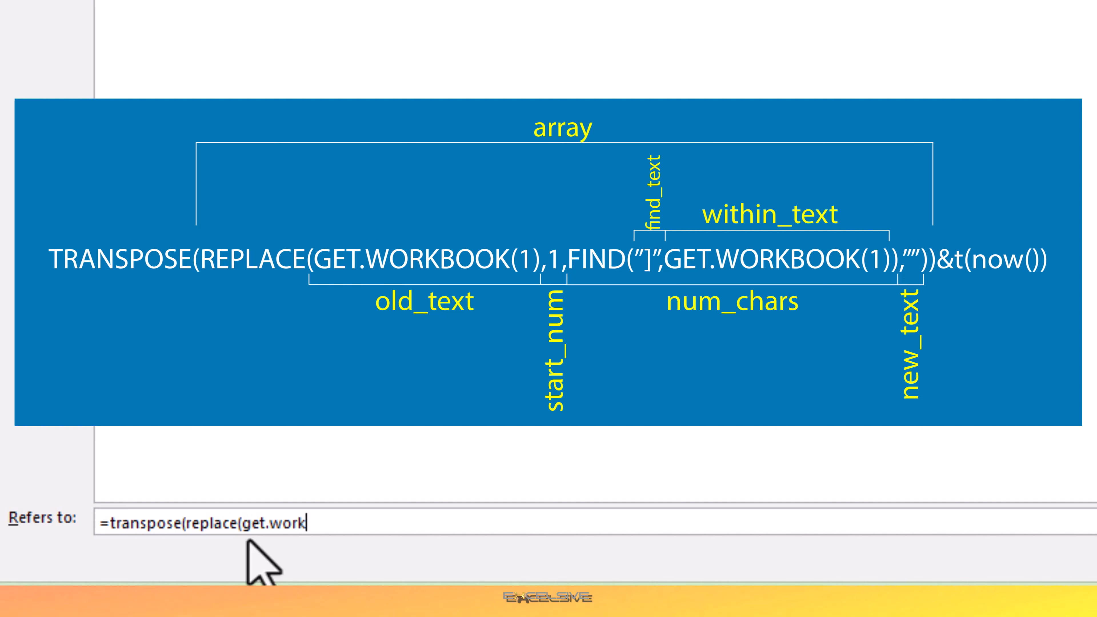
type("book(1")
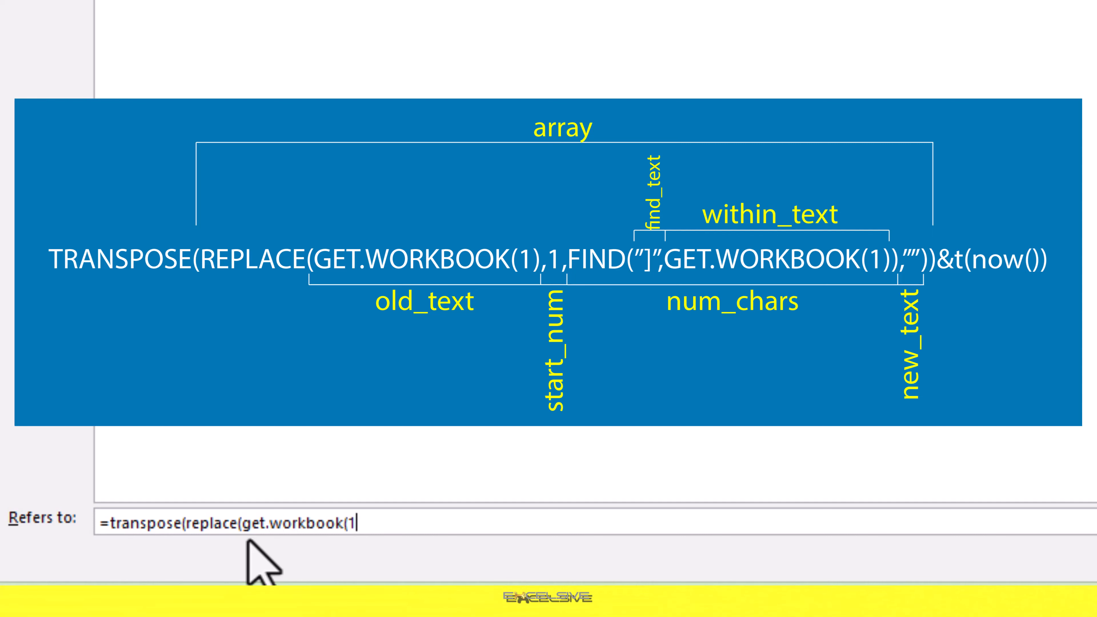
type("),")
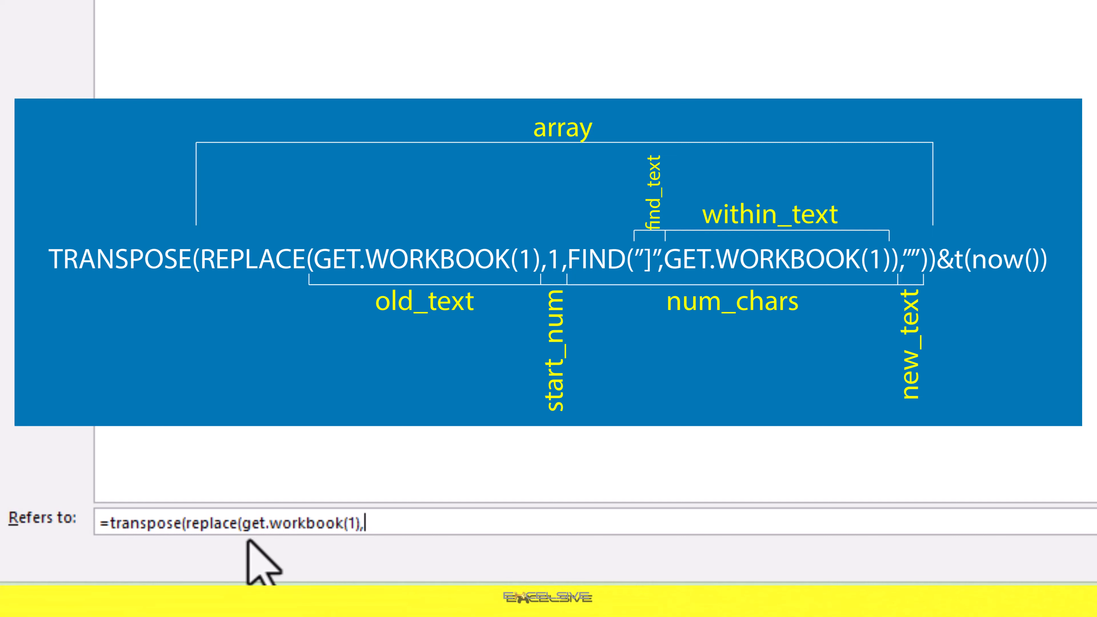
type("1,find")
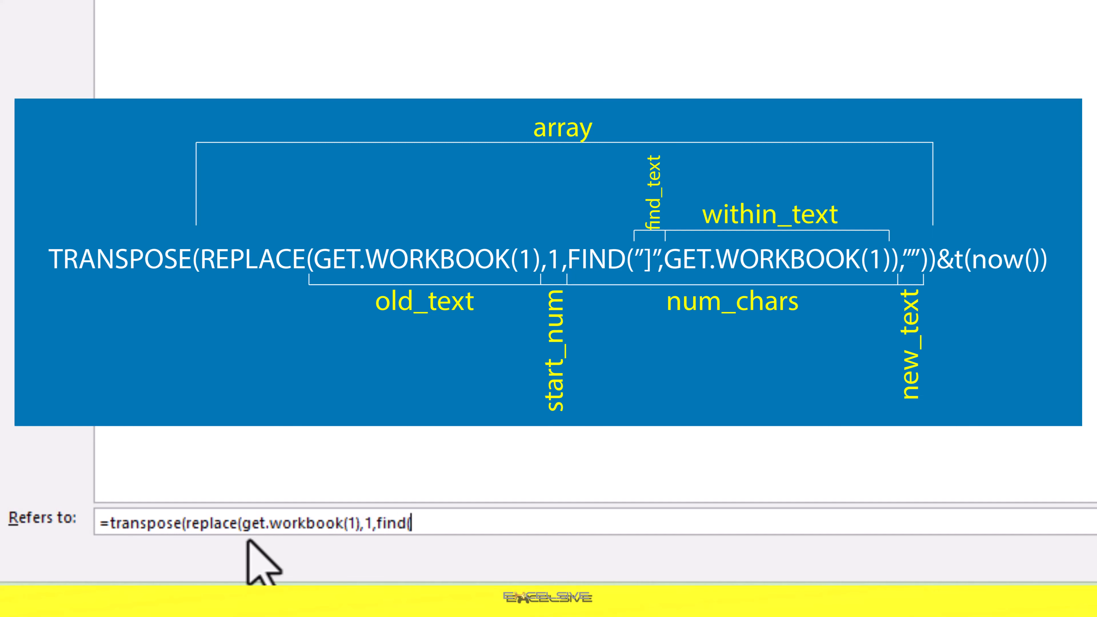
type("(")
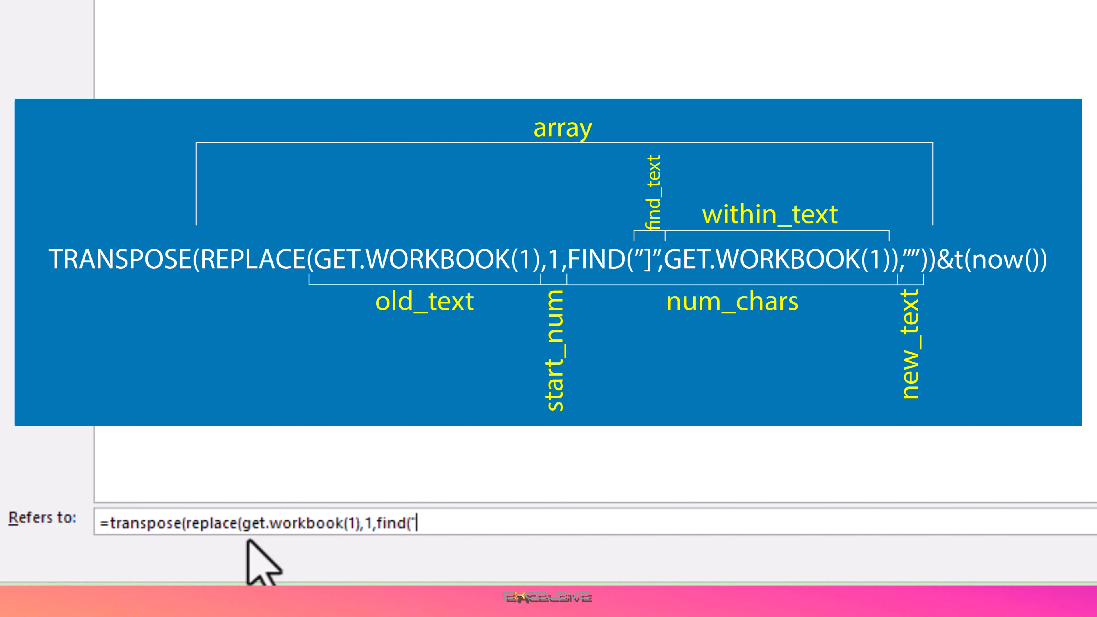
type("]")
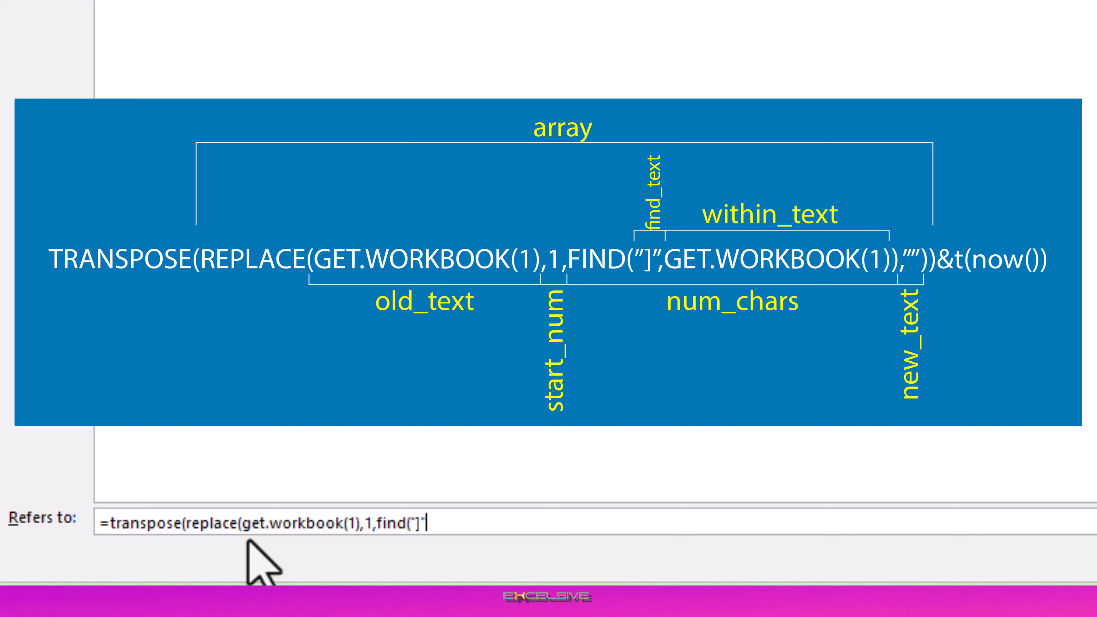
type("\",get")
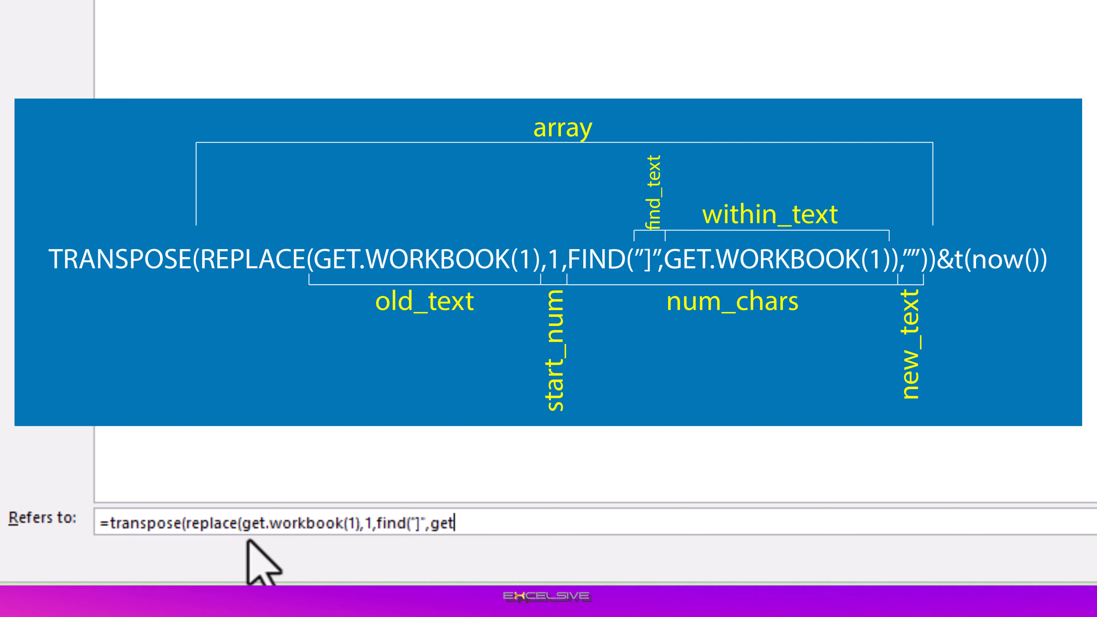
type(".workbook")
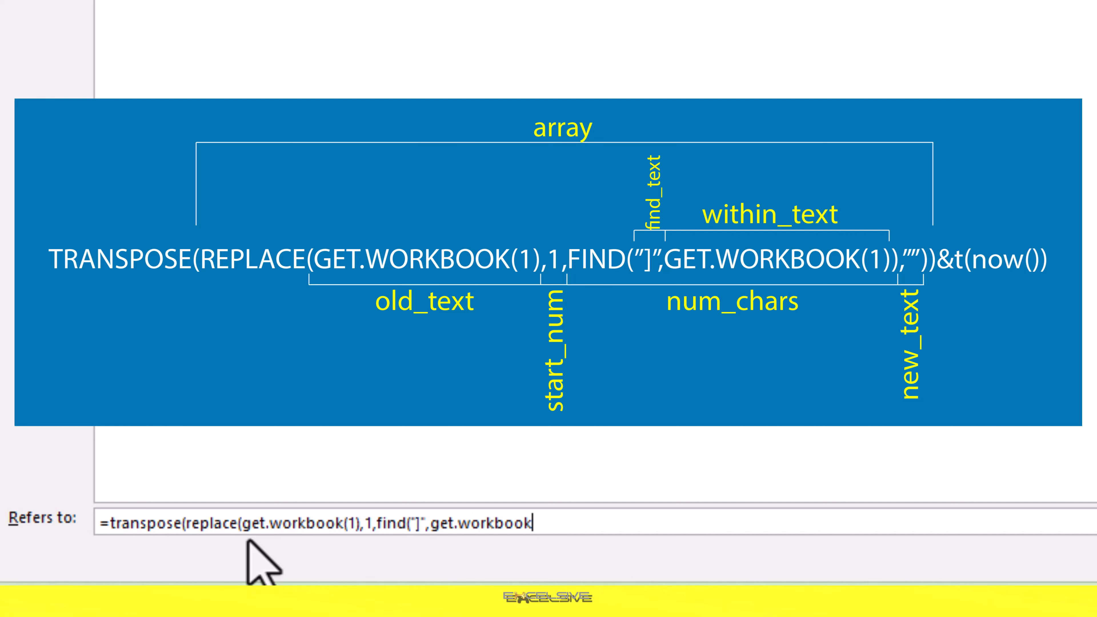
type("(1")
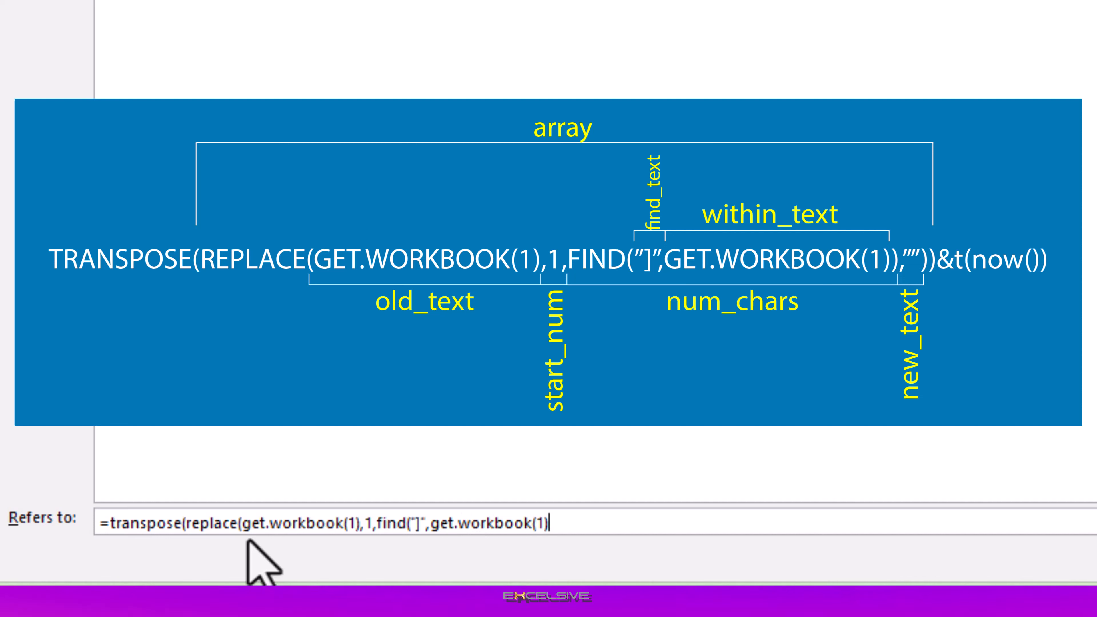
type("),,")
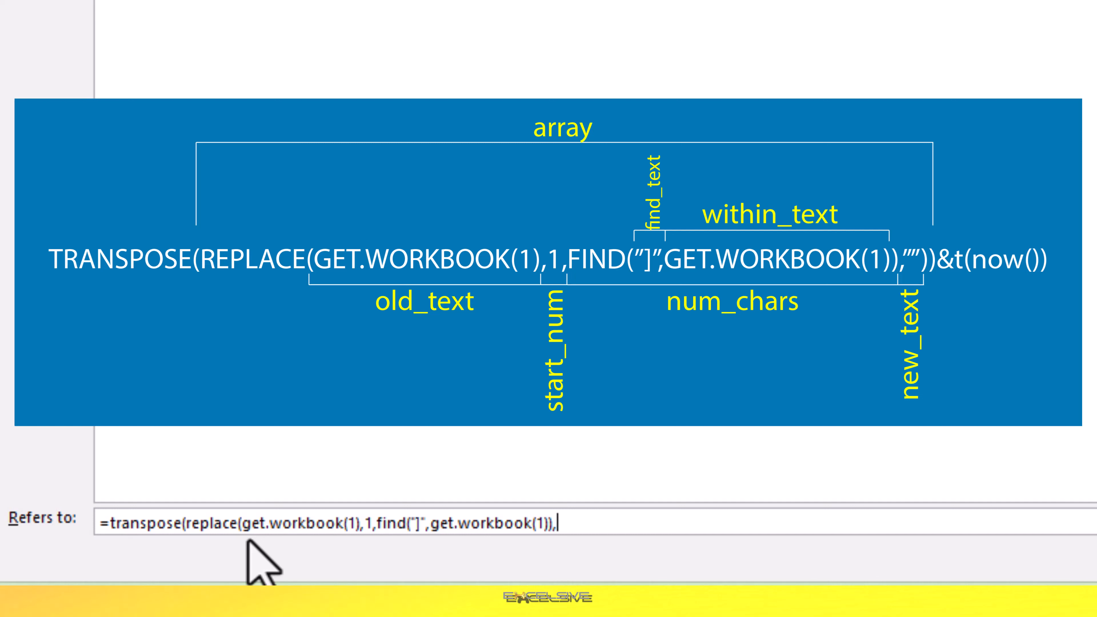
type("\"\"")
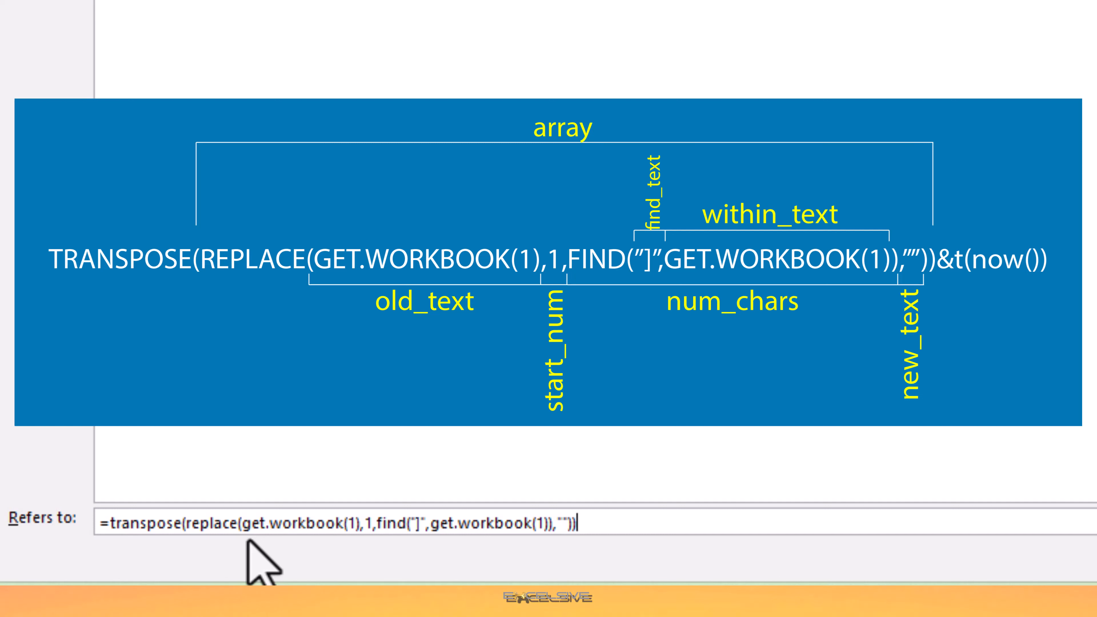
Append &T(NOW()) so the Index name recalculates and stays current.
type("&t")
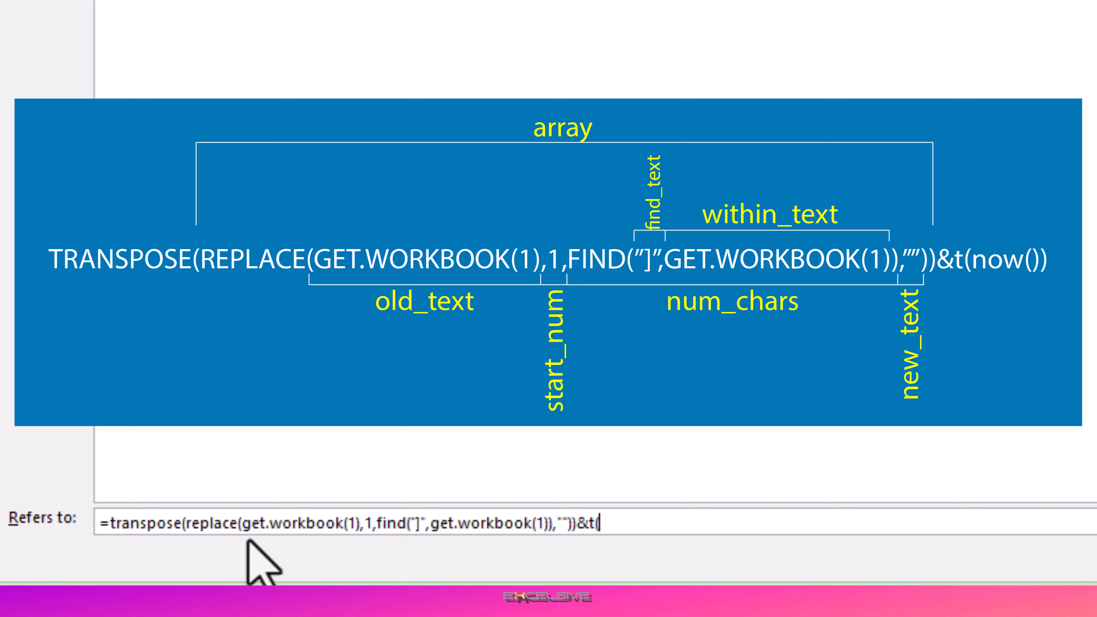
type("(now")
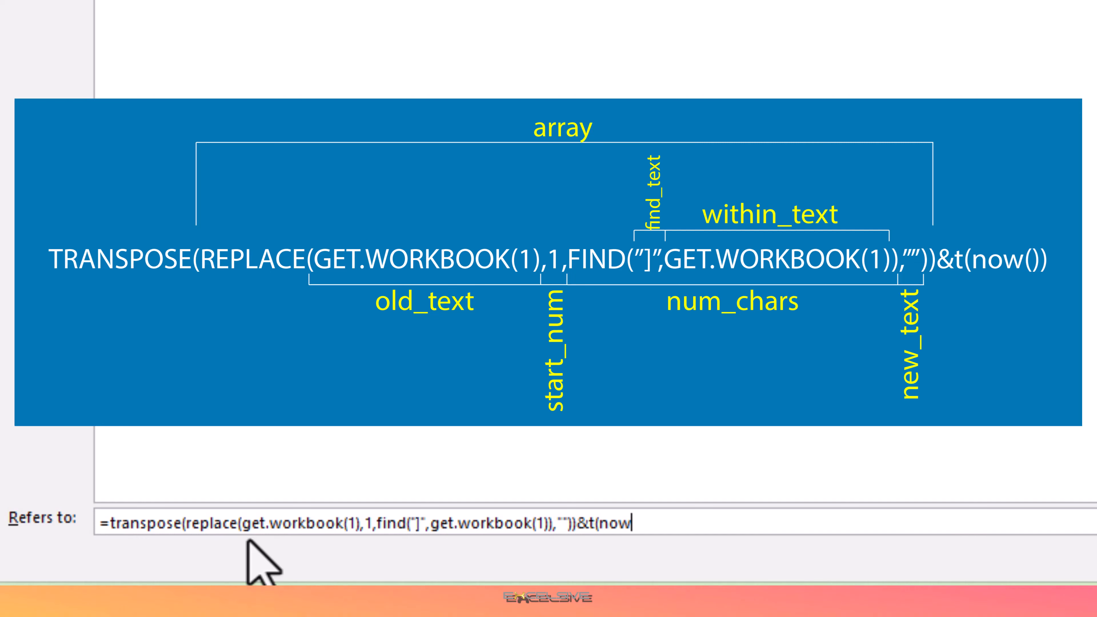
type(")")
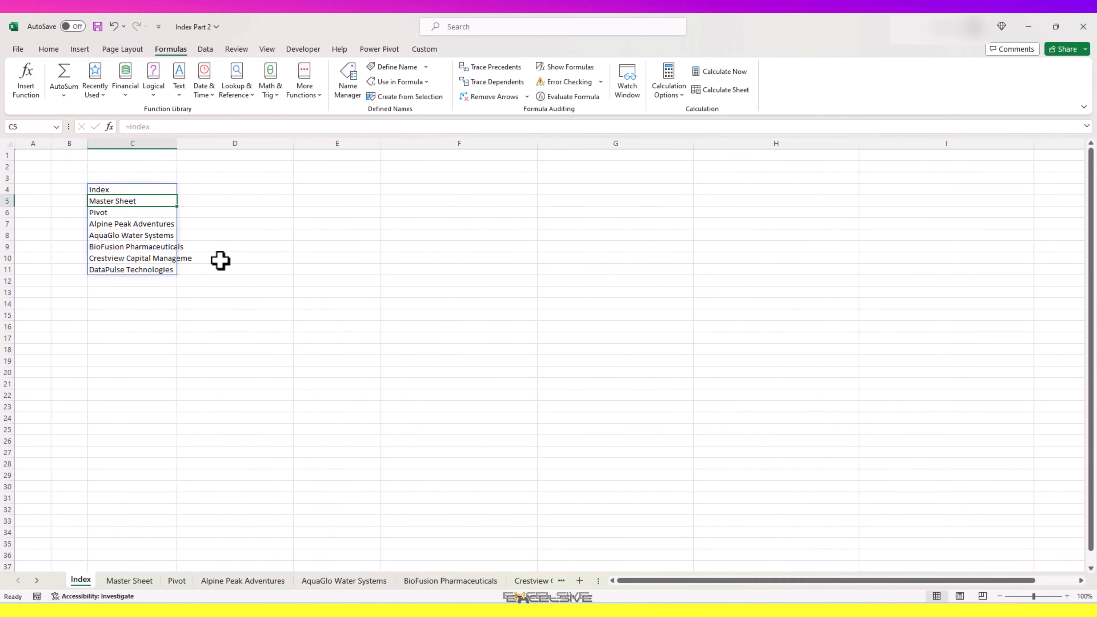
Insert a new worksheet beside Master Sheet and confirm the Index list picks it up.
left_click(132, 189)
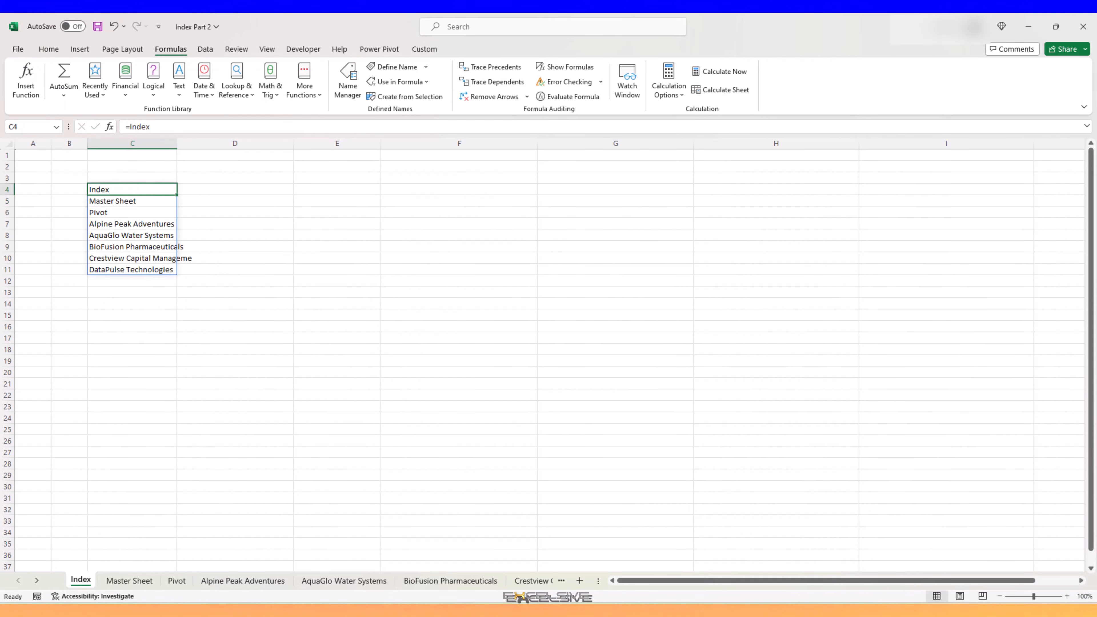
right_click(129, 581)
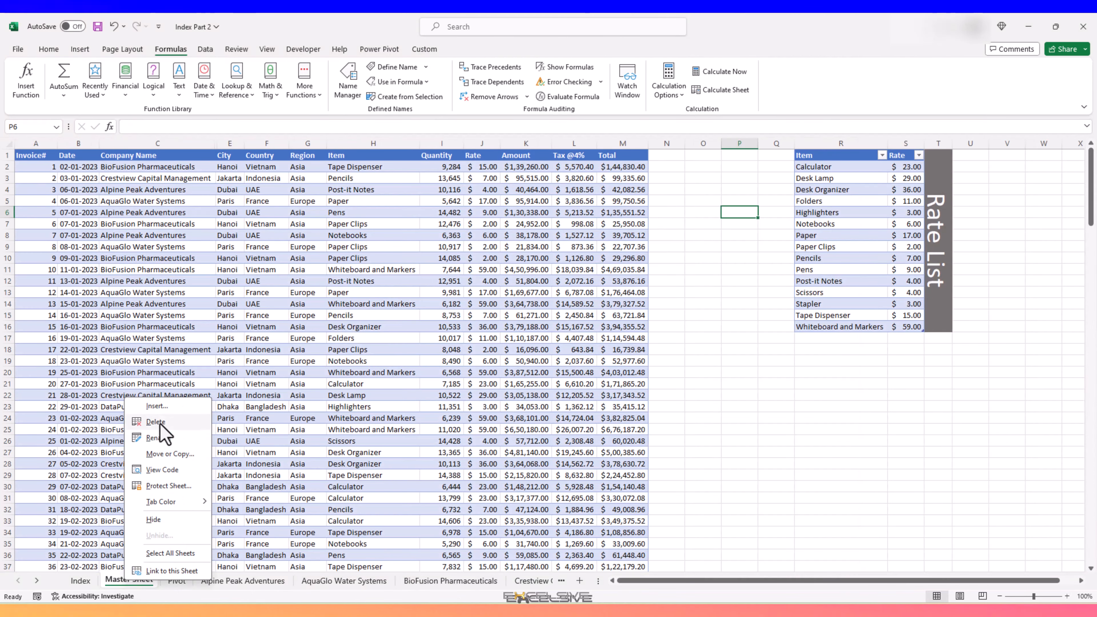
left_click(157, 406)
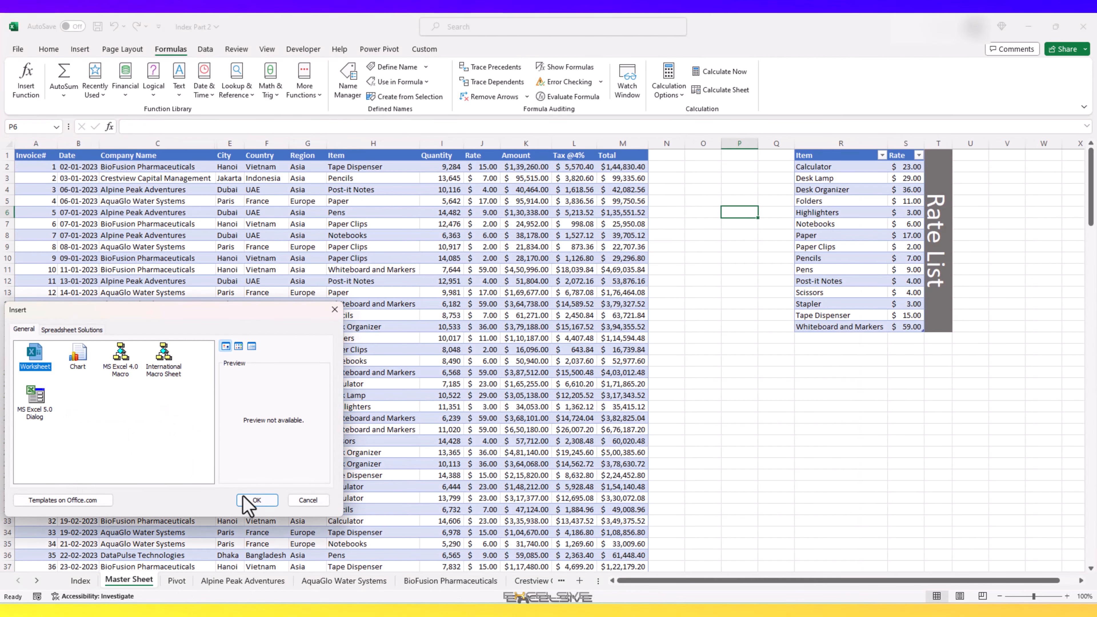
left_click(257, 500)
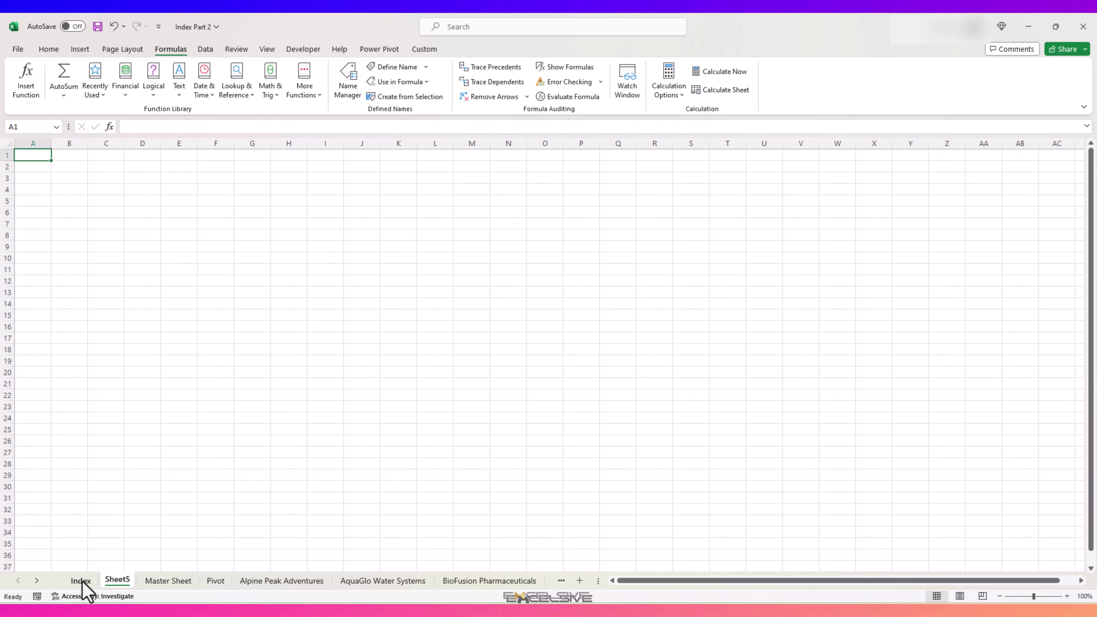
left_click(81, 580)
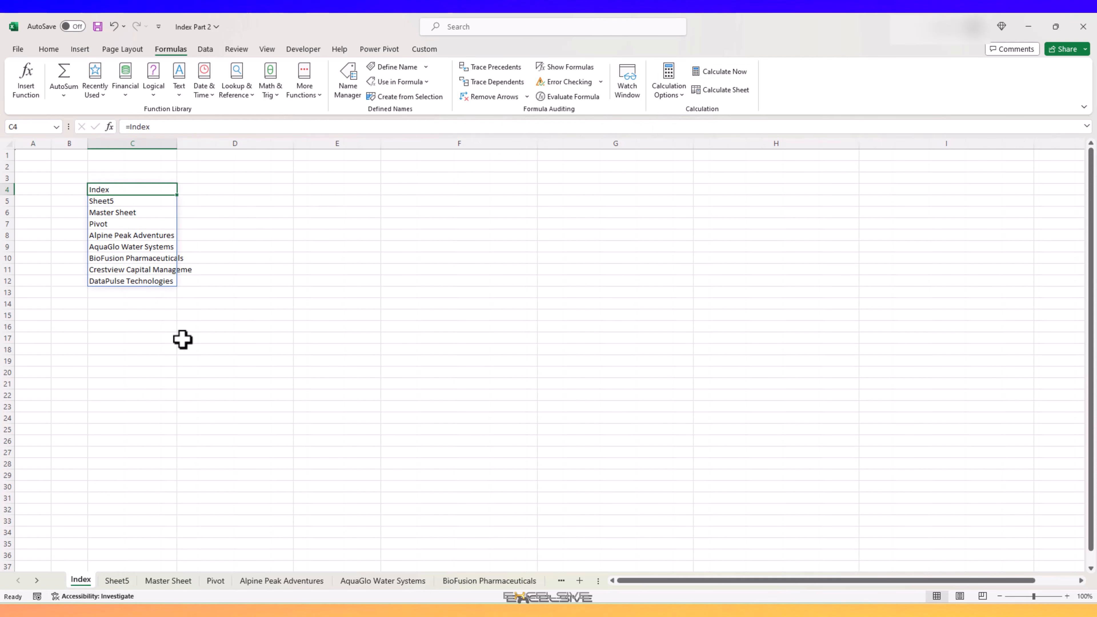
mouse_move(121, 597)
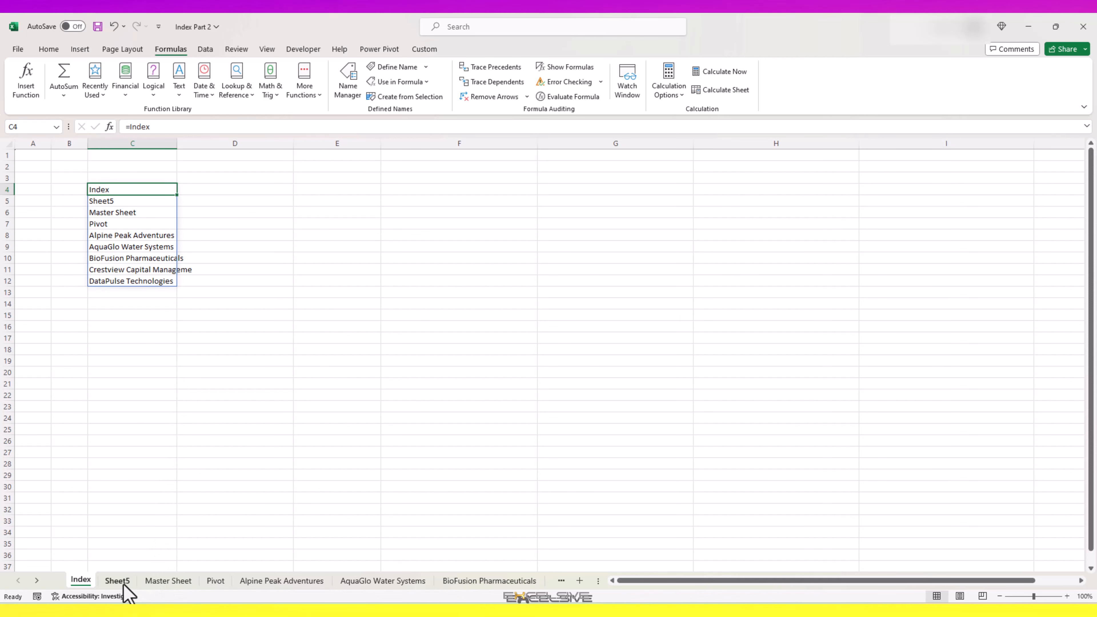
Rename the new sheet Sheet455, verify it in the Index list, then delete it again.
left_click(117, 580)
type("455")
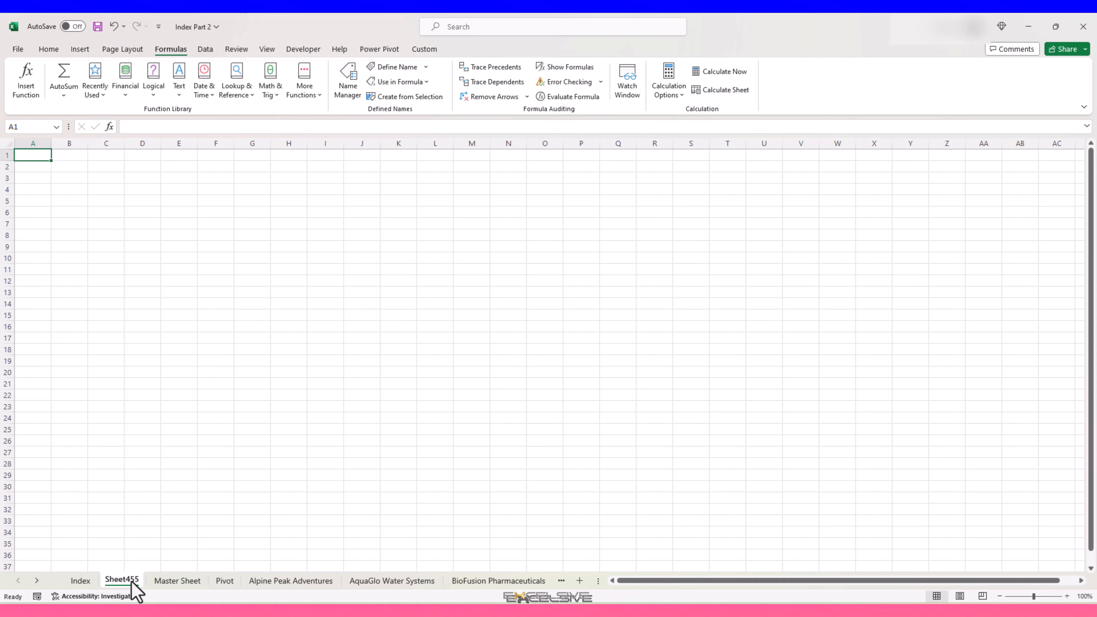
left_click(80, 579)
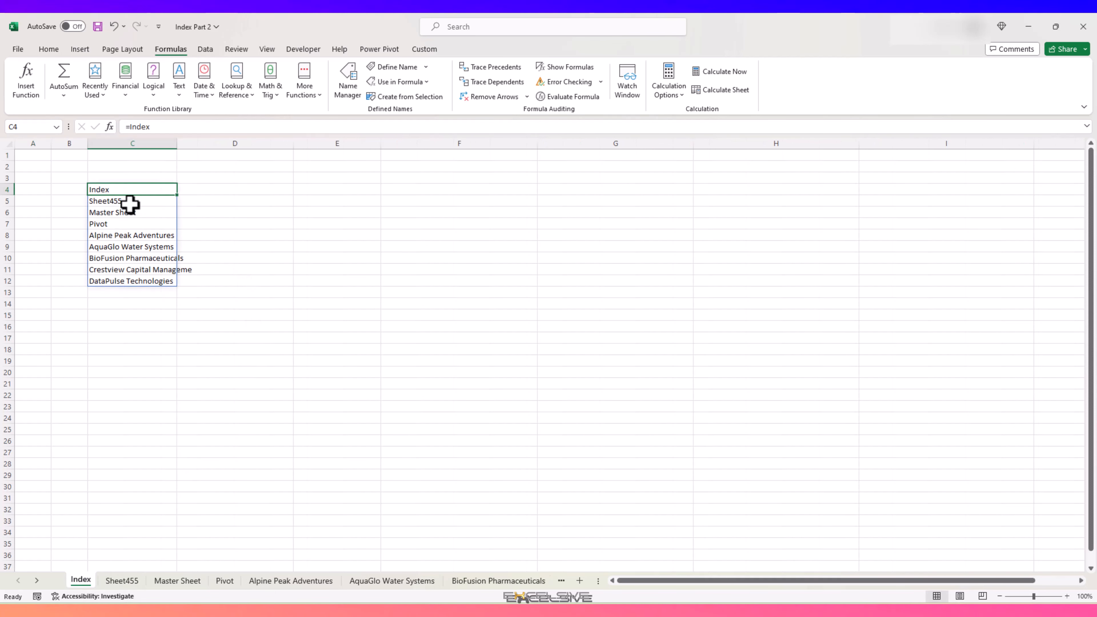
left_click(132, 201)
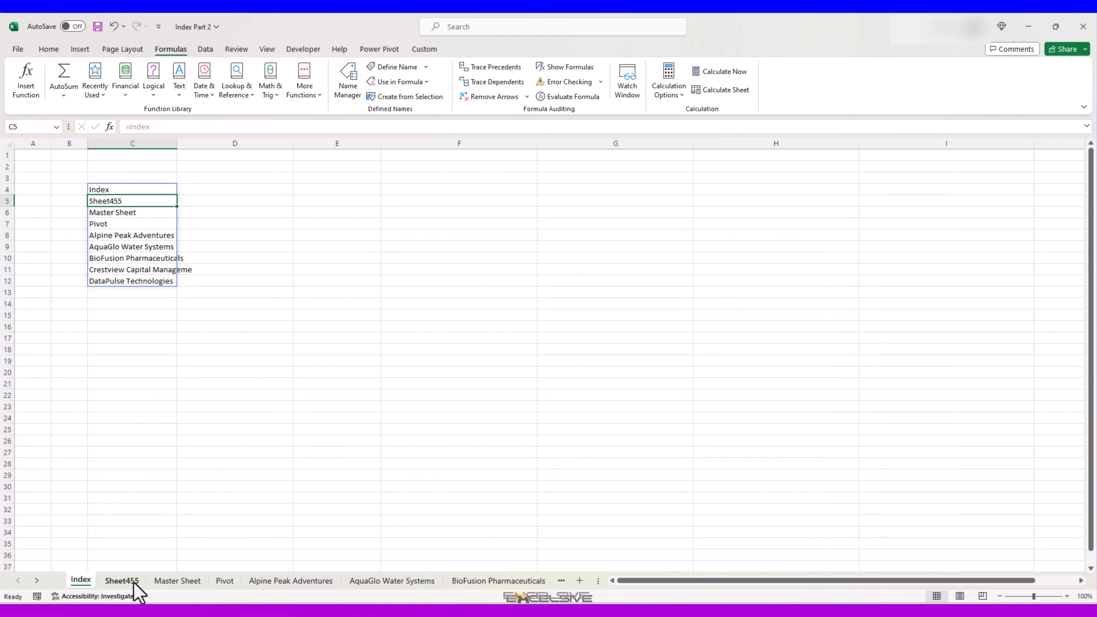
left_click(122, 580)
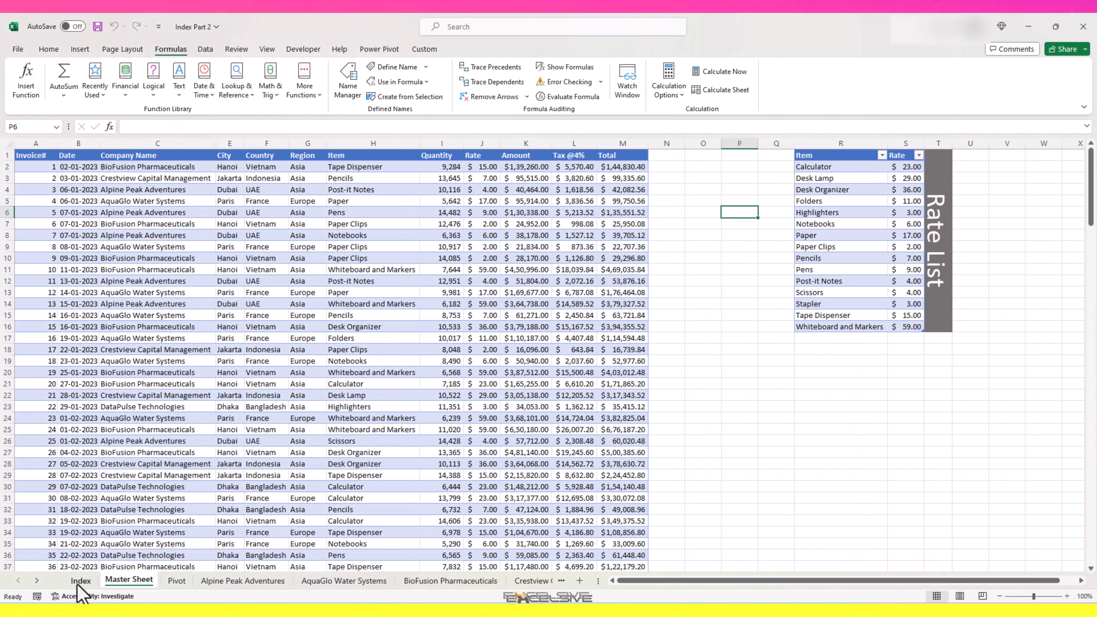
left_click(81, 580)
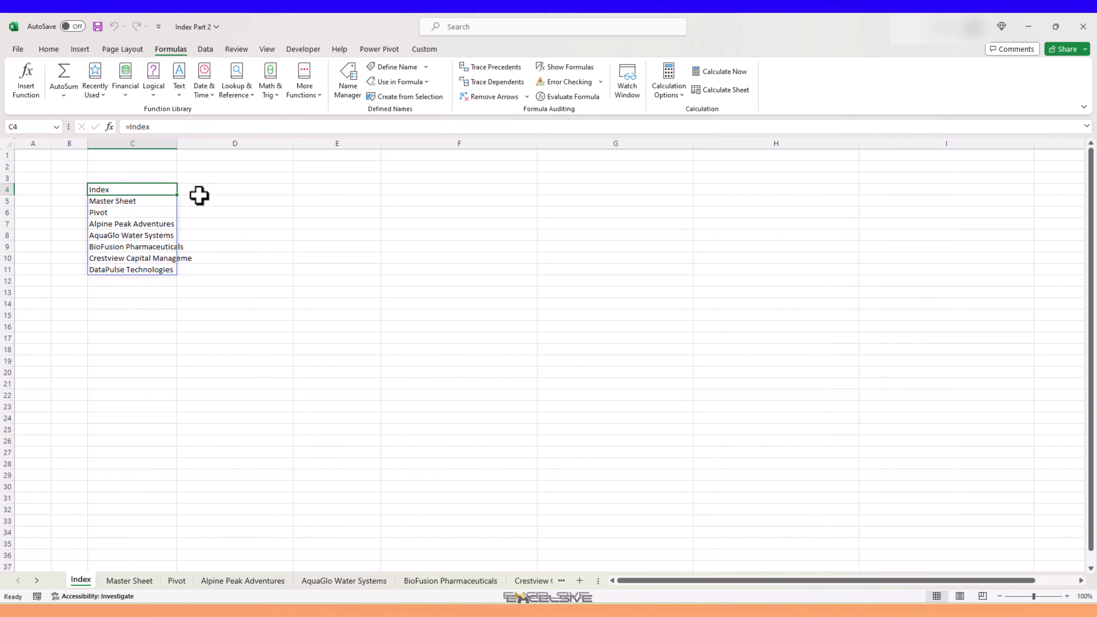
Select the cell beside the Index entry and bring up the insertion commands.
left_click(234, 195)
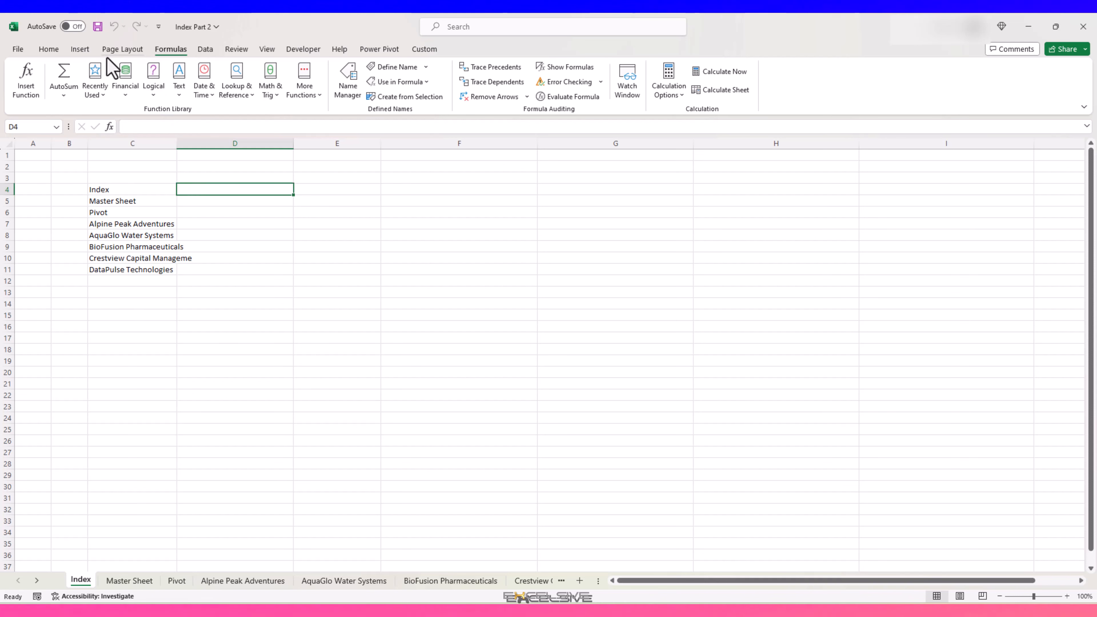
left_click(80, 49)
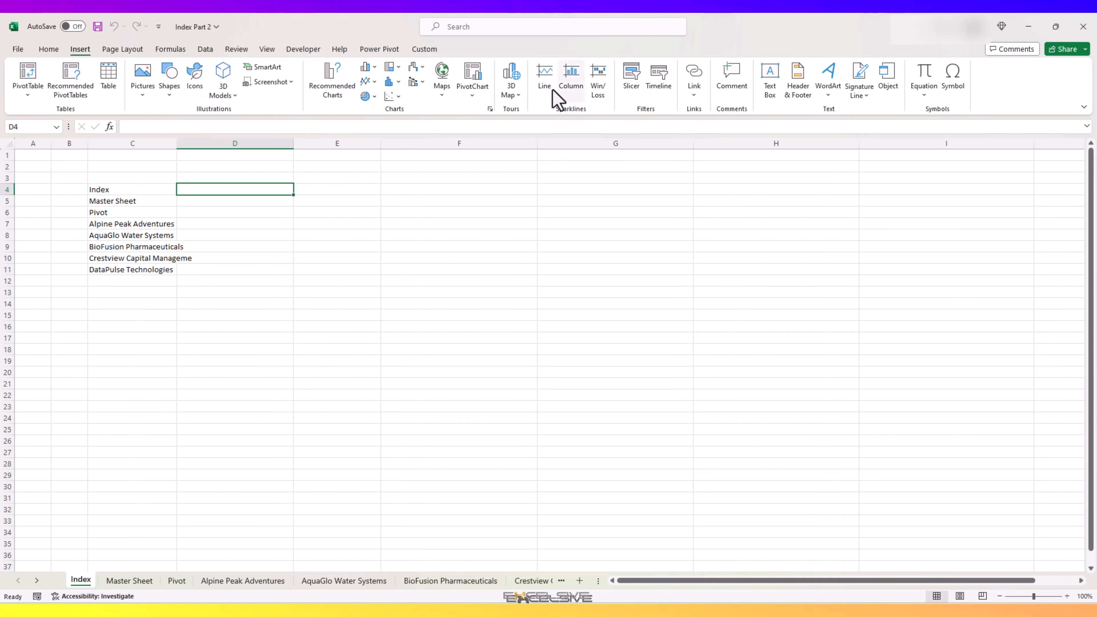
mouse_move(146, 194)
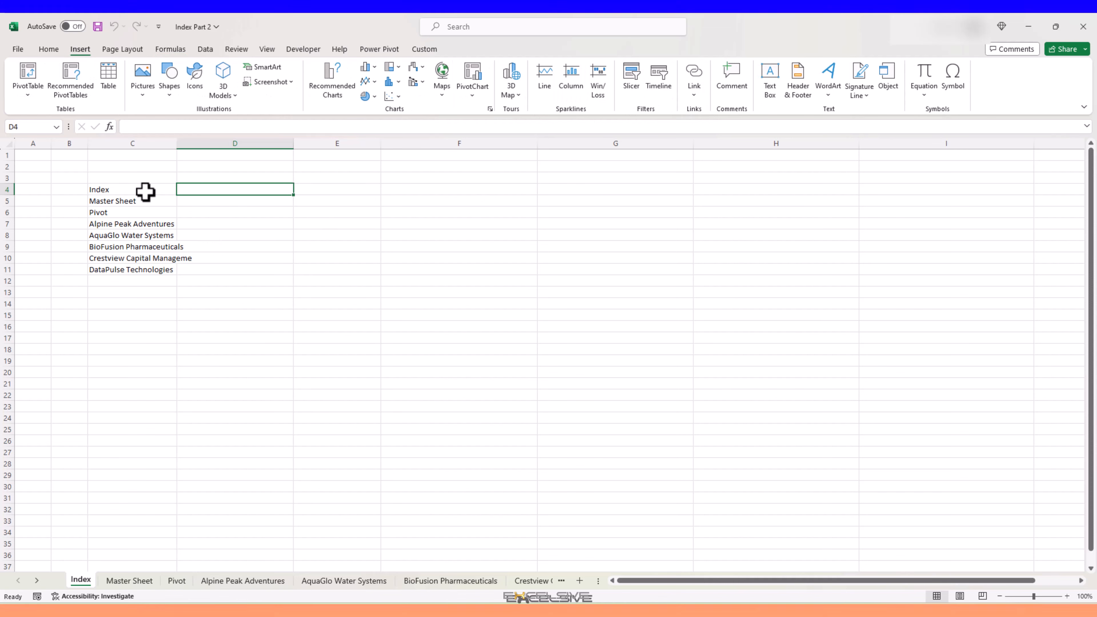
mouse_move(154, 249)
type("S")
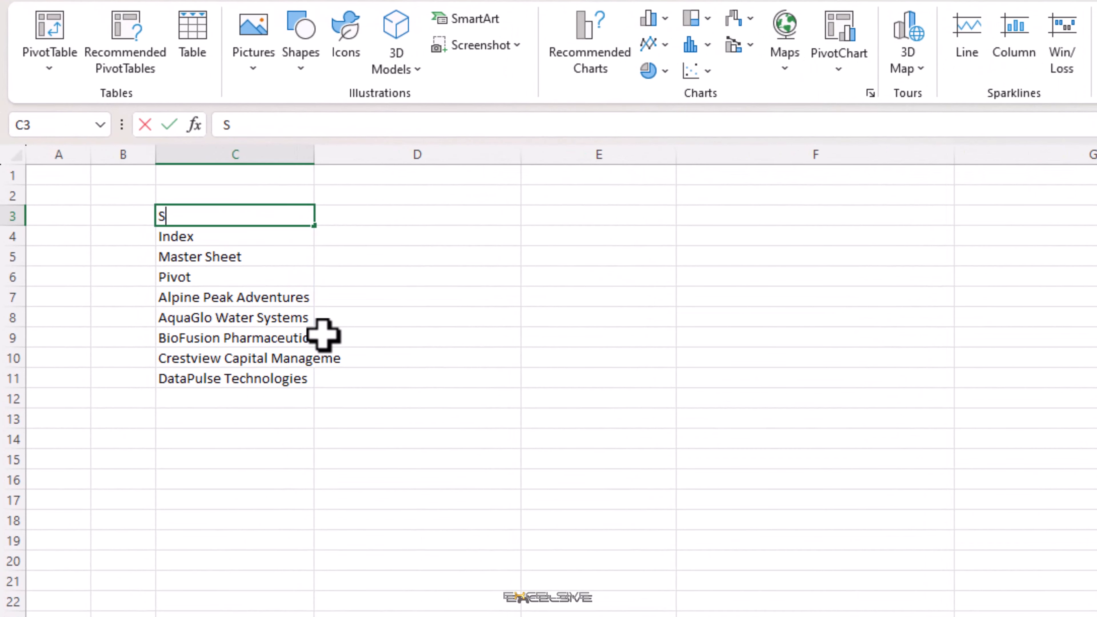
key("Tab")
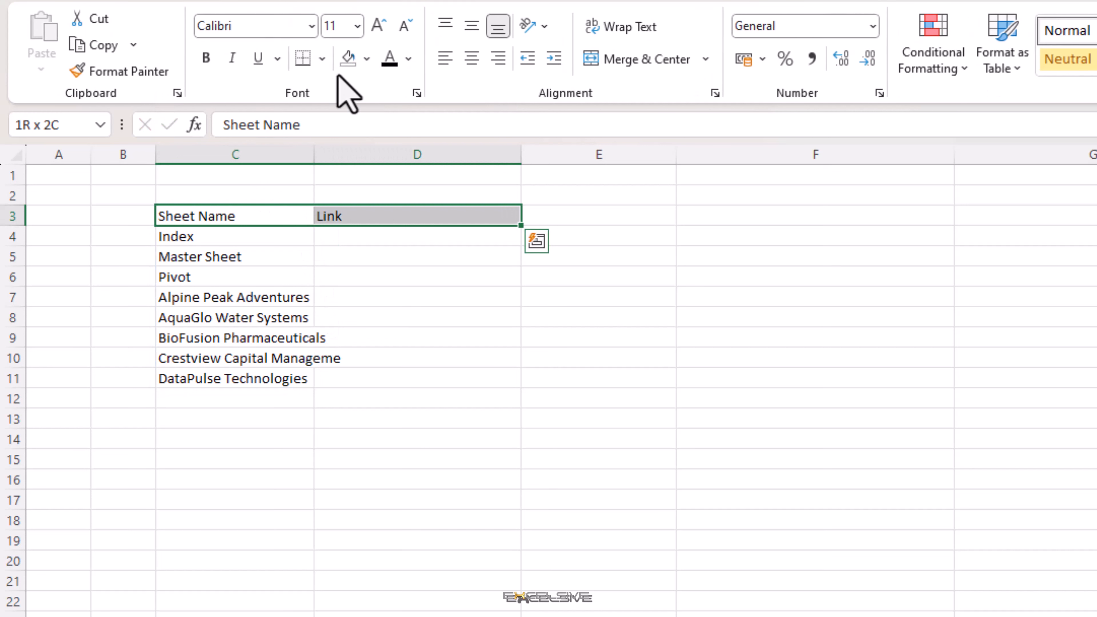
left_click(366, 58)
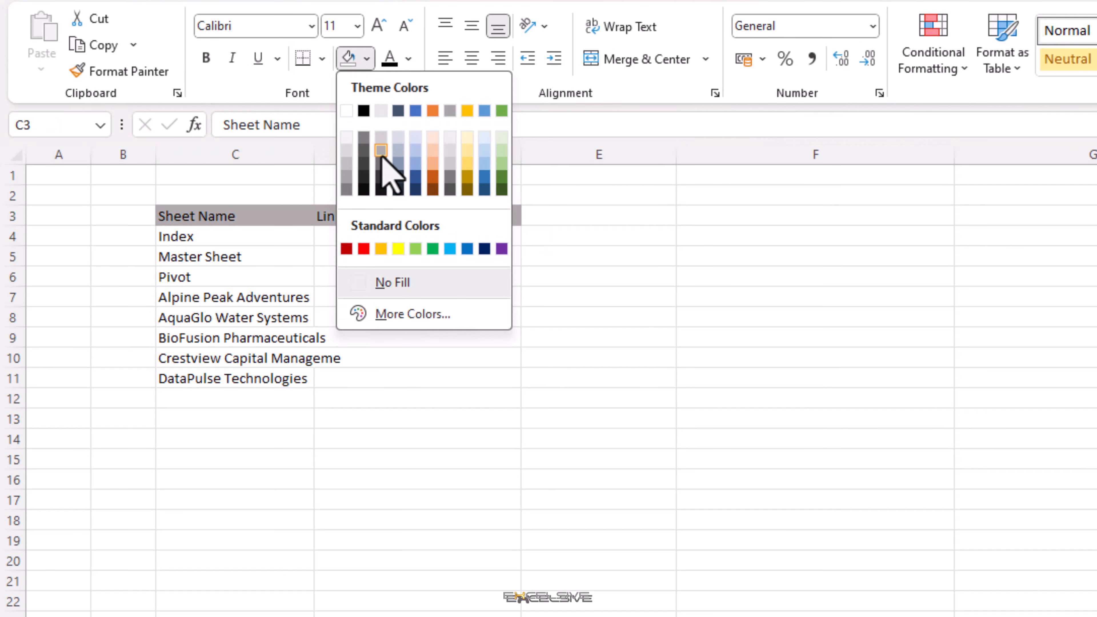
left_click(409, 58)
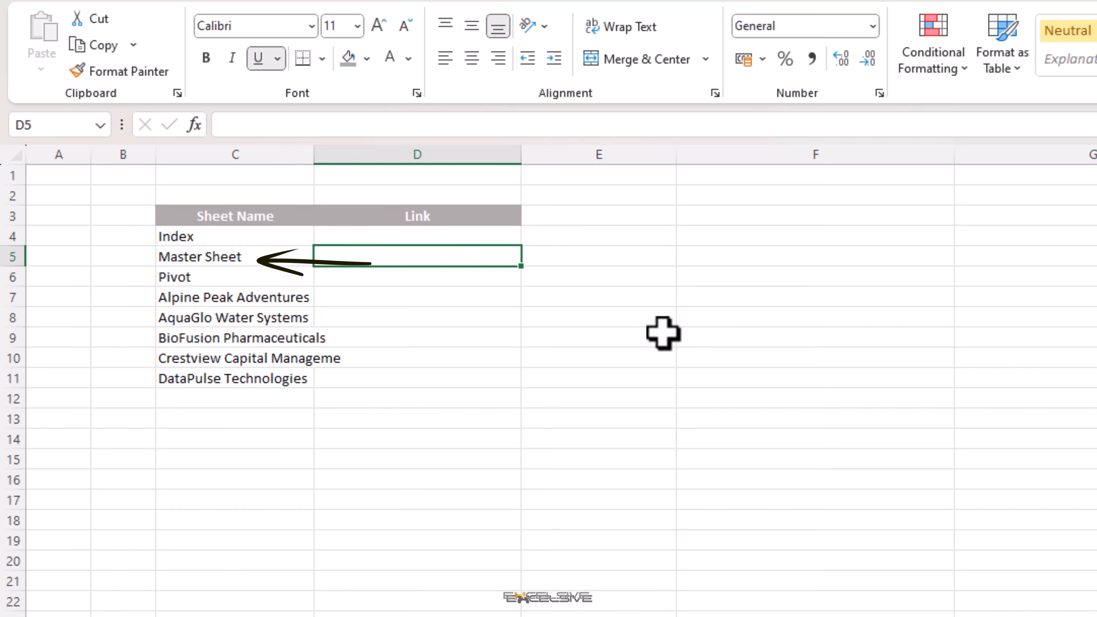
Enter =HYPERLINK("#'"&C5&"'!A1","Click Here") in D5, referencing the Master Sheet name cell.
type("=")
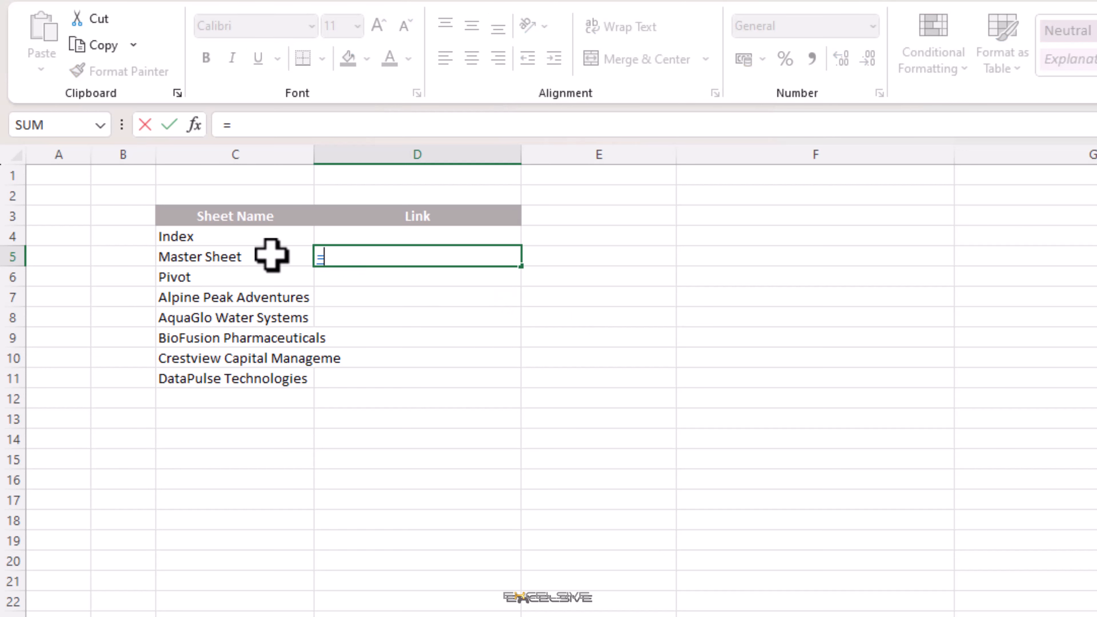
type("hyper")
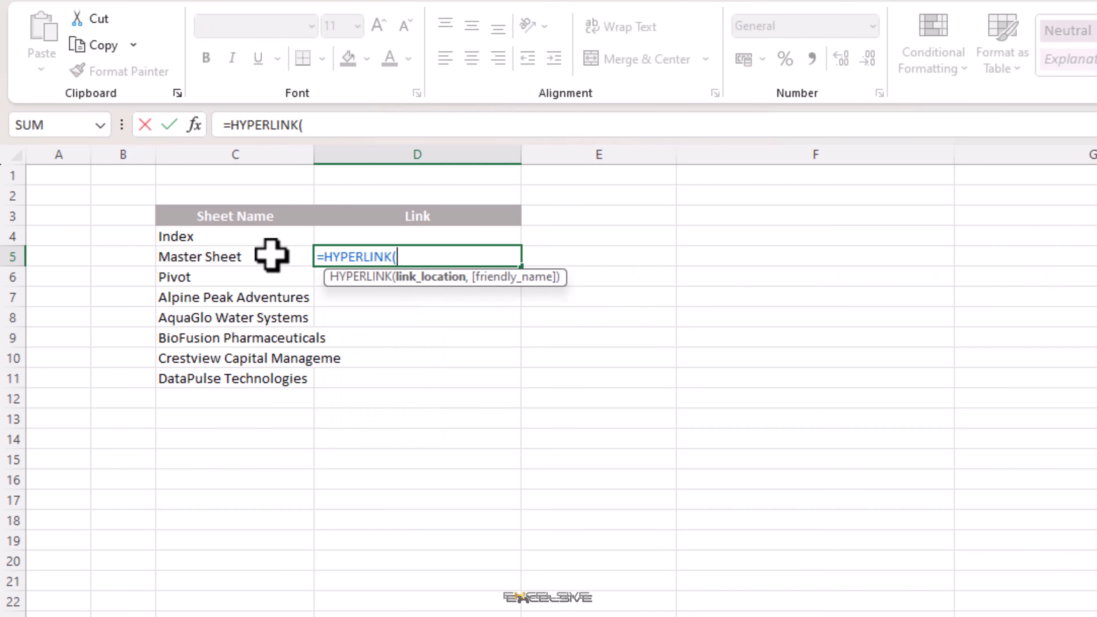
type("\"#")
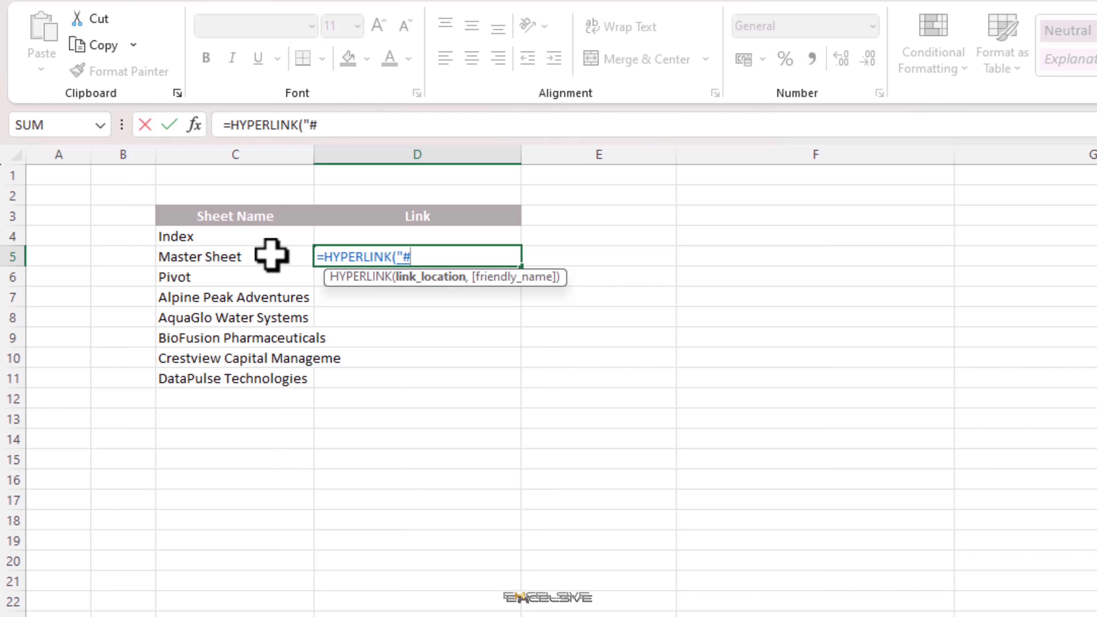
type("\"")
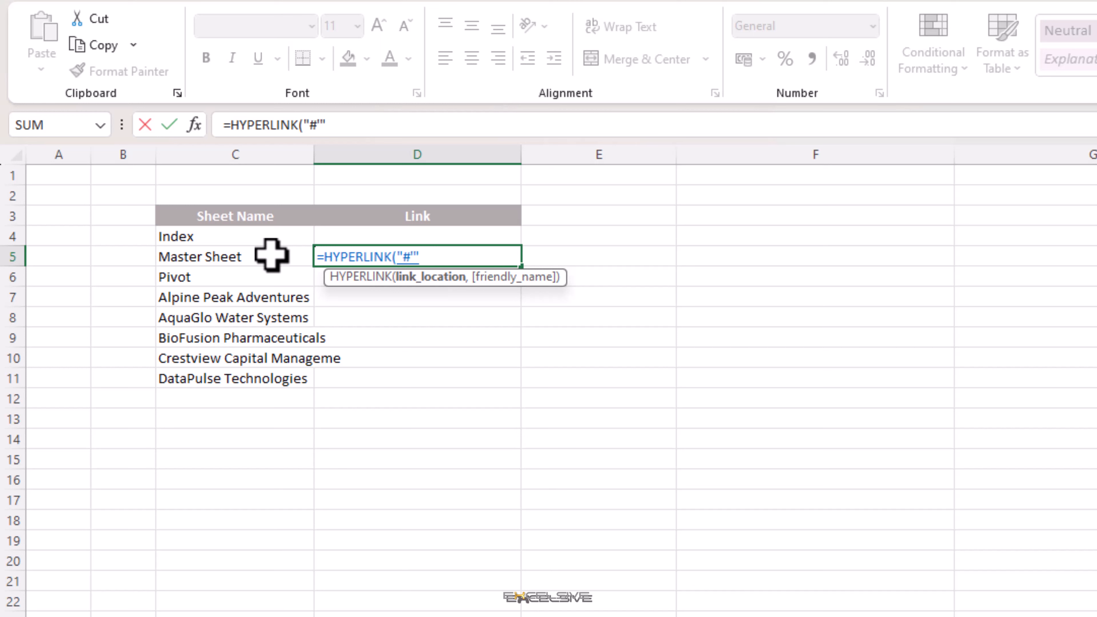
type("&")
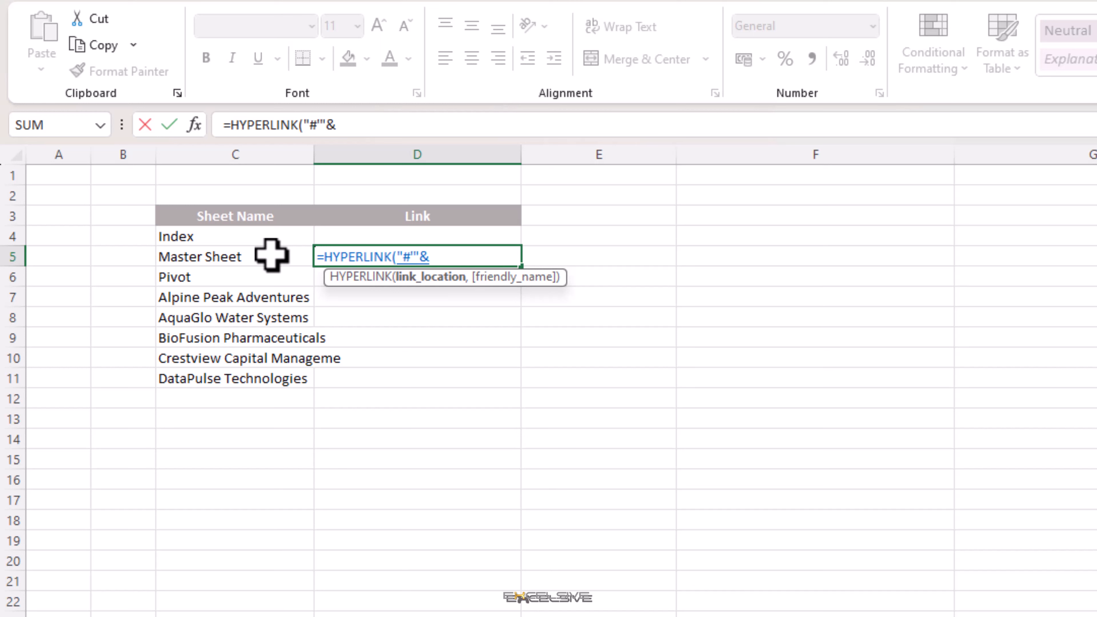
left_click(217, 257)
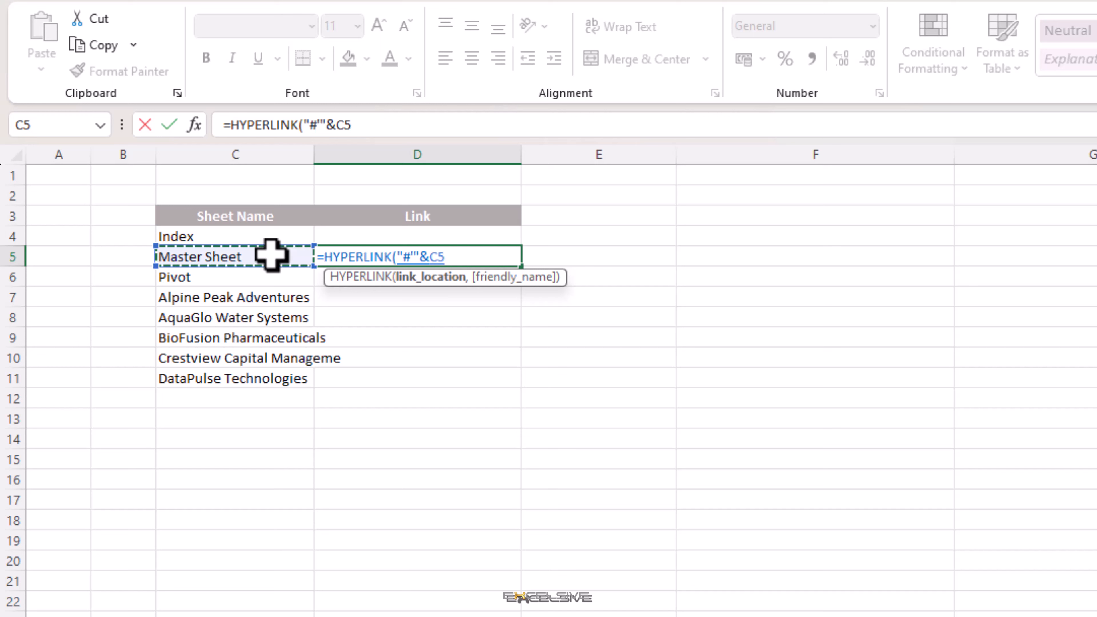
type("&")
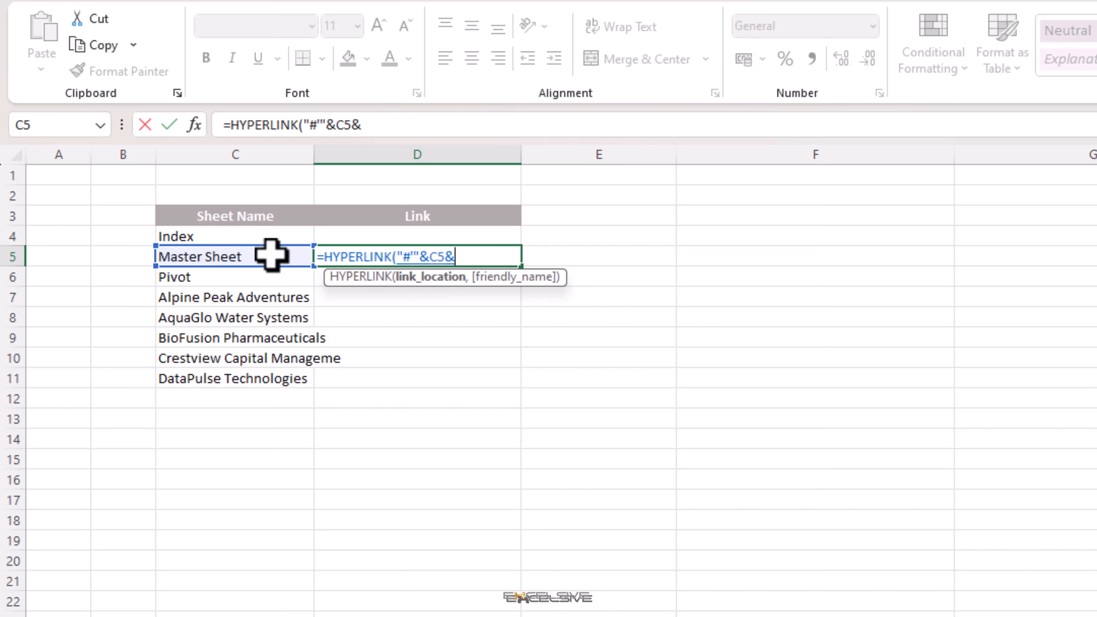
type("\"")
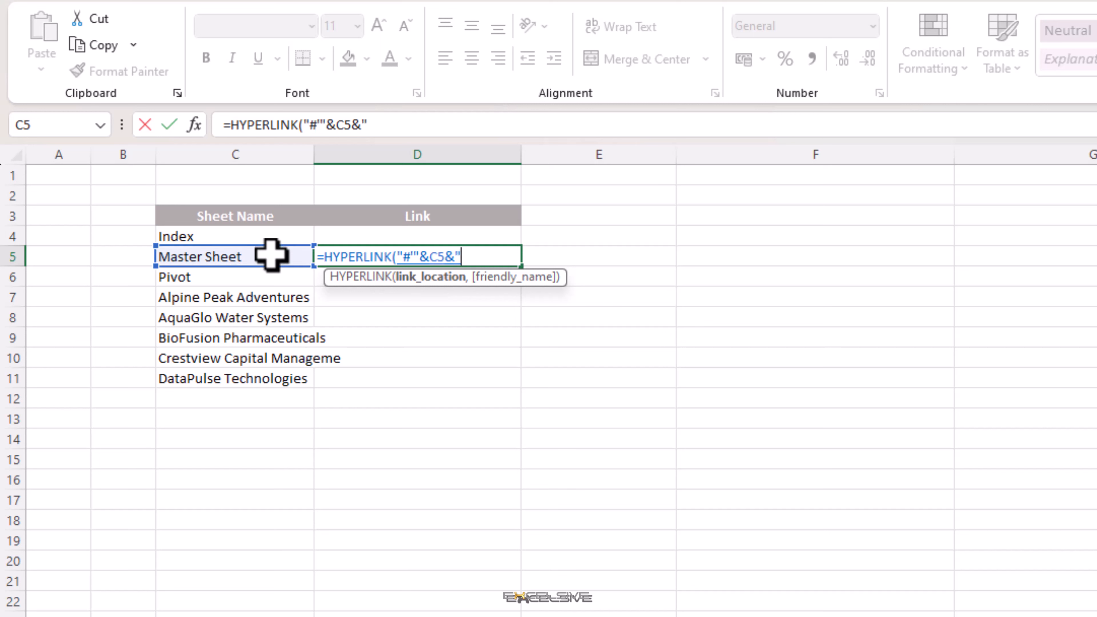
type("!")
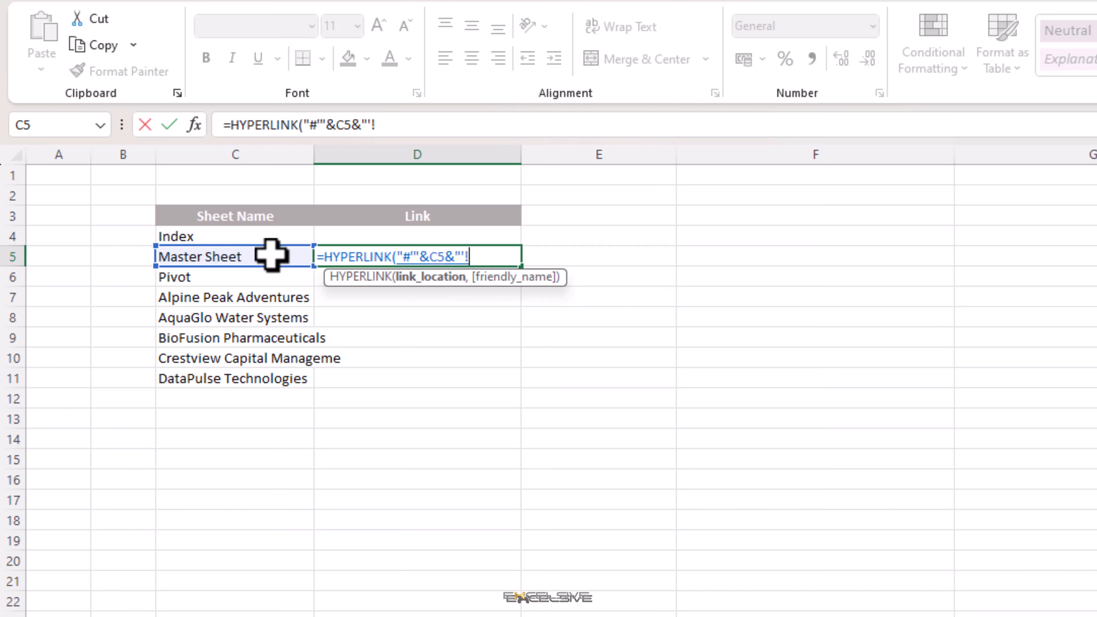
type("A1")
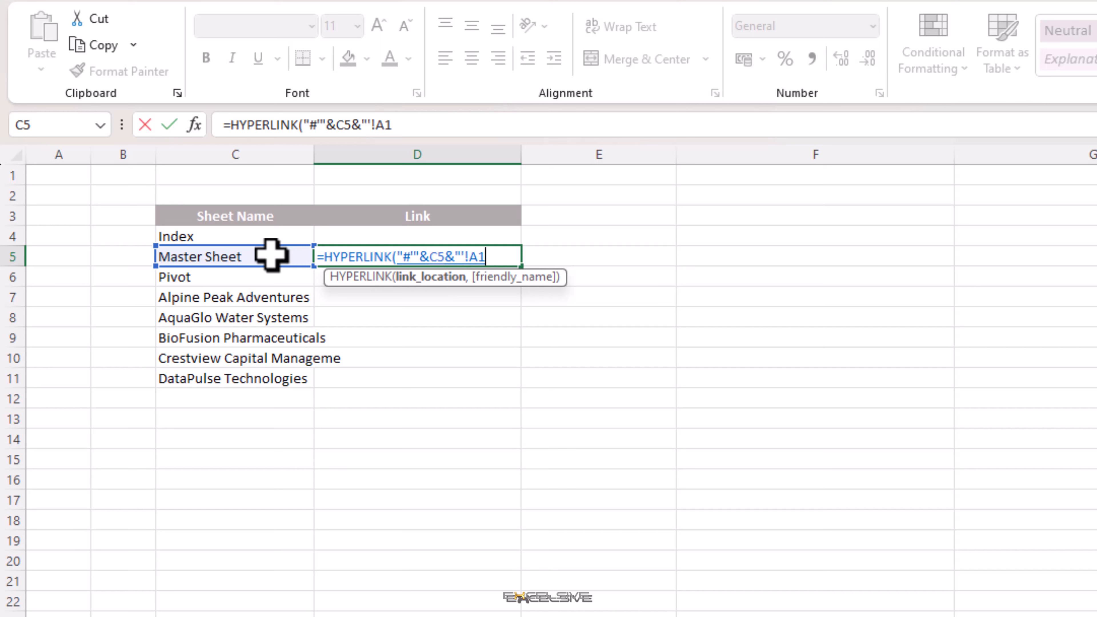
type("\"")
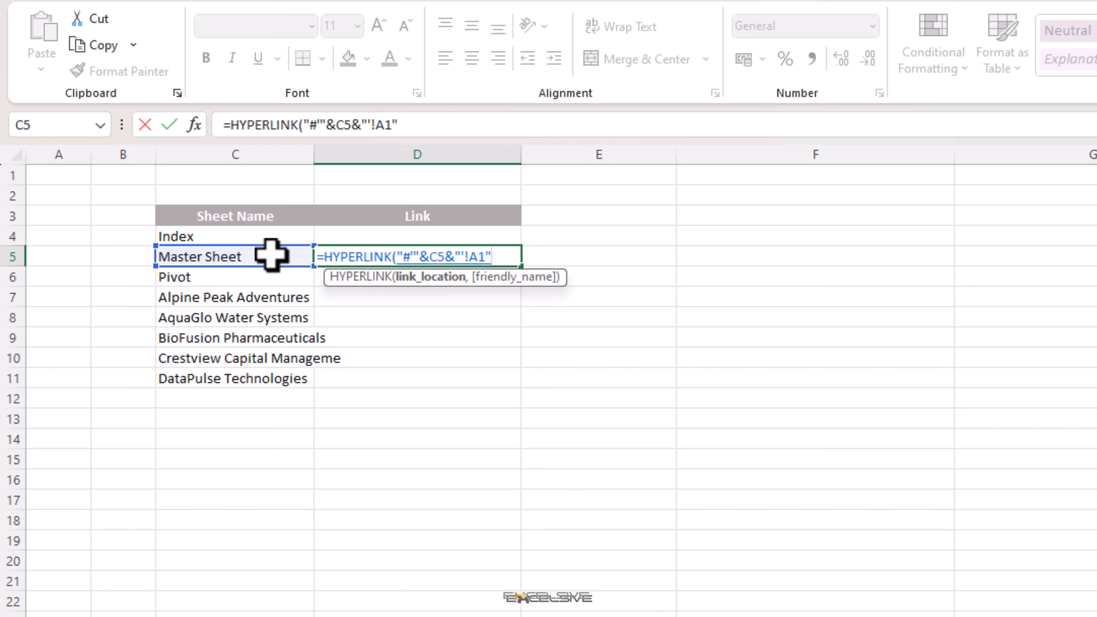
type(",")
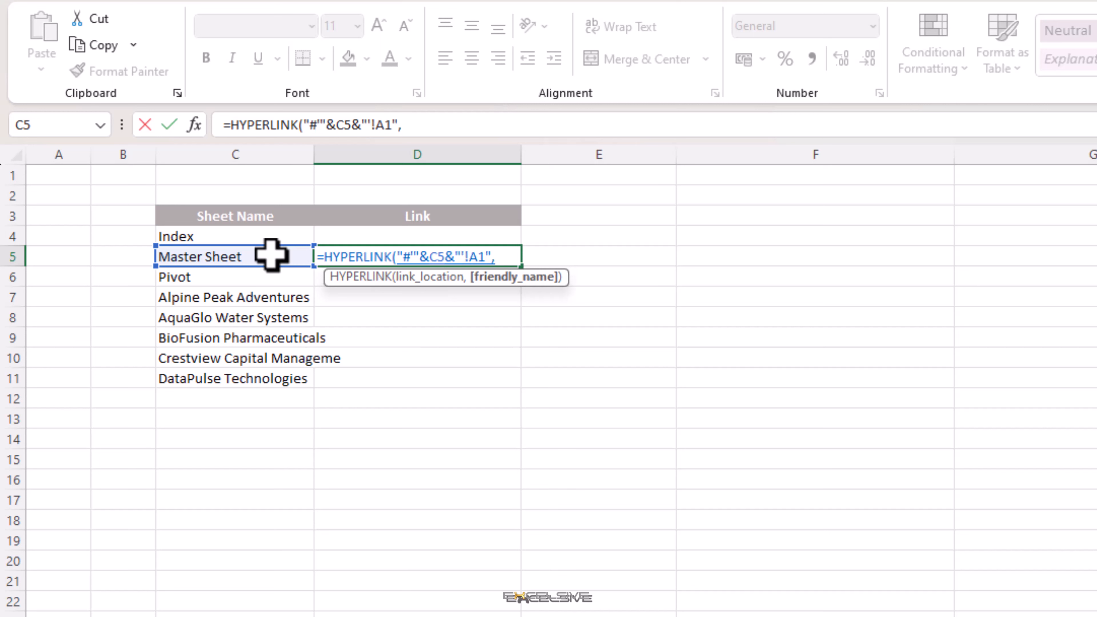
type("\"")
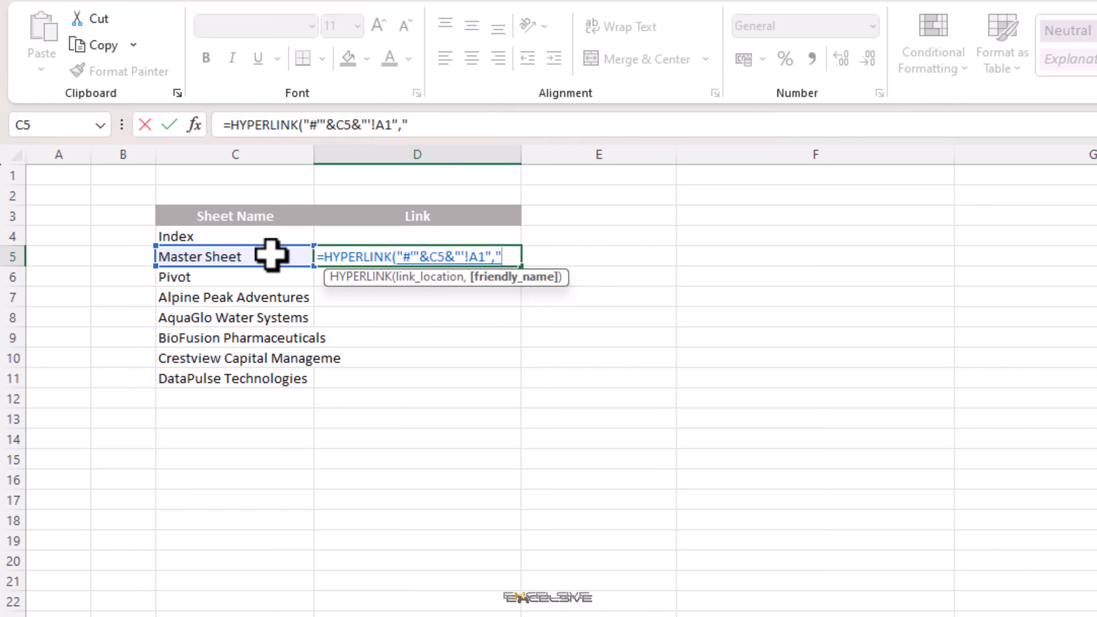
type("Click")
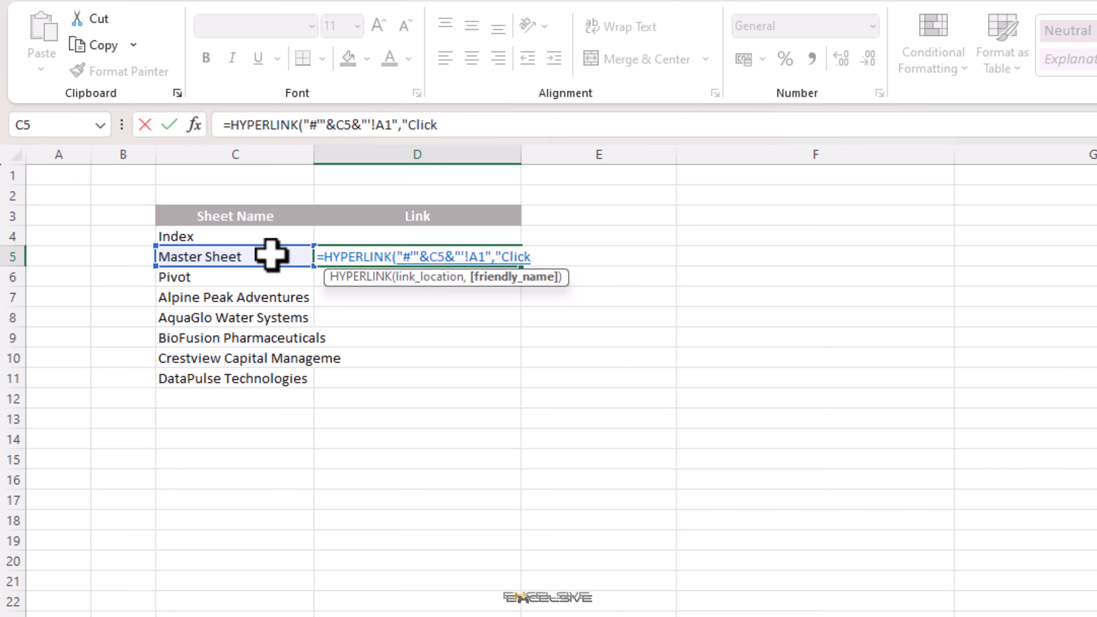
type("Here\")")
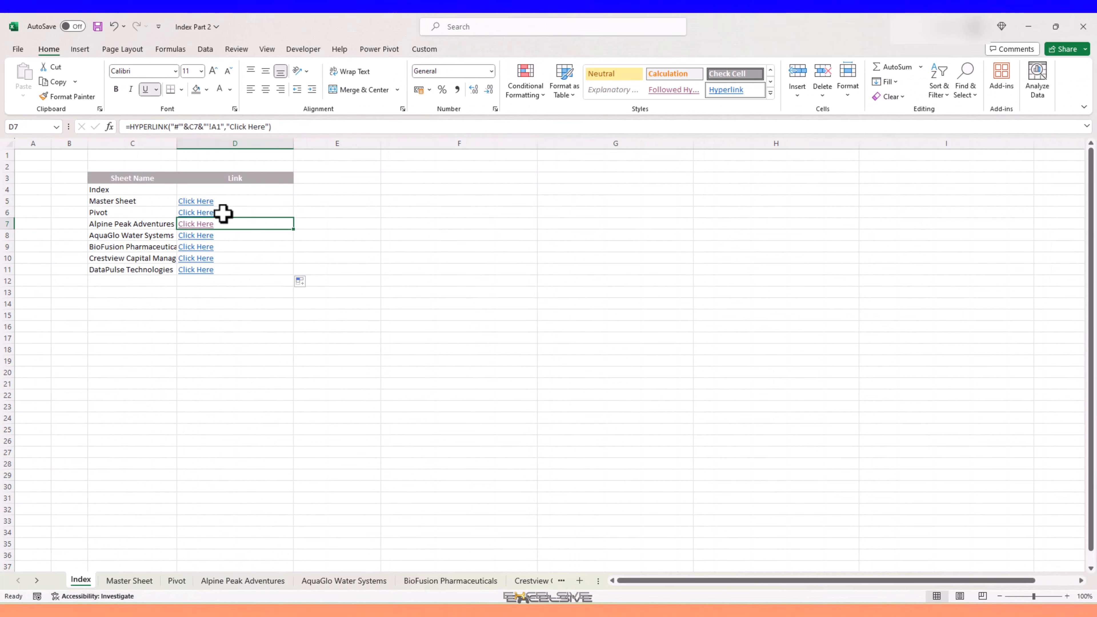
Test a Click Here link, return to Index, jump to AquaGlo Water Systems and group the sheet tabs.
left_click(195, 235)
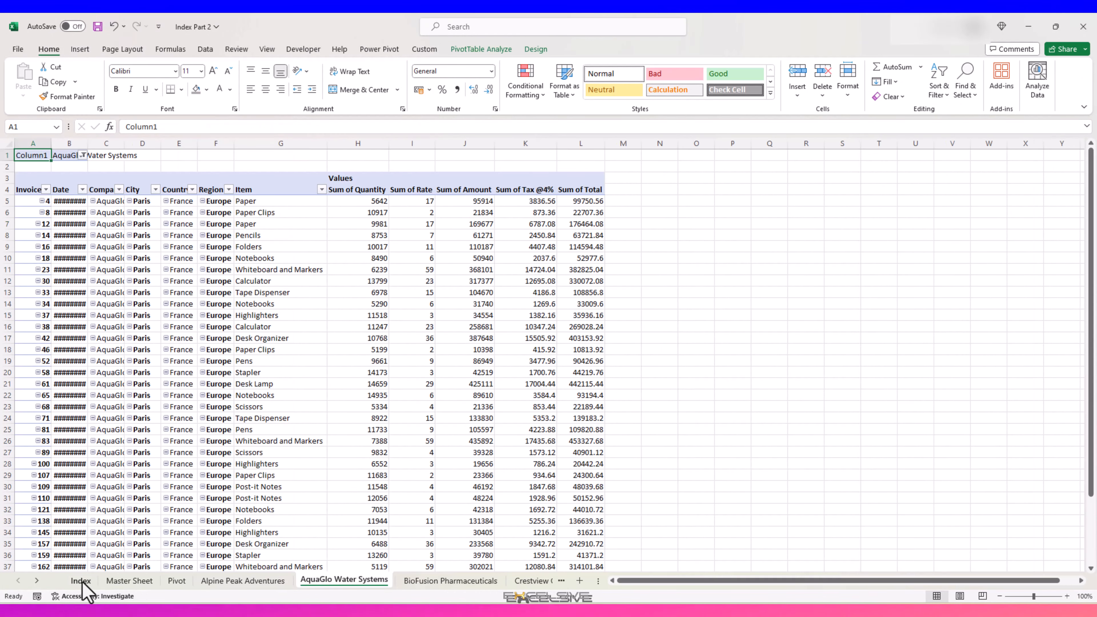
left_click(80, 581)
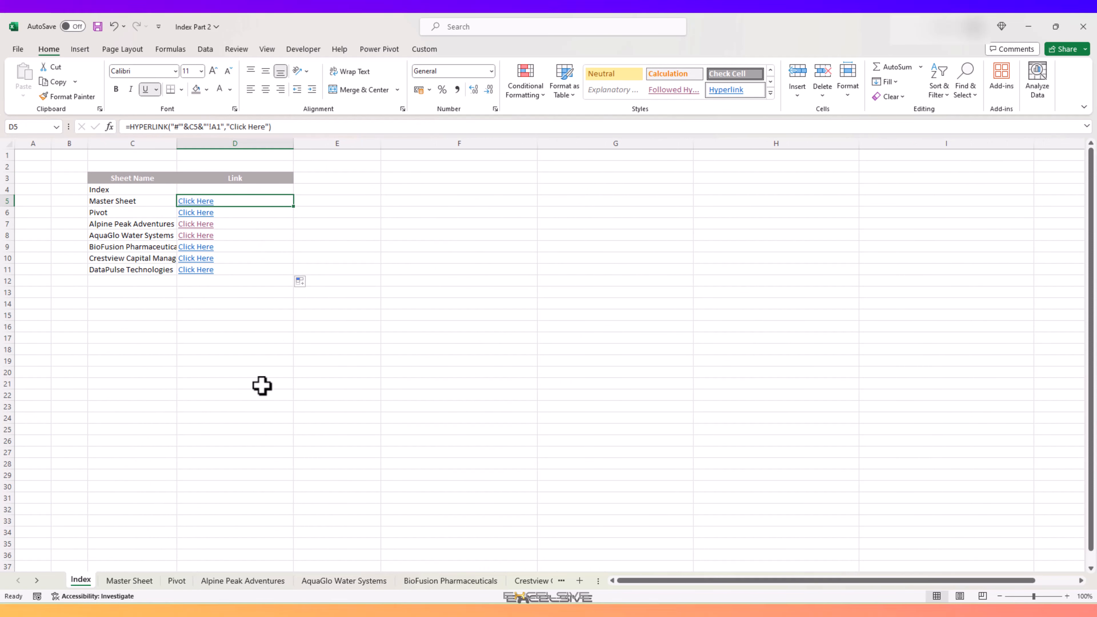
mouse_move(293, 320)
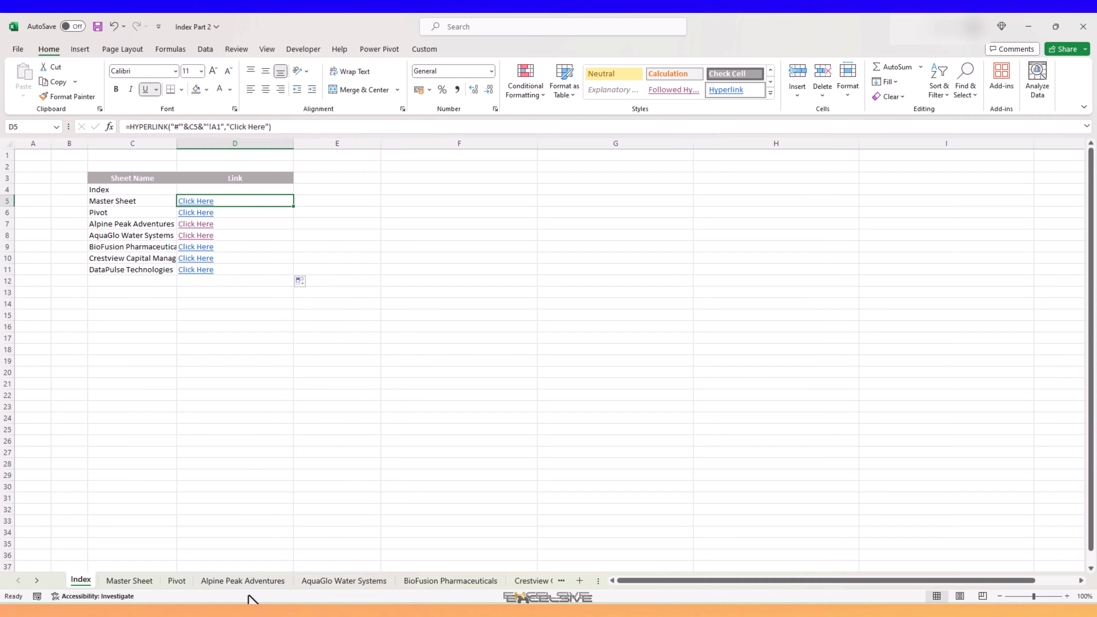
left_click(195, 236)
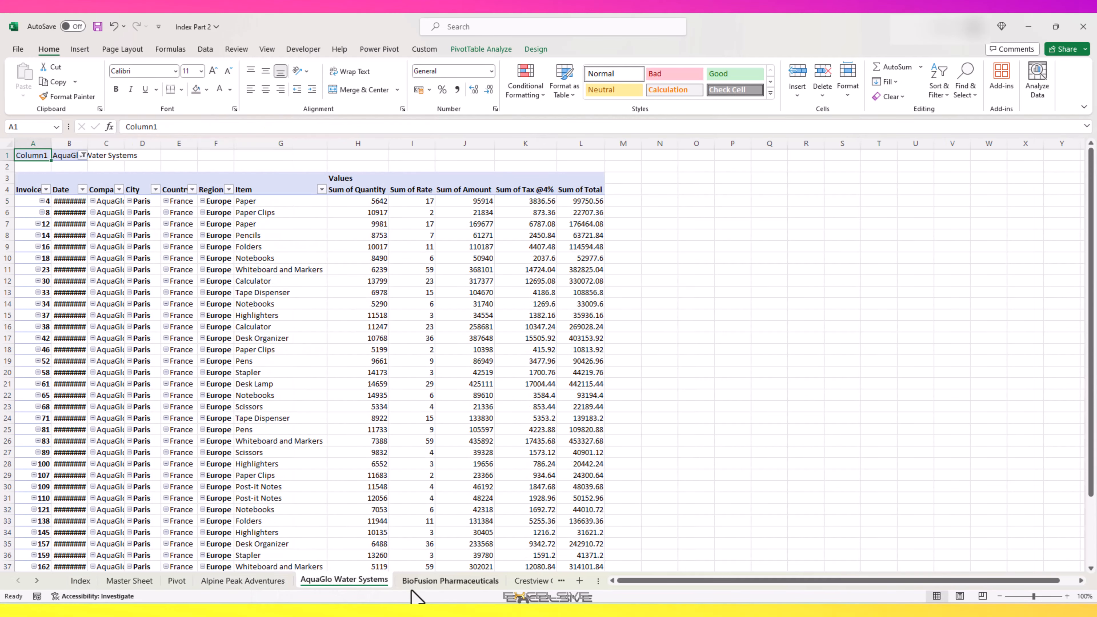
left_click(242, 581)
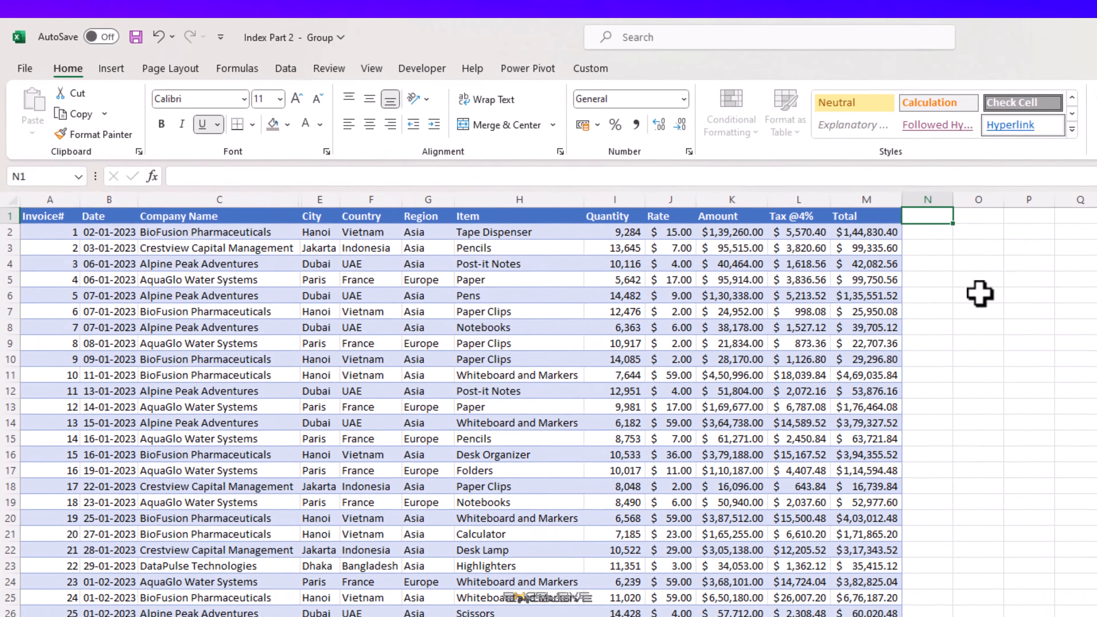
Enter =HYPERLINK("#Index!A1","Index Sheet") in N1 of the grouped sheets as a back-link.
type("=hy[")
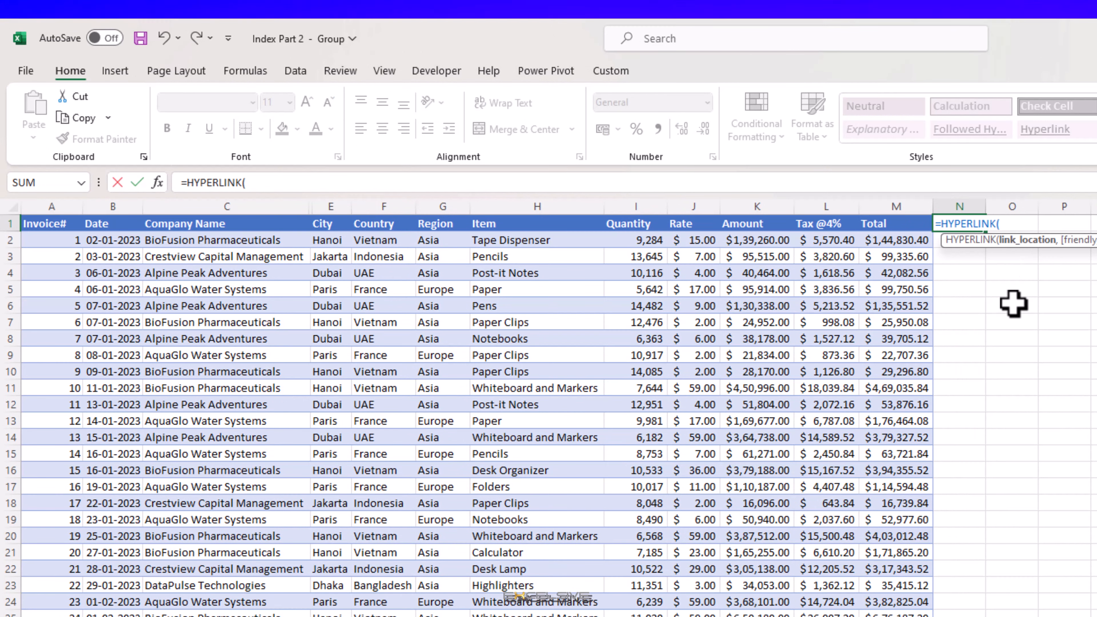
type("\"#")
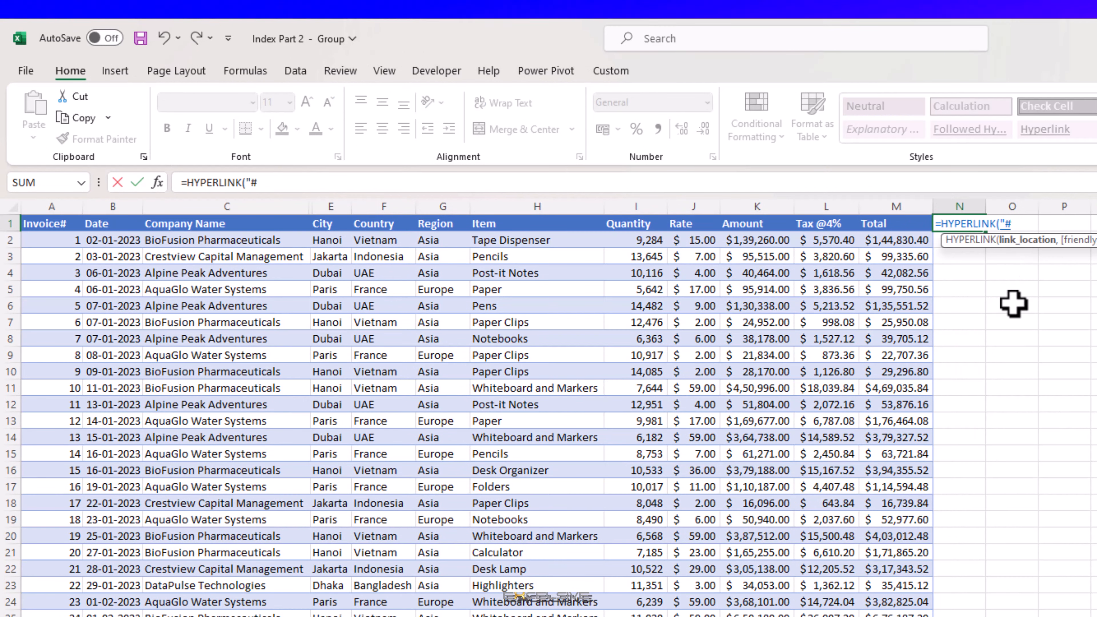
type("Index")
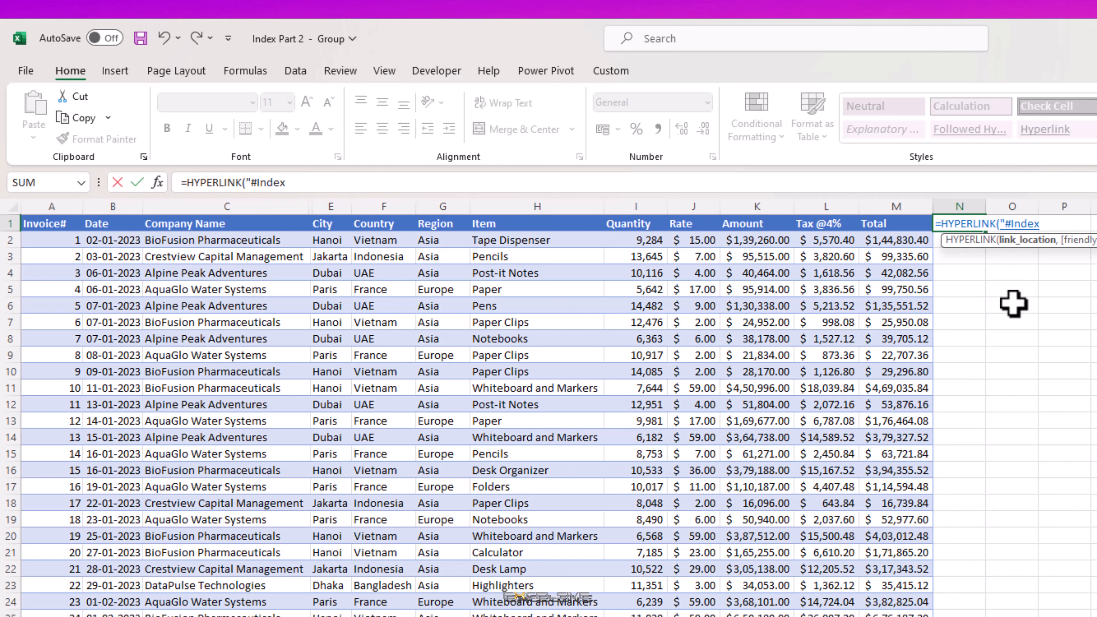
type("!")
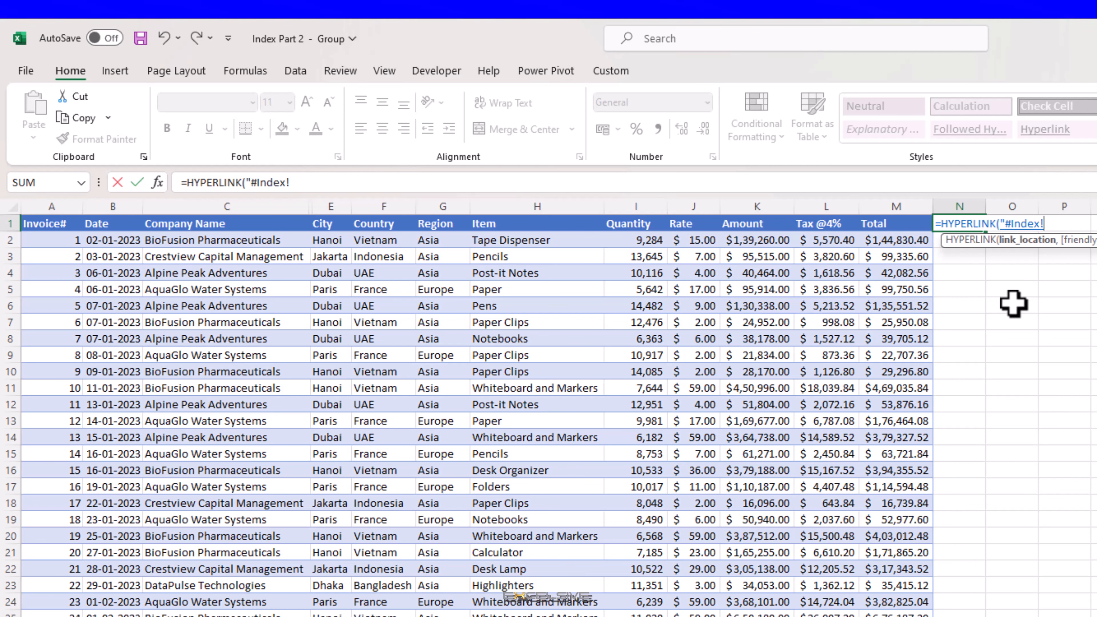
type("A1")
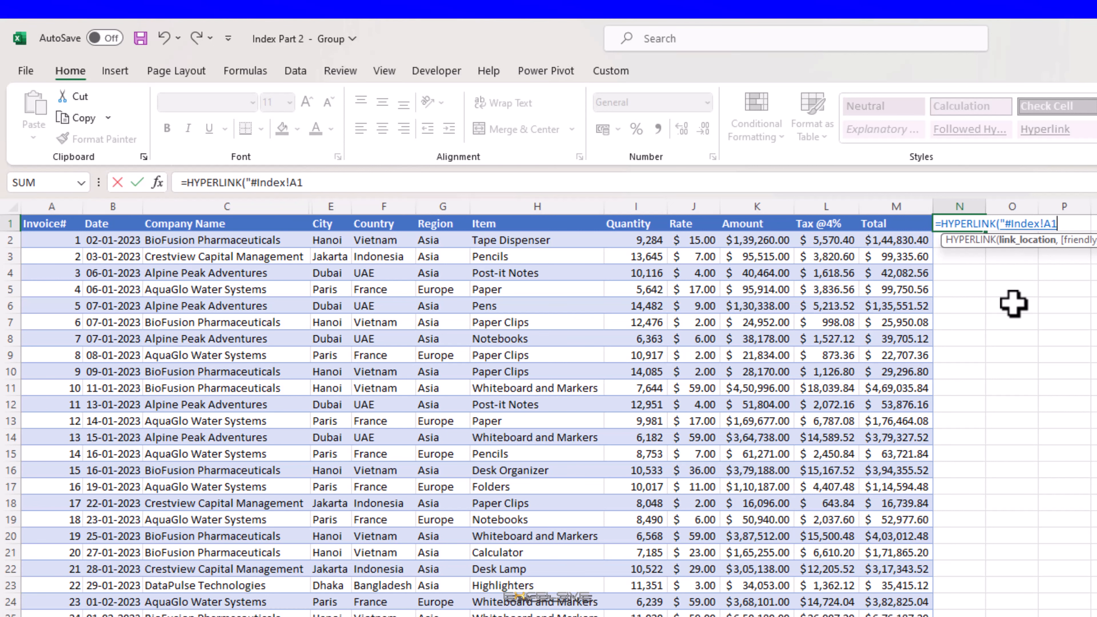
type("\"")
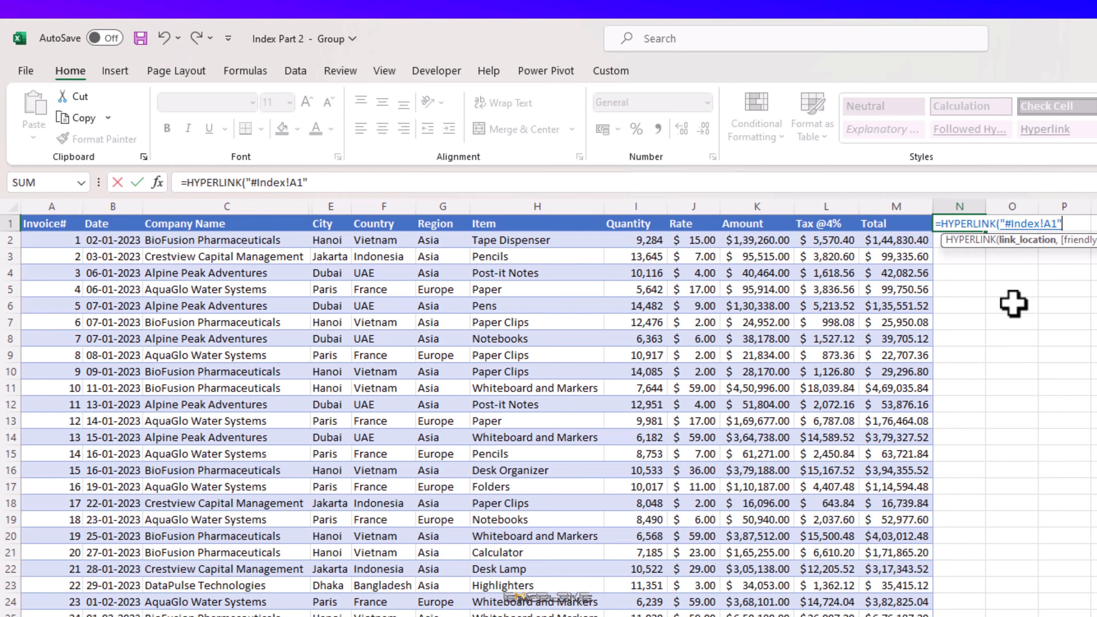
type(",\"Index Sheet\")")
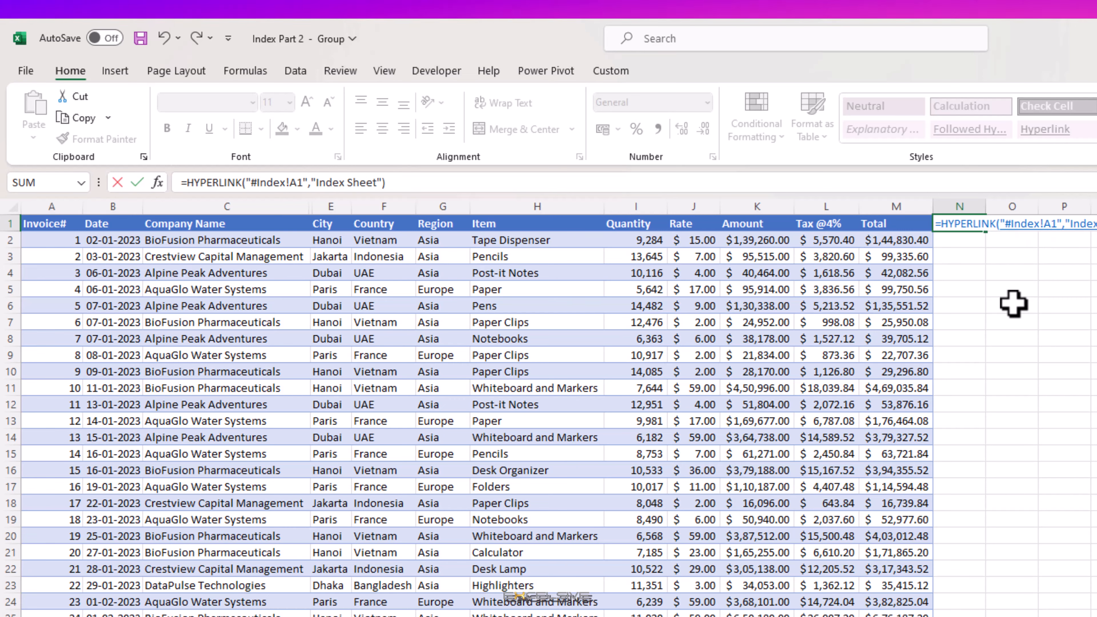
key("Enter")
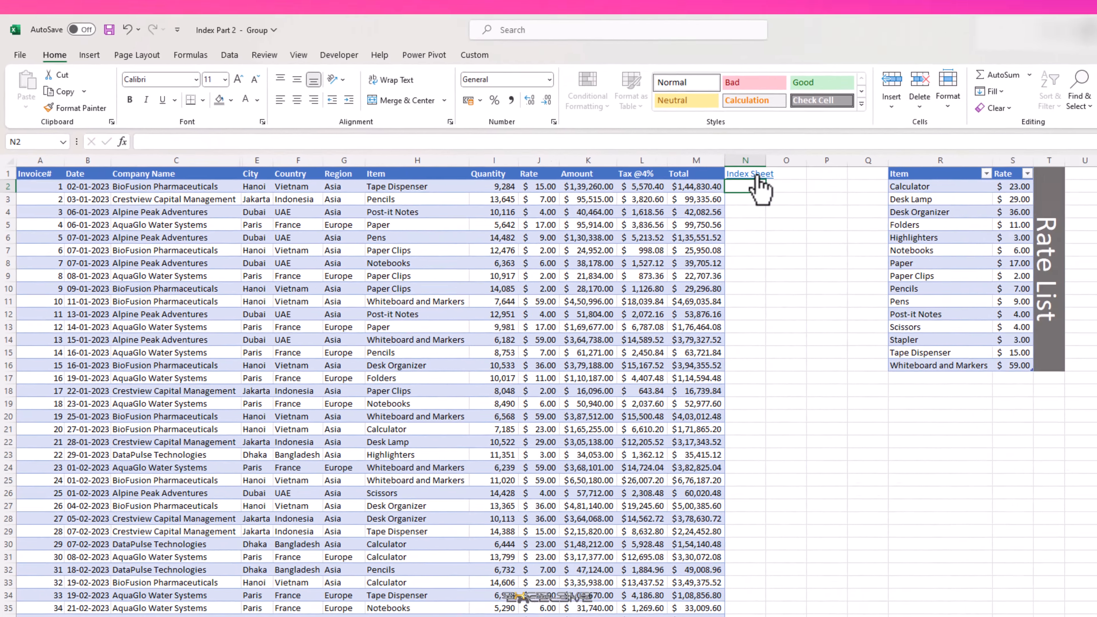
Test the Index Sheet back-links from two sheets, then save the Index Part 2 workbook.
left_click(749, 174)
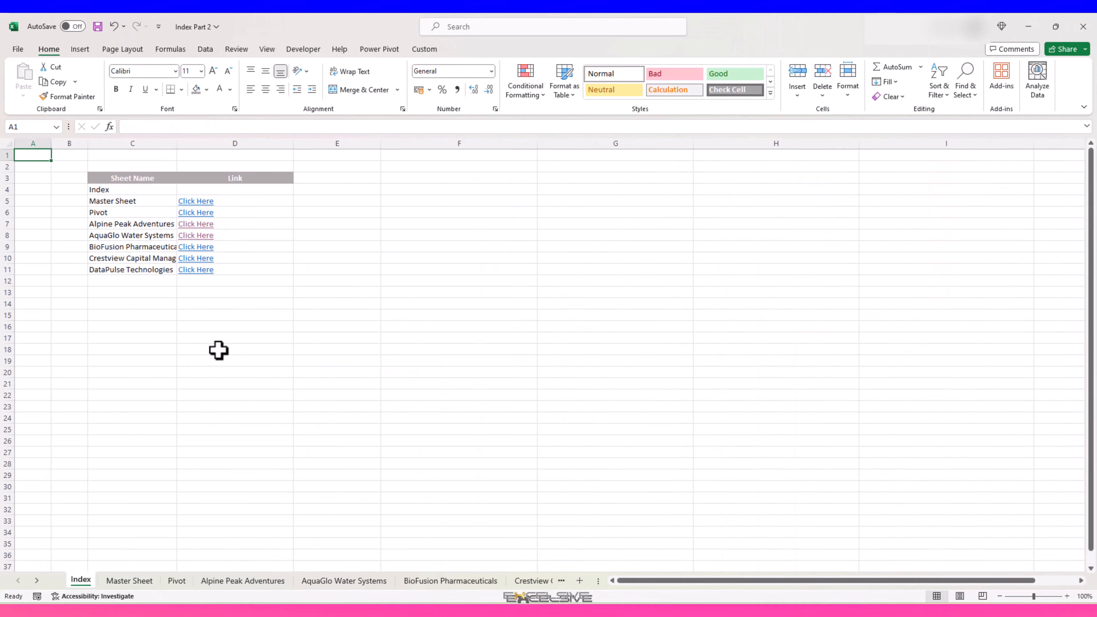
left_click(196, 258)
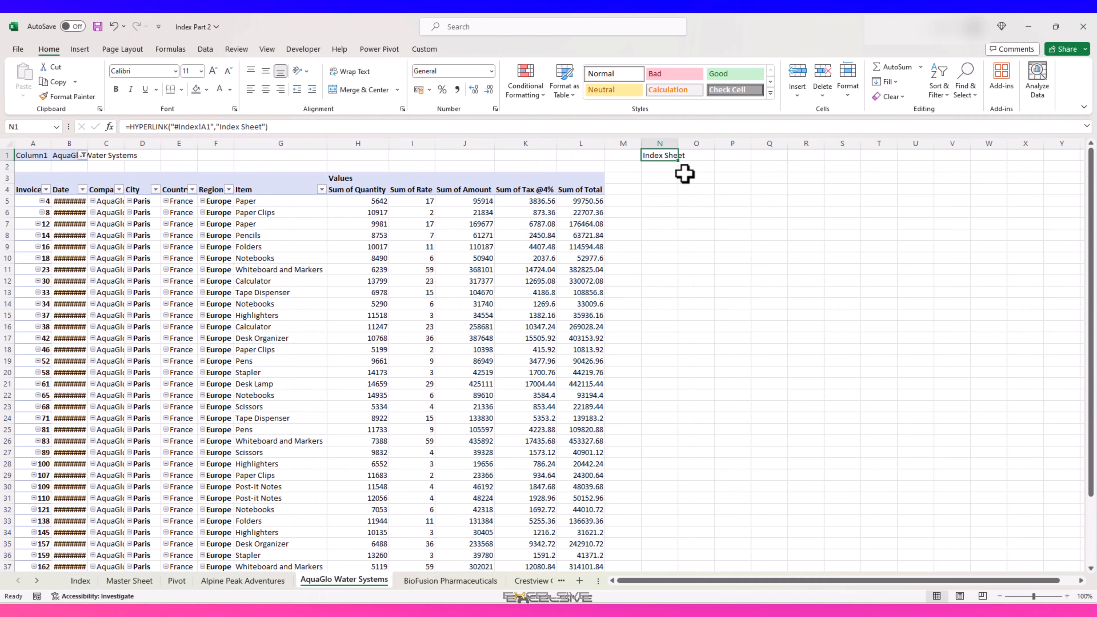
left_click(661, 155)
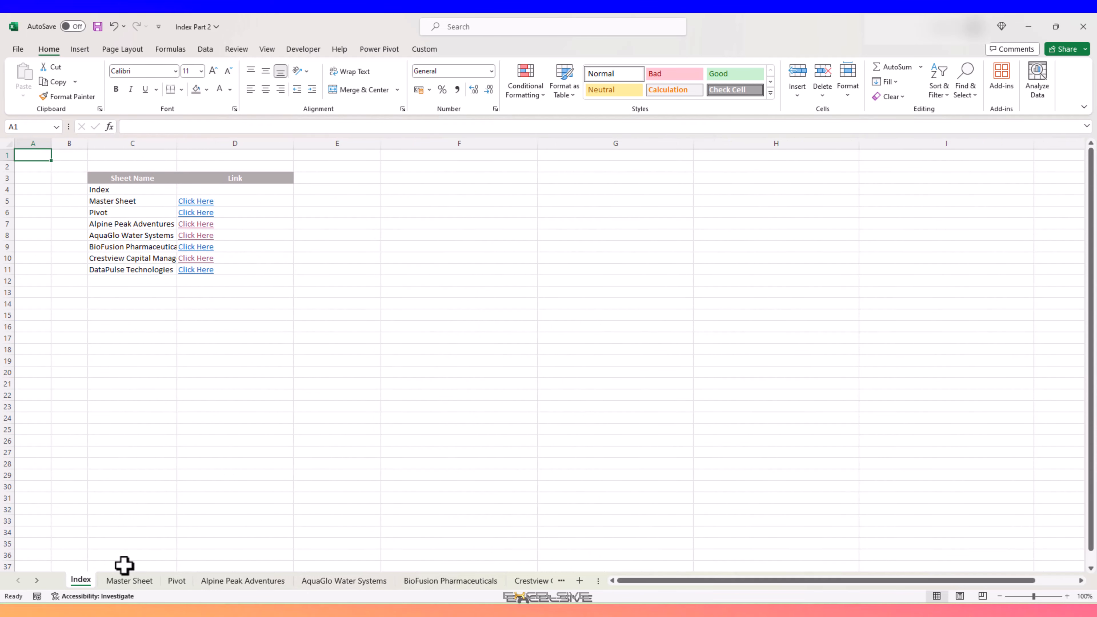
left_click(98, 26)
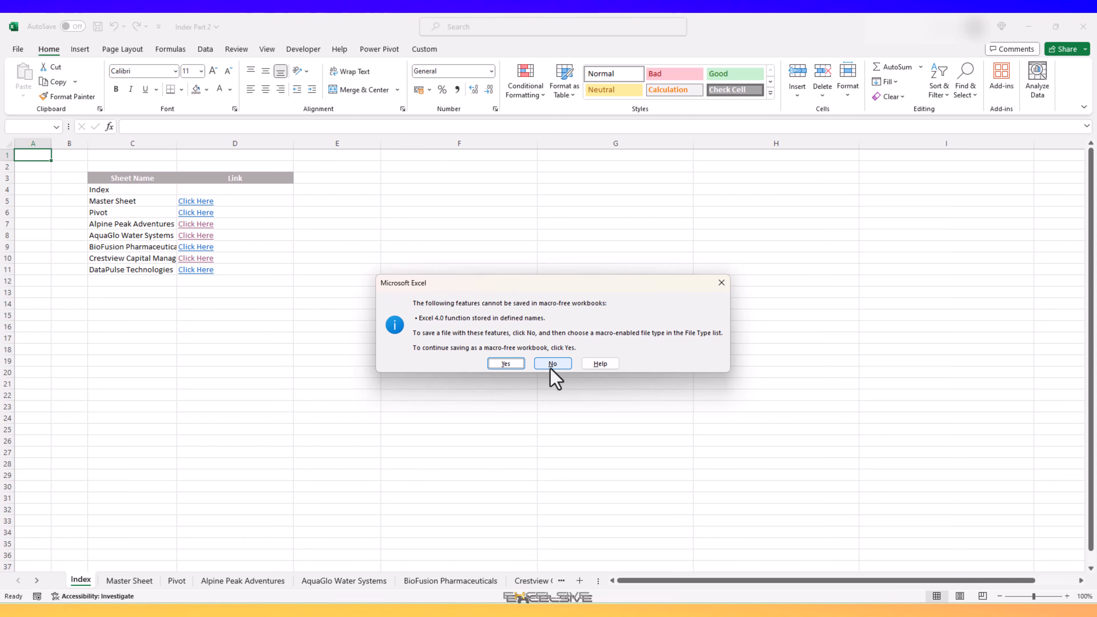
Decline saving without macro features, close Index Part 2 and go to File to reopen it.
left_click(552, 364)
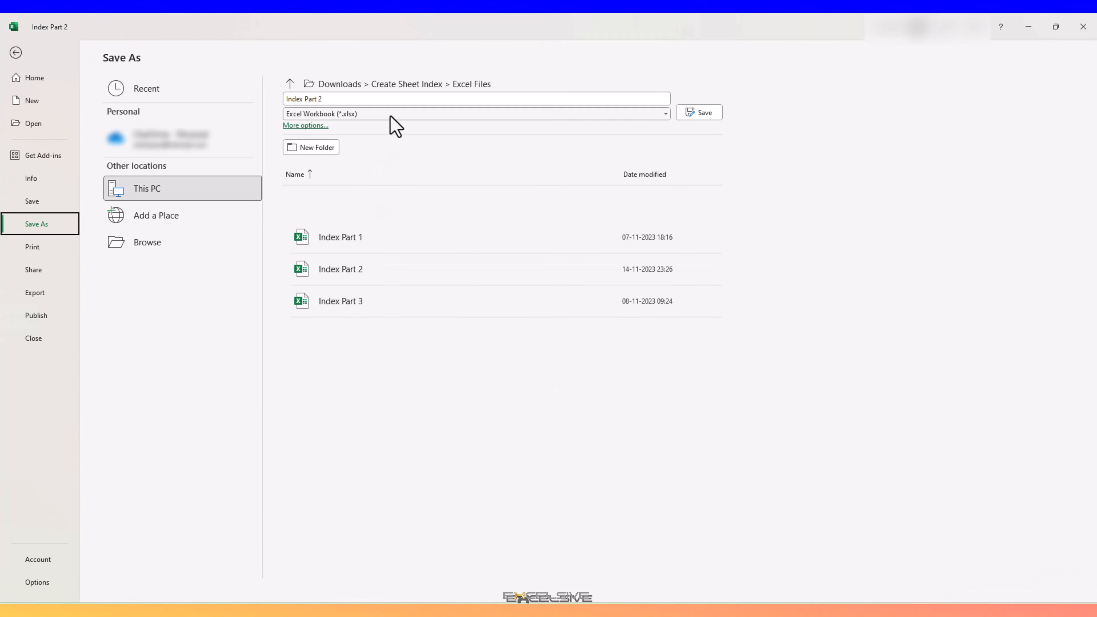
left_click(474, 111)
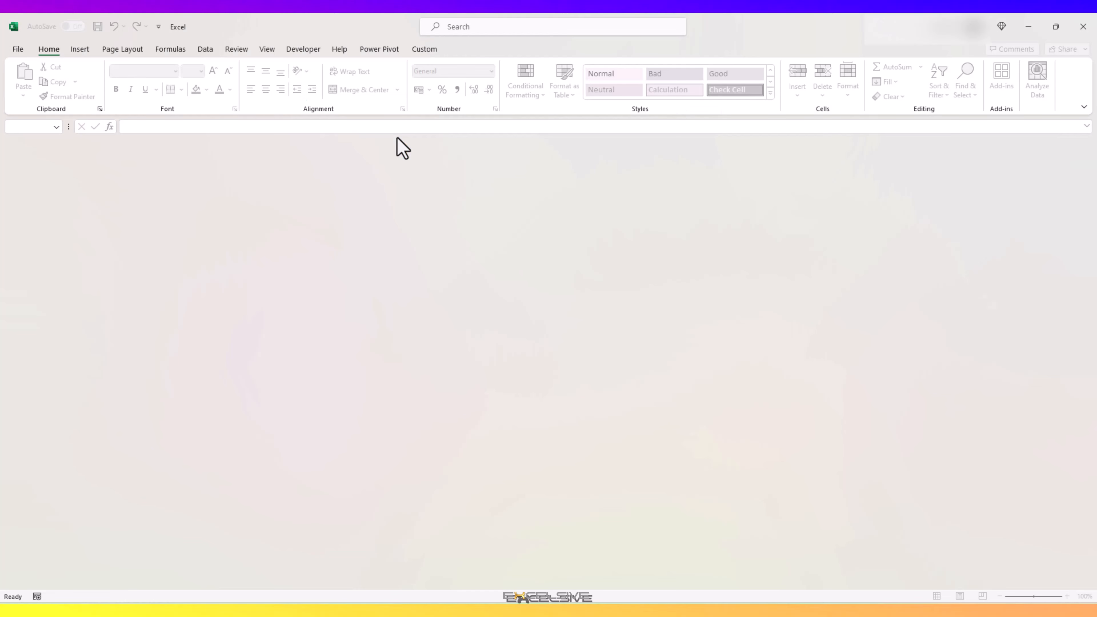
mouse_move(319, 158)
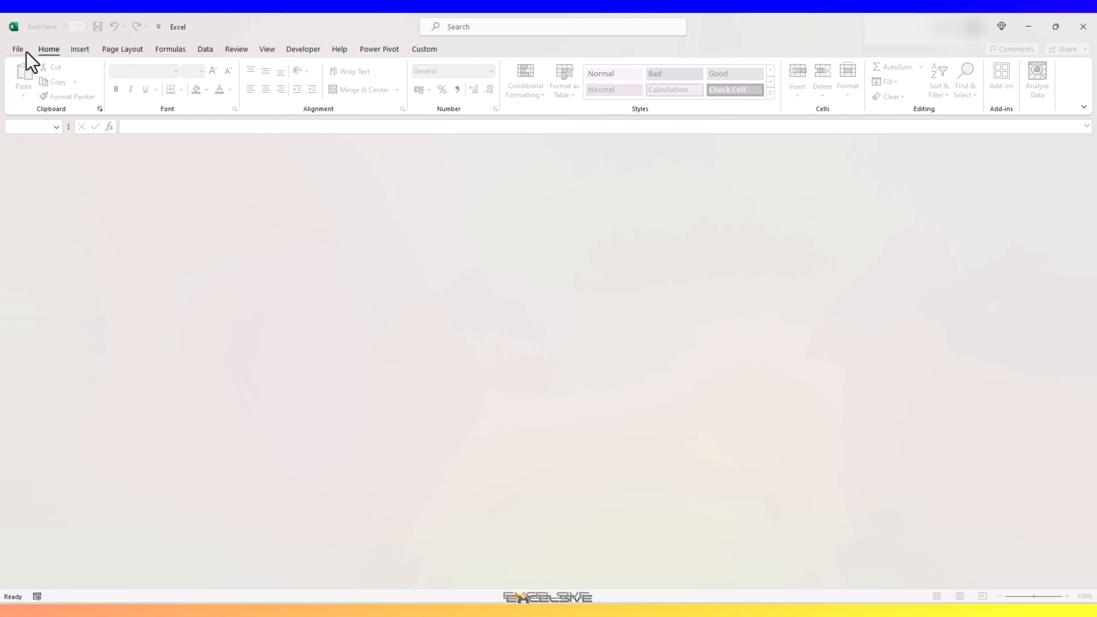
left_click(18, 49)
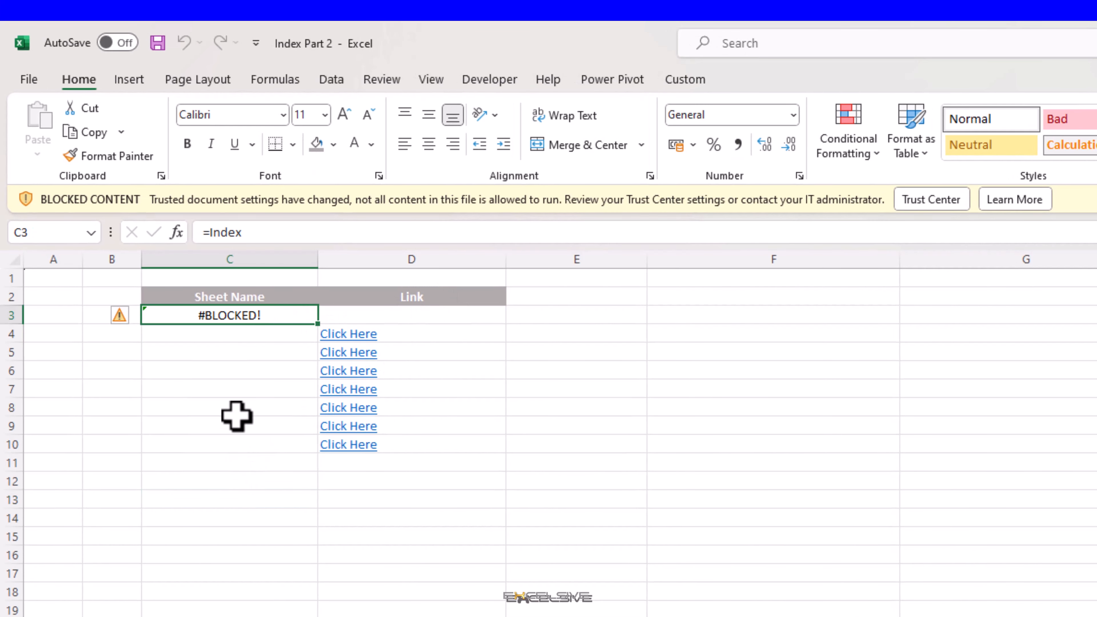
mouse_move(254, 383)
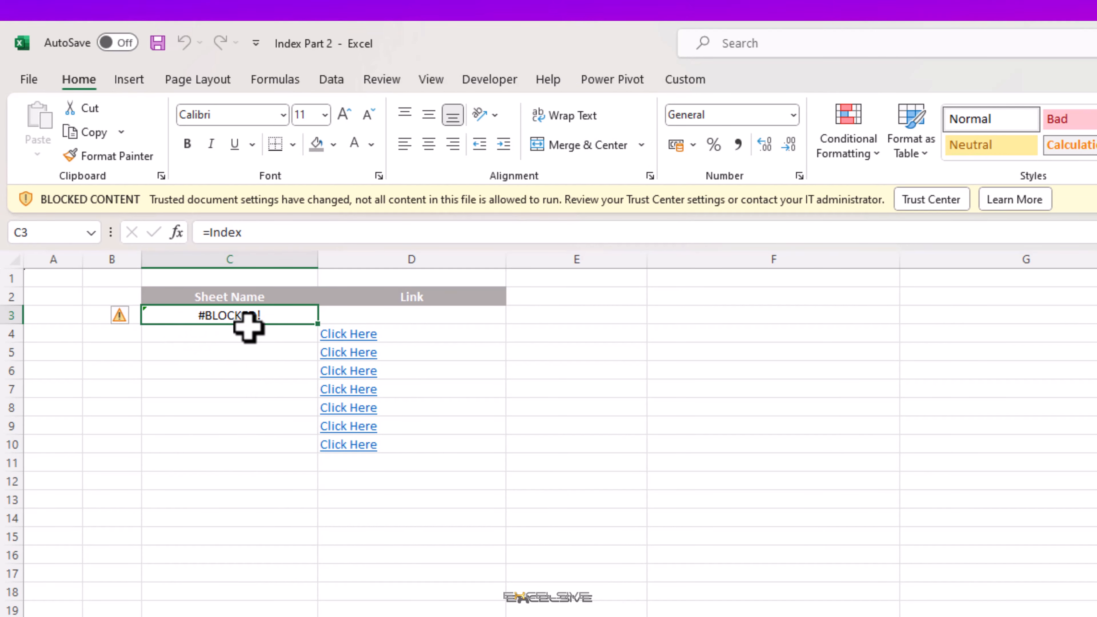
Read the error note on the #BLOCKED! sheet-name cell in C3.
left_click(134, 315)
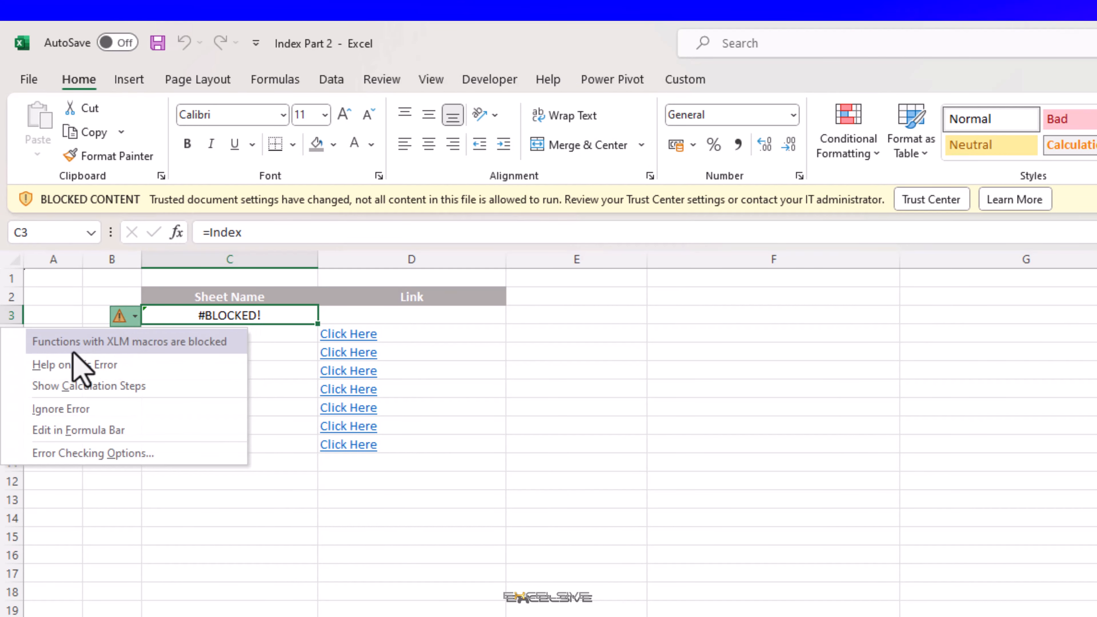
mouse_move(200, 351)
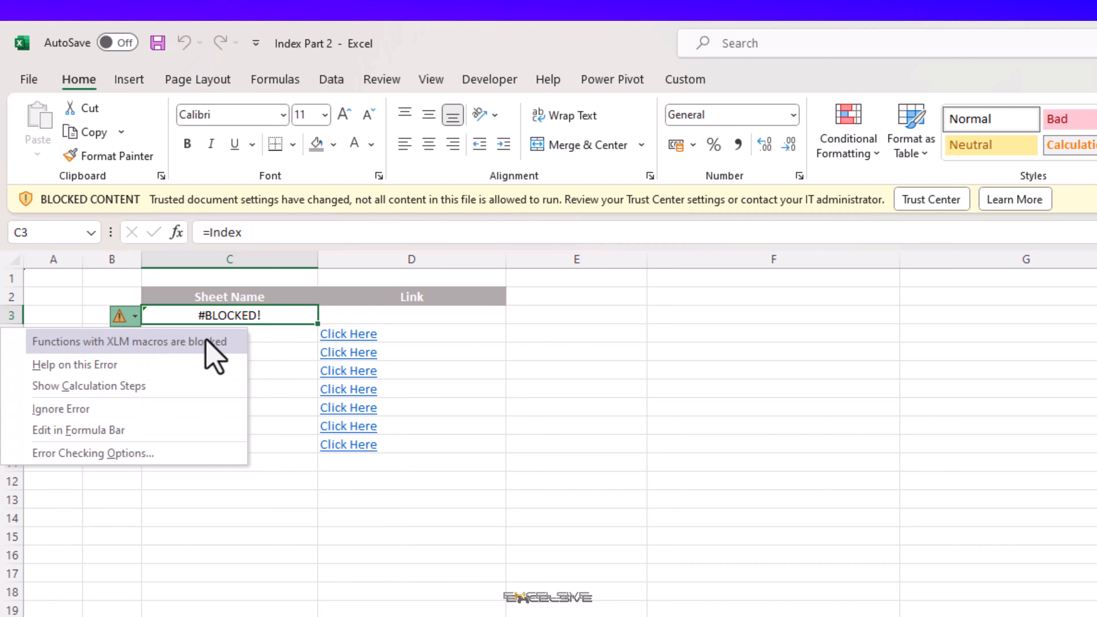
mouse_move(233, 367)
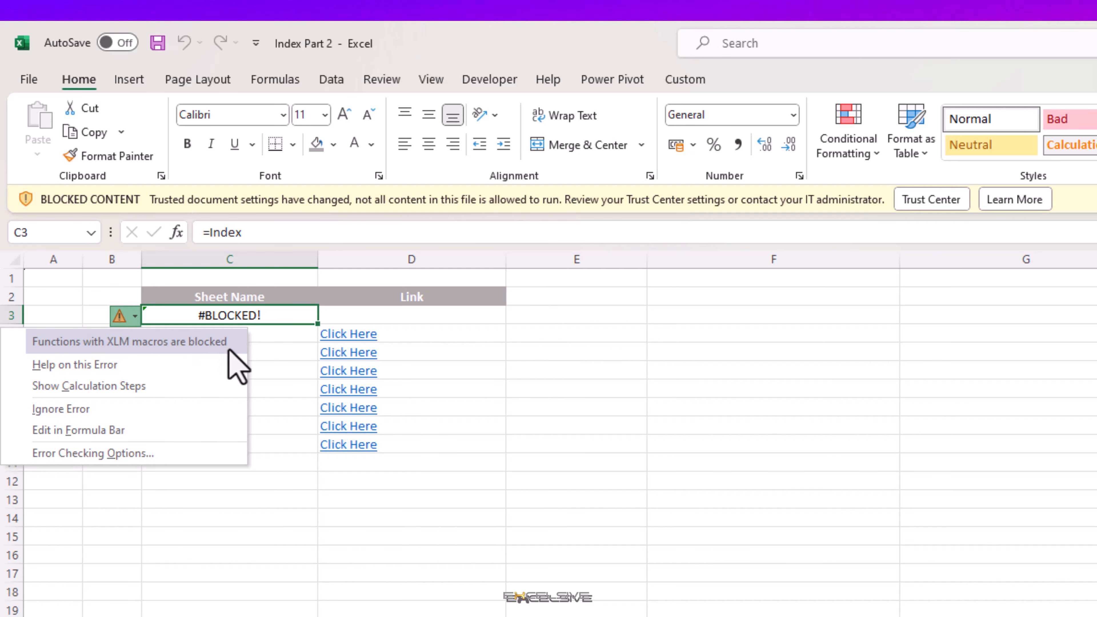
mouse_move(278, 356)
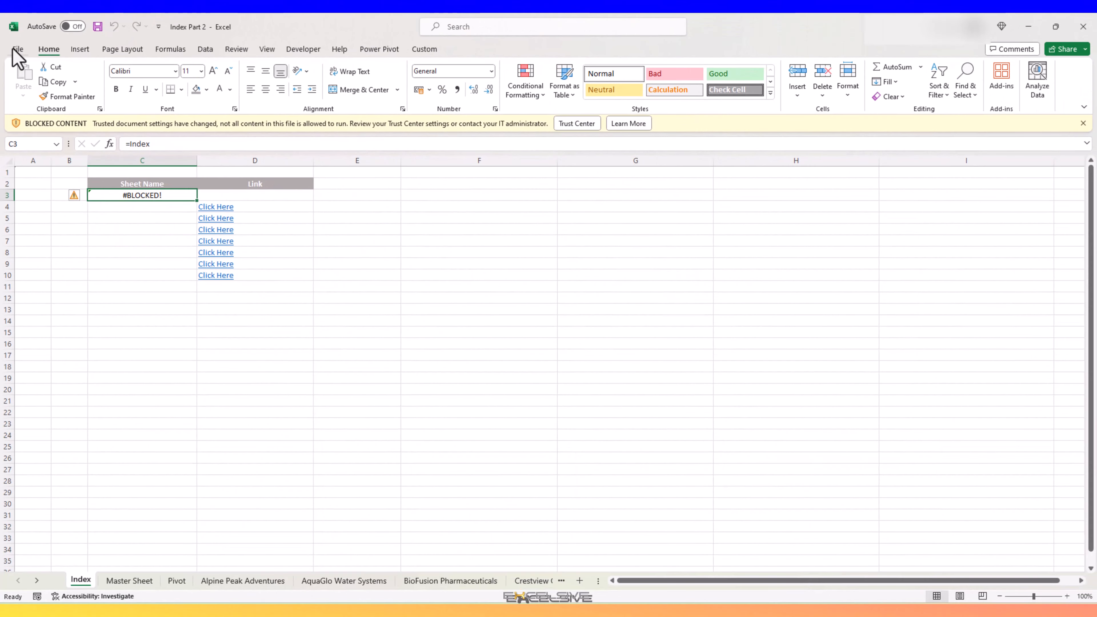
Enable Excel 4.0 macros under Trust Center Macro Settings and confirm with OK twice.
left_click(577, 124)
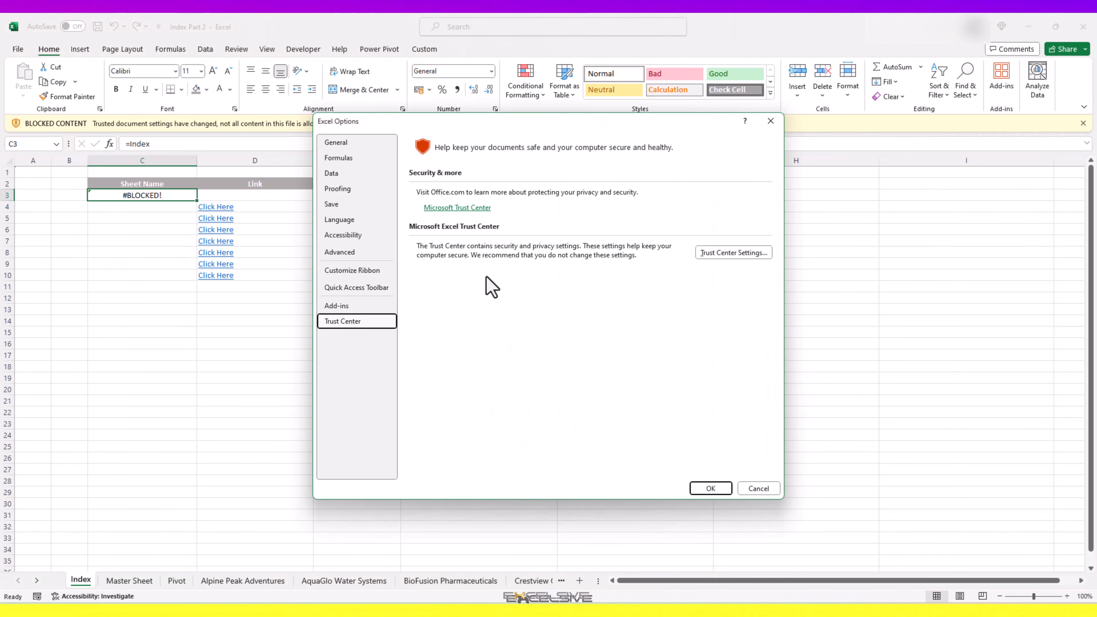
left_click(734, 252)
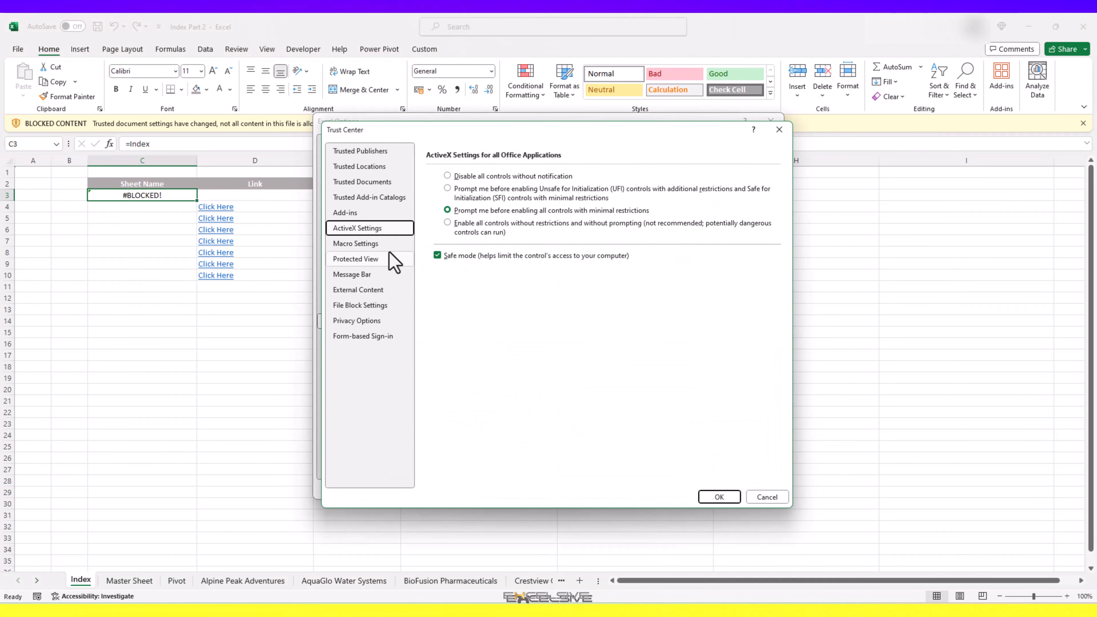
left_click(355, 244)
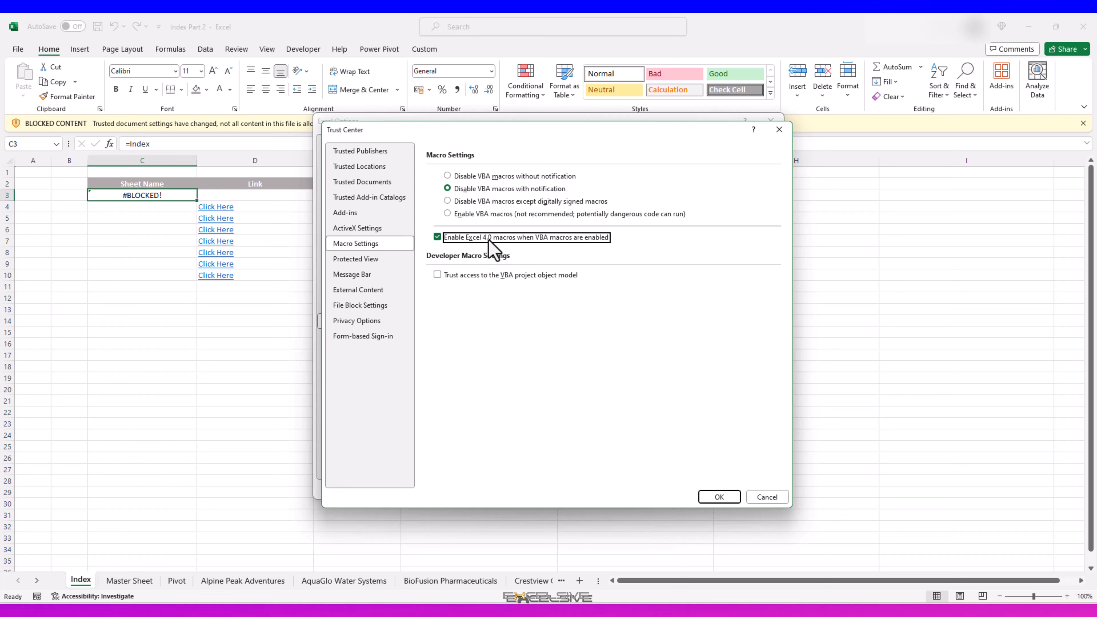
mouse_move(477, 254)
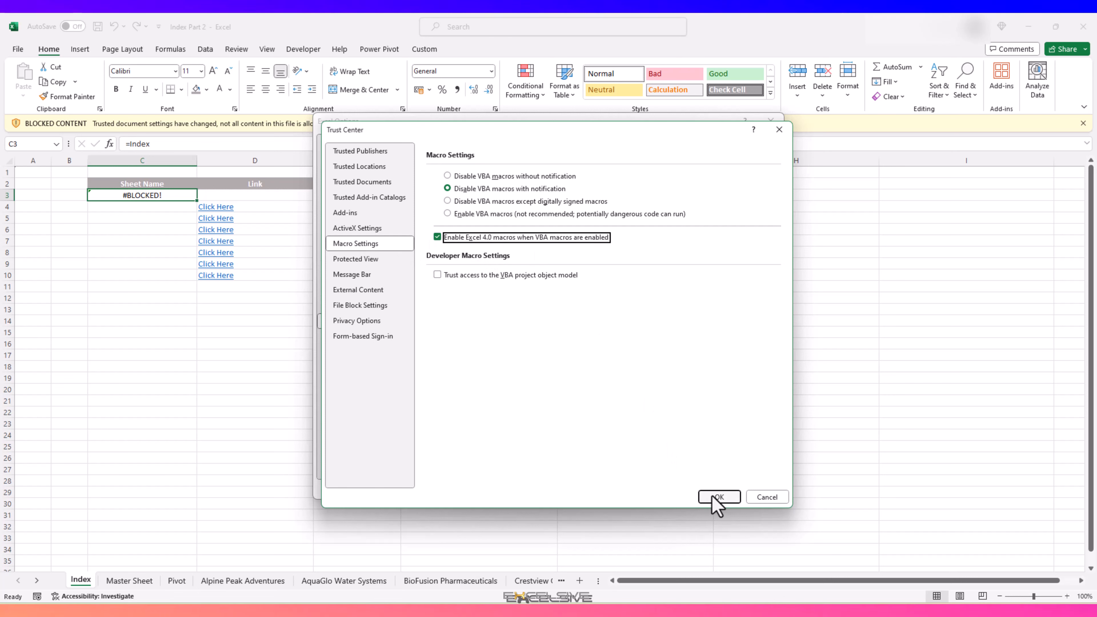
left_click(719, 497)
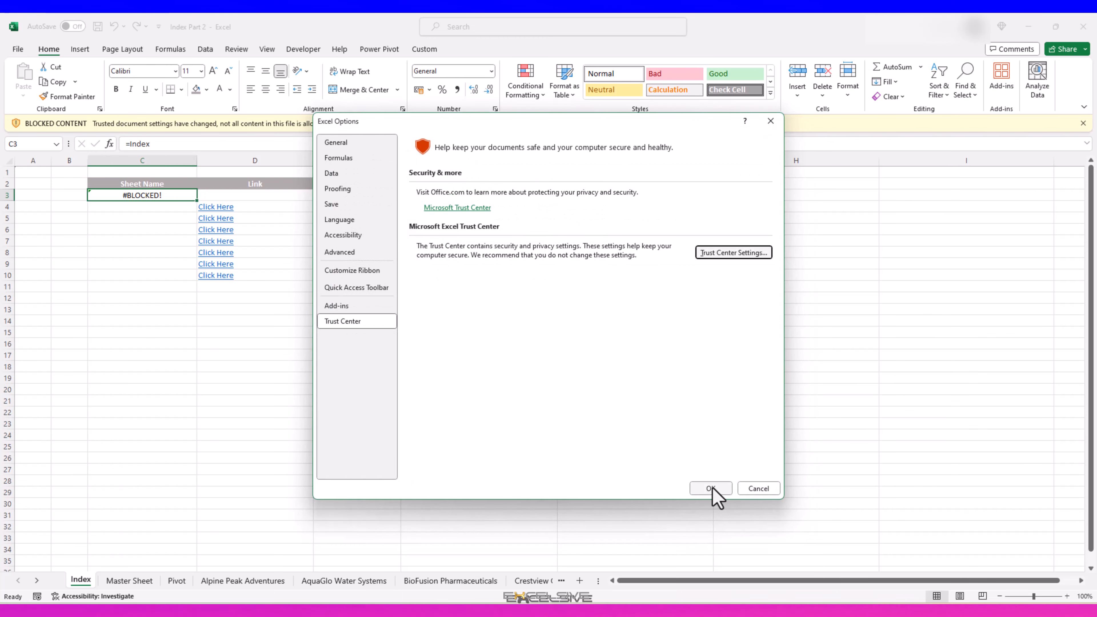
left_click(711, 487)
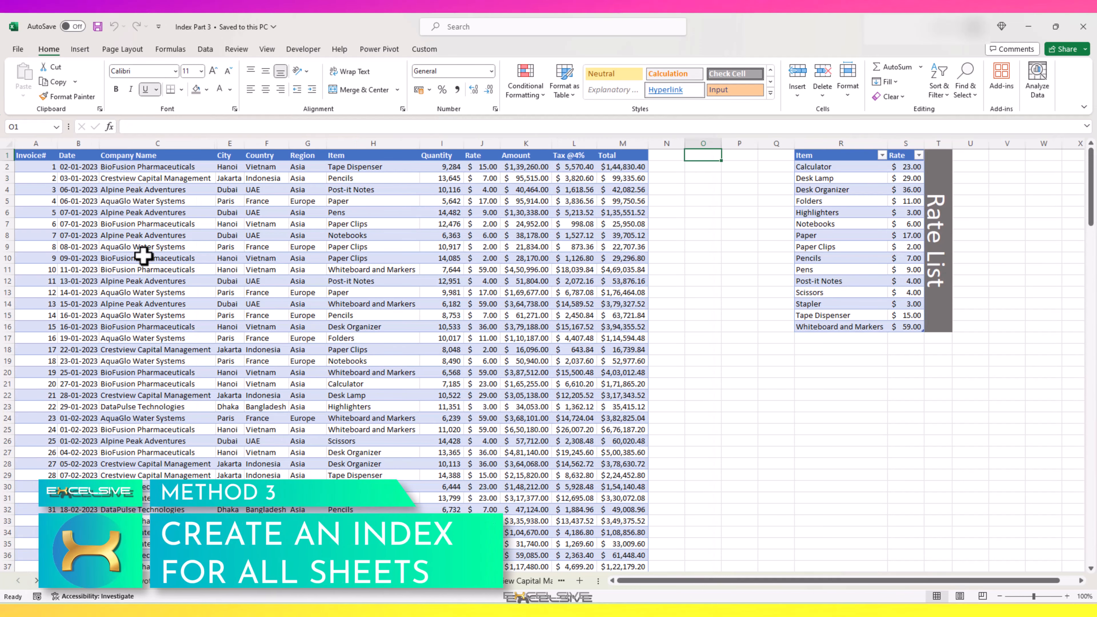
mouse_move(457, 321)
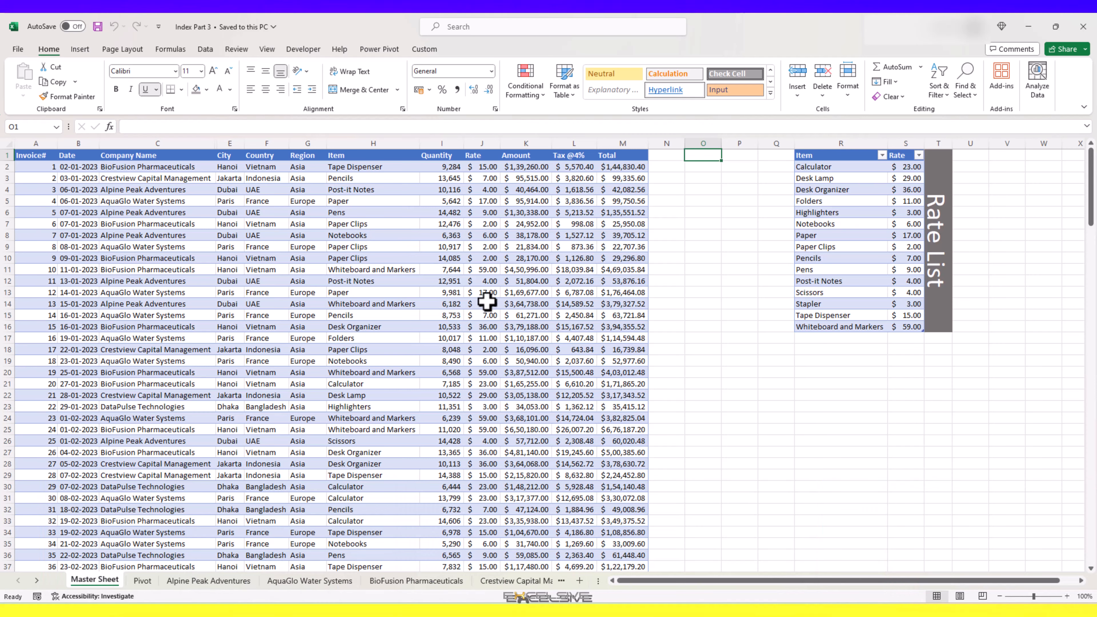
mouse_move(403, 240)
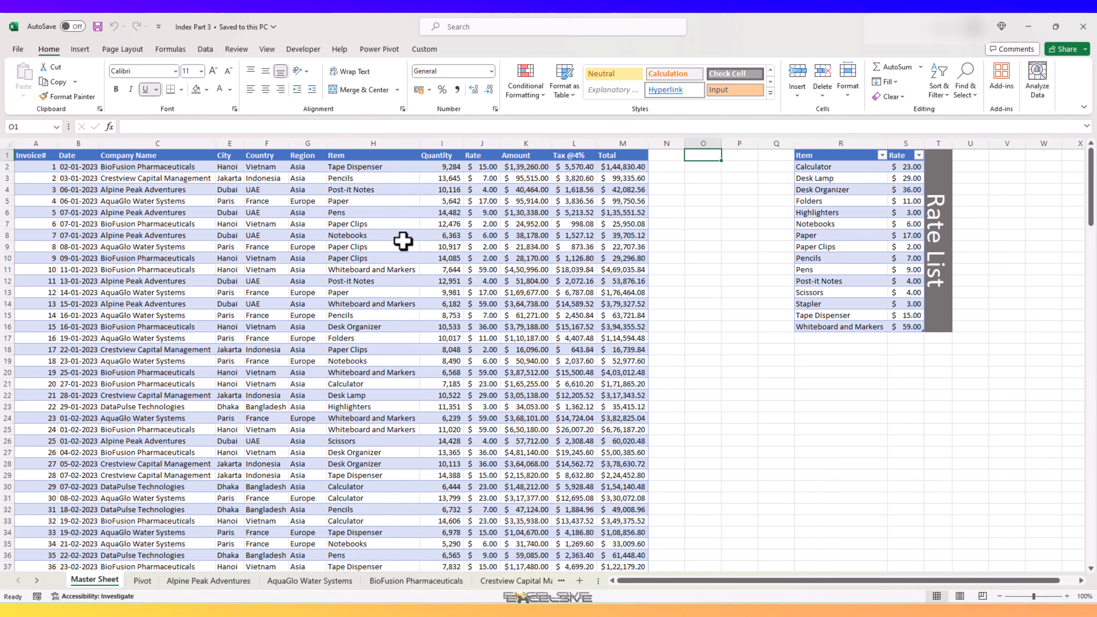
mouse_move(514, 237)
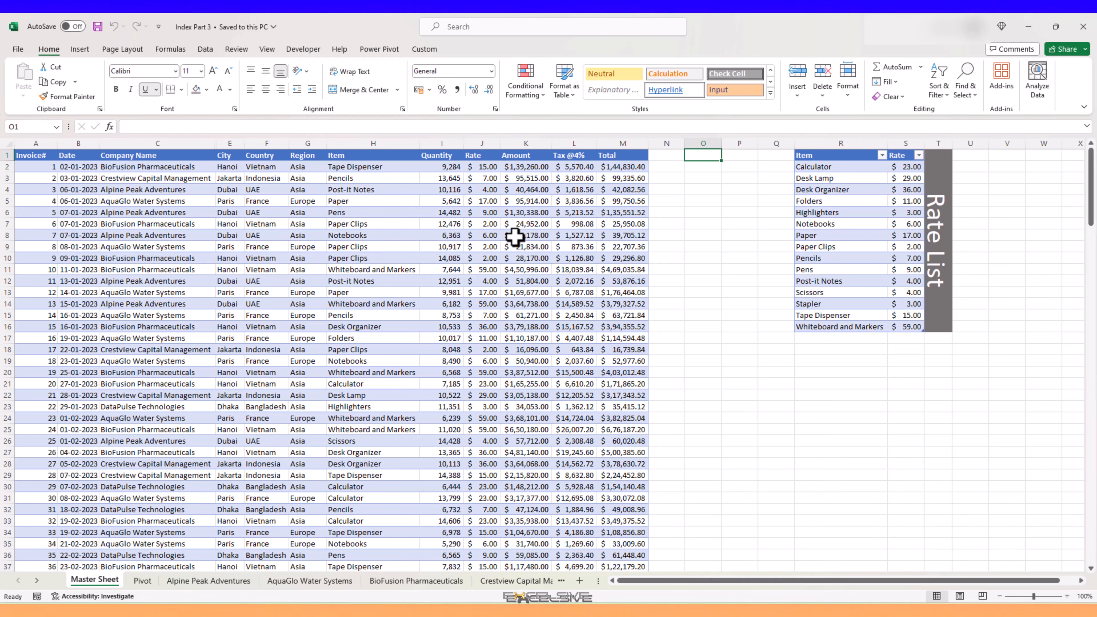
mouse_move(342, 234)
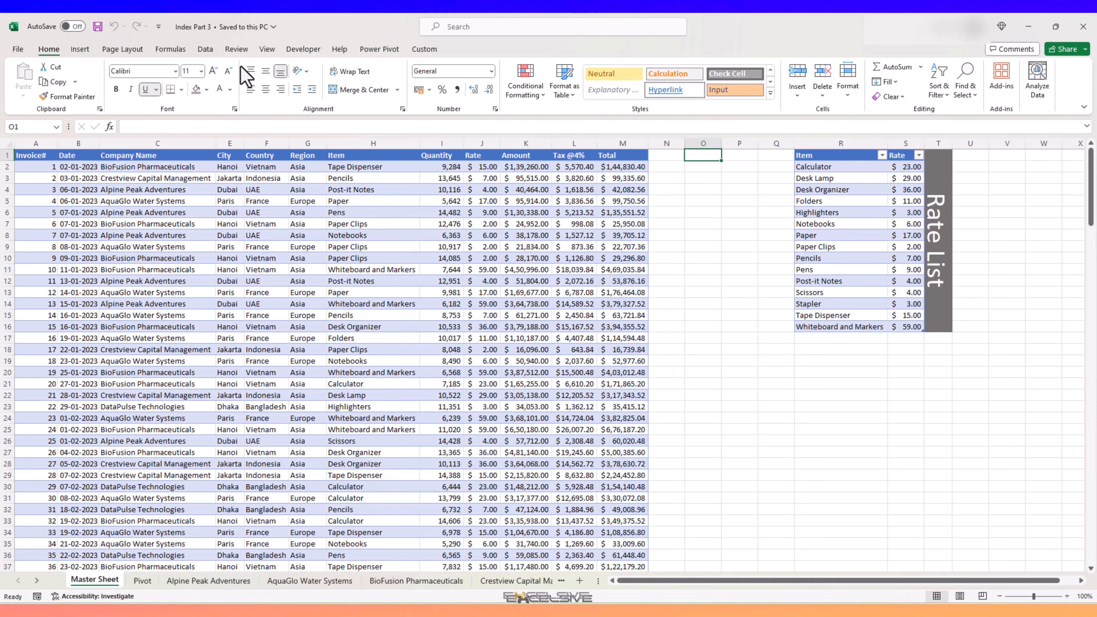
Show the View commands over the Index Part 3 Master Sheet.
left_click(267, 50)
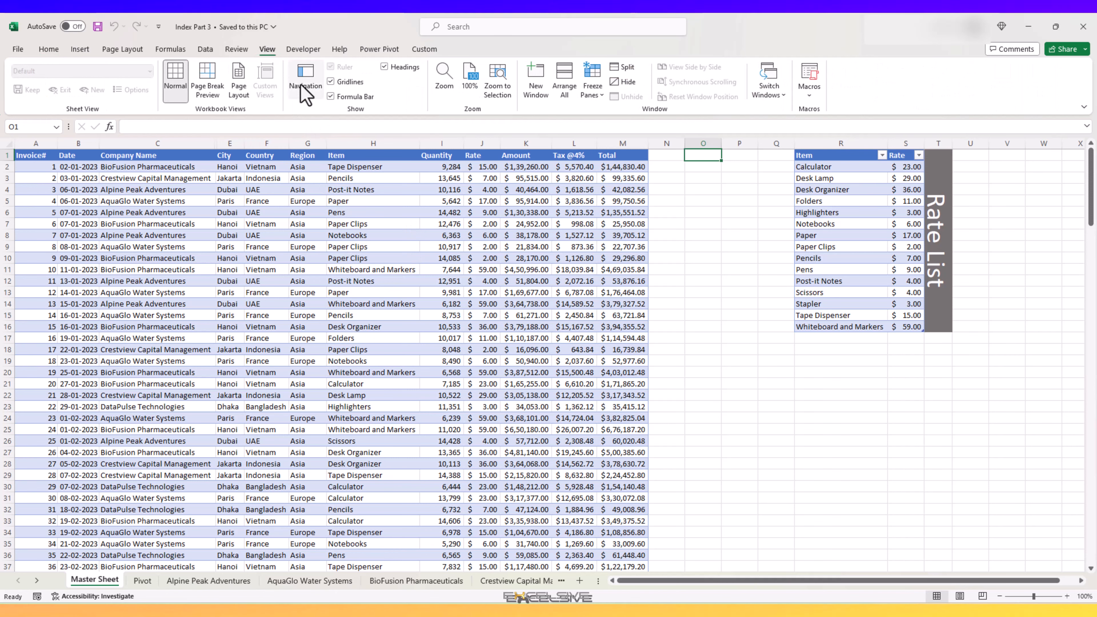
Show the Navigation pane, add a test Sheet1 and bring up its delete option.
left_click(305, 74)
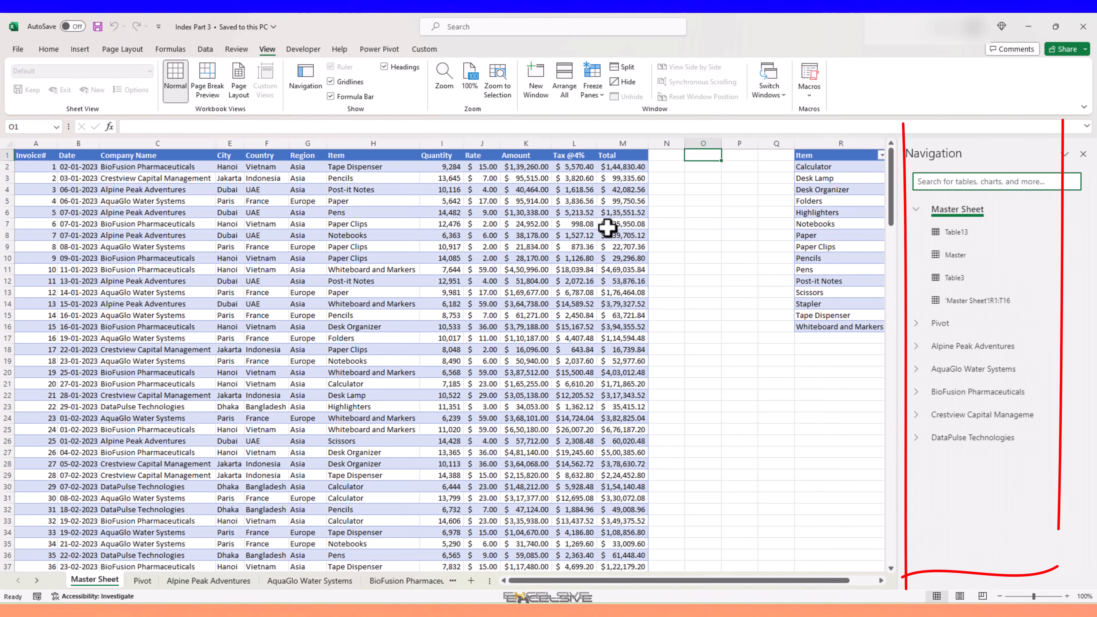
mouse_move(957, 283)
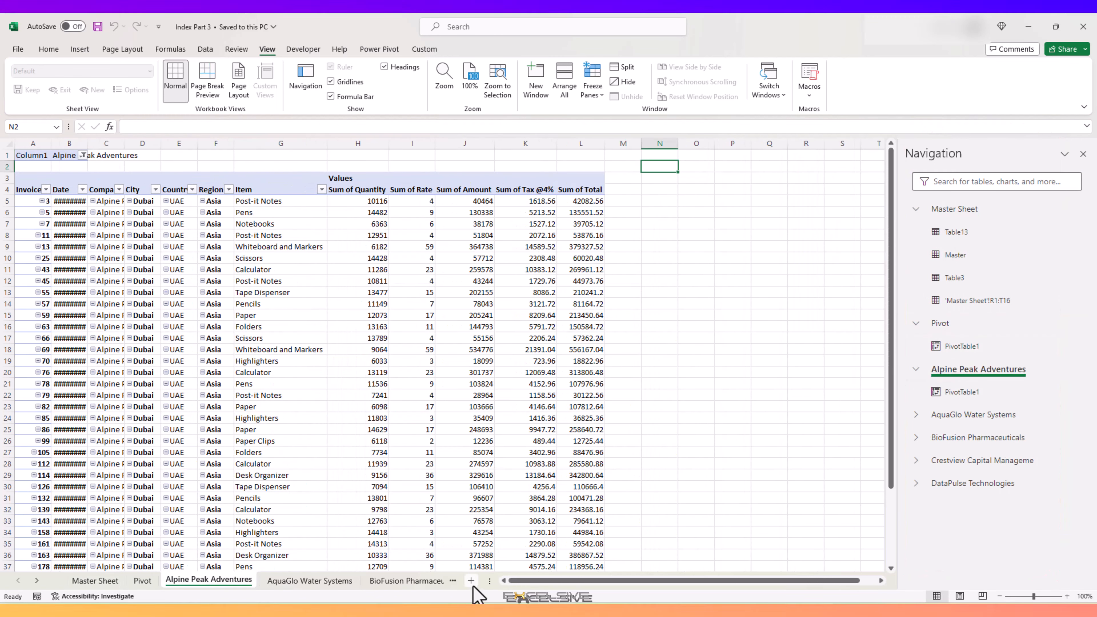
left_click(471, 580)
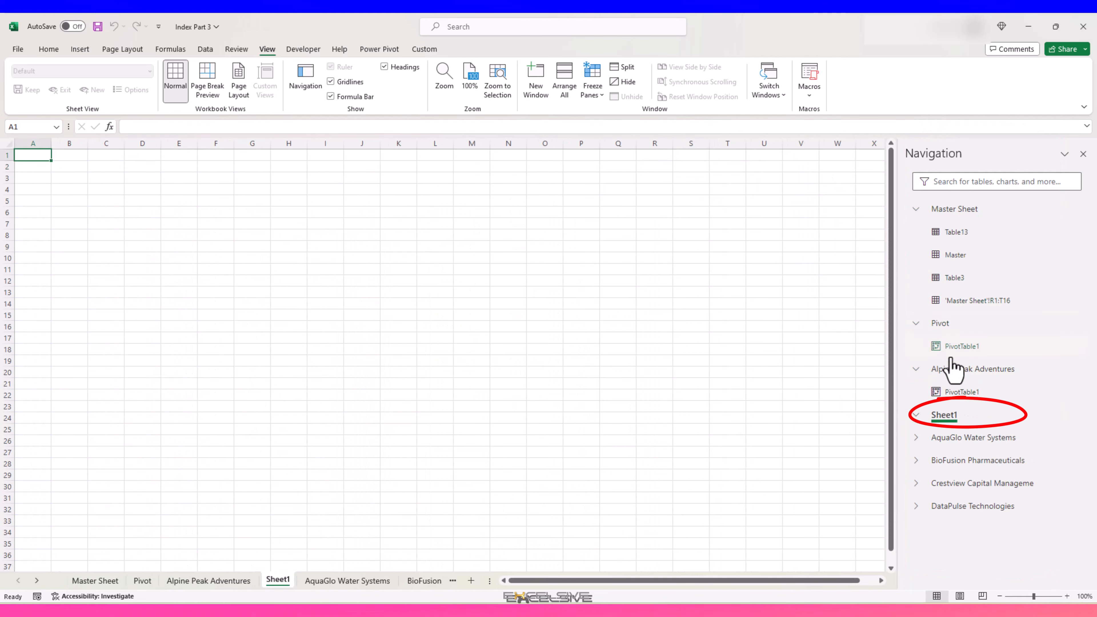
right_click(278, 581)
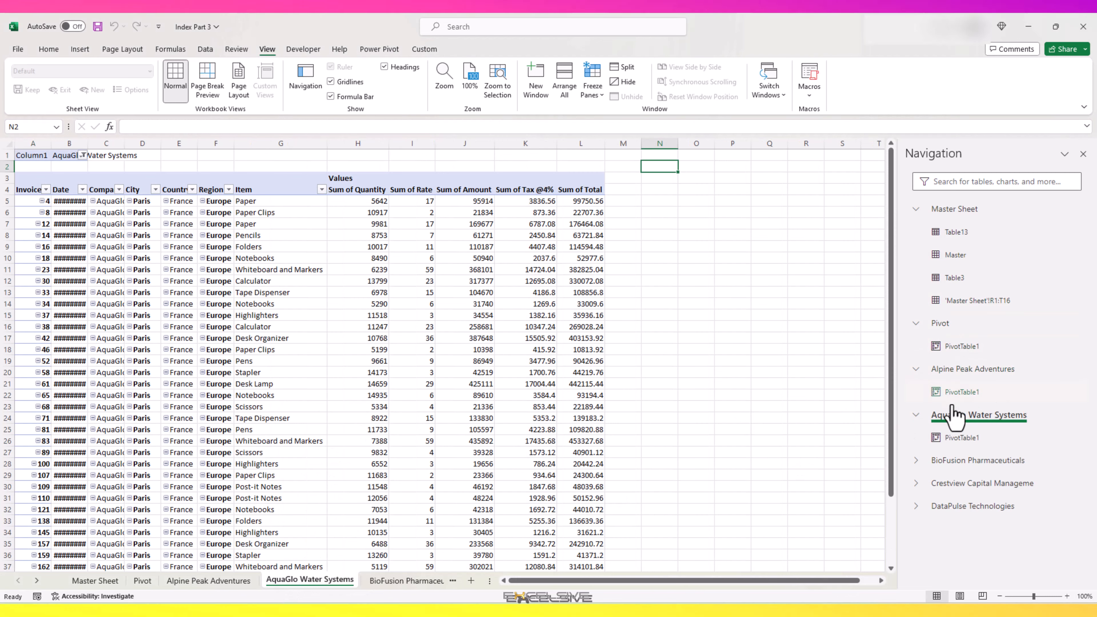
Jump to AquaGlo Water Systems from the pane and collapse the AquaGlo and DataPulse entries.
left_click(977, 461)
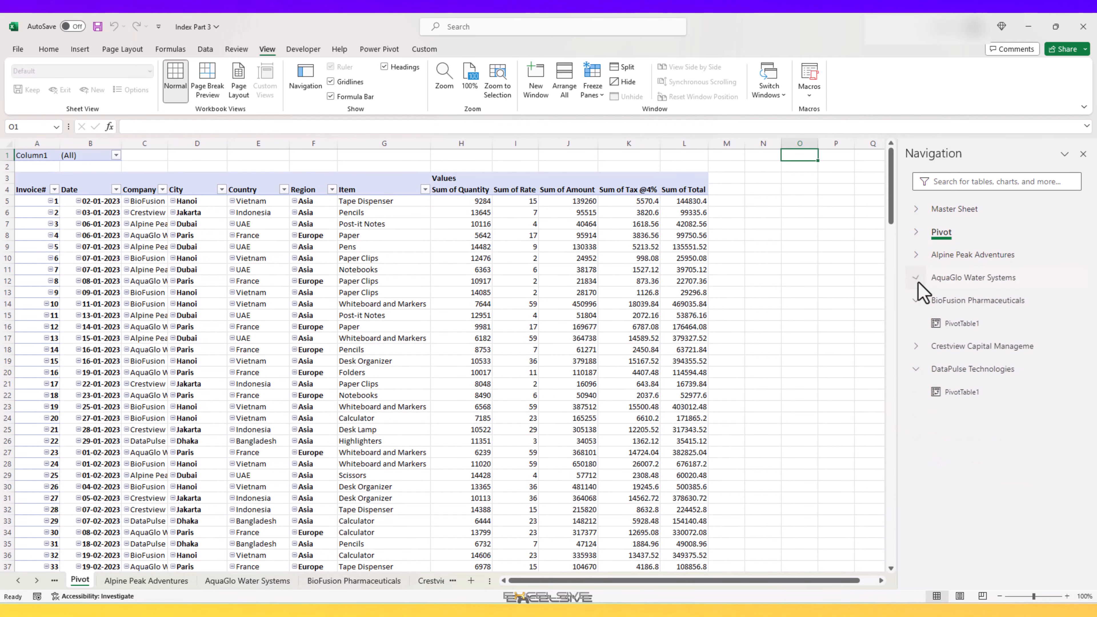
left_click(915, 277)
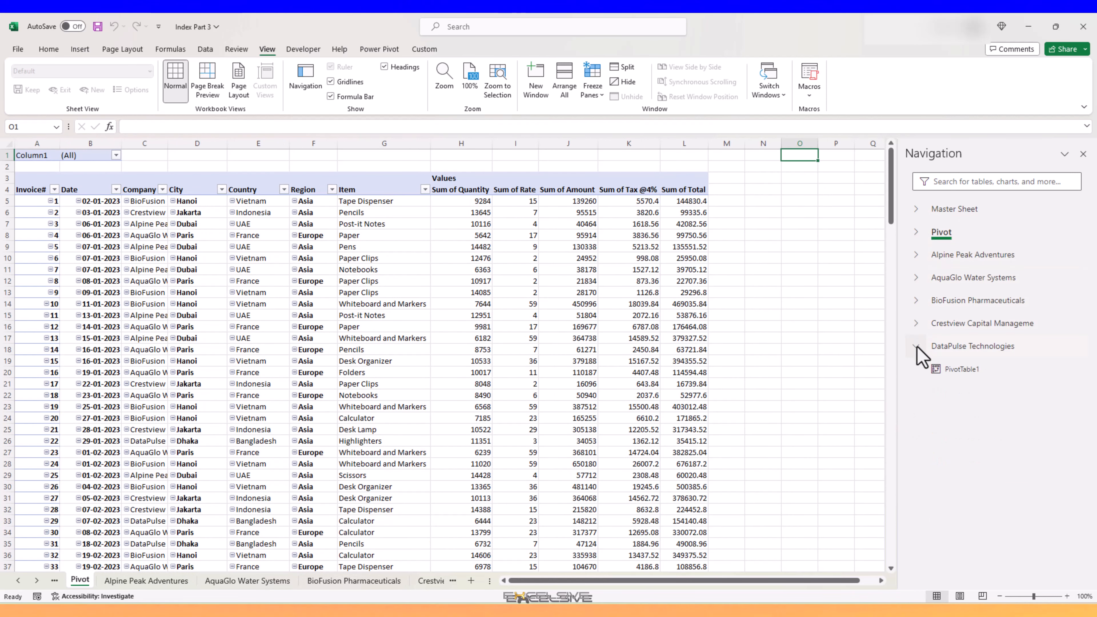
left_click(916, 346)
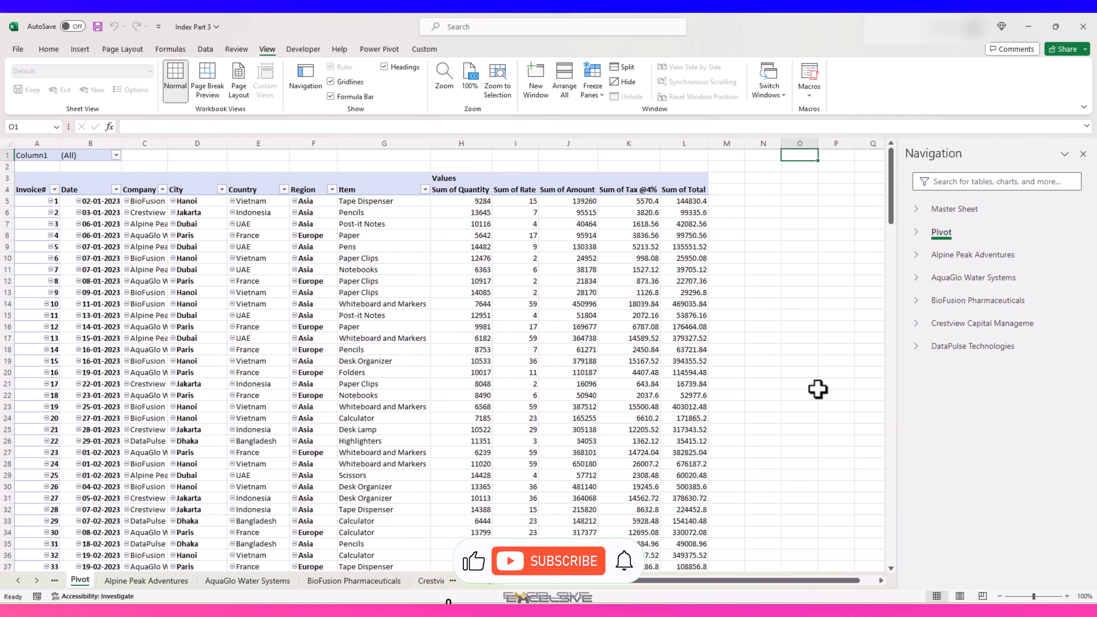
left_click(548, 560)
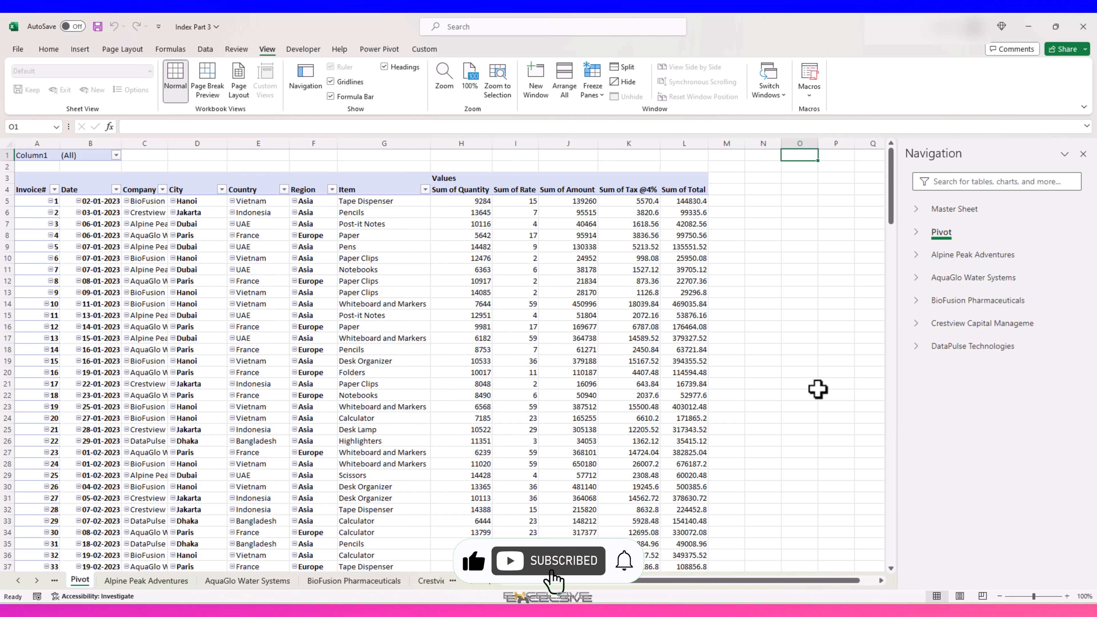
mouse_move(815, 381)
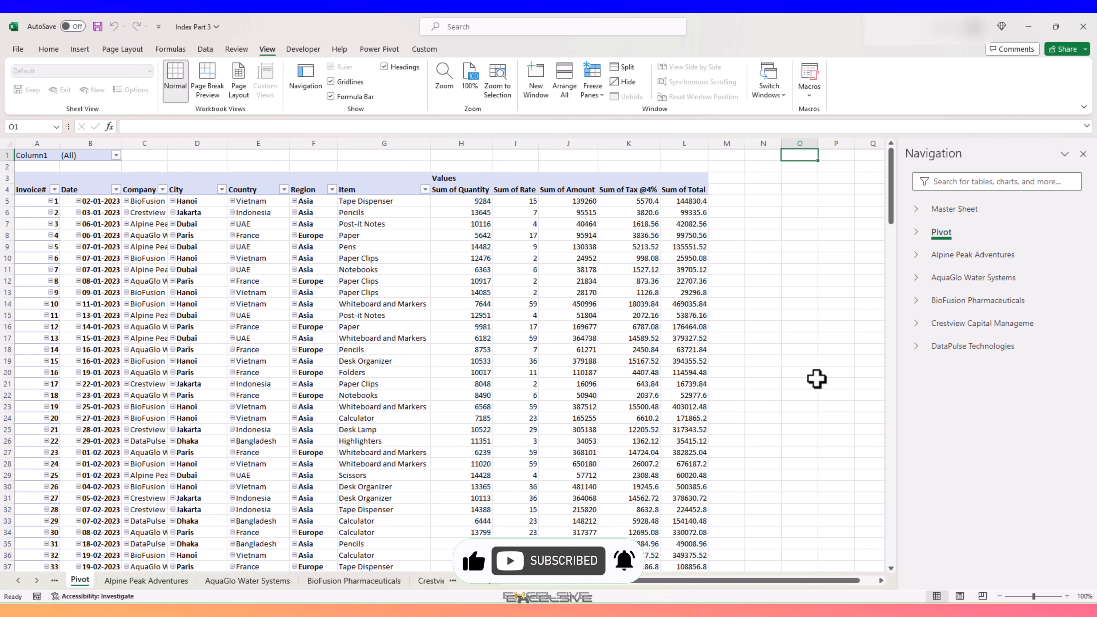